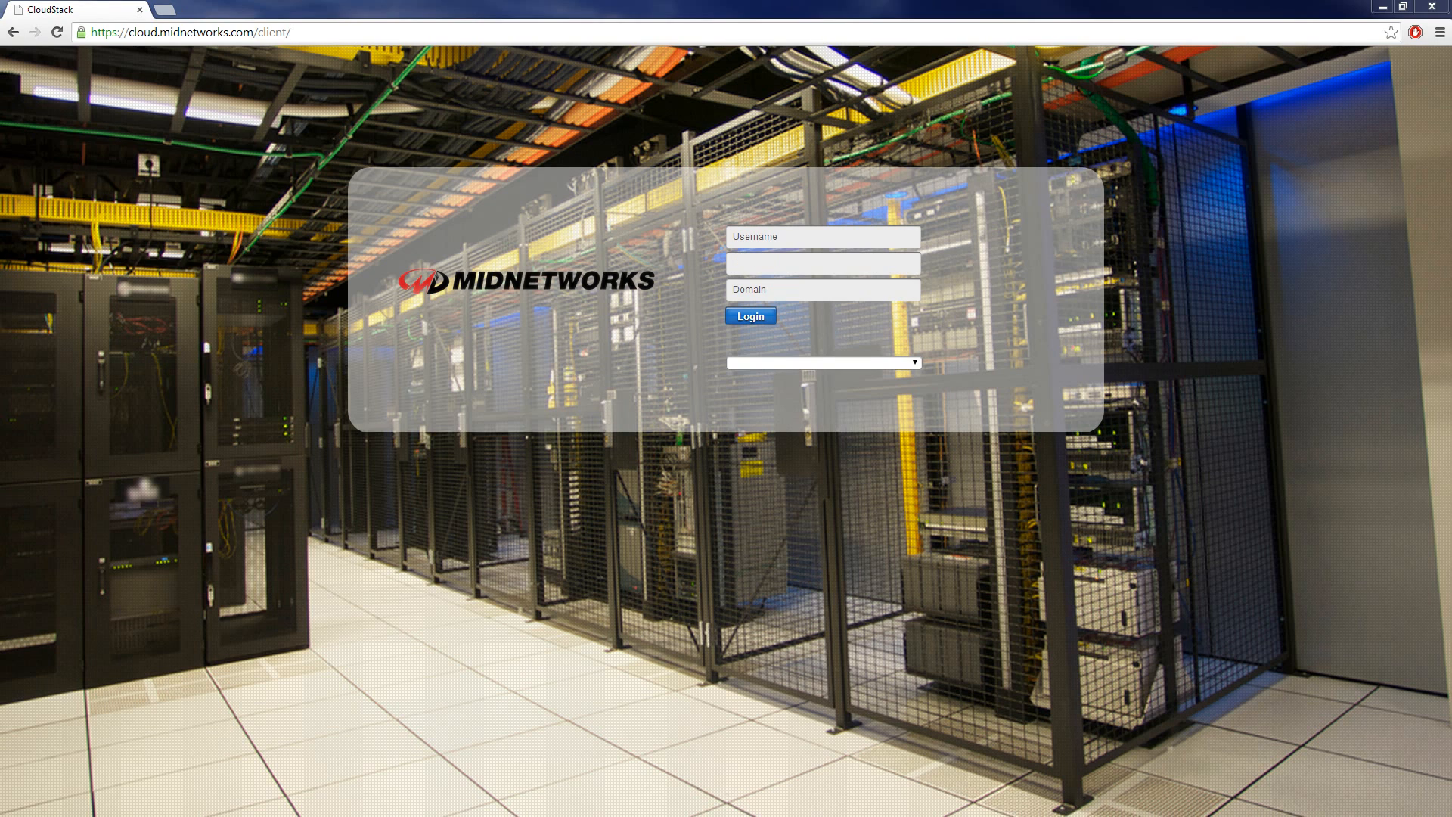
- Log in as cloud-3844 with the account password and domain
click(822, 237)
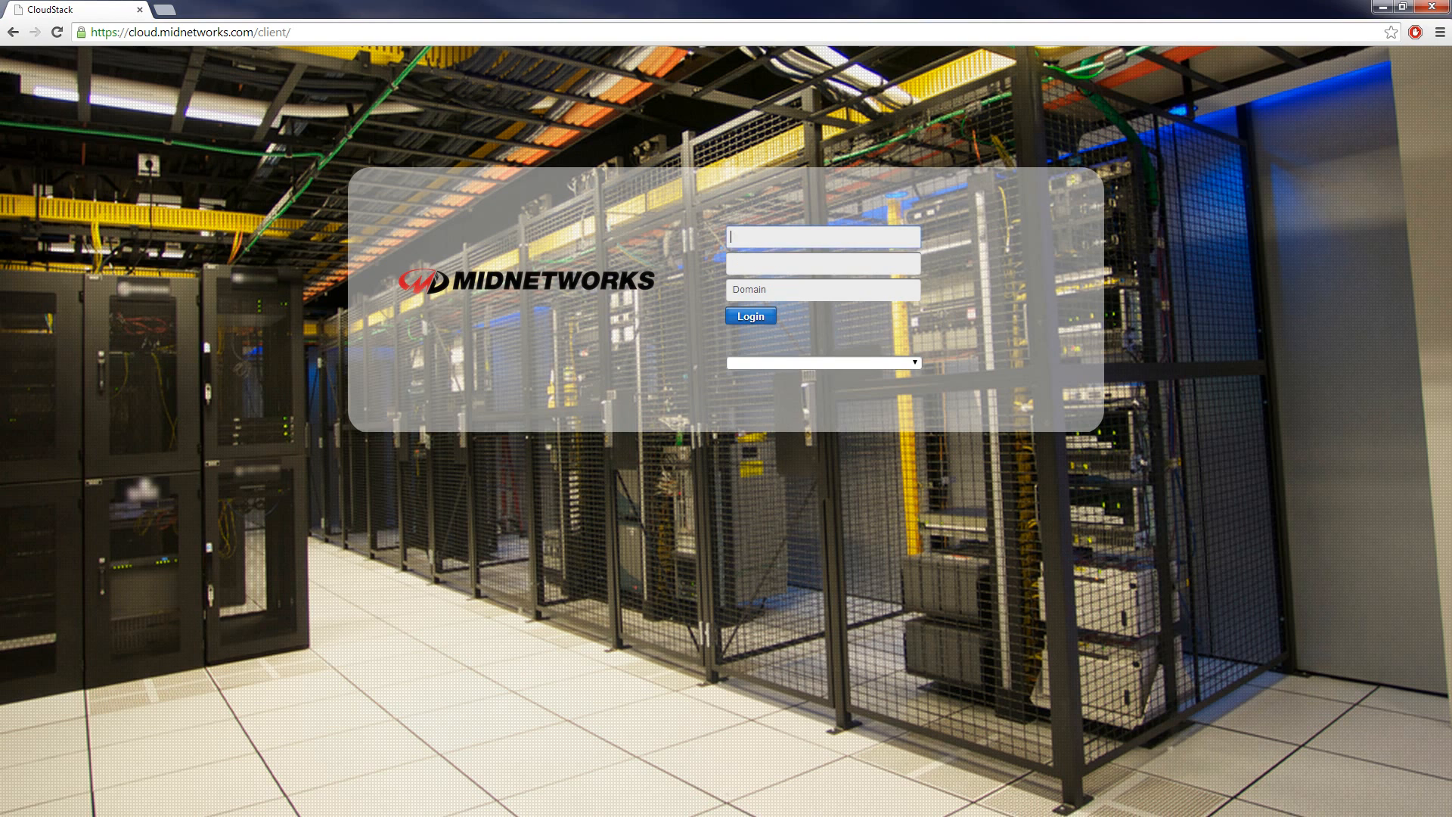
text(cloud-3844)
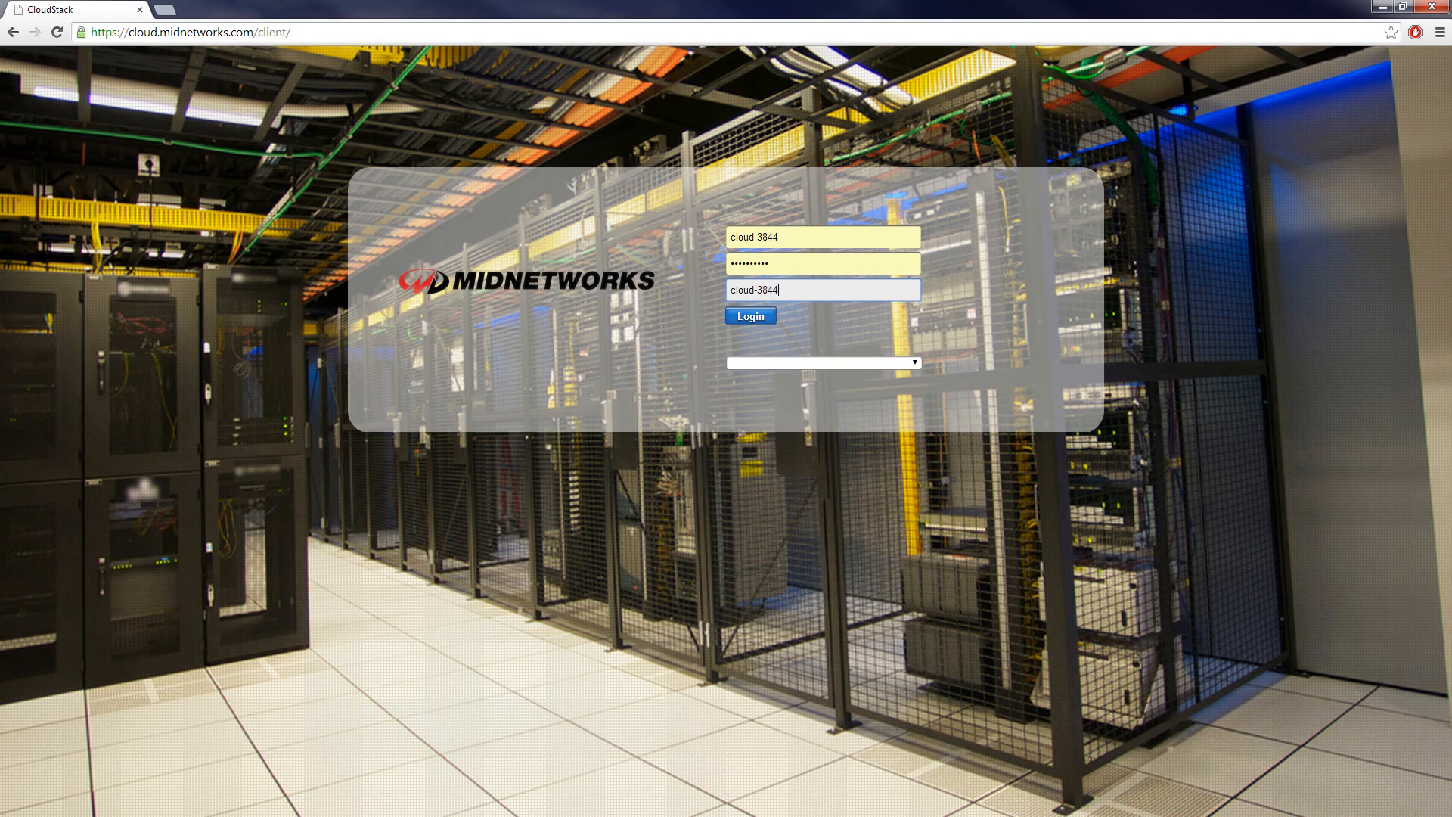
click(751, 317)
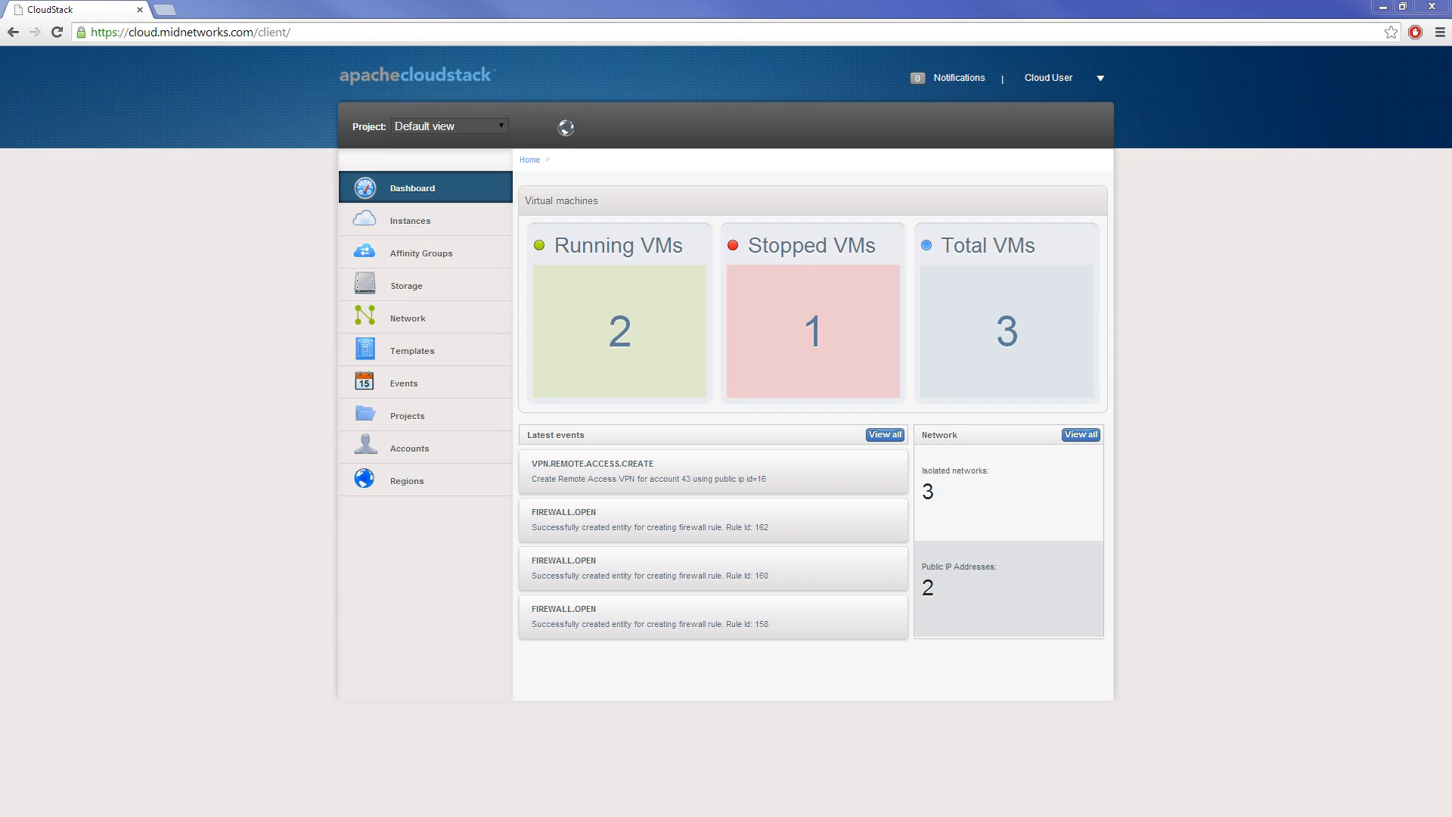
mouse_move(629, 372)
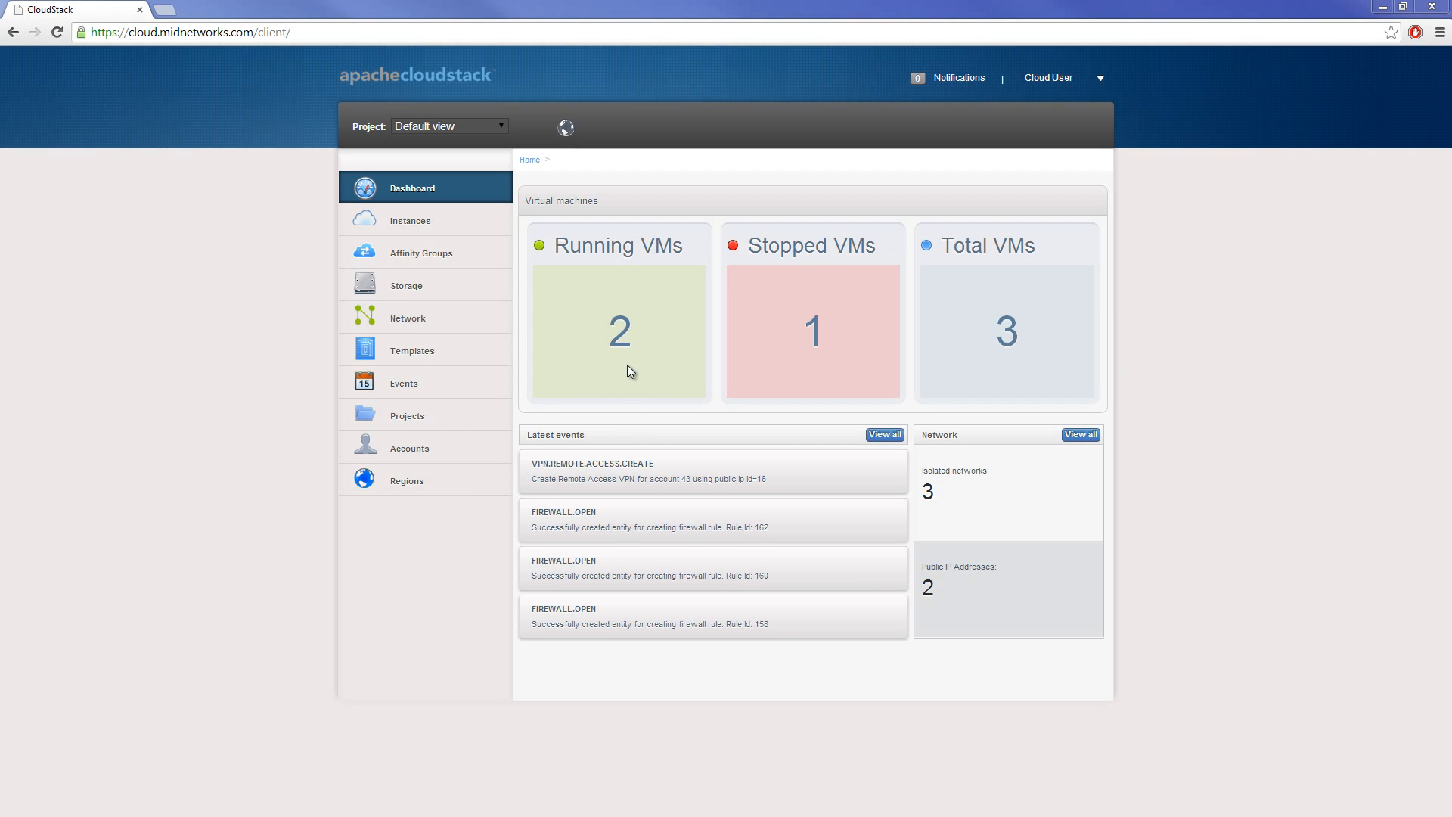
mouse_move(875, 407)
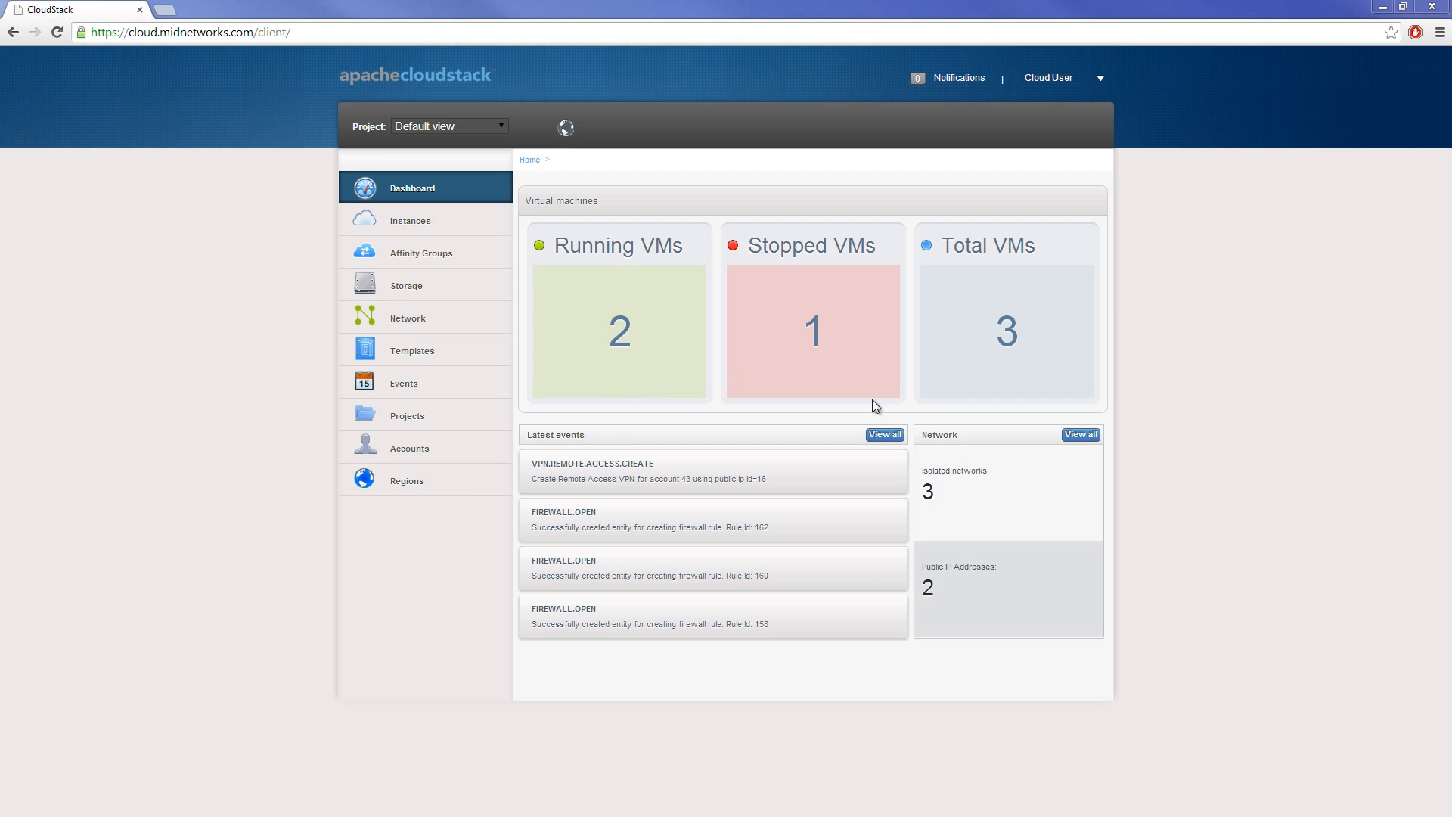
mouse_move(958, 524)
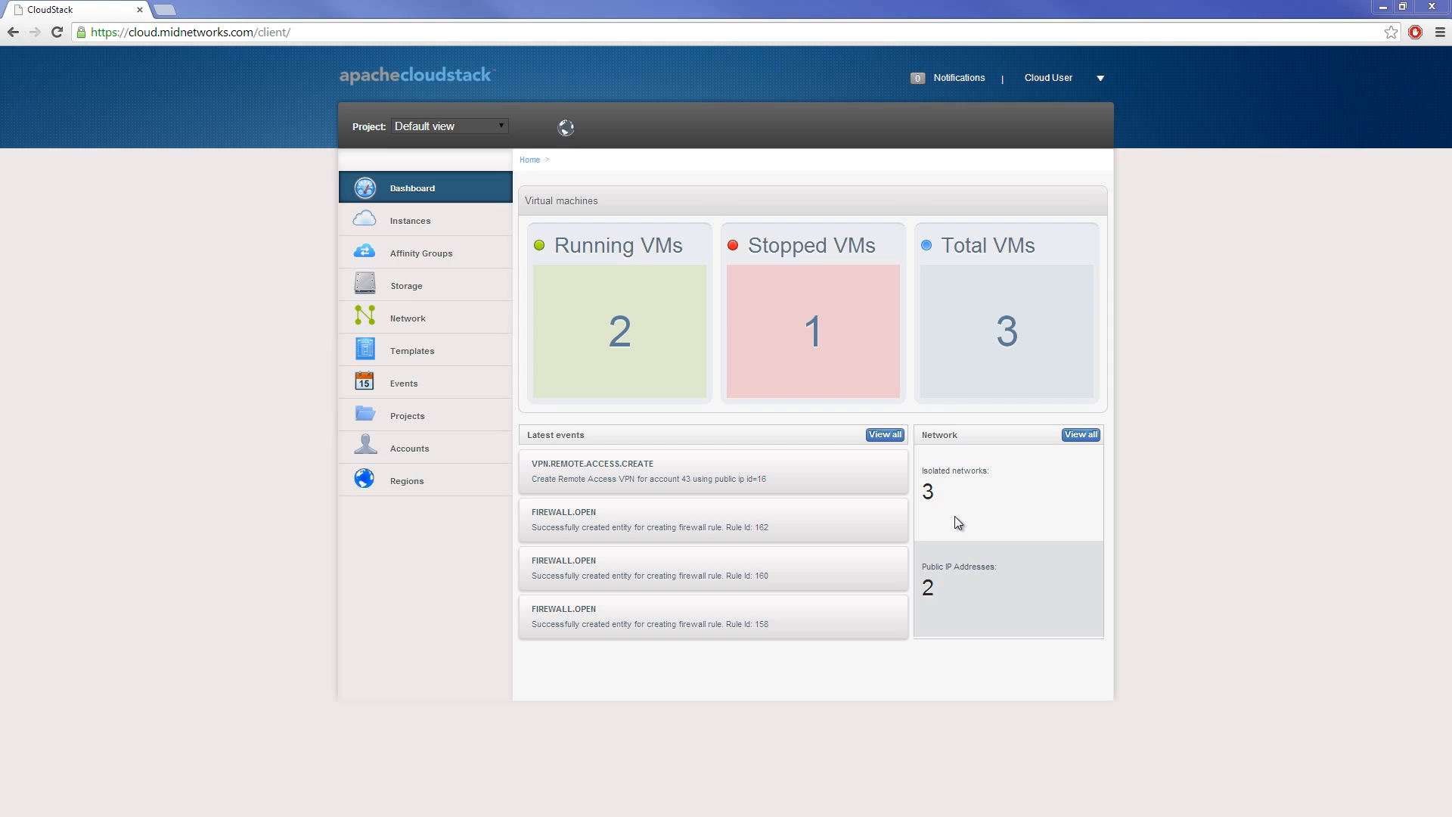
mouse_move(971, 607)
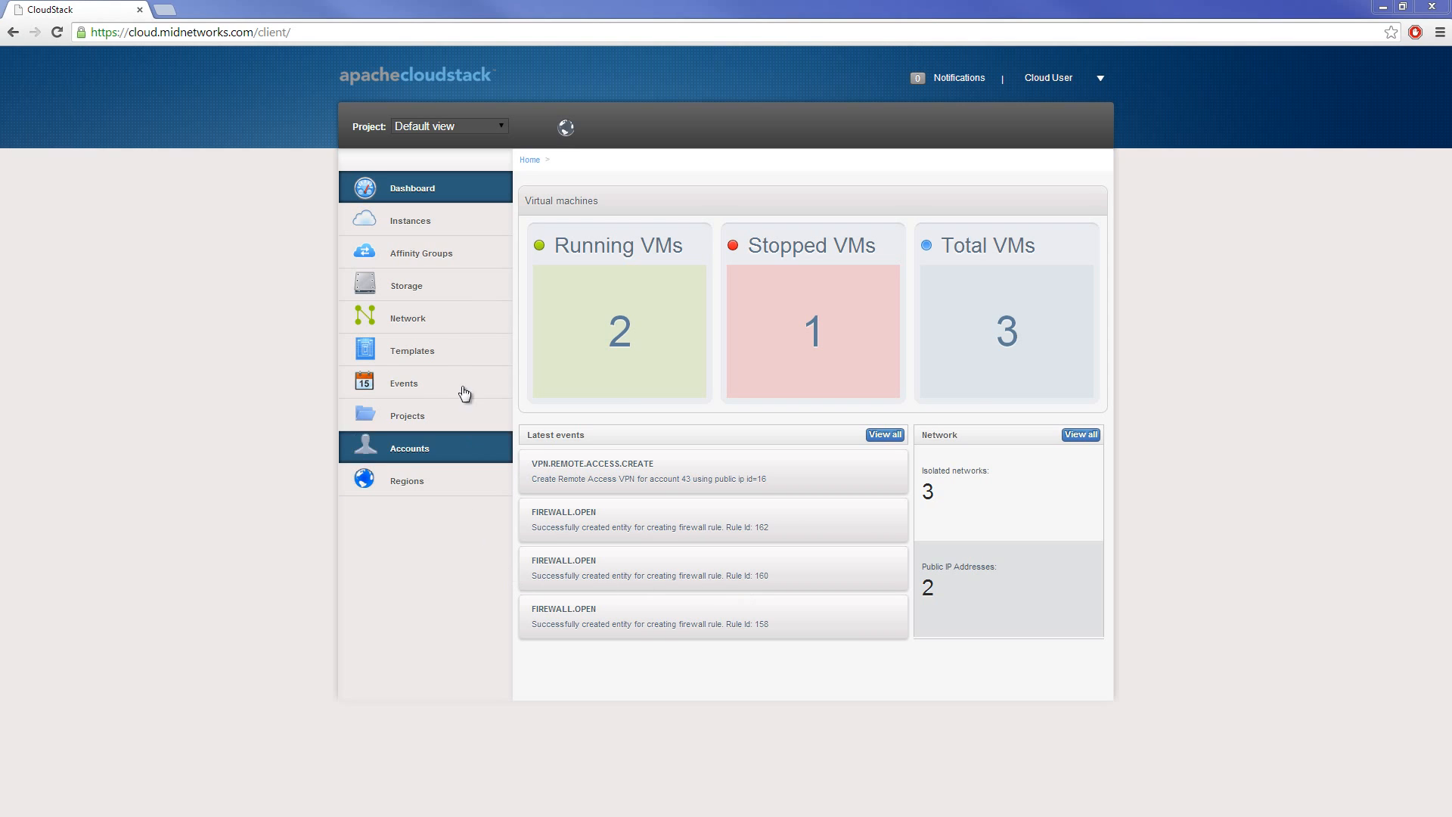
- Show the virtual machine instances list from the left navigation
click(410, 220)
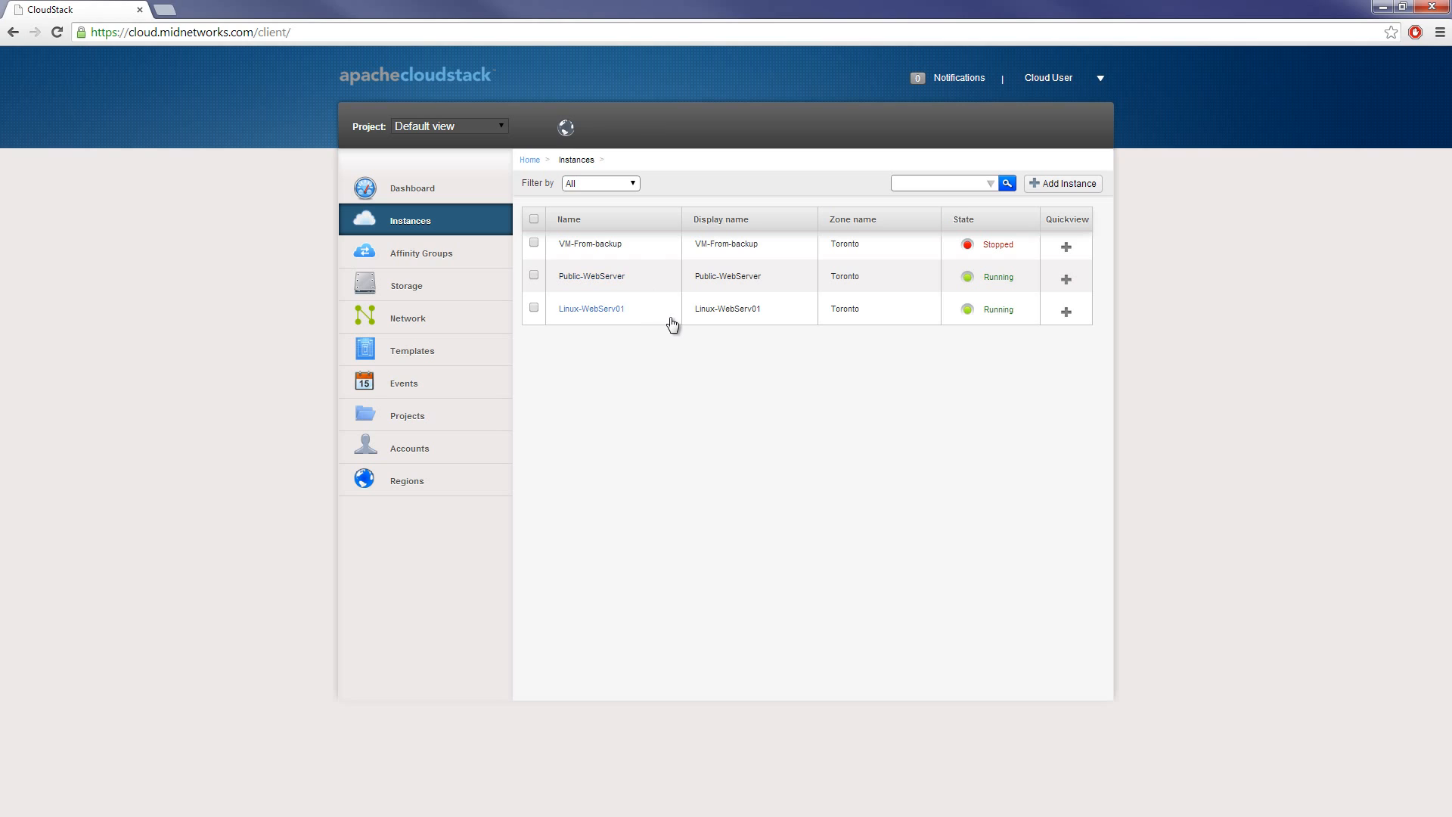
mouse_move(998, 278)
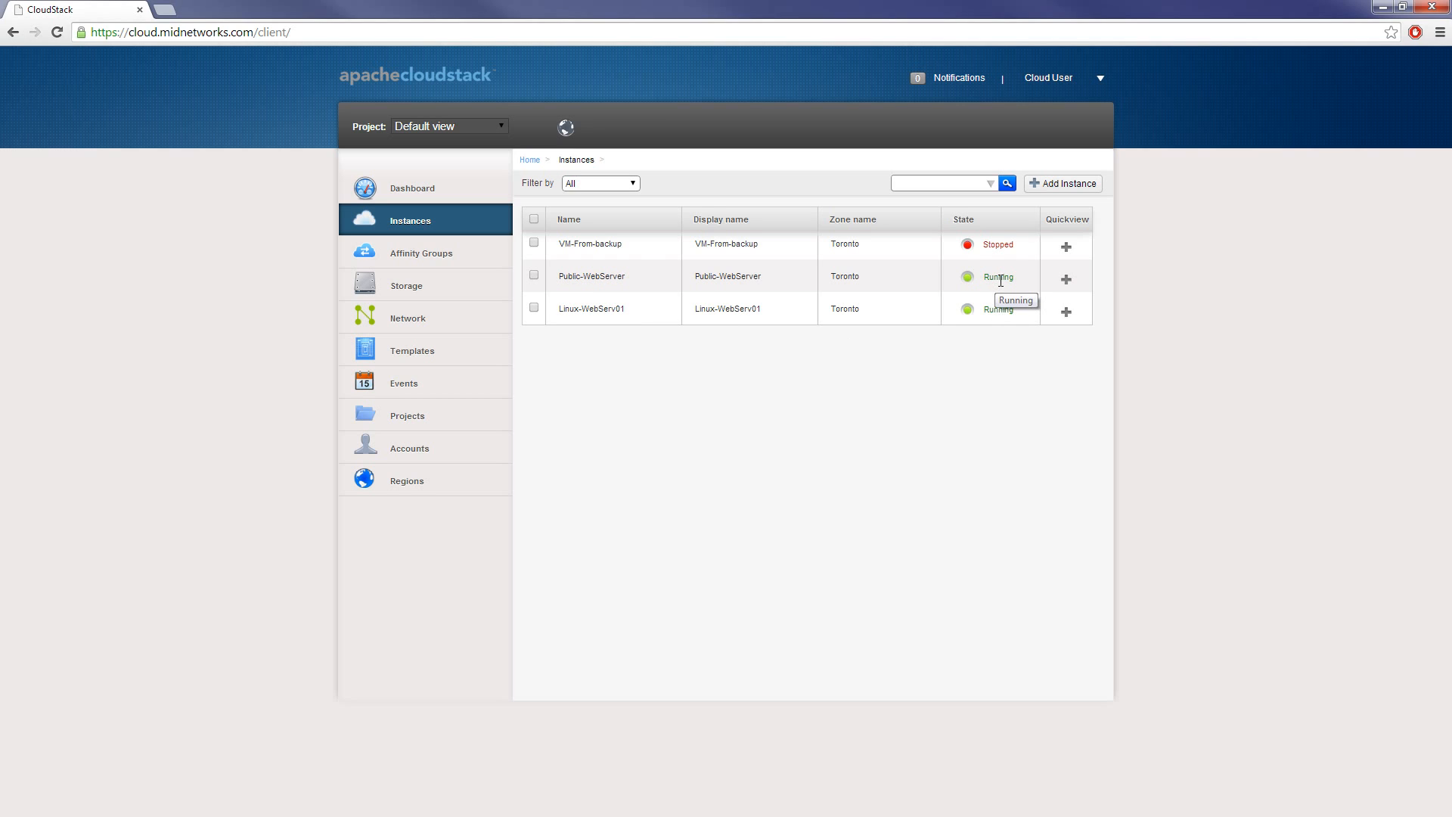
mouse_move(1106, 202)
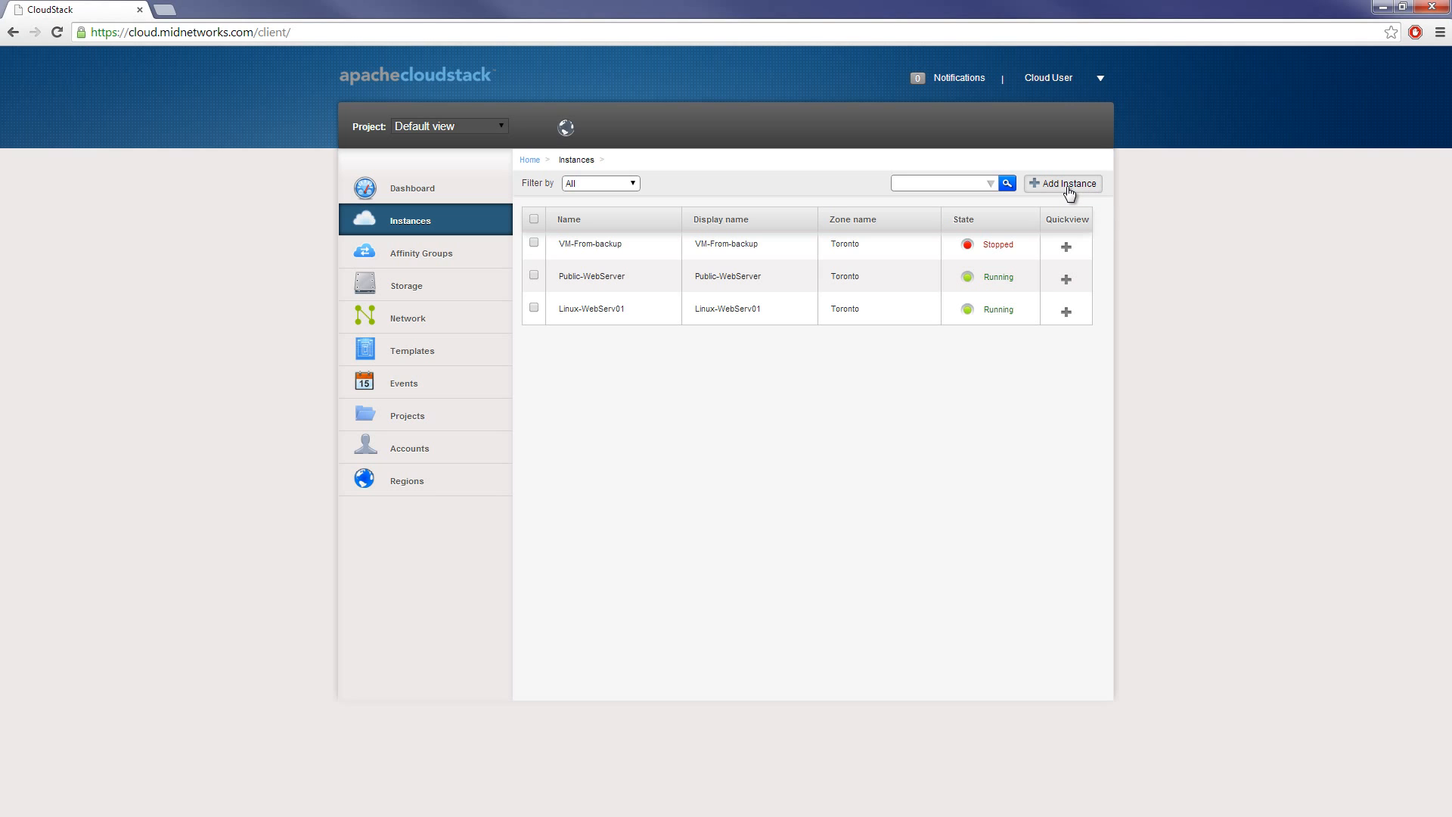
- Start a new instance in Toronto, leaving Template as the boot source after trying ISO
click(1064, 182)
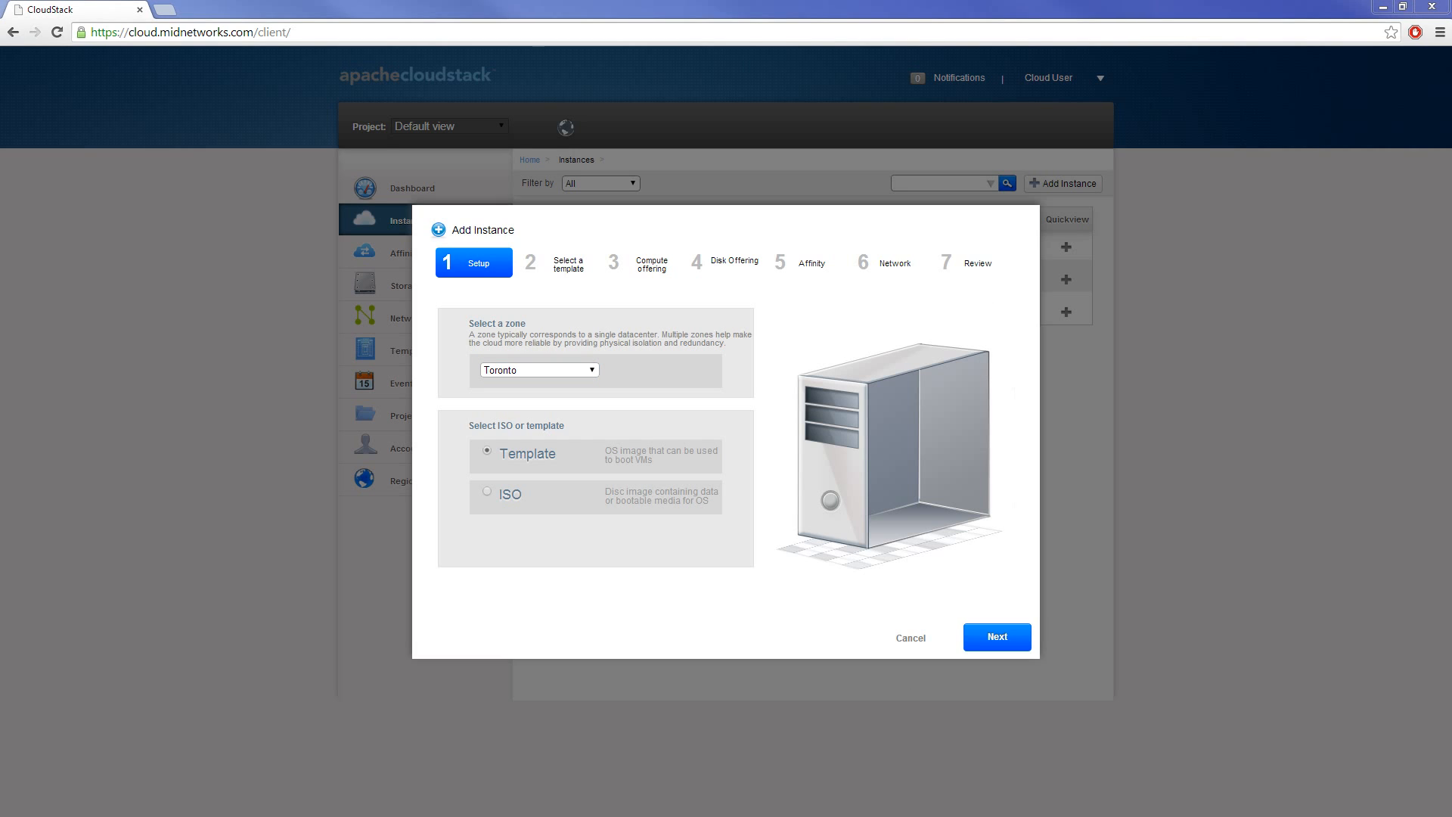
mouse_move(516, 413)
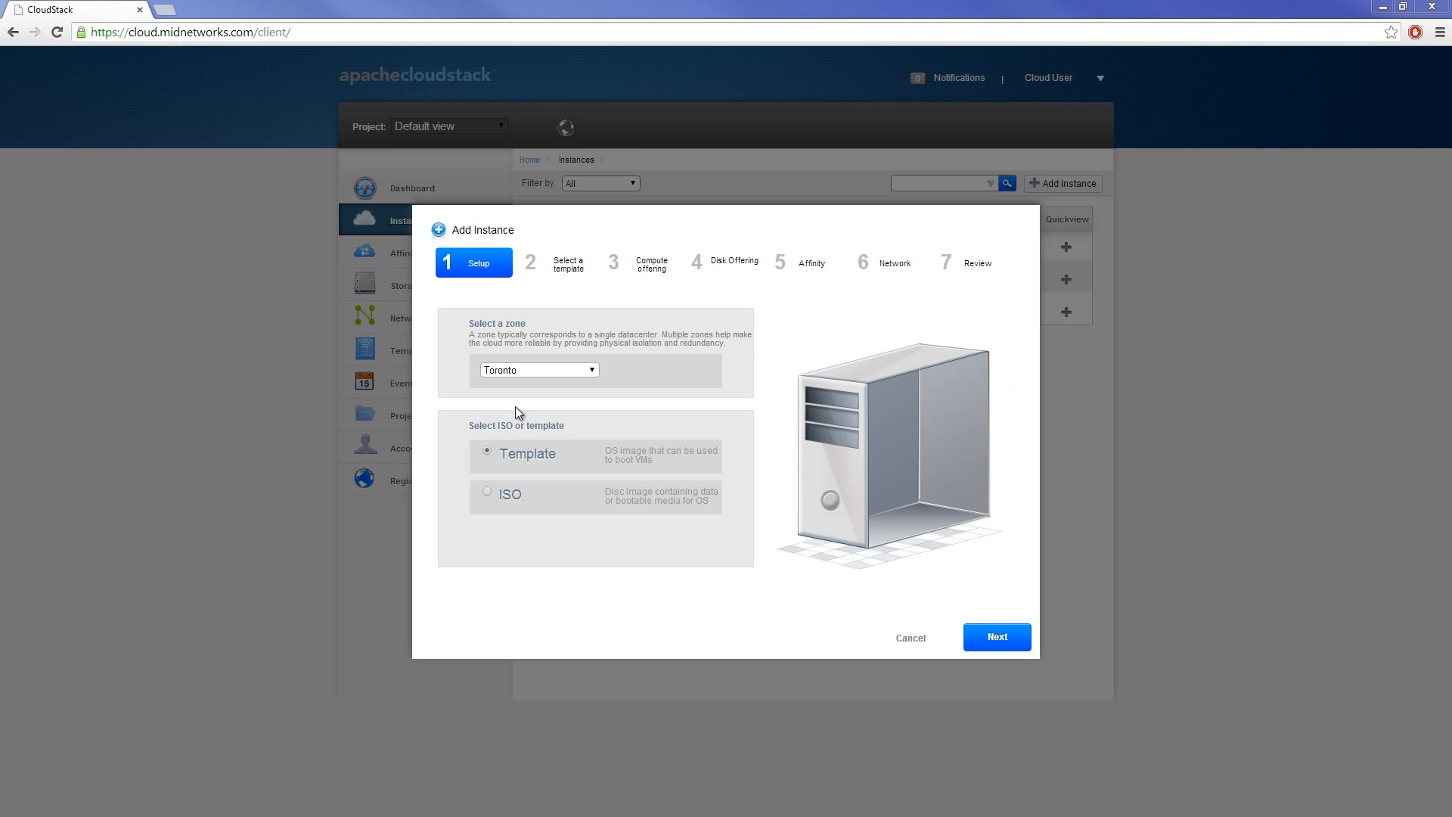
mouse_move(495, 472)
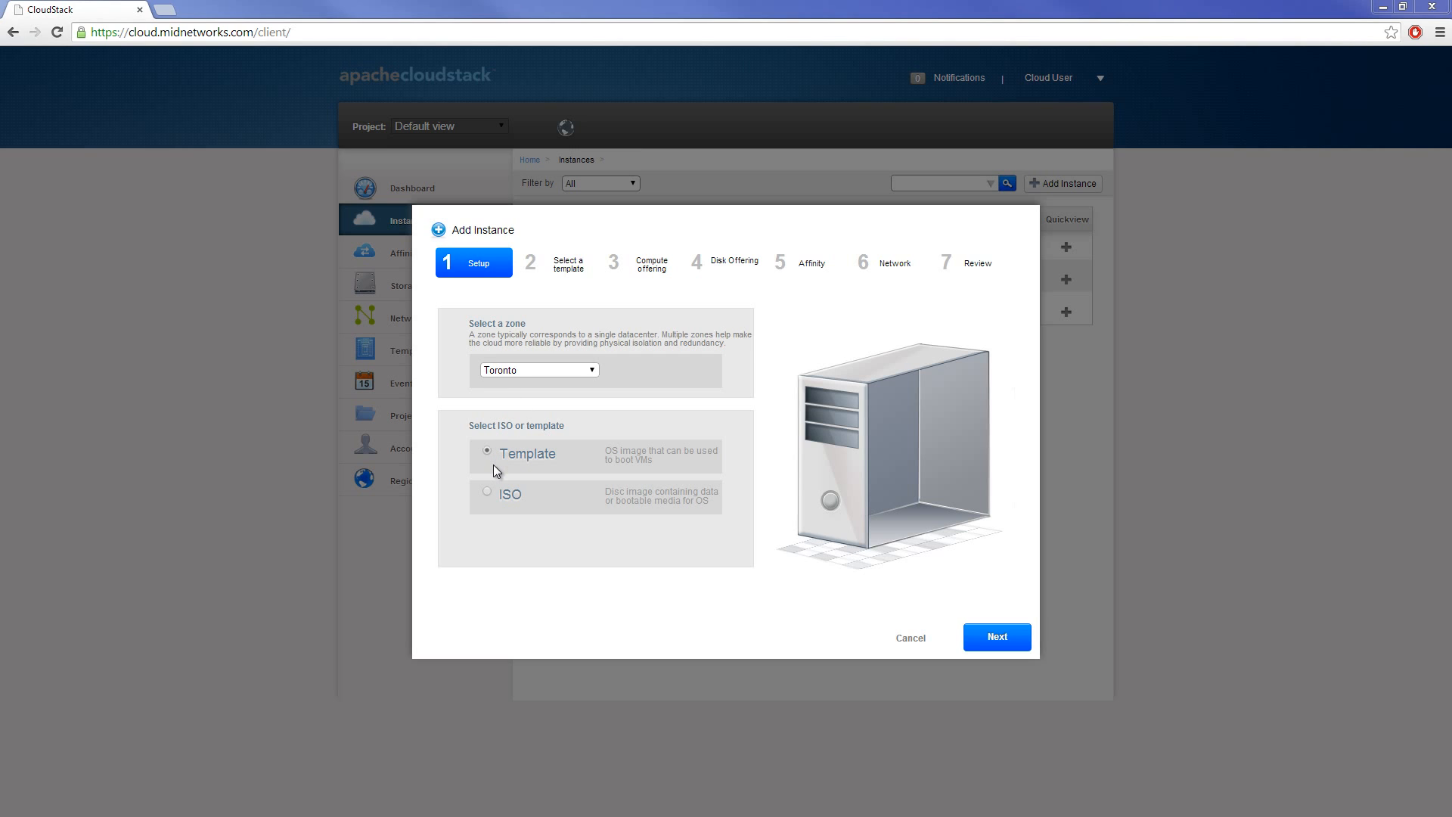
click(487, 492)
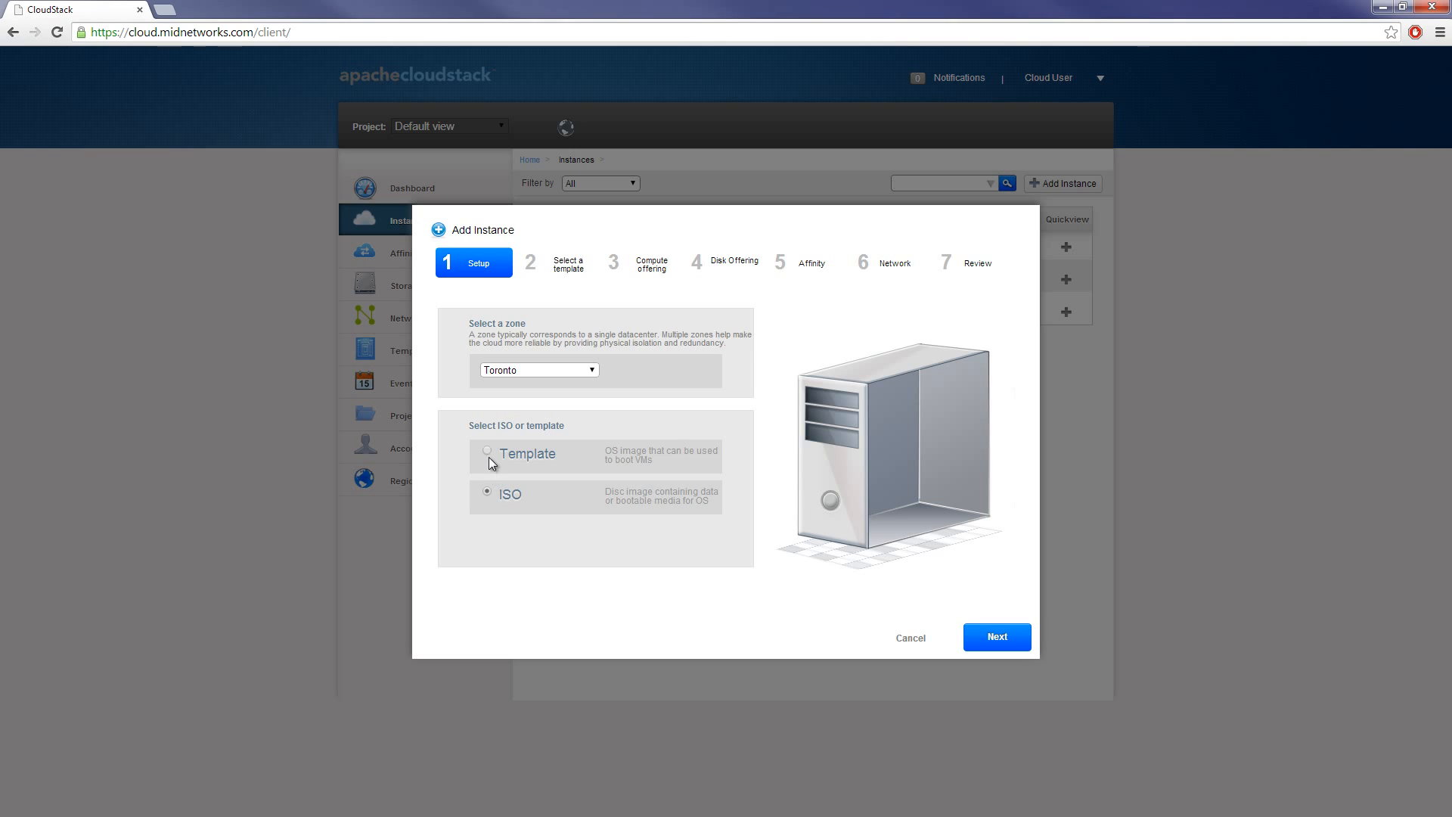
click(488, 451)
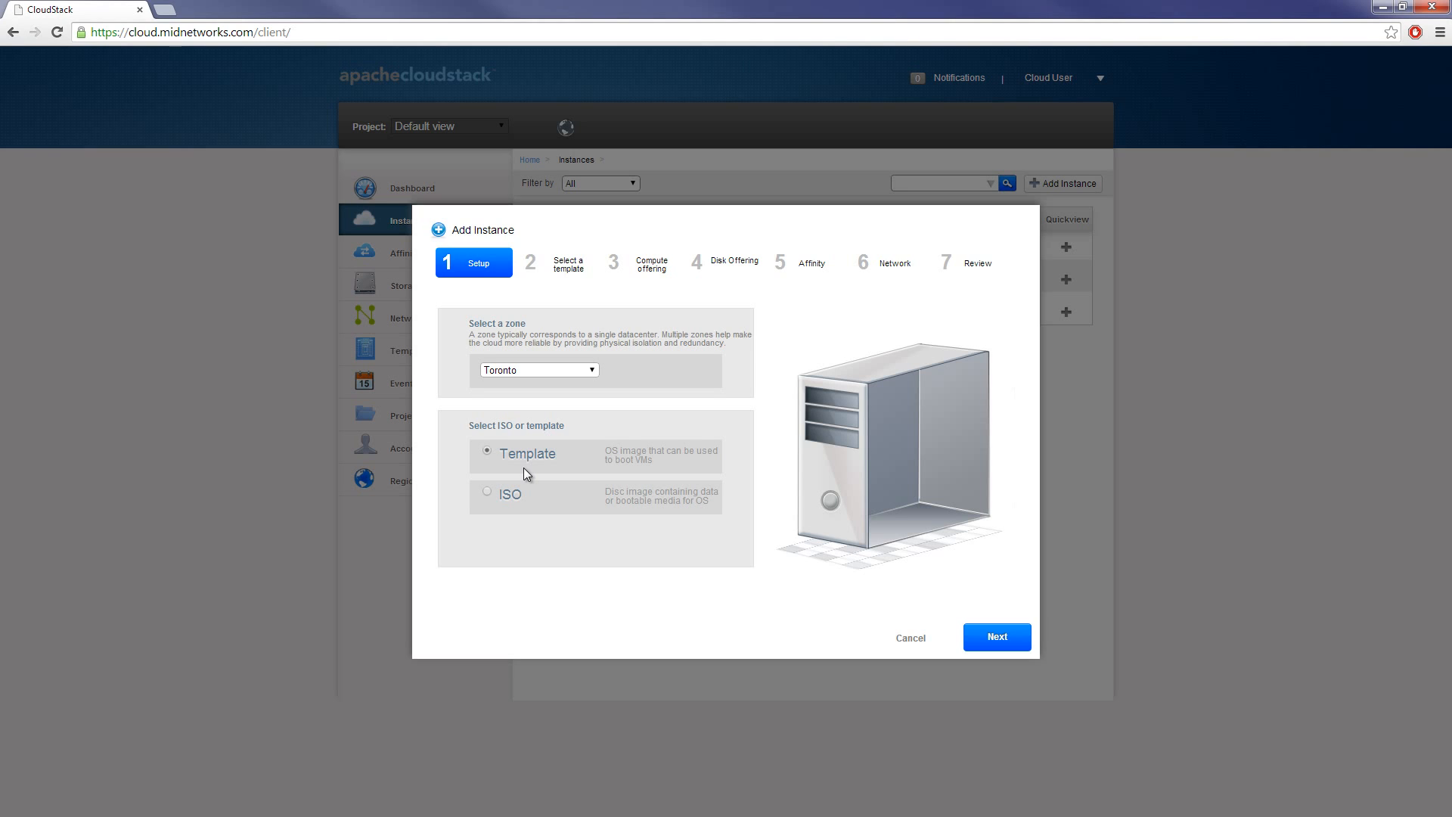
click(487, 491)
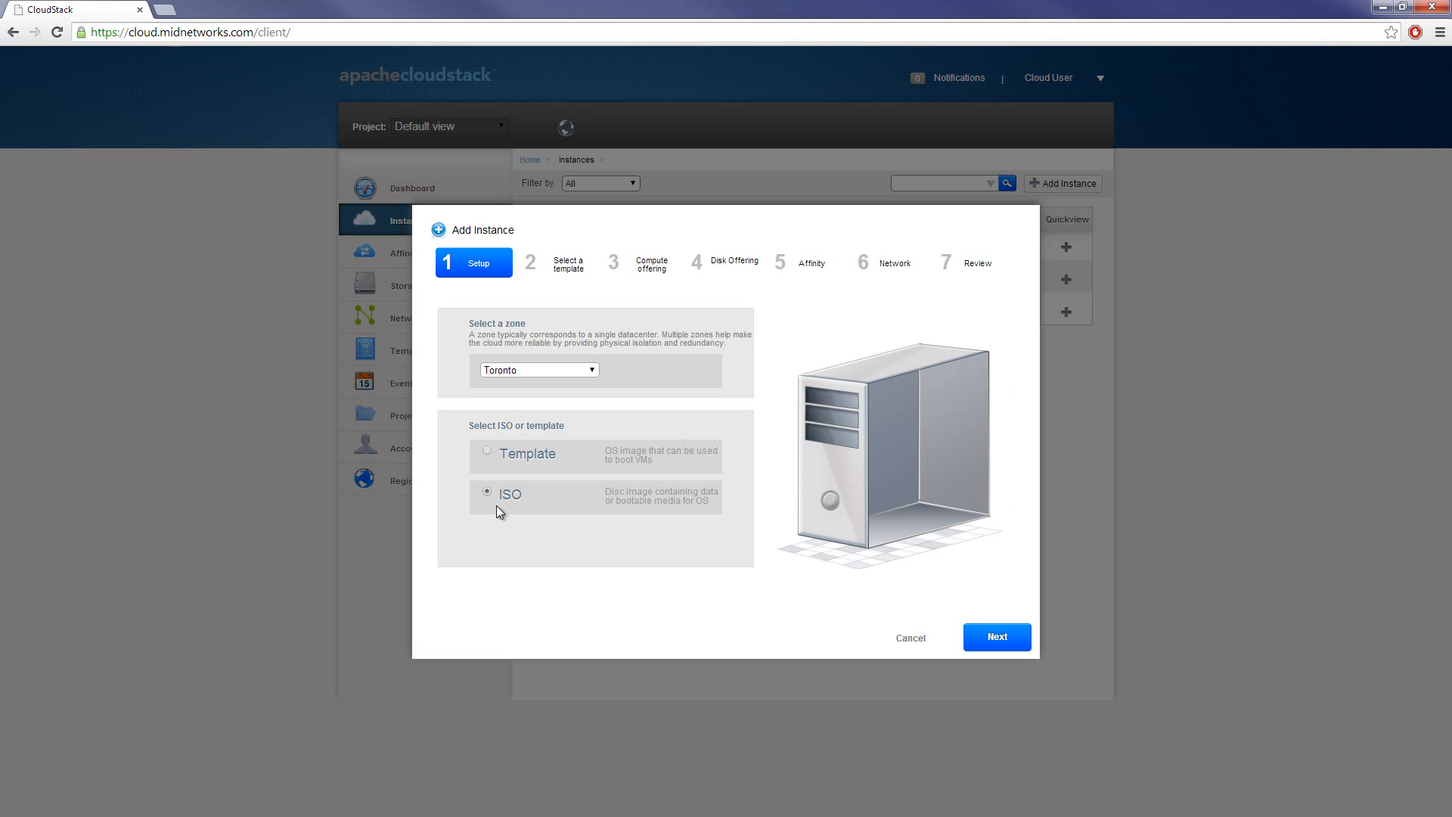
mouse_move(516, 513)
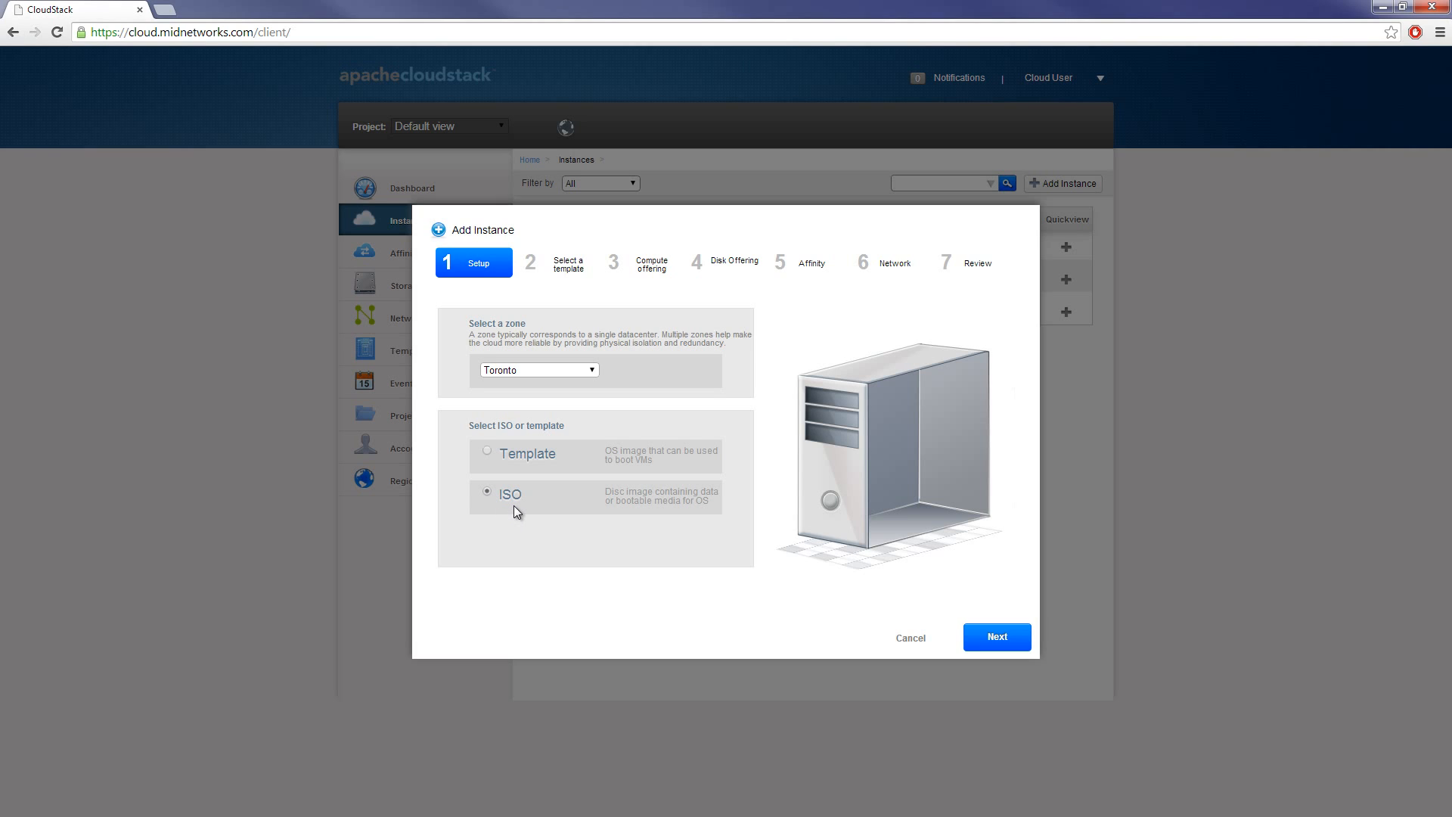
click(487, 455)
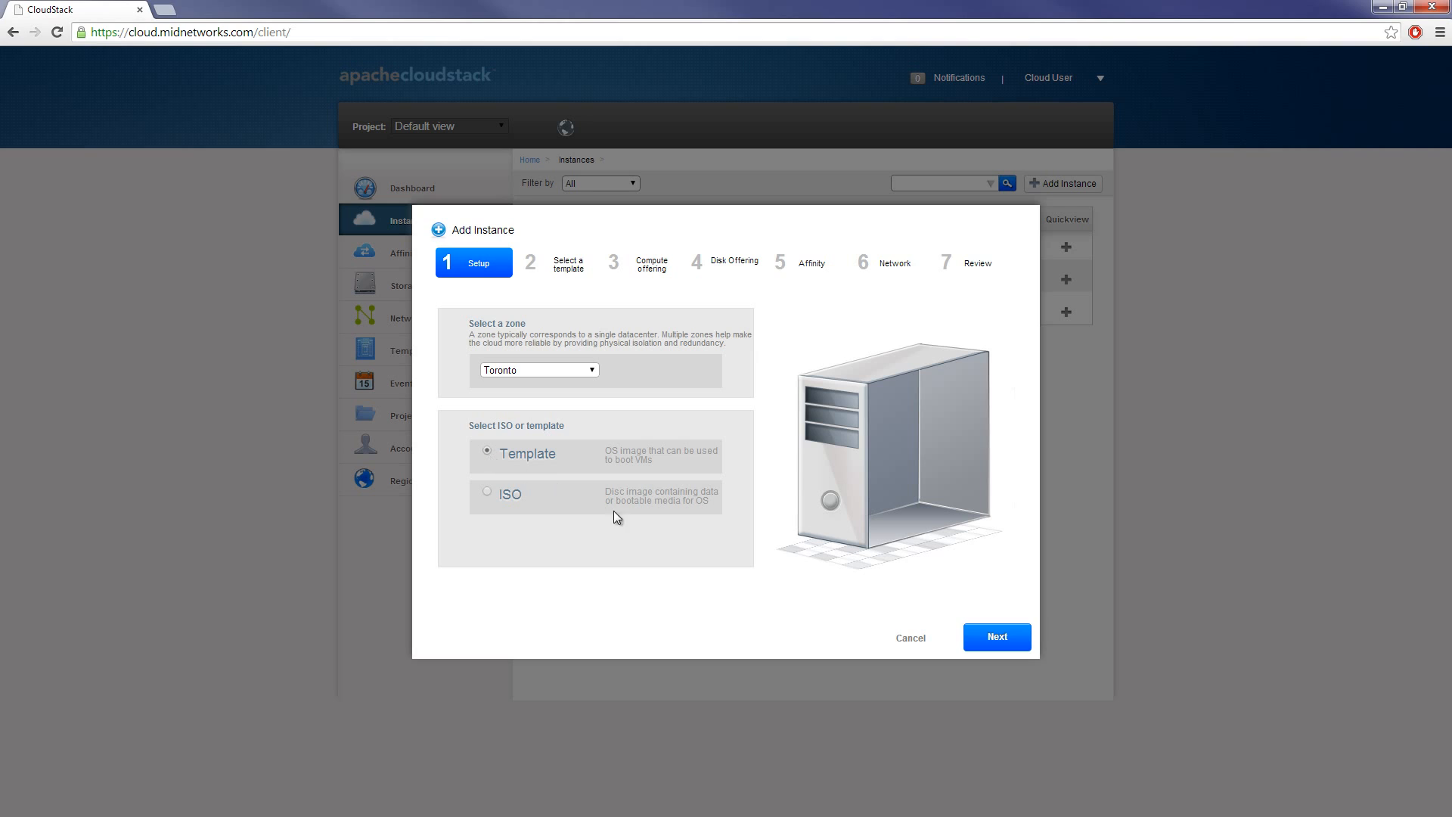
- Keep the Ubuntu Server 12.04.4 LTS template and pick the Medium compute offering
click(997, 637)
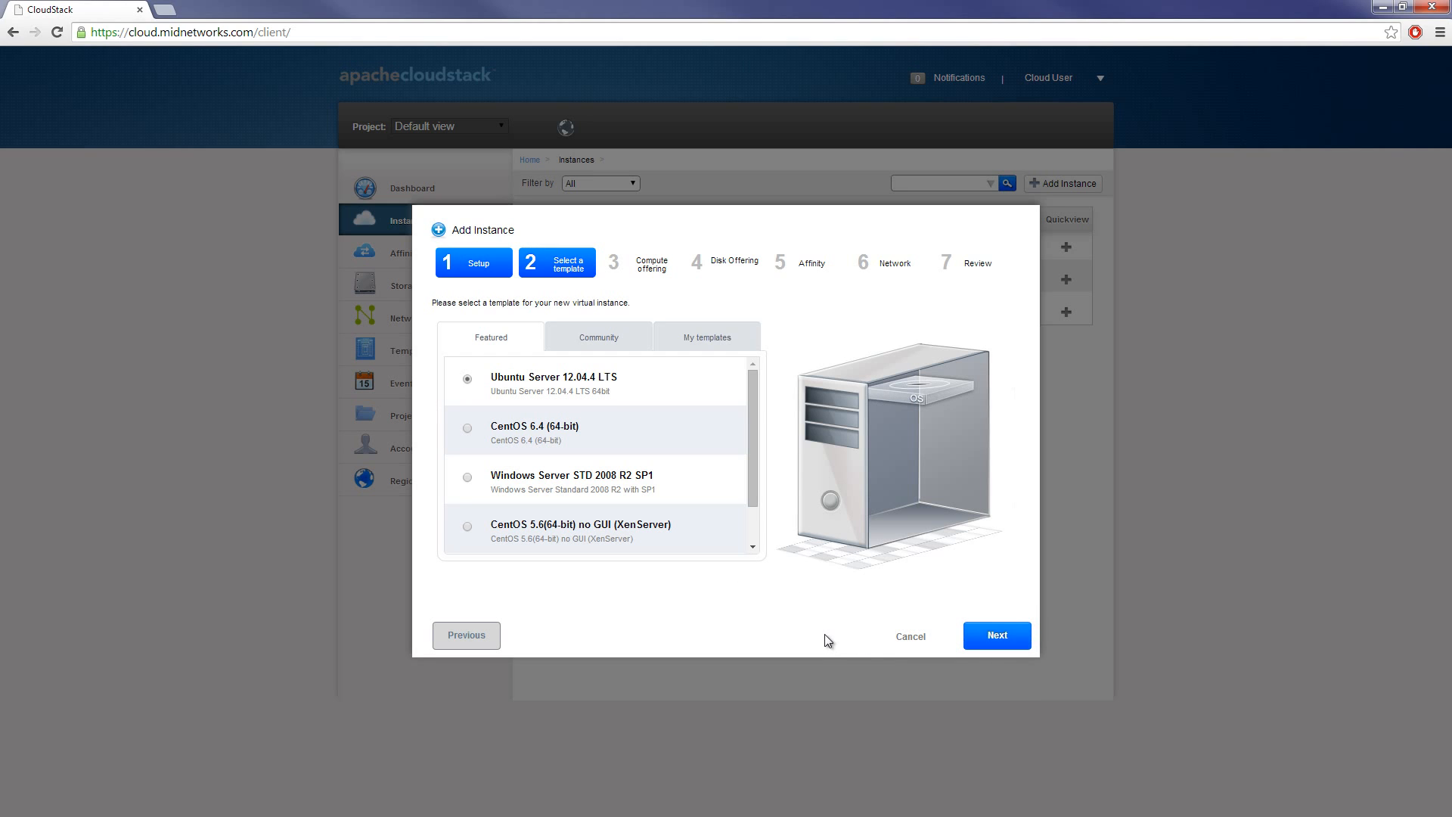
mouse_move(523, 392)
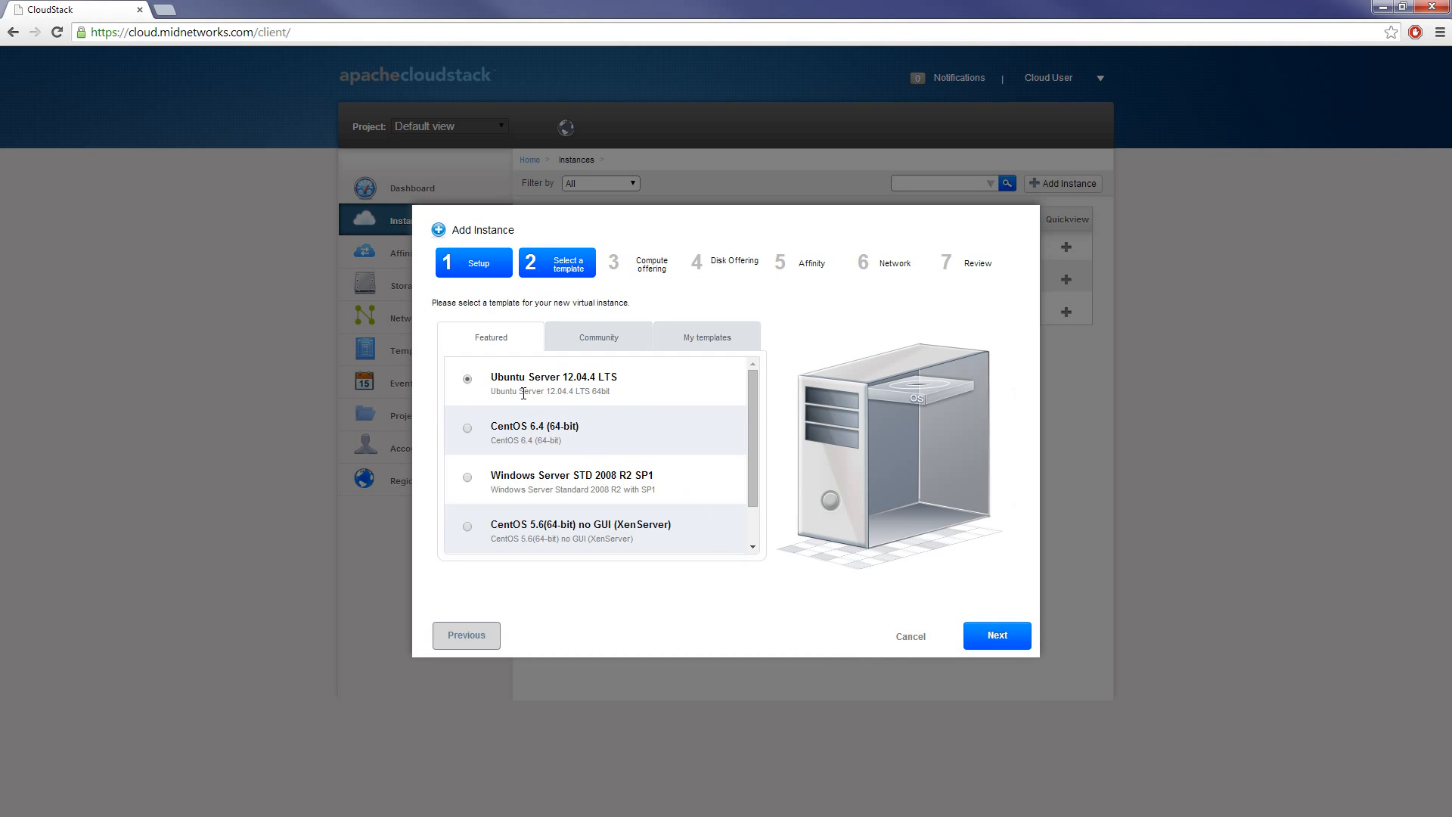
click(997, 635)
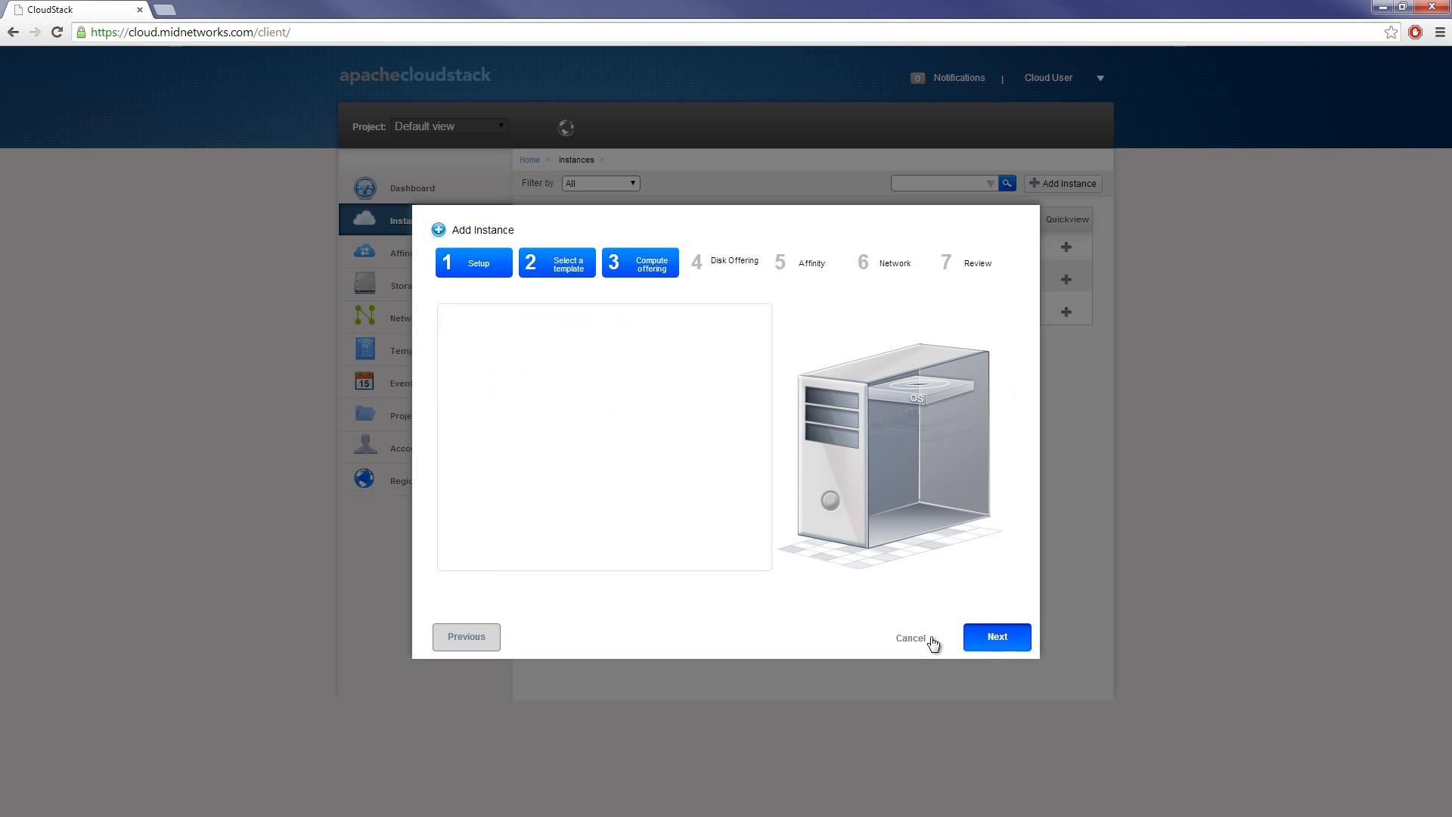
click(997, 636)
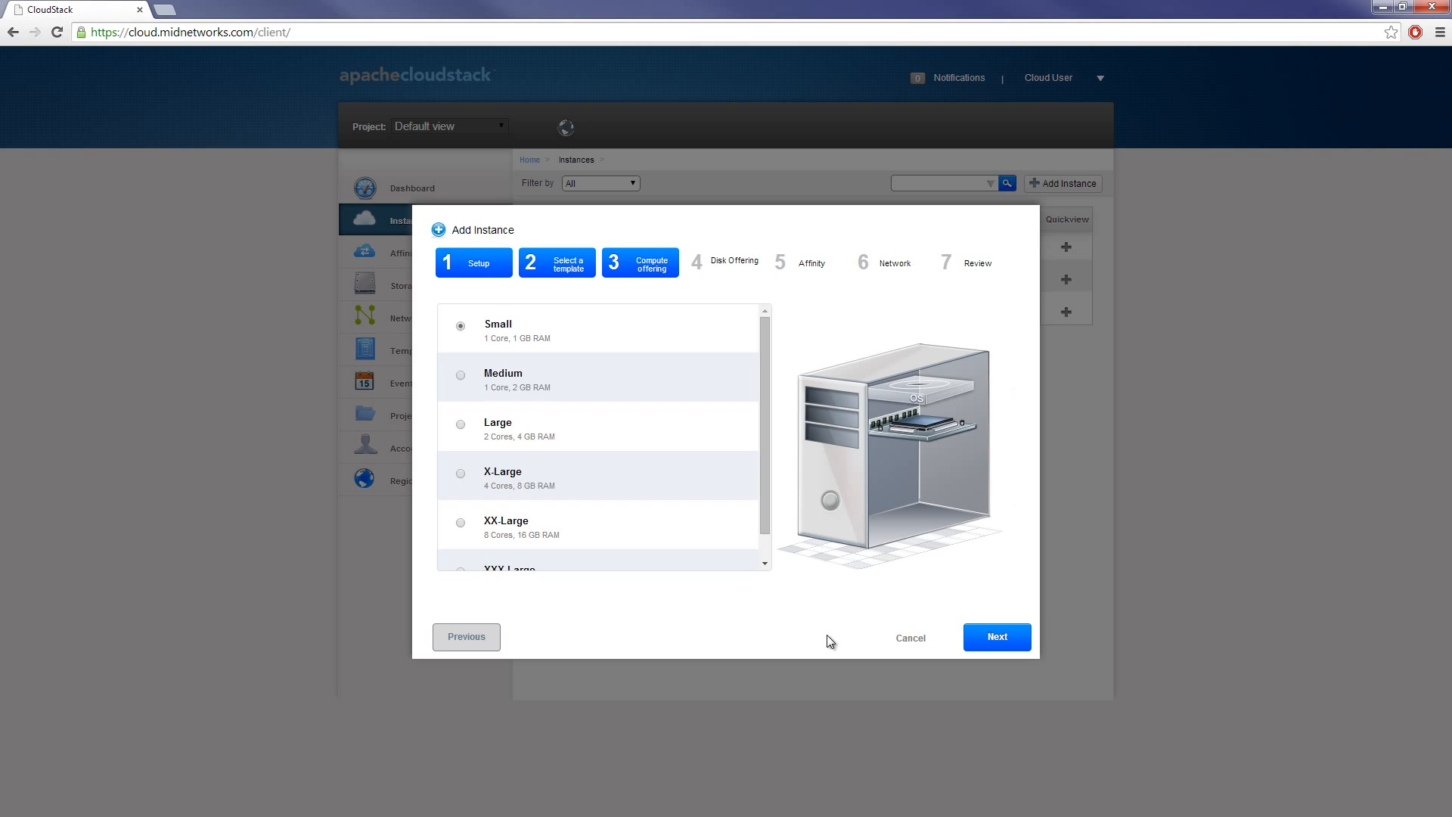
mouse_move(787, 527)
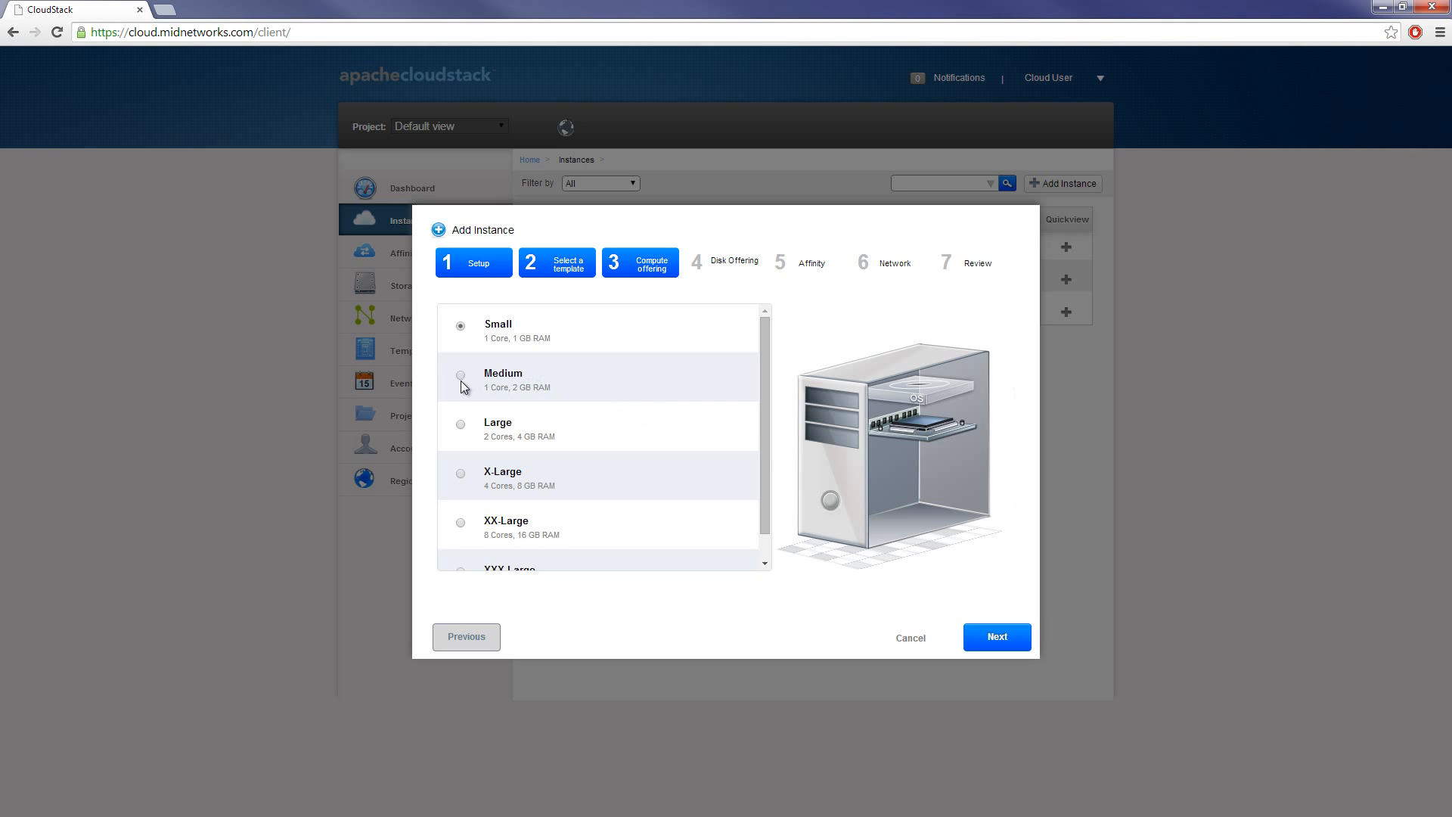
click(461, 376)
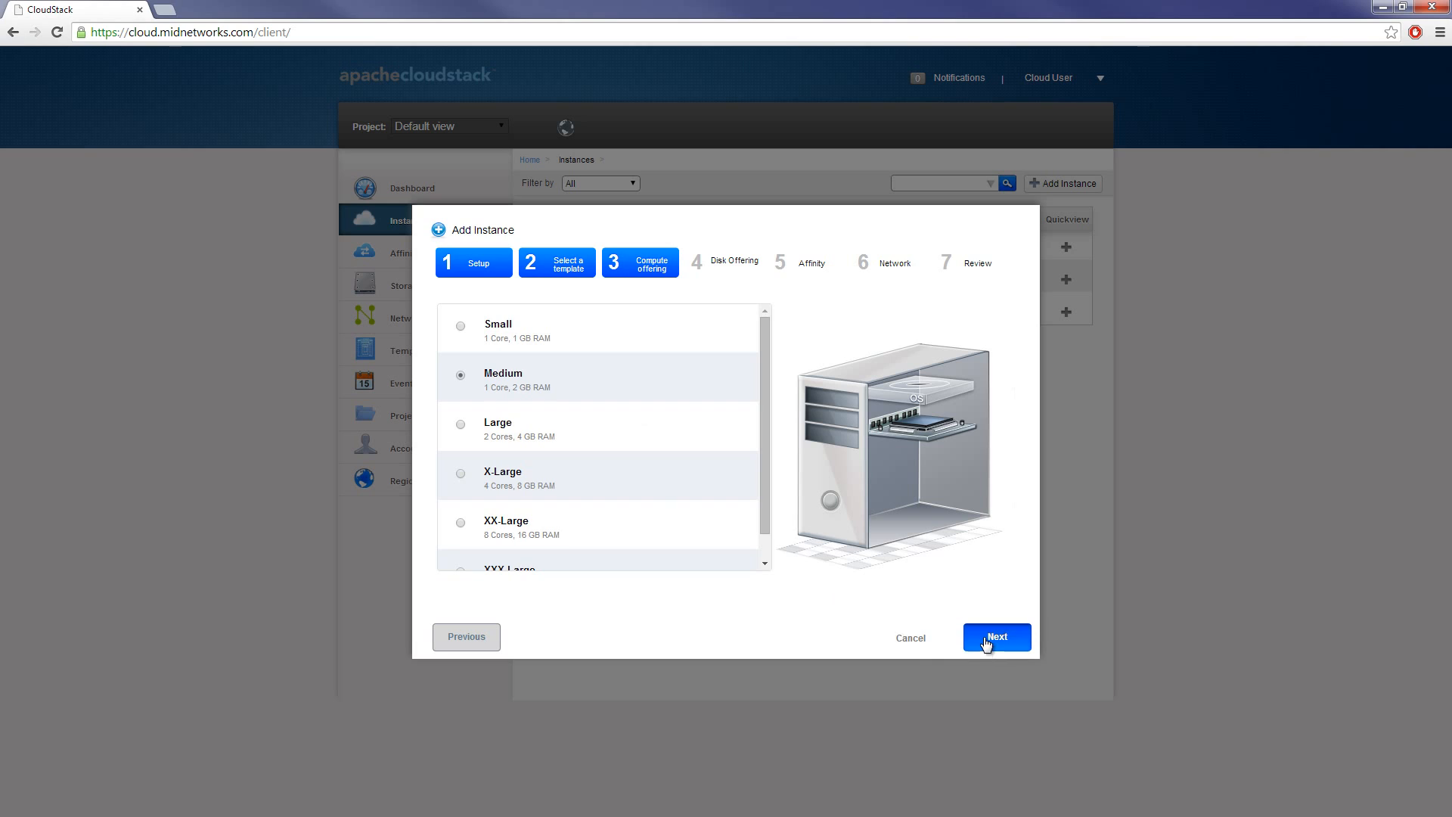
click(997, 637)
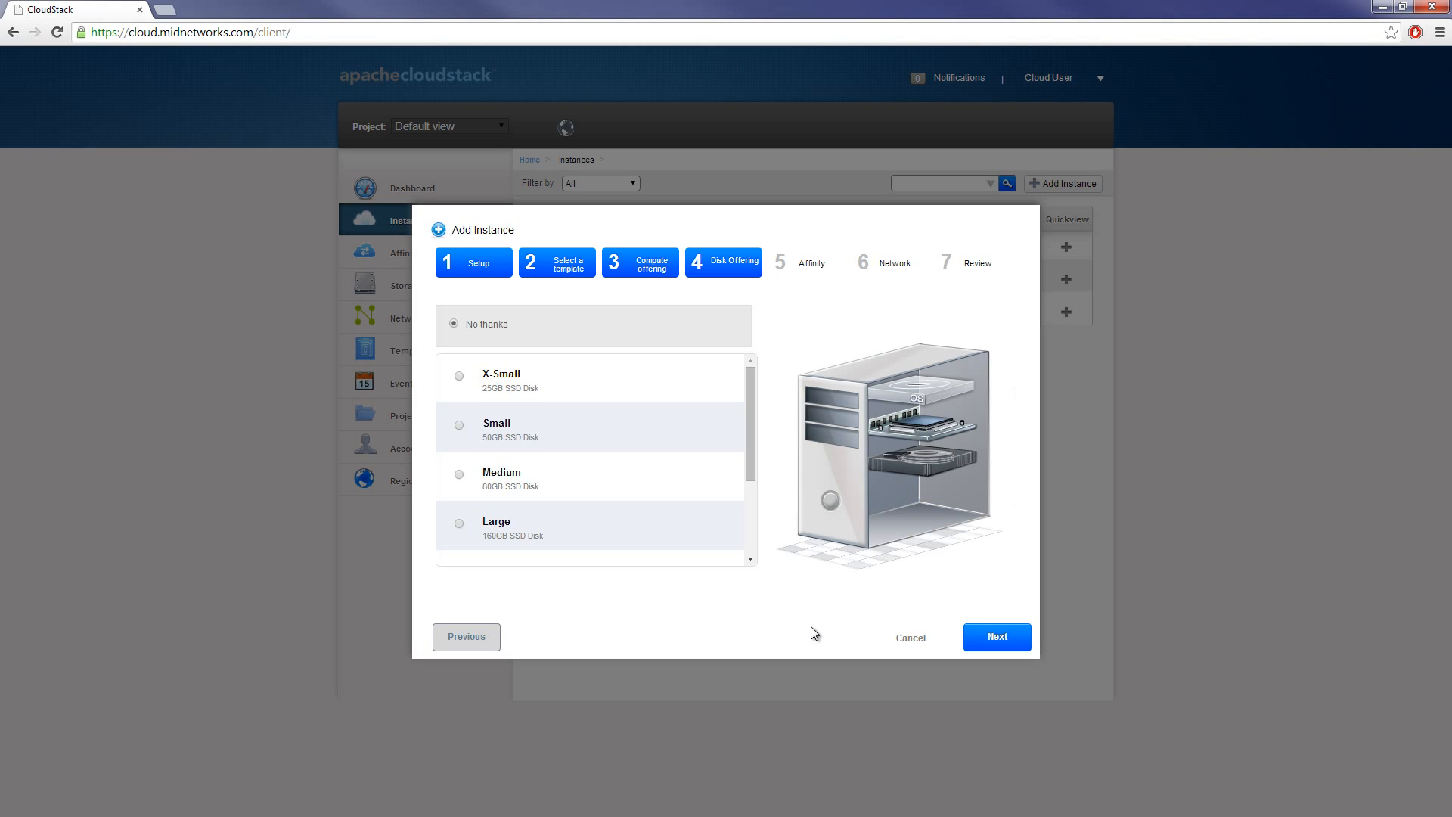
- Skip the extra disk and affinity steps to reach Network with Private VM Network as default
click(997, 636)
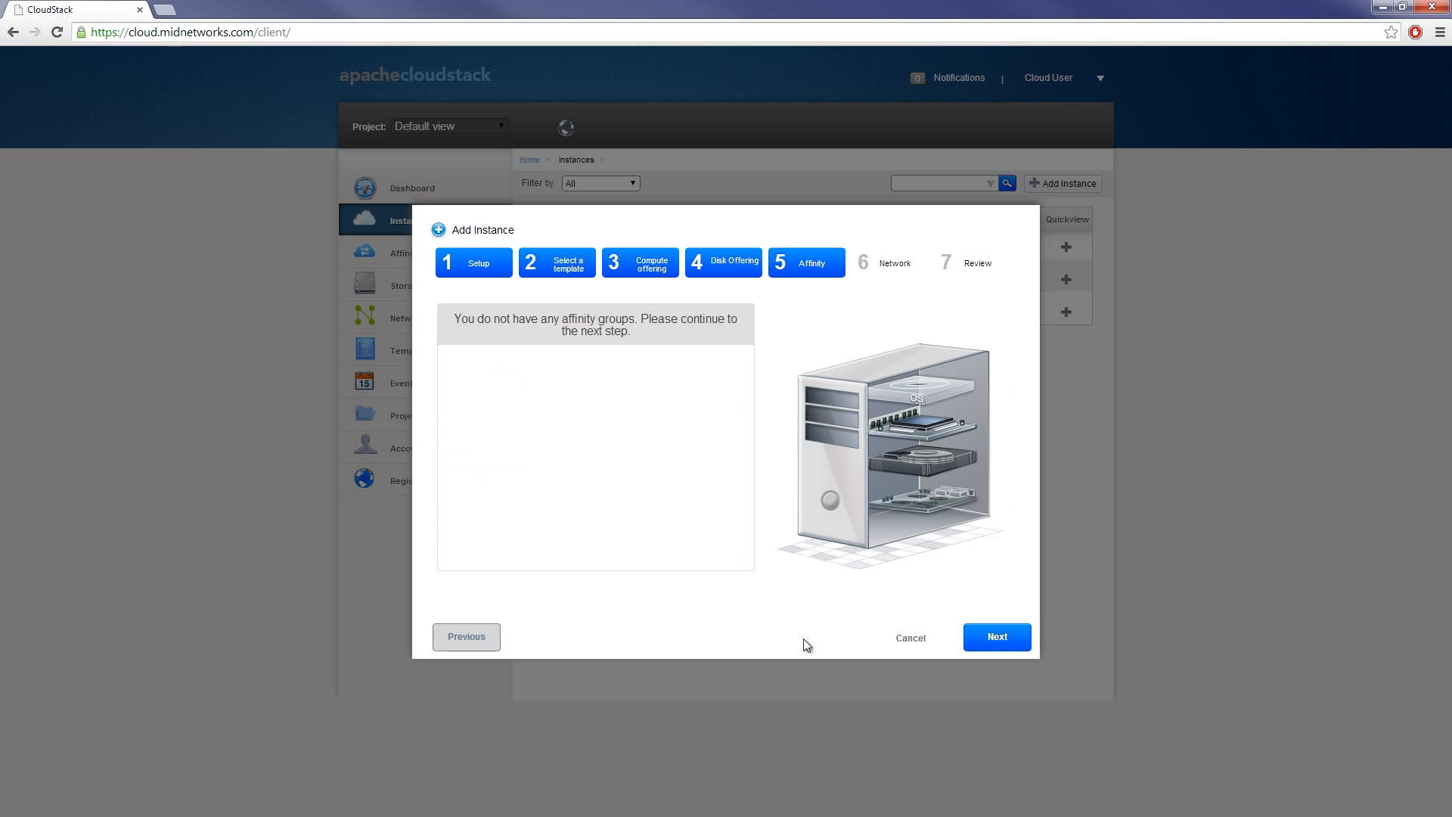
mouse_move(811, 630)
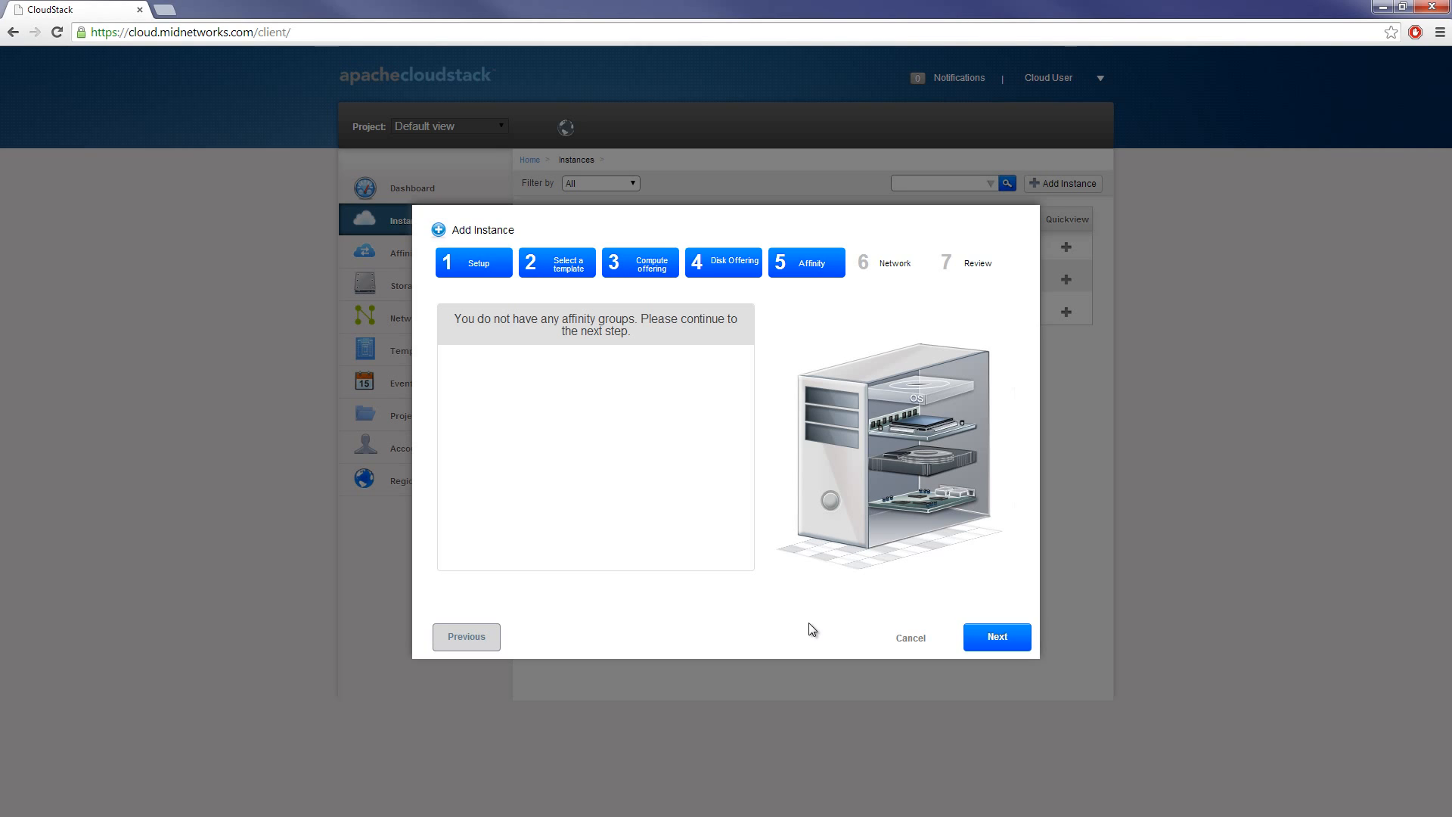
click(997, 636)
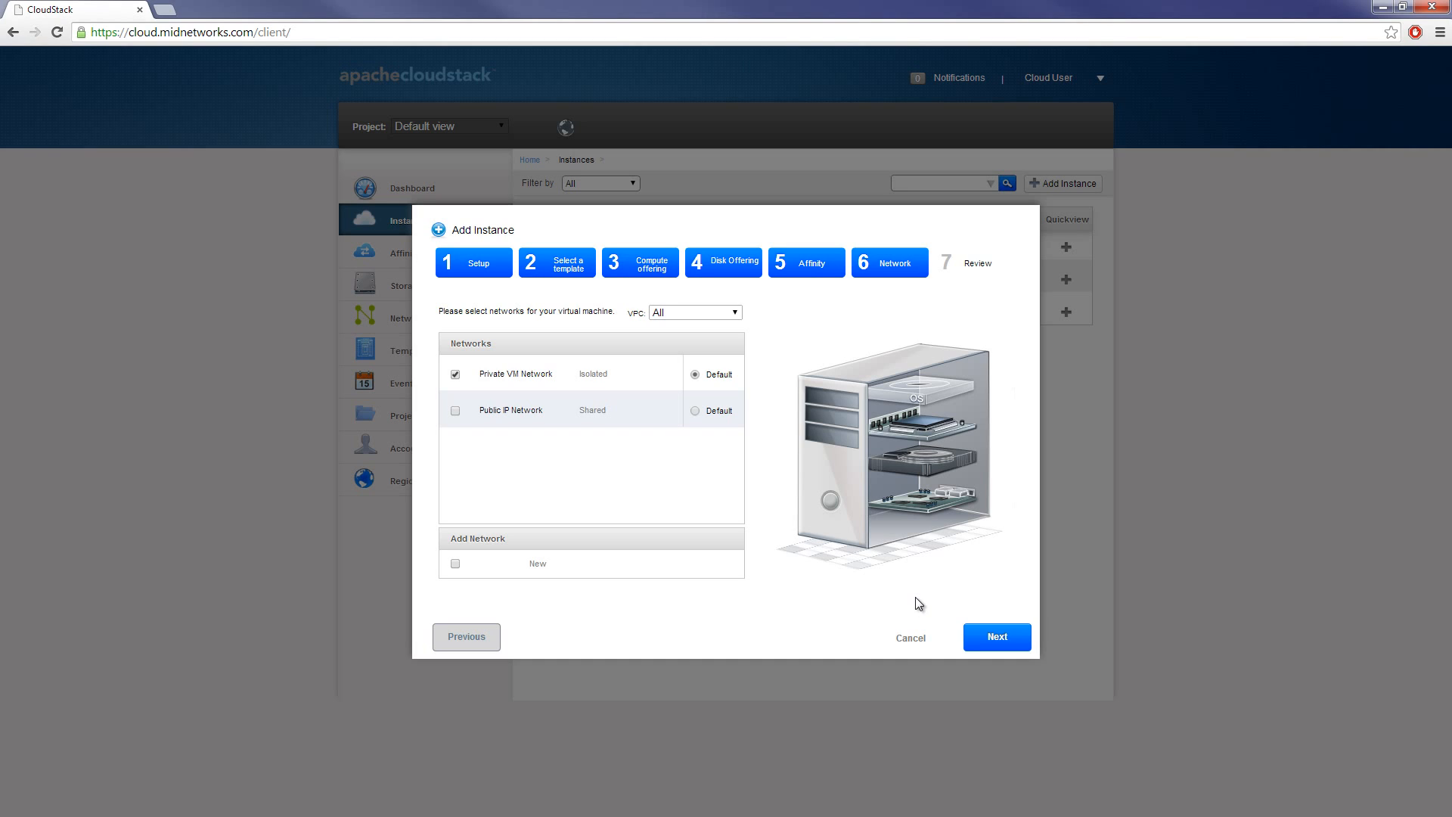
mouse_move(537, 385)
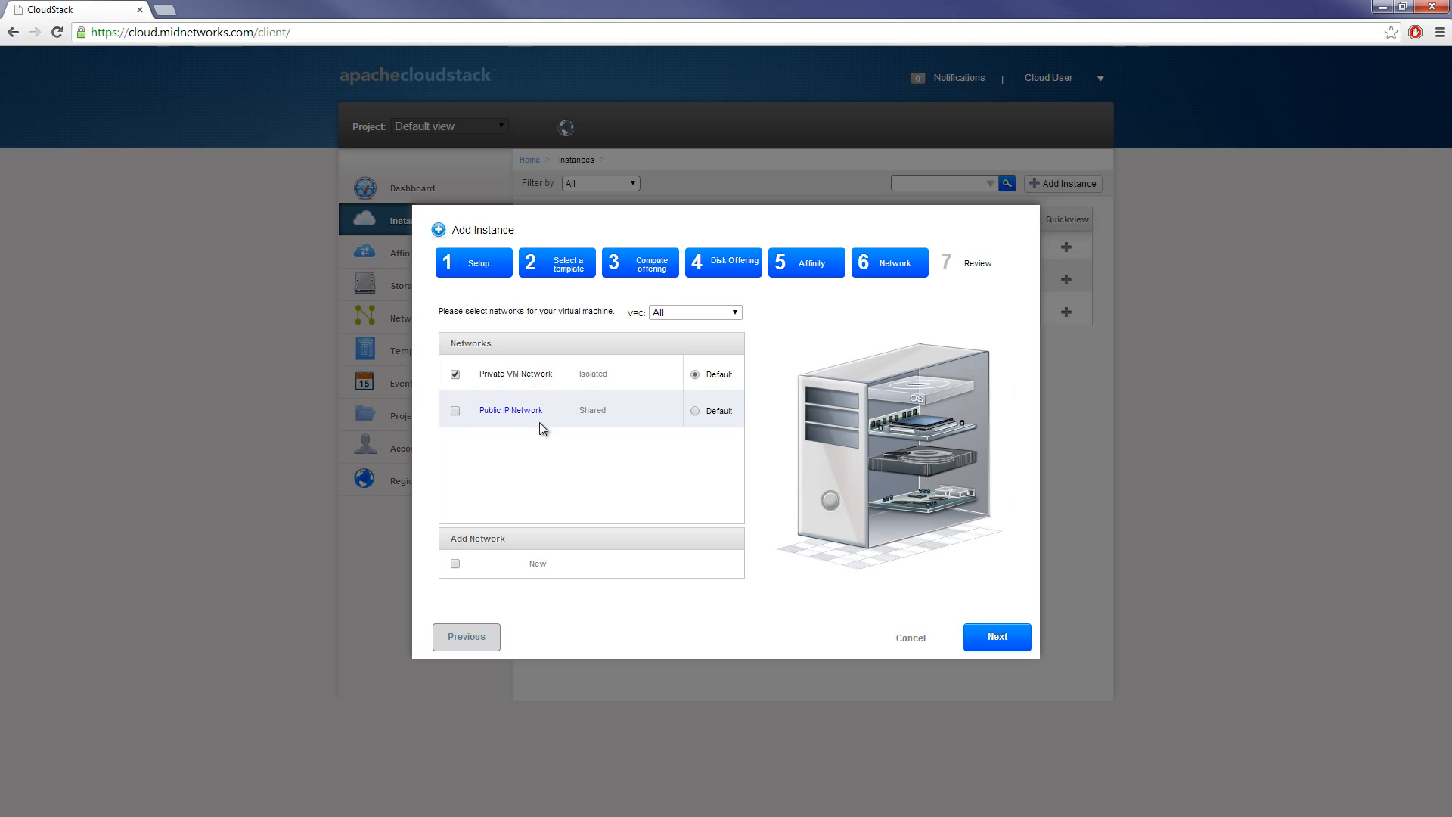
mouse_move(538, 426)
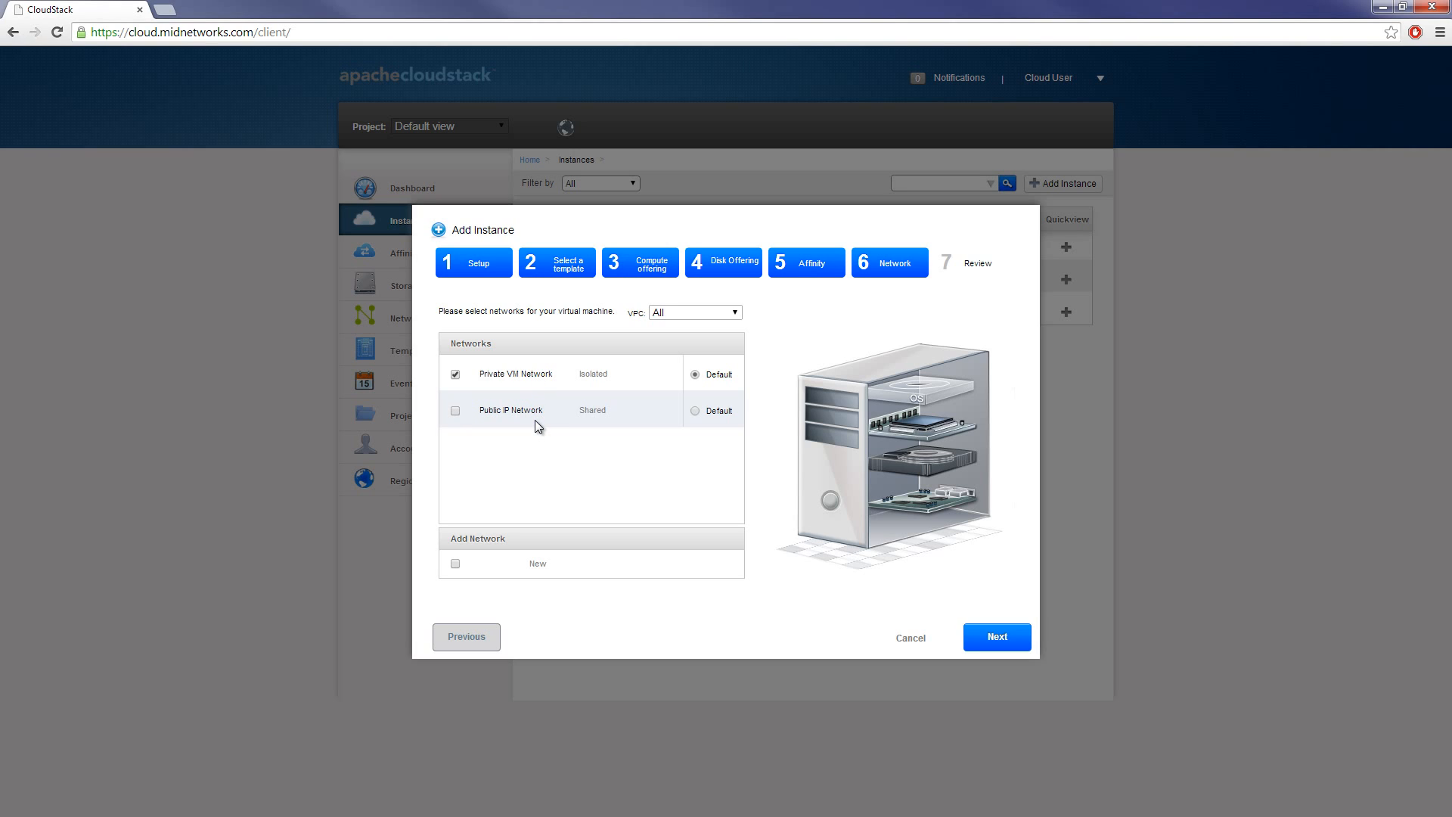
mouse_move(538, 391)
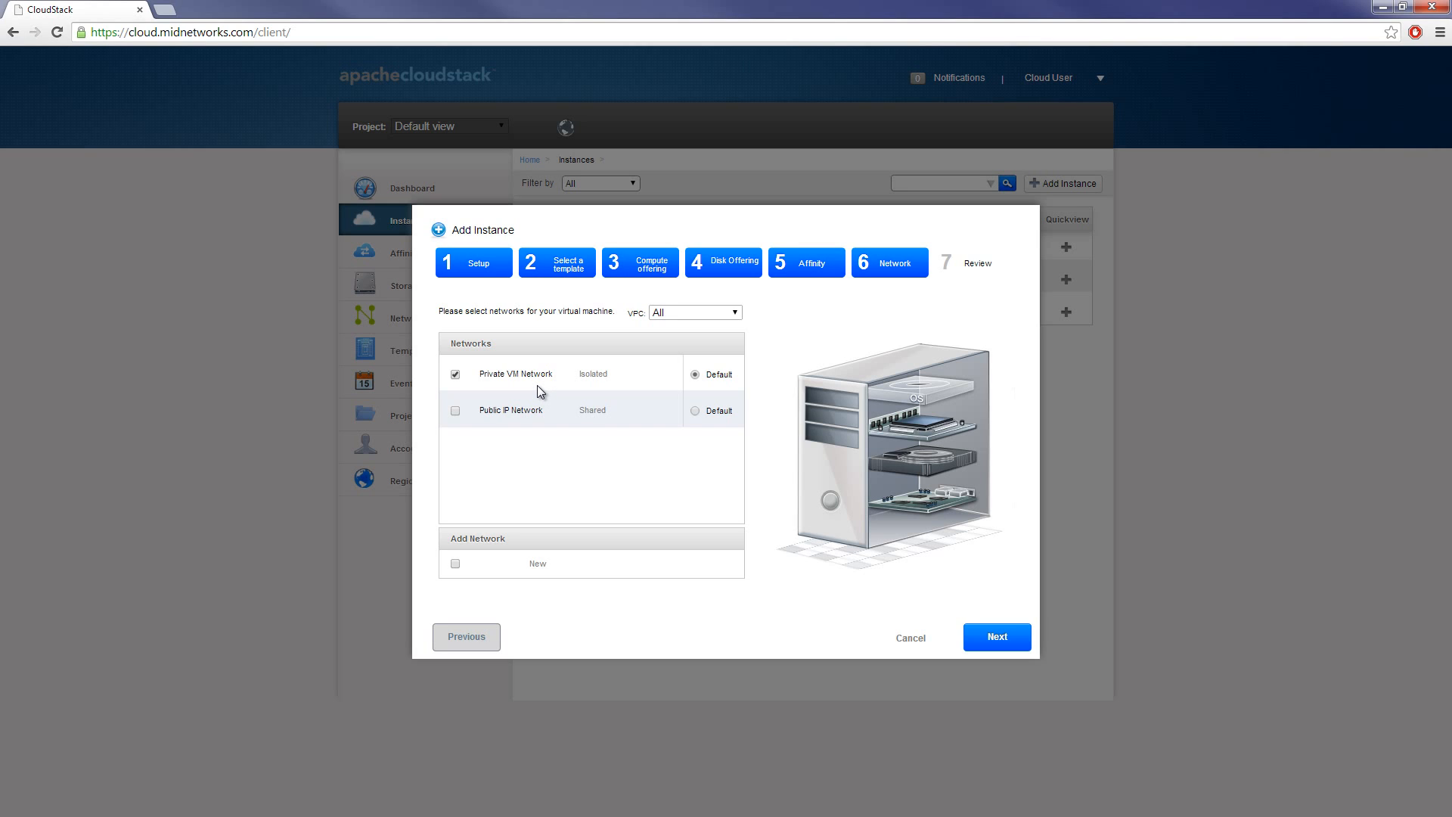
- Name the instance VMtest1 on the Review step and launch the VM
click(997, 636)
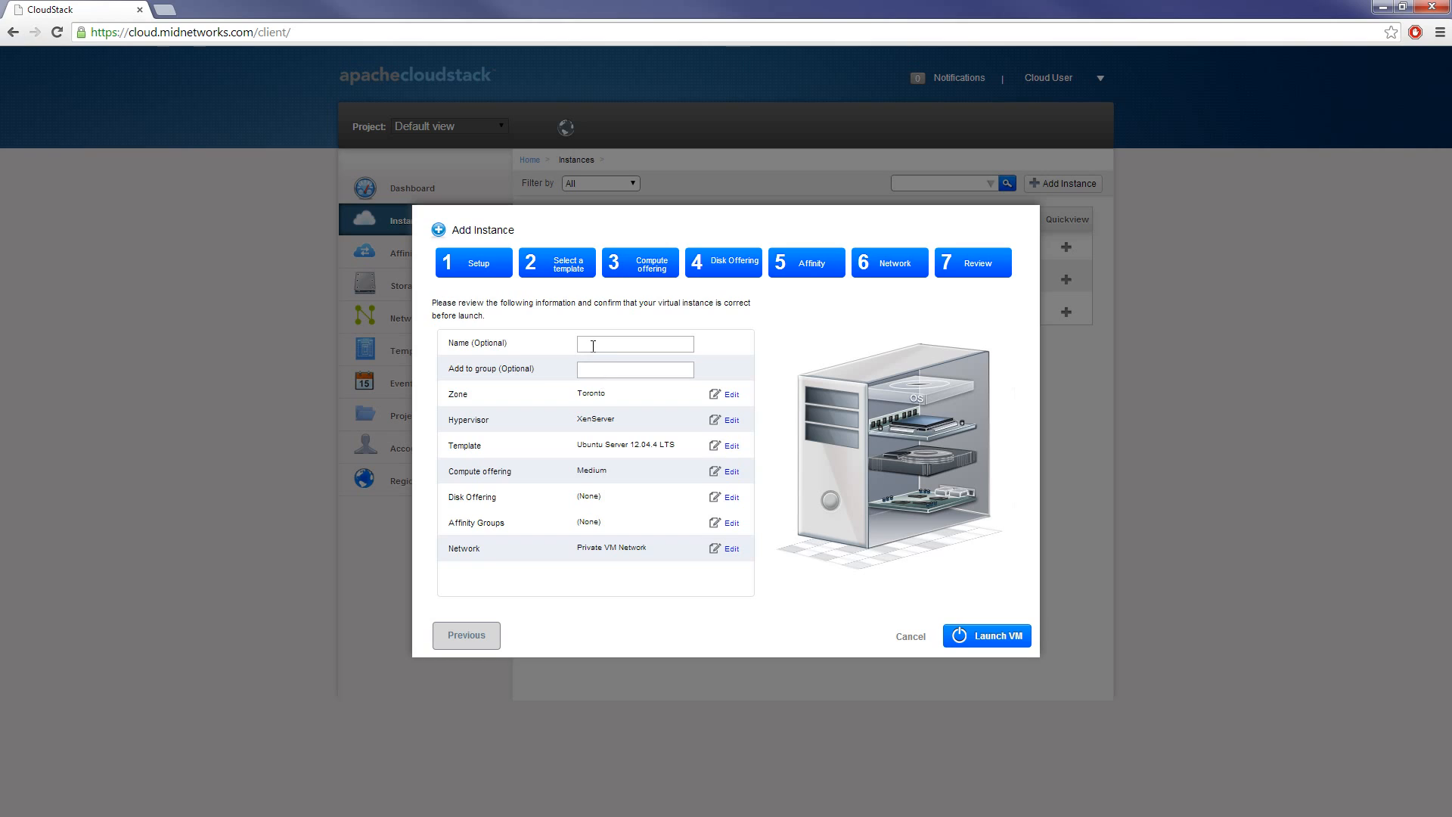
text(VM1)
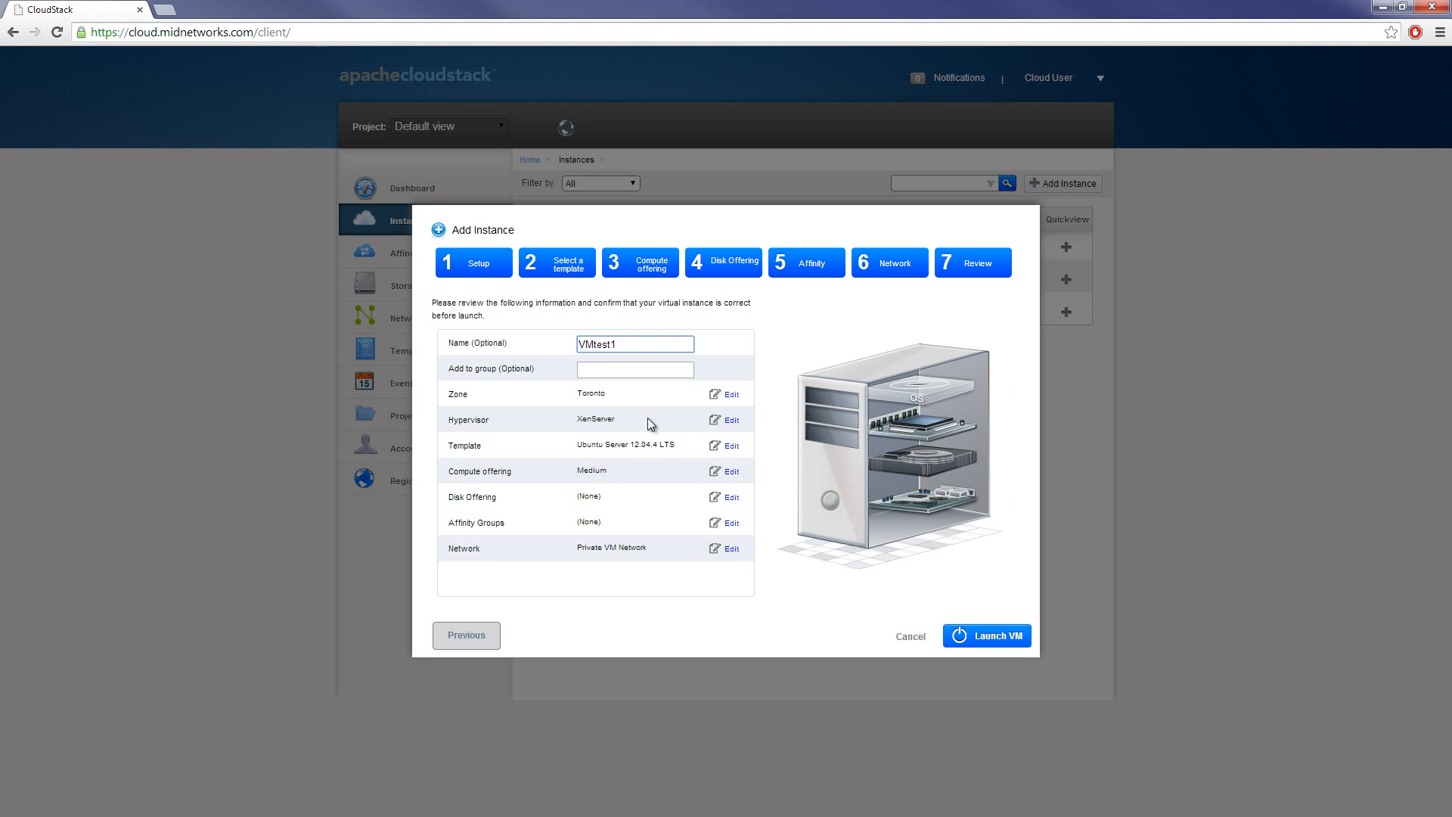
click(985, 635)
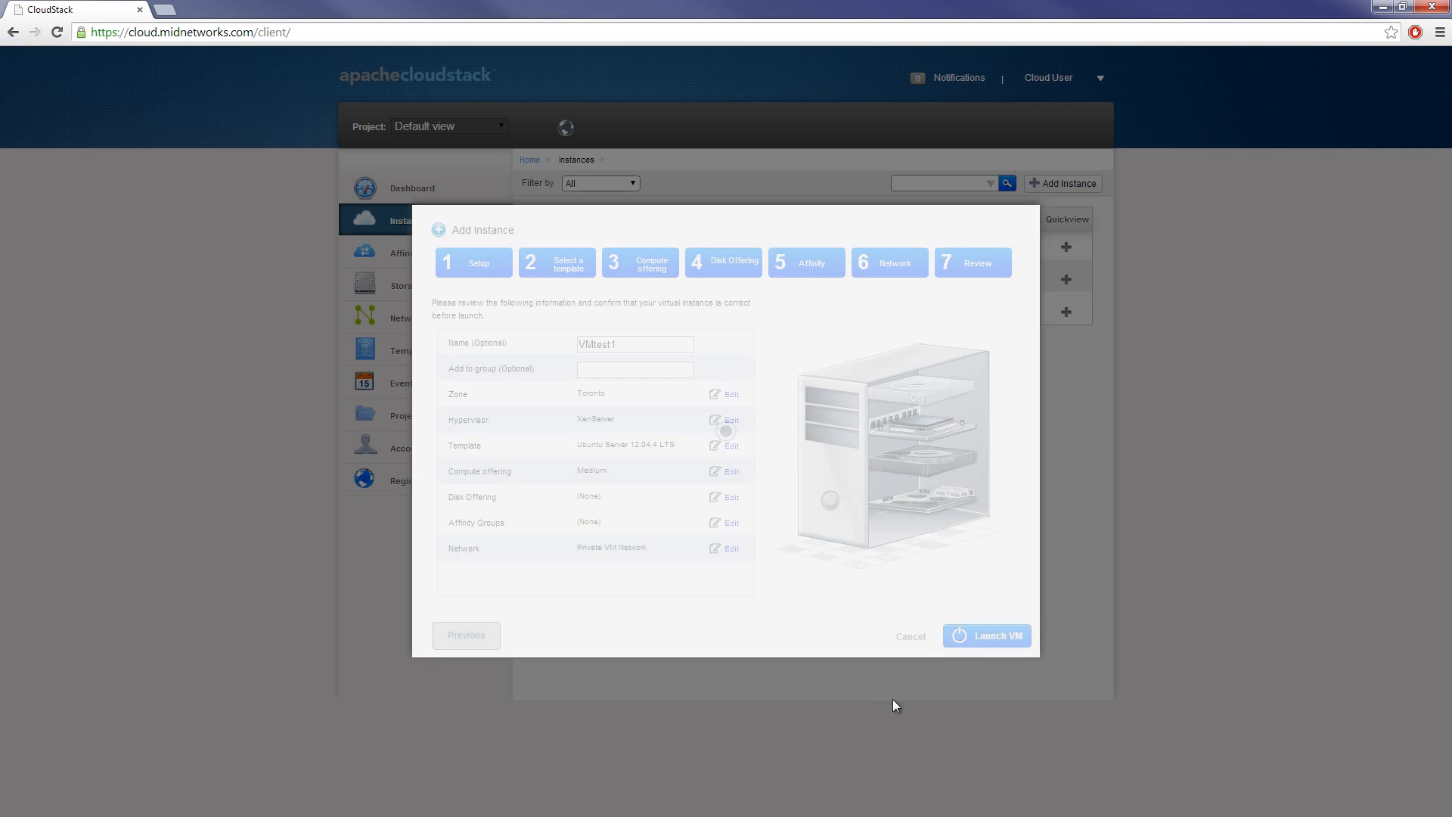
- Dismiss the new VM password alert and open VMtest1's details page
click(987, 636)
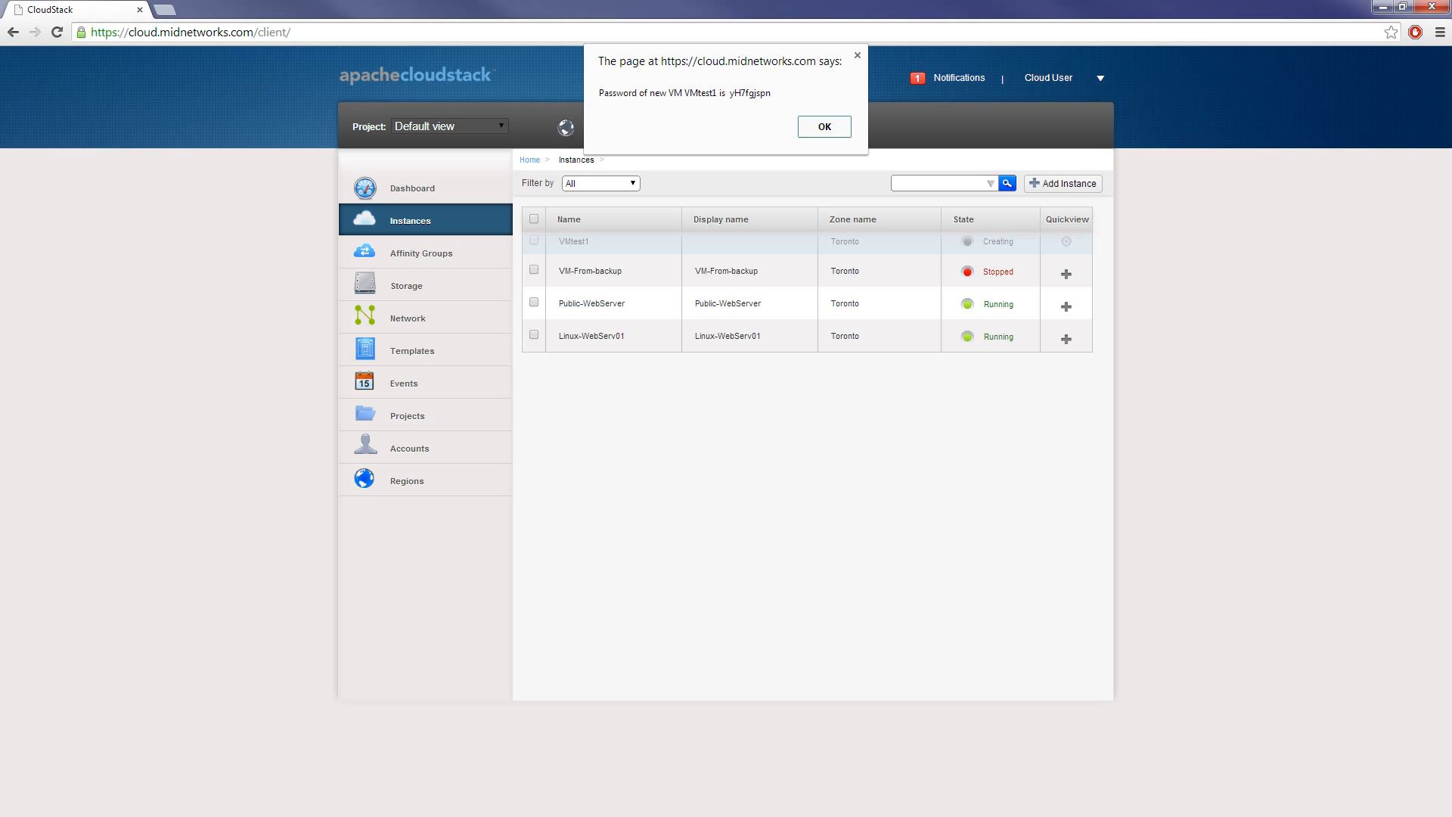
mouse_move(758, 109)
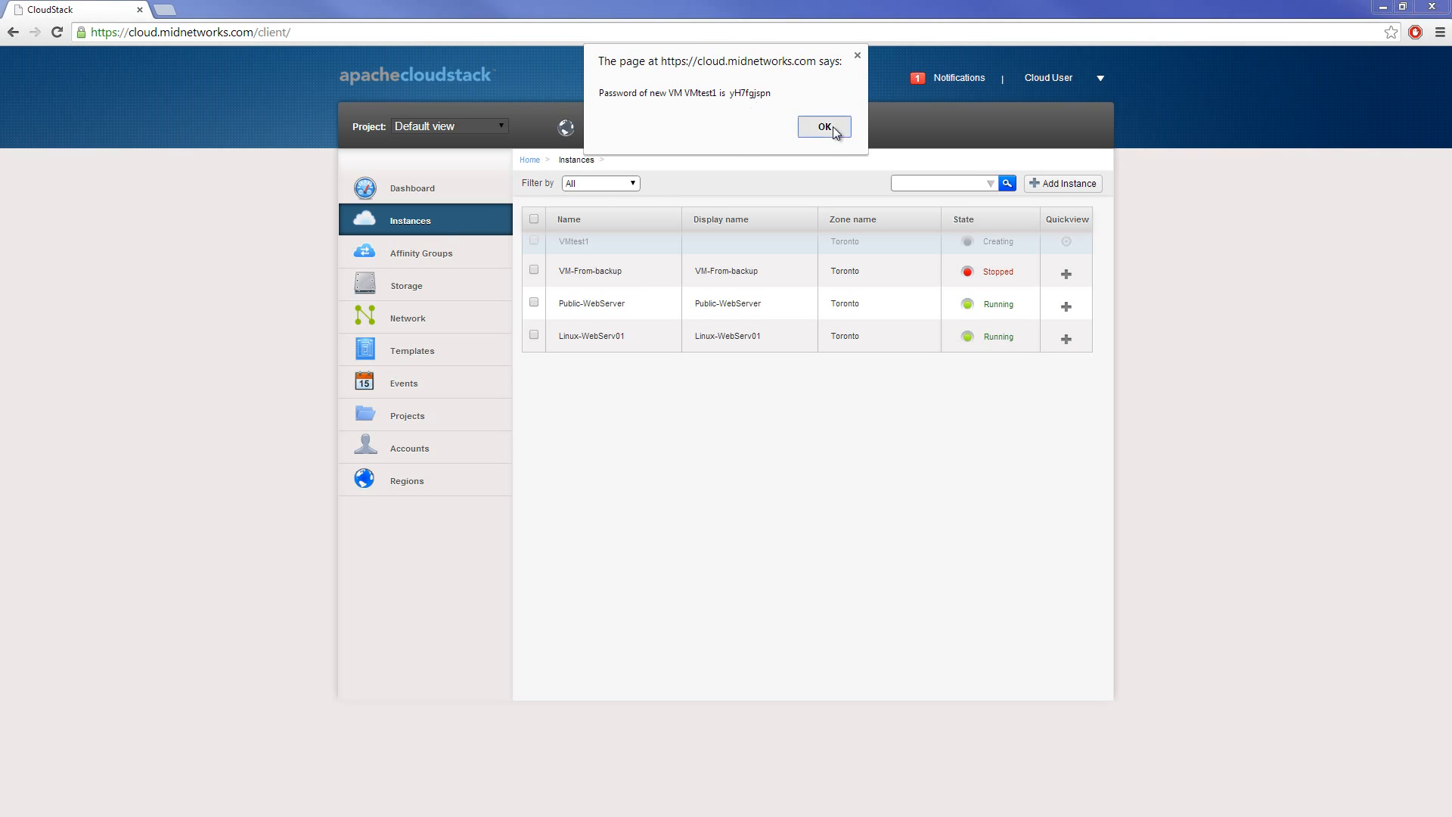
click(824, 127)
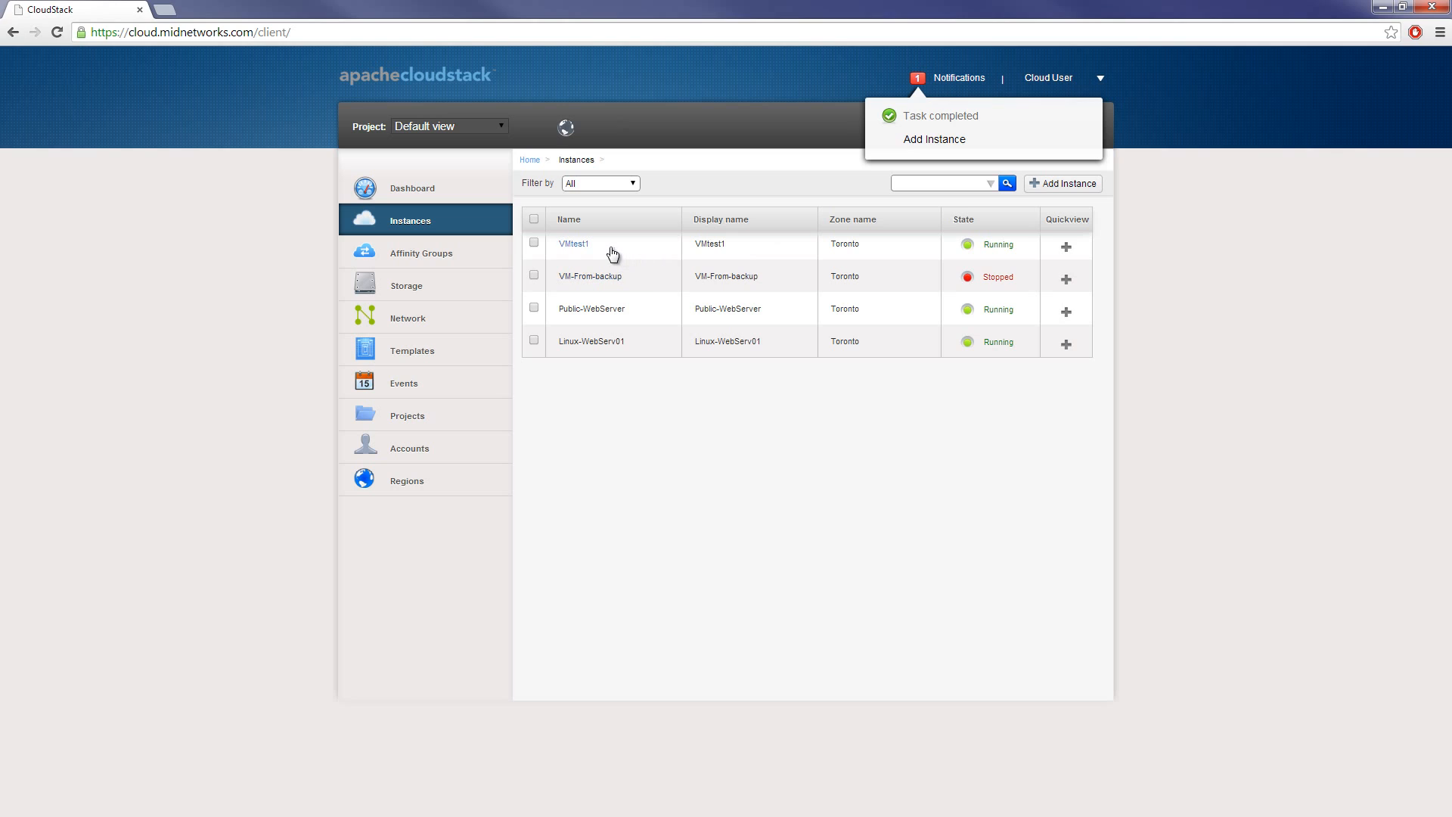
click(574, 243)
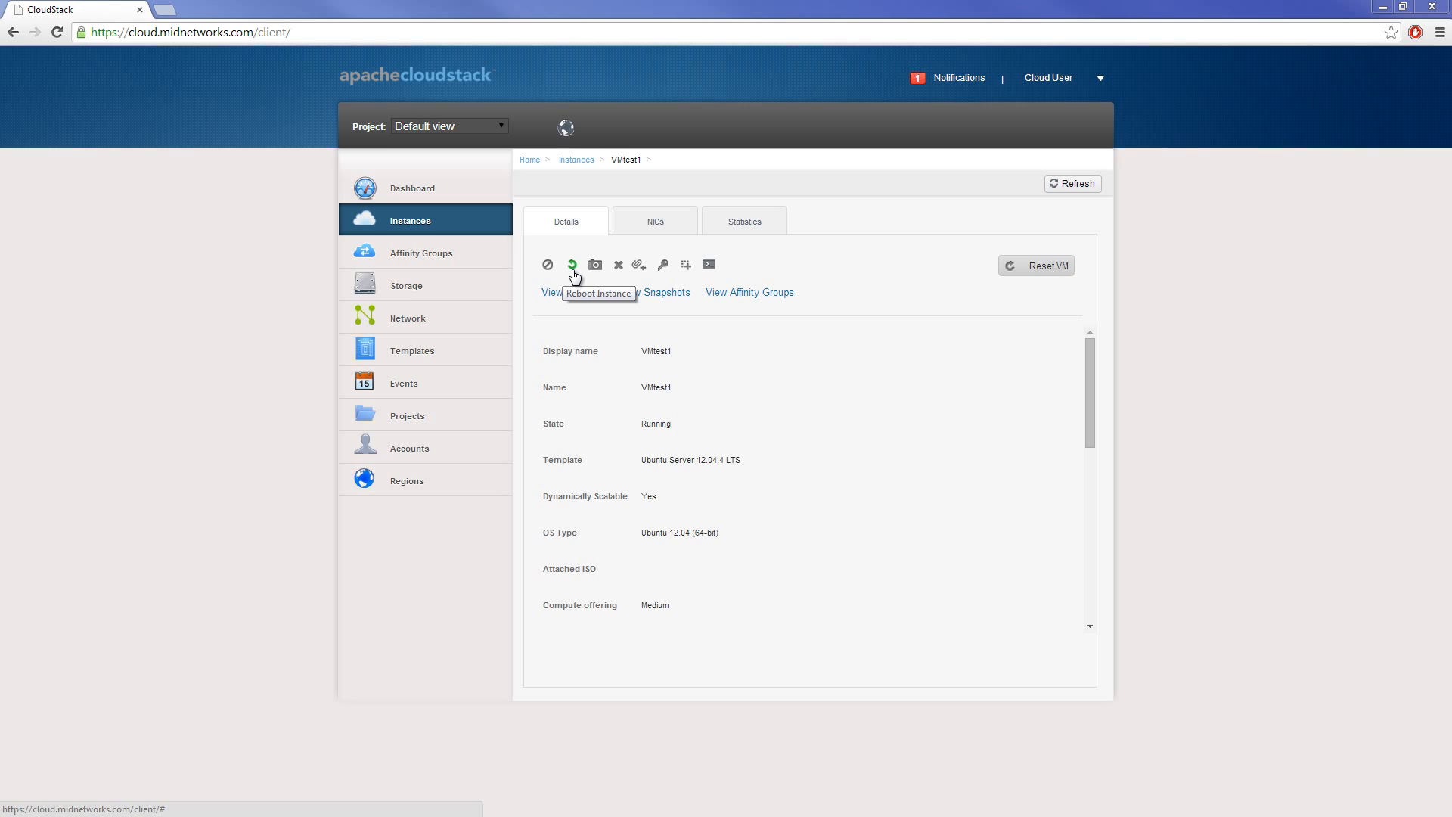
click(594, 265)
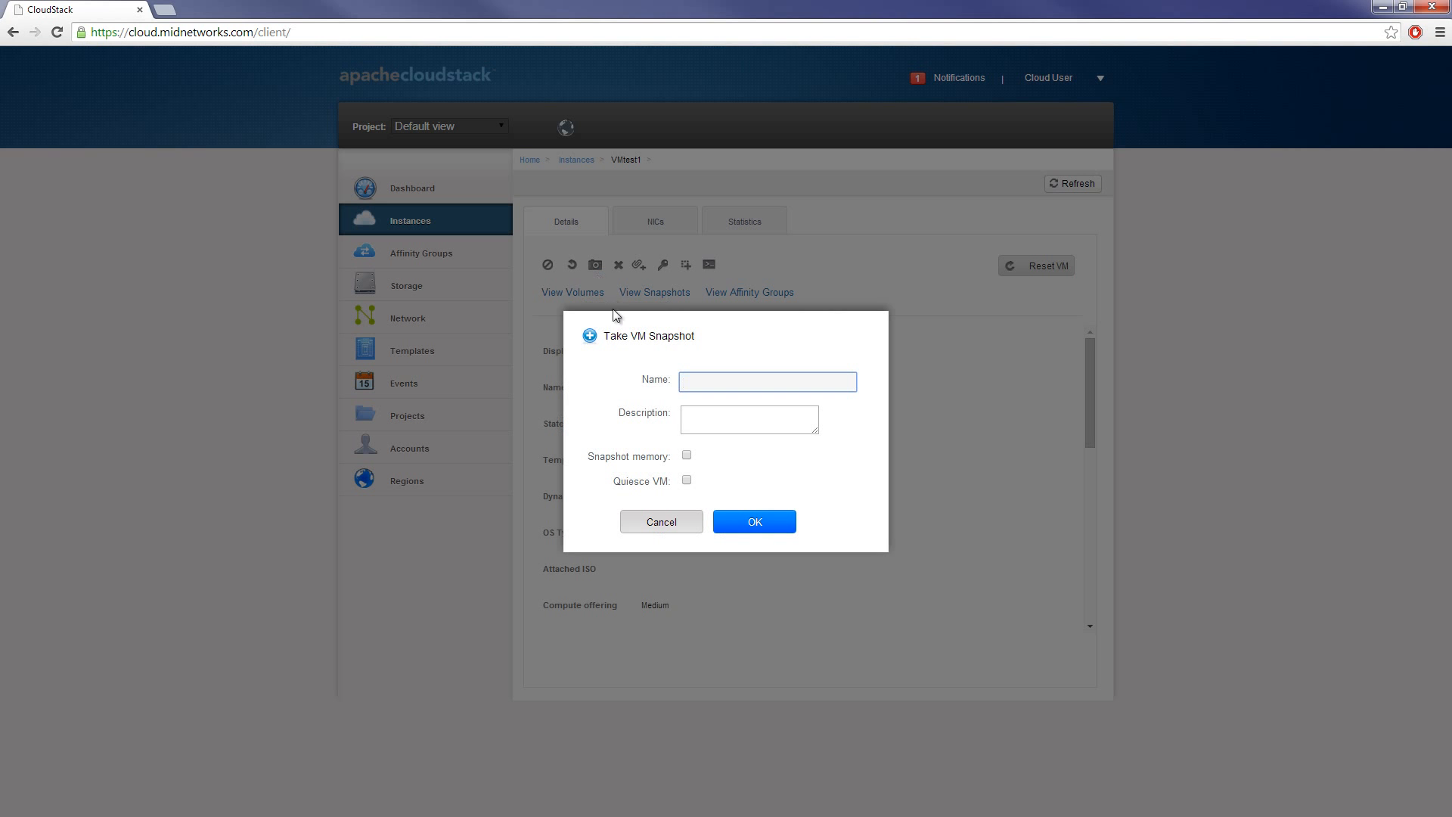
mouse_move(603, 420)
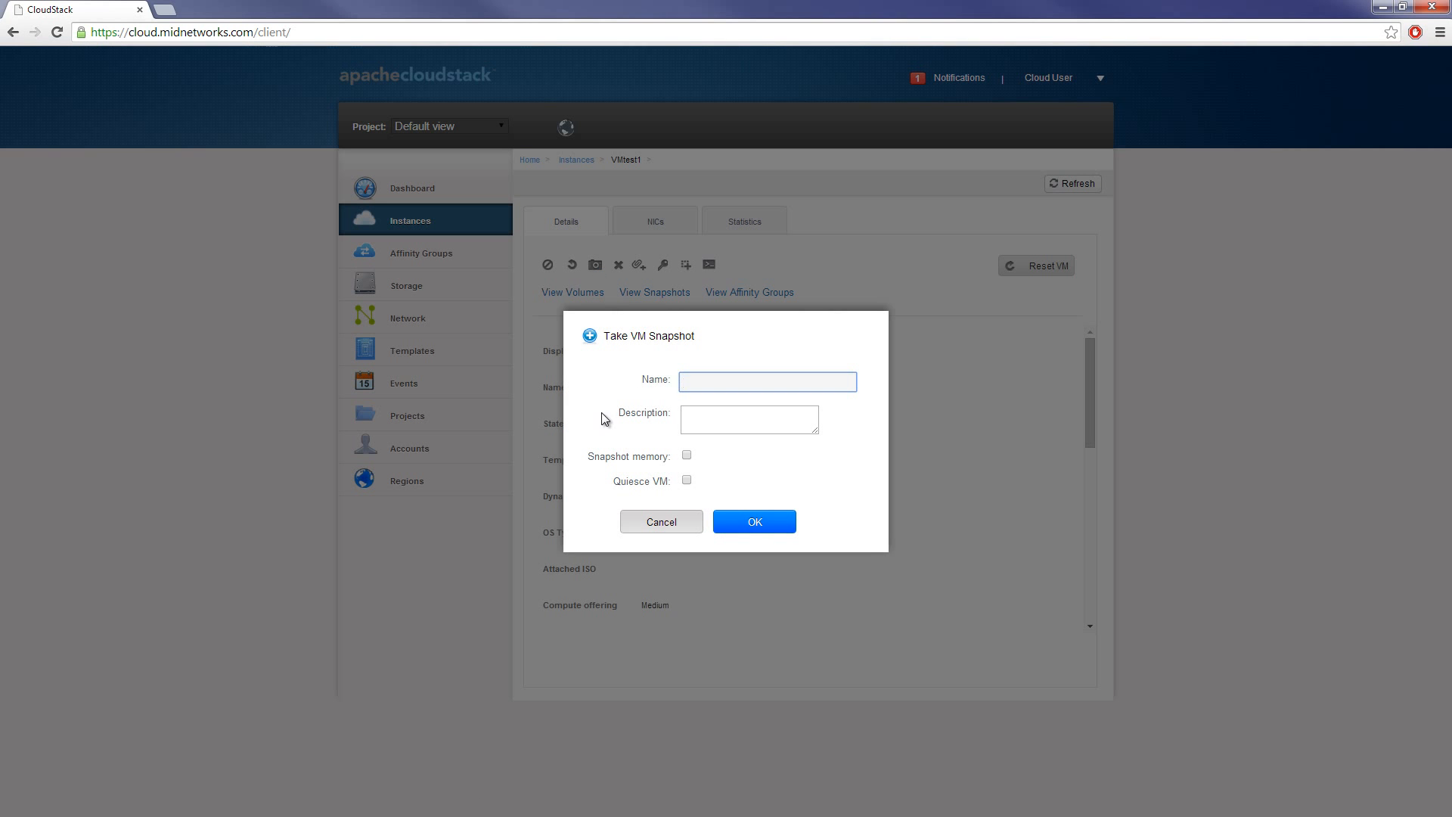
click(767, 380)
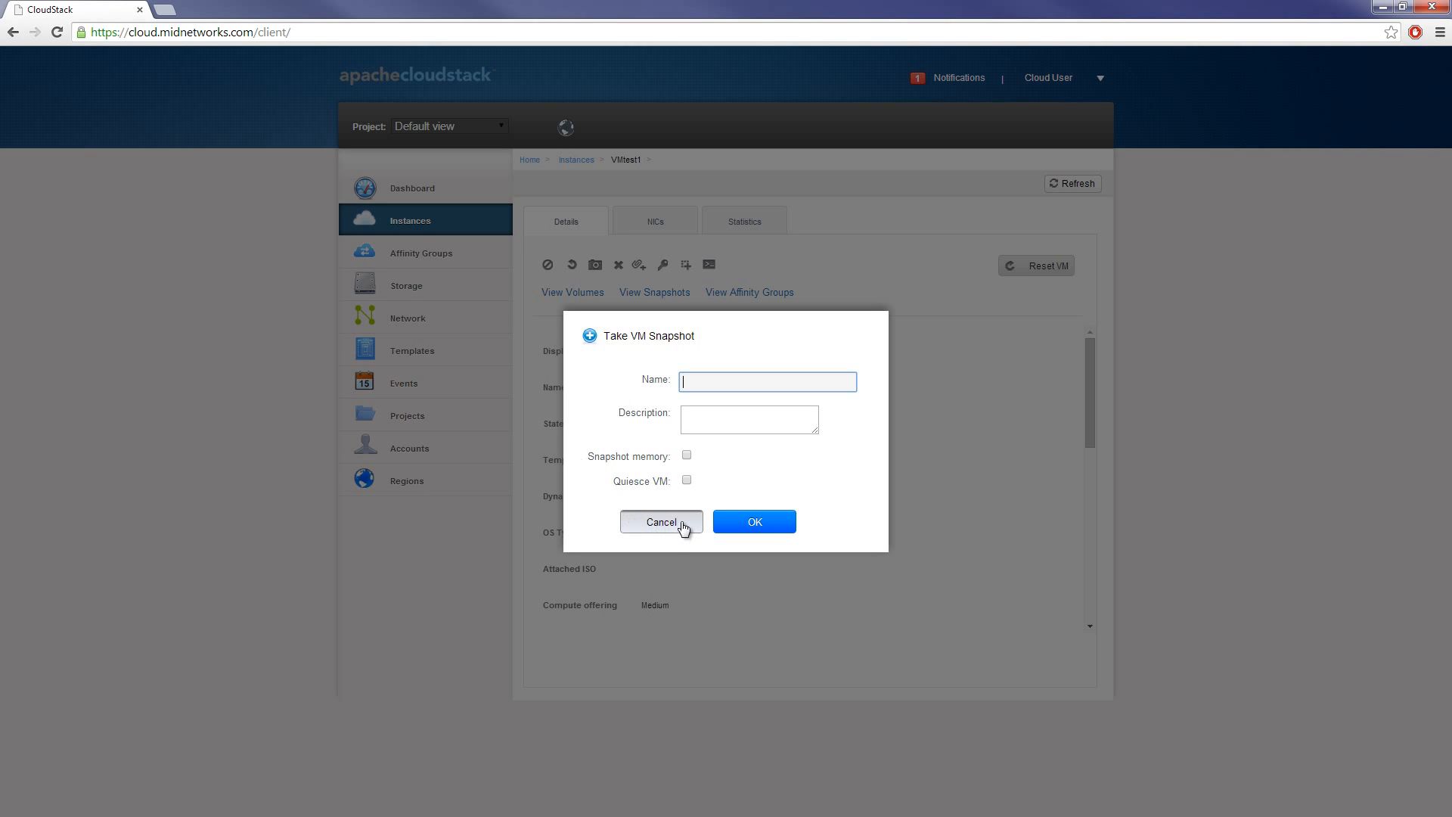
click(661, 521)
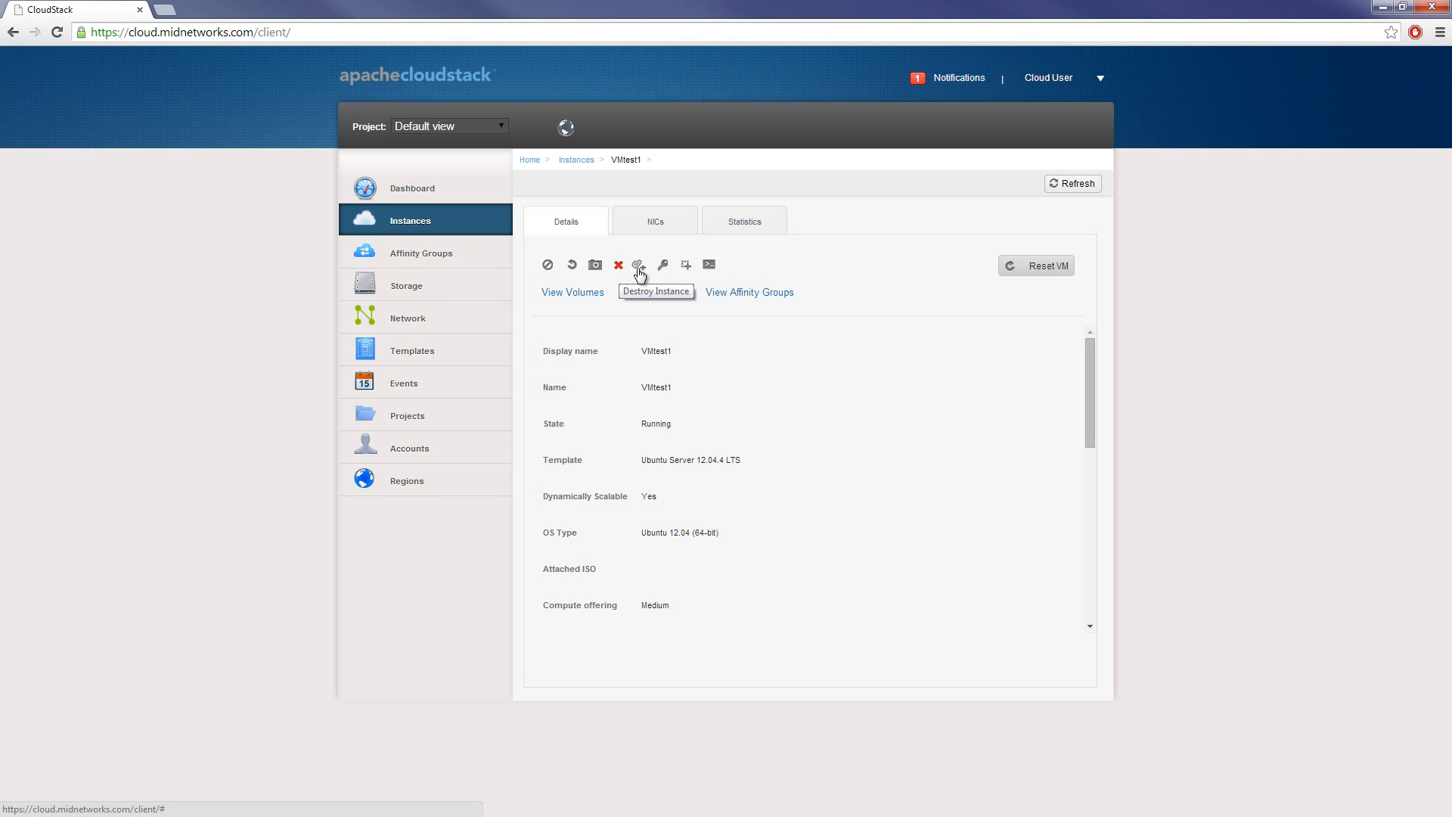
mouse_move(639, 265)
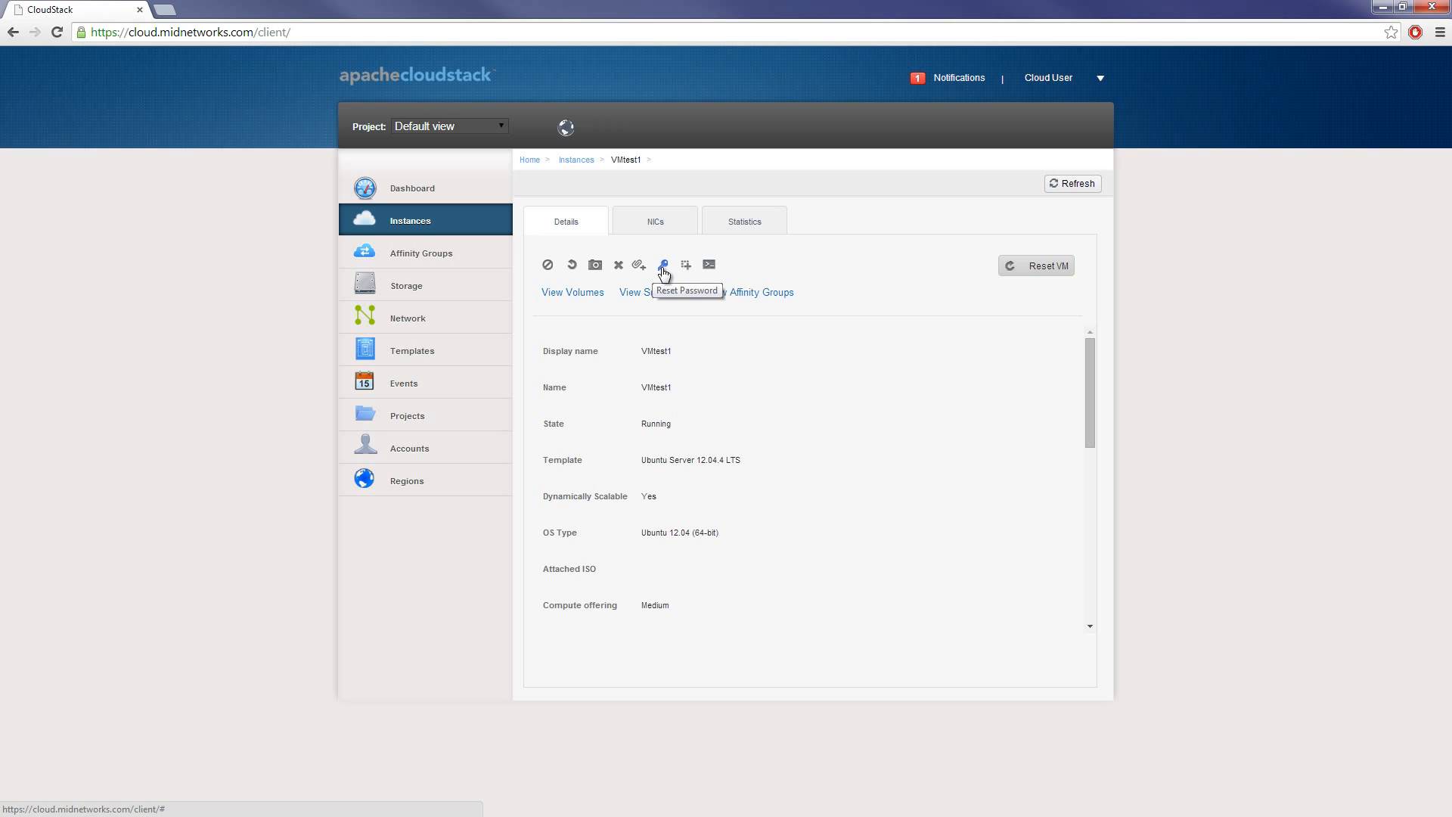
click(685, 265)
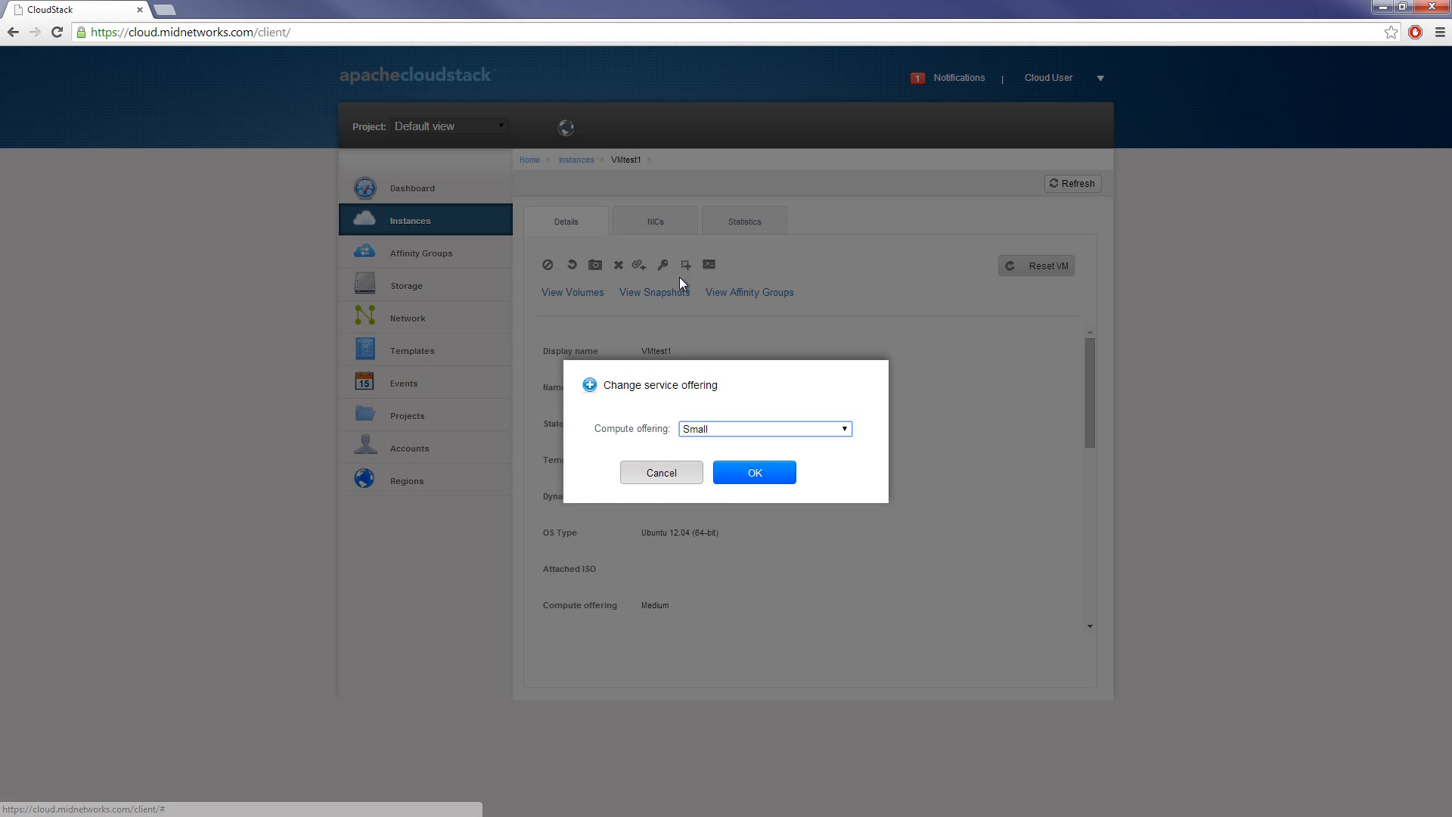
click(763, 428)
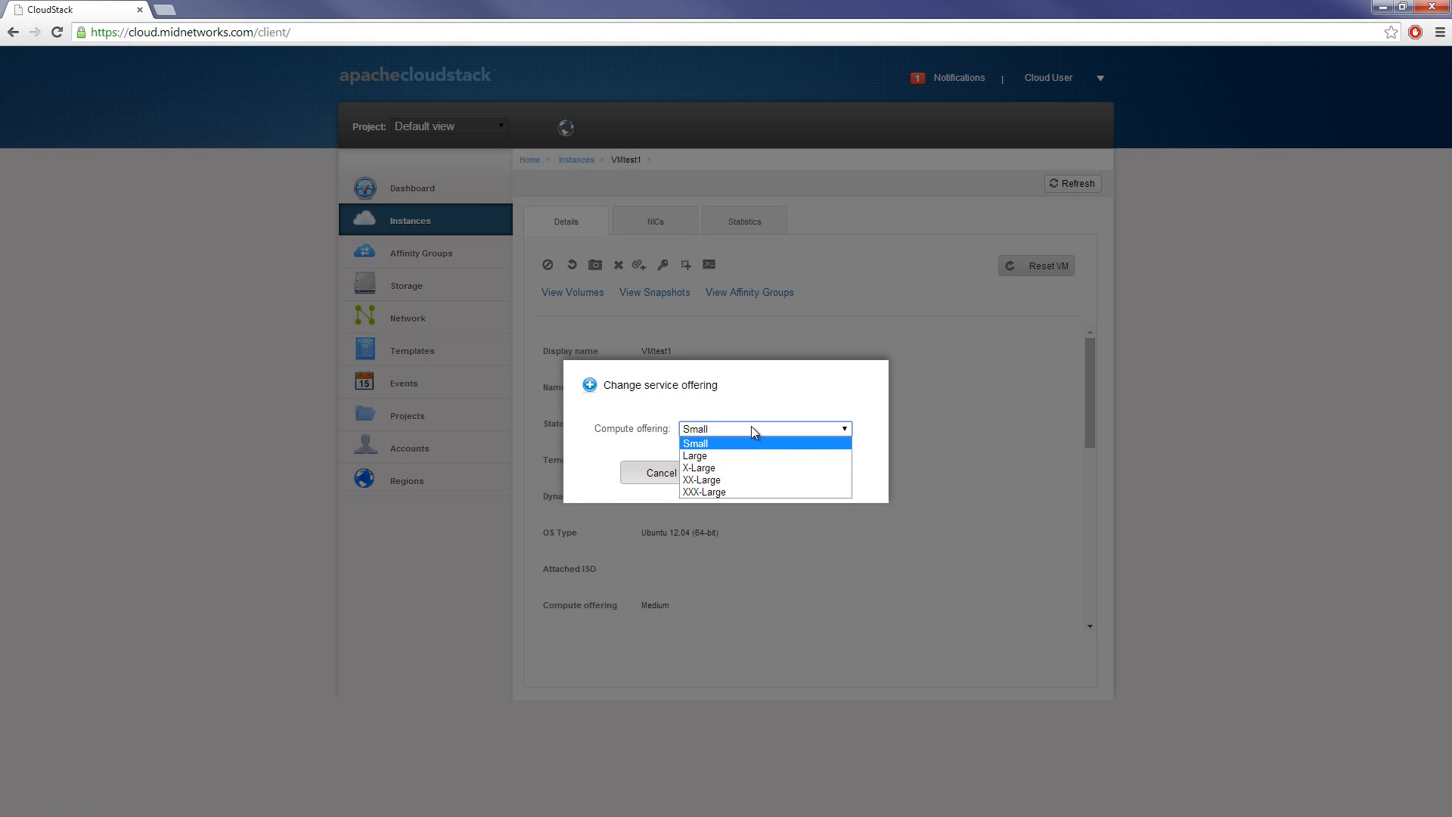
click(695, 428)
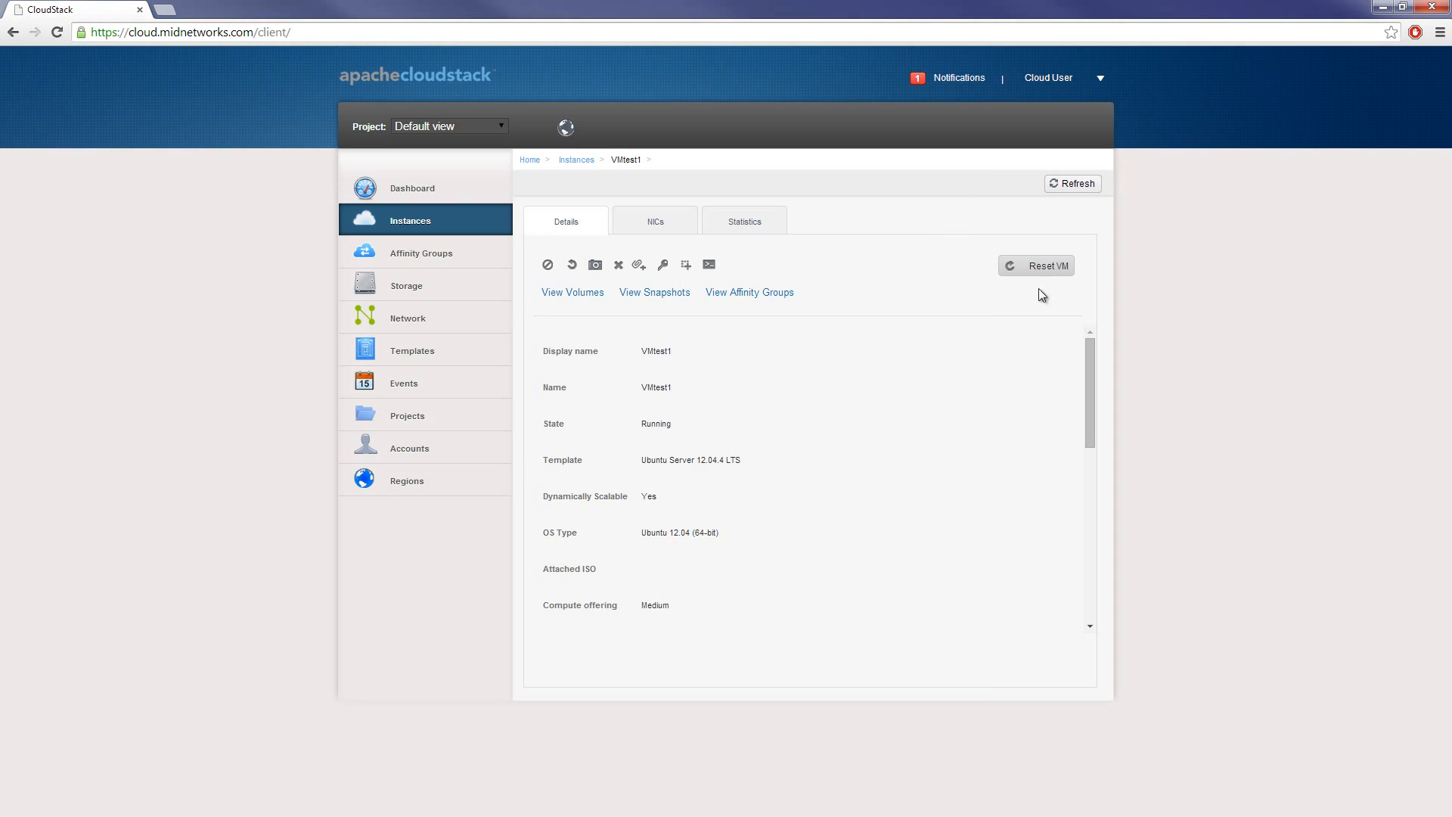
mouse_move(1052, 270)
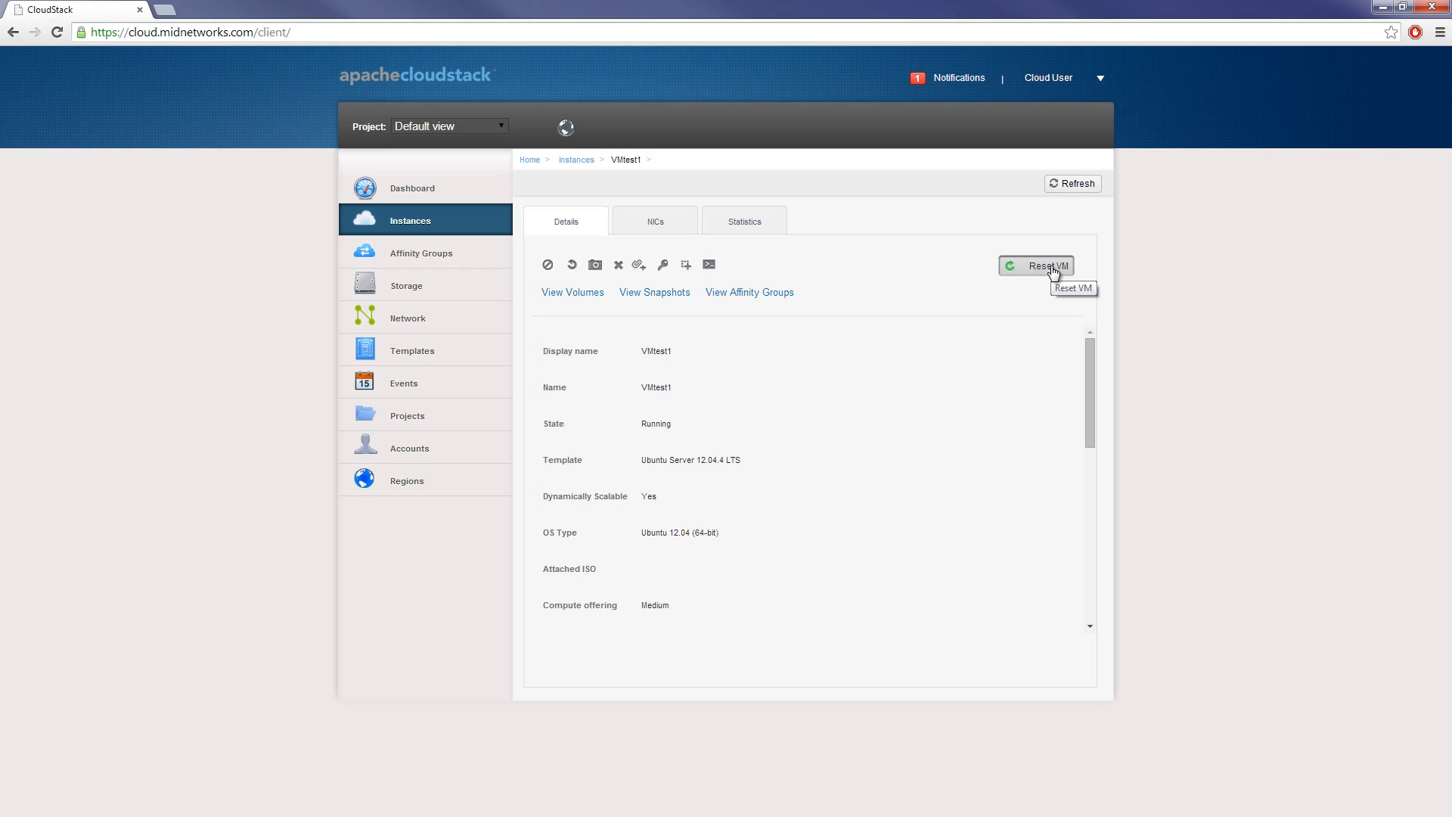
mouse_move(1025, 309)
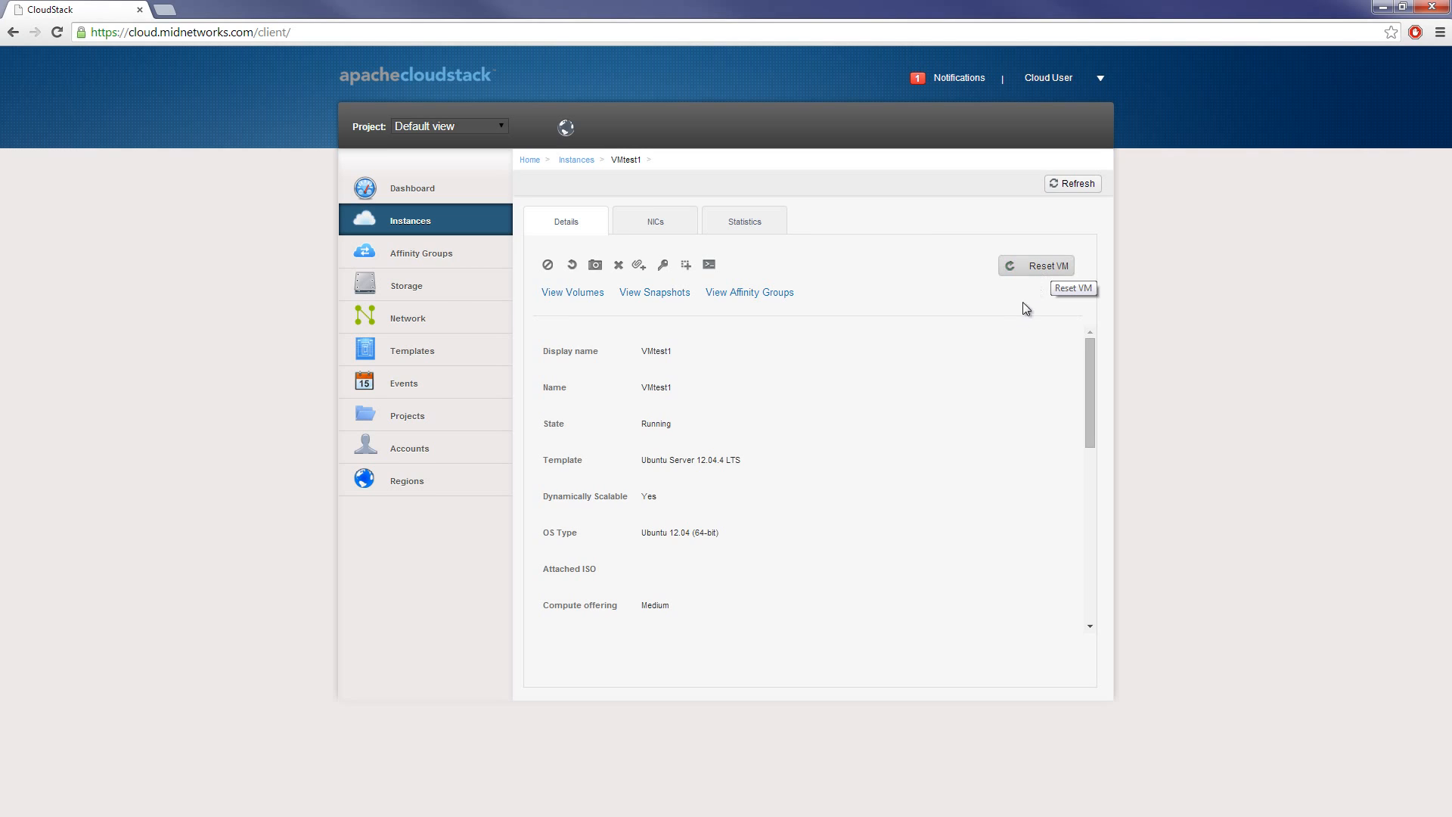
mouse_move(1022, 301)
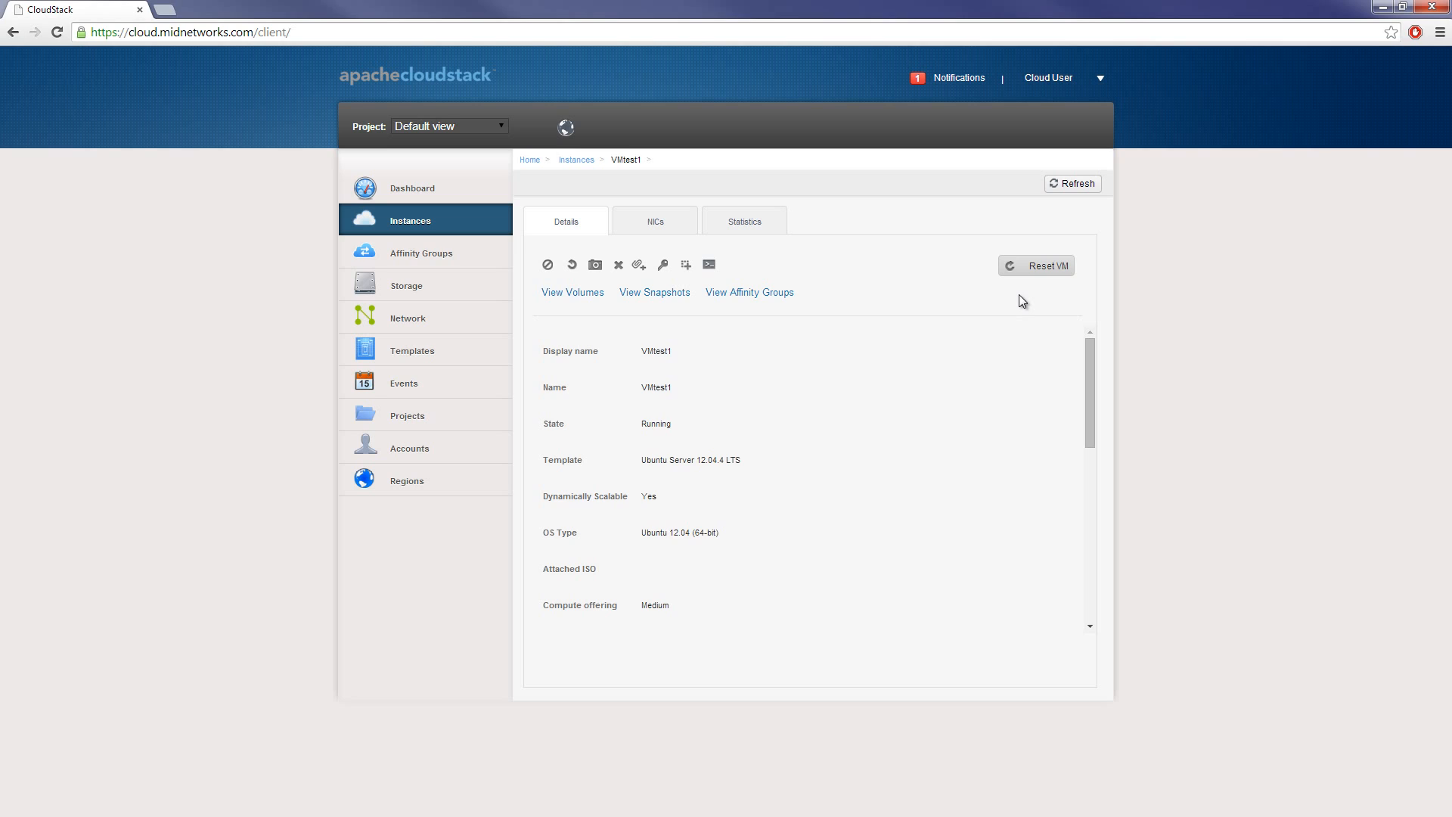
mouse_move(709, 264)
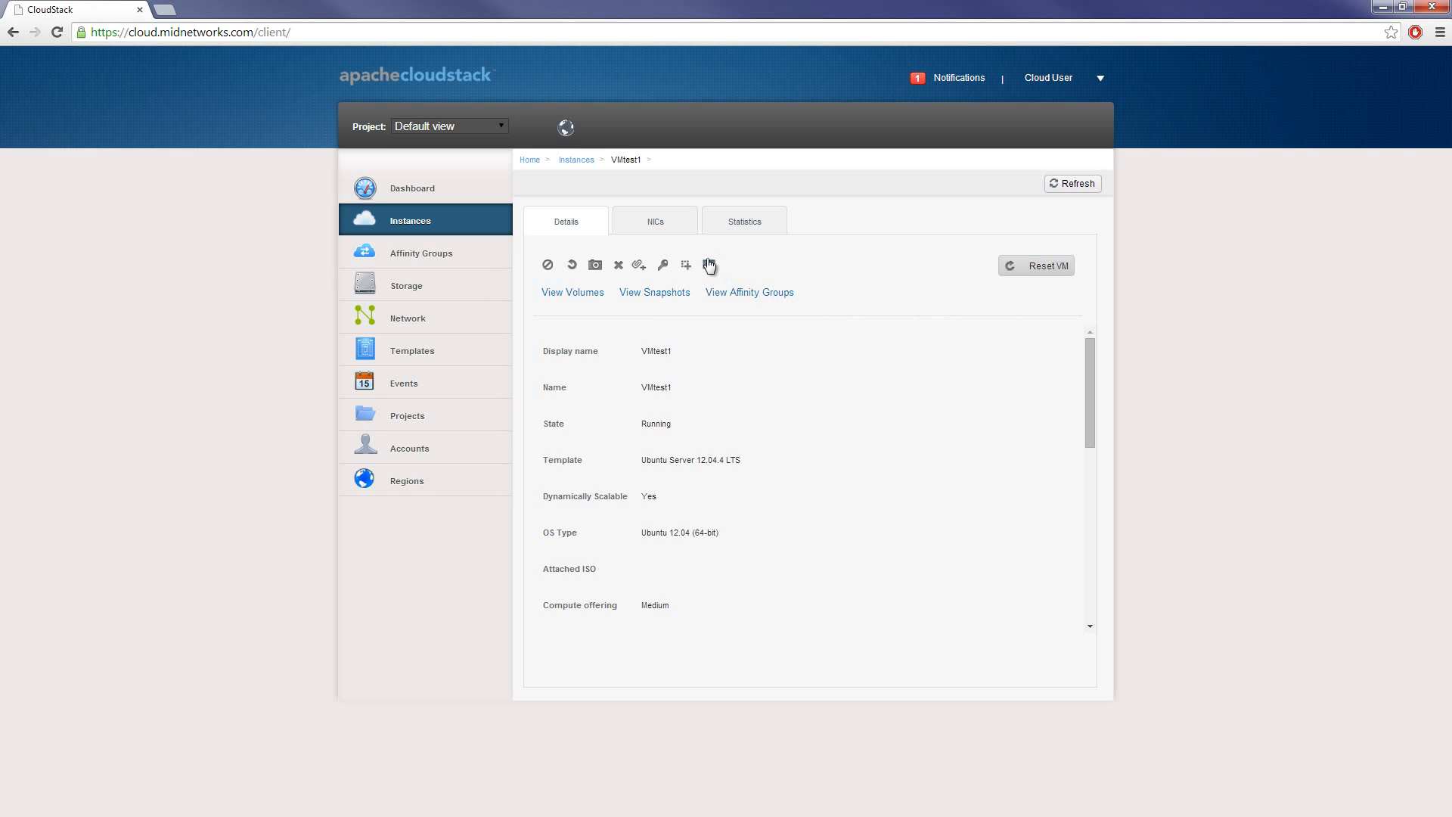
click(573, 292)
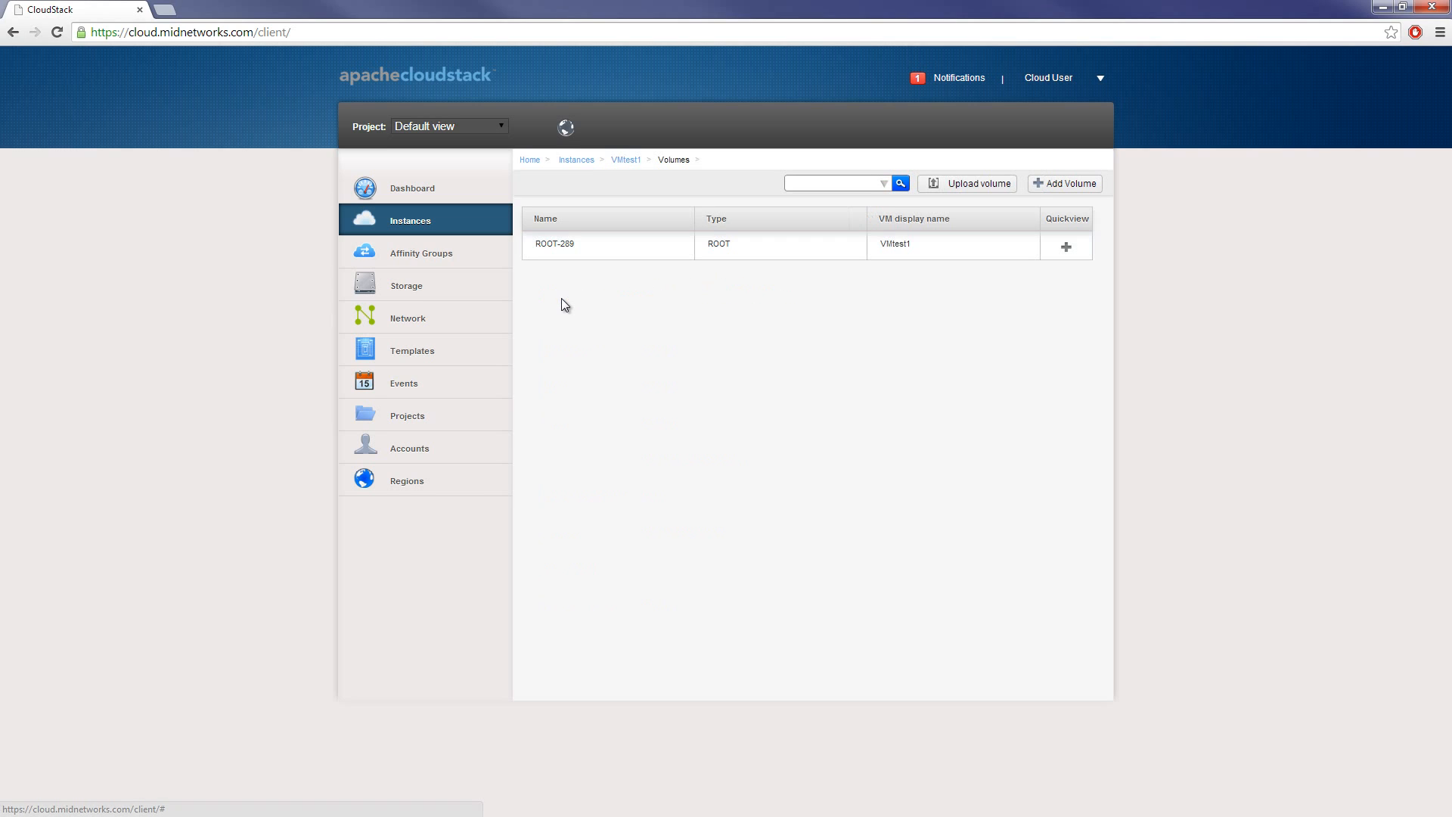
mouse_move(554, 244)
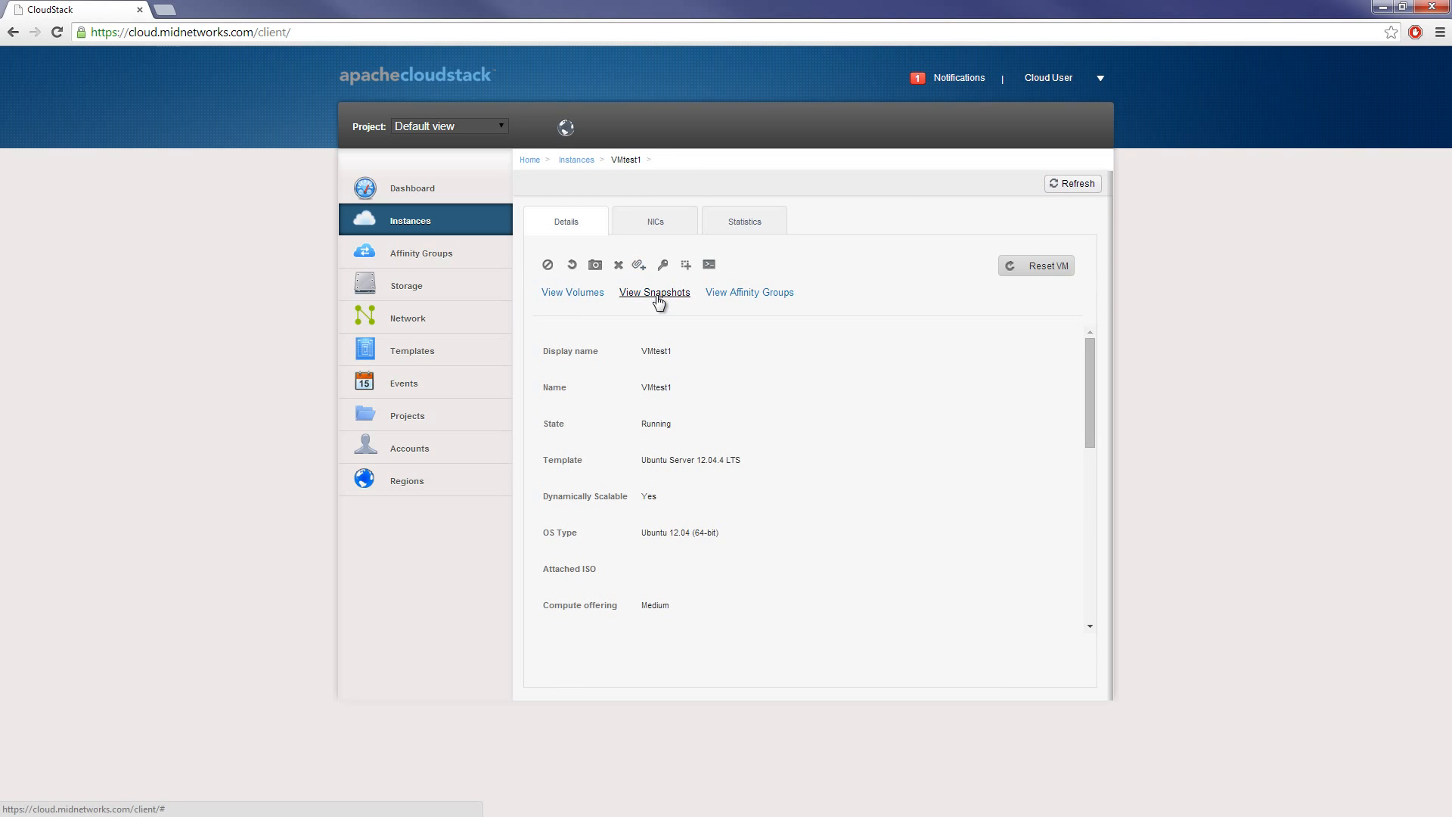
mouse_move(748, 292)
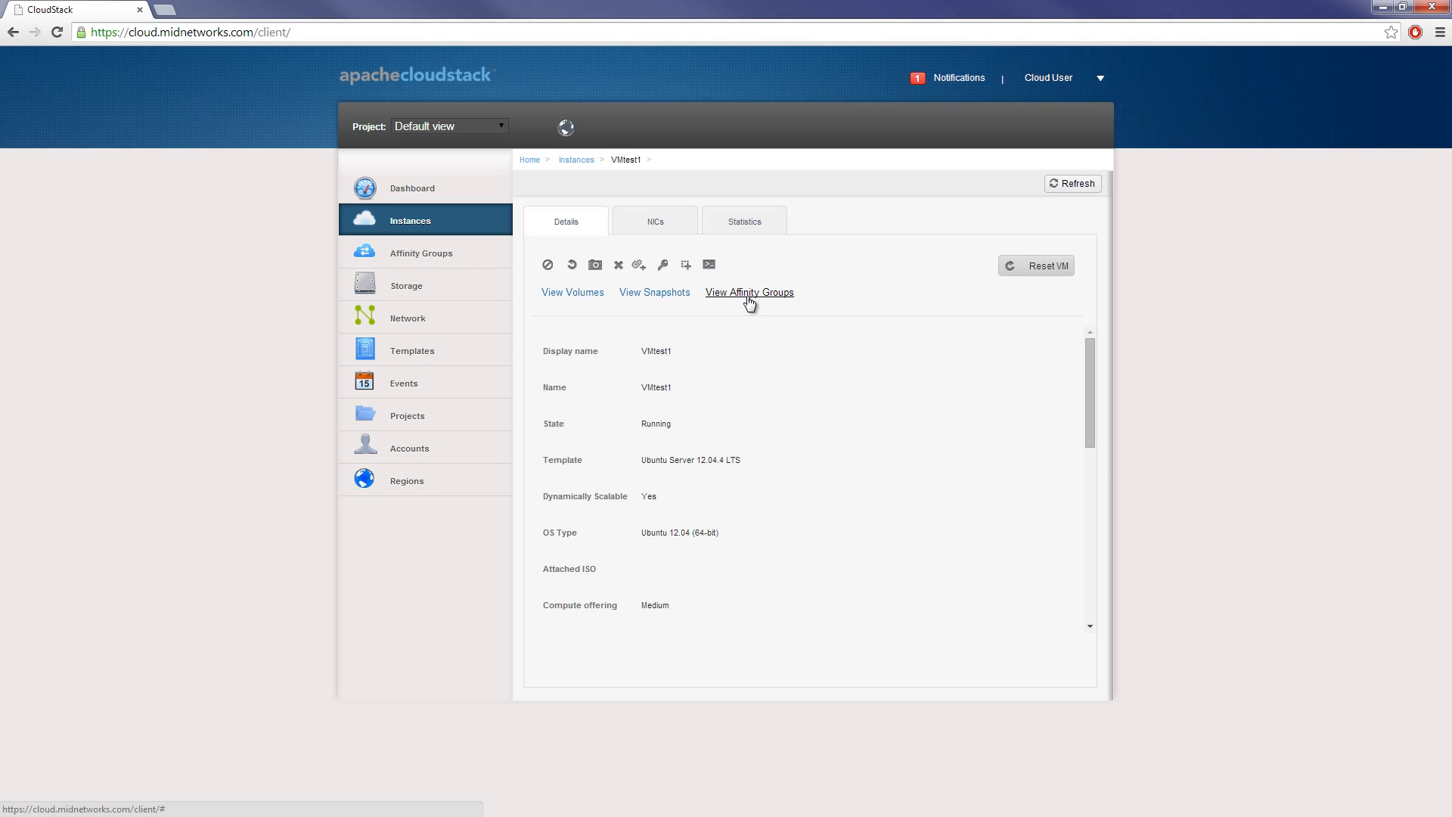
- Check VMtest1's NIC details, then view its CPU and network statistics
click(655, 221)
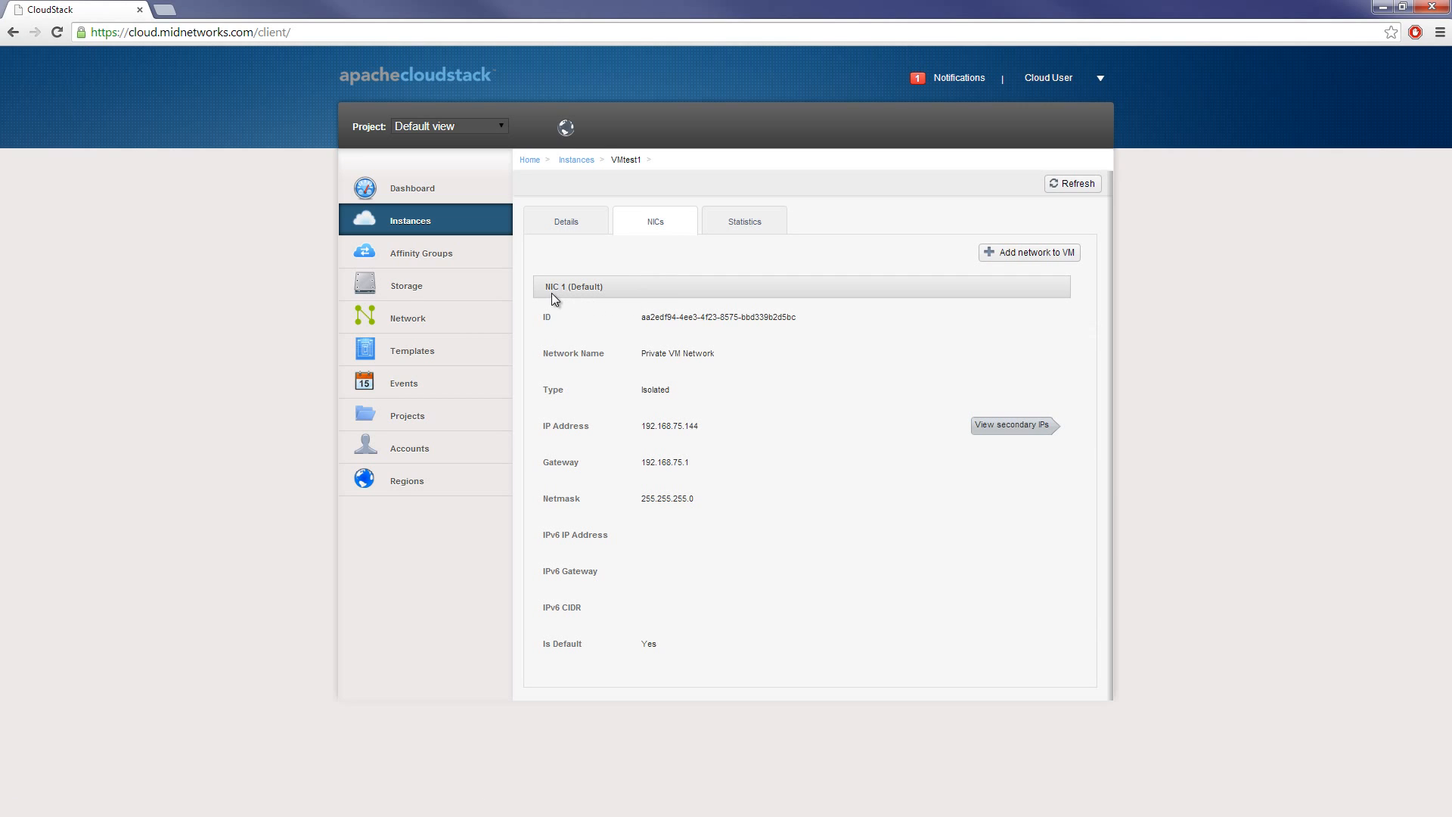
mouse_move(591, 301)
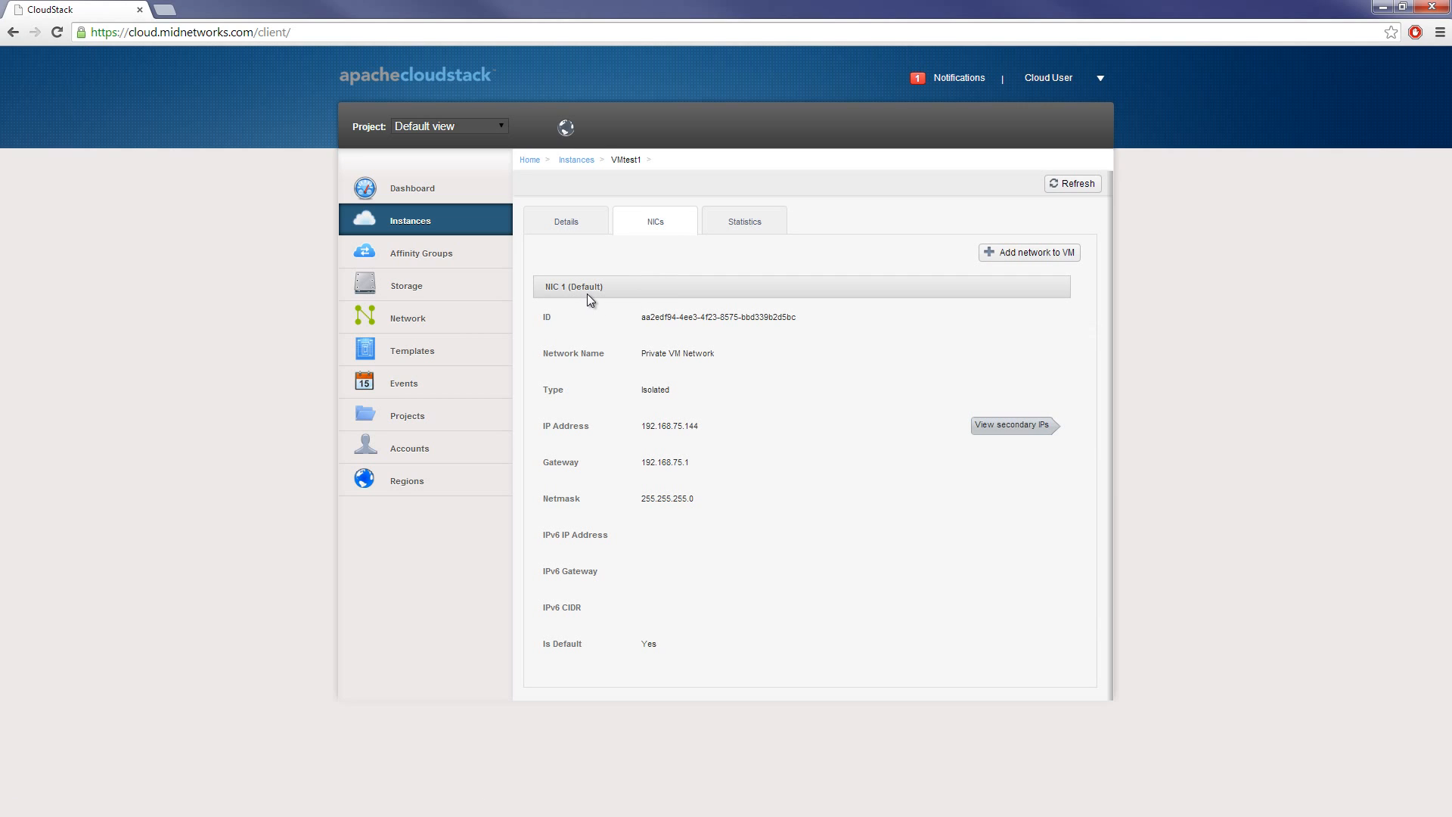
mouse_move(989, 441)
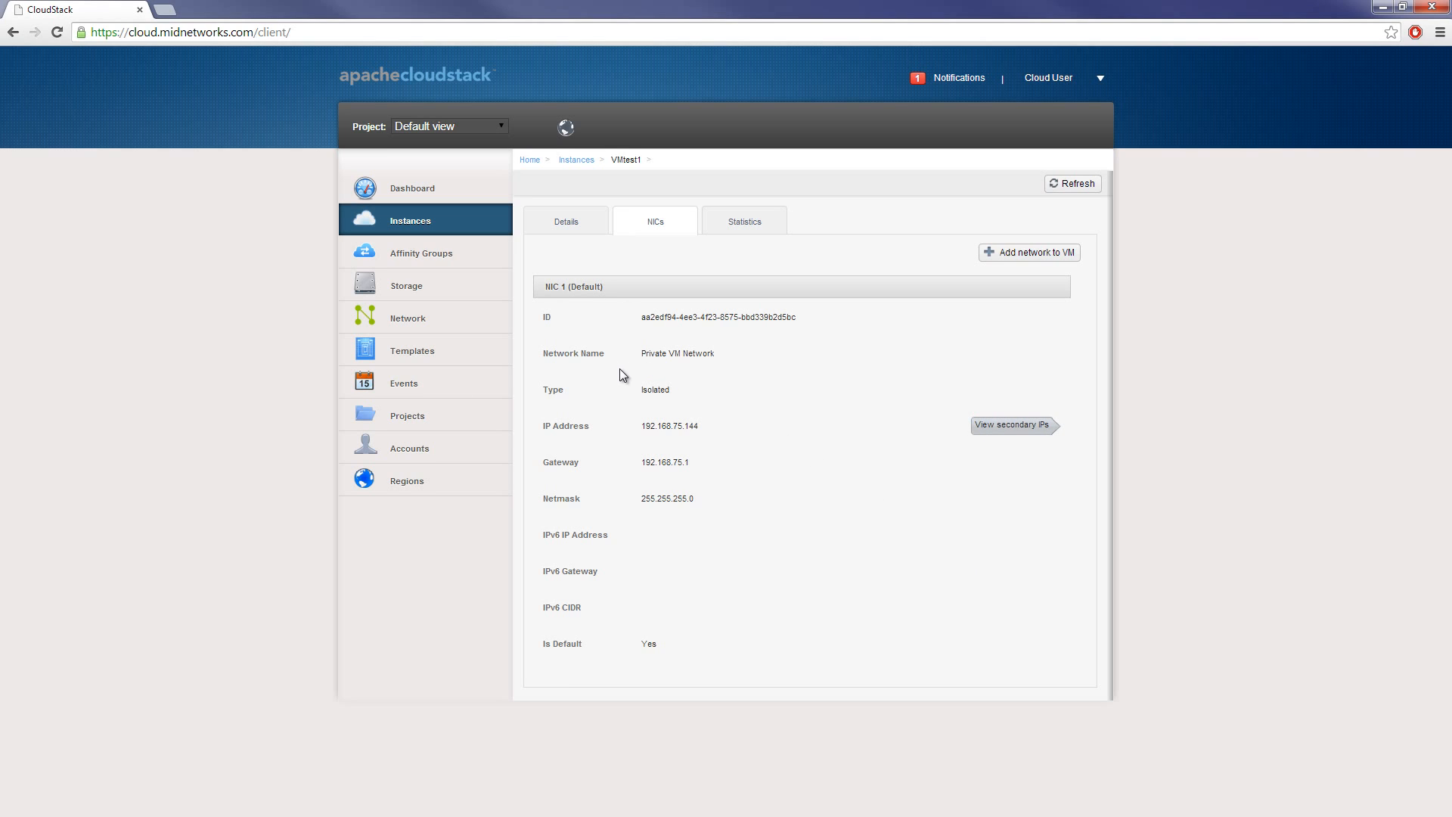
mouse_move(704, 373)
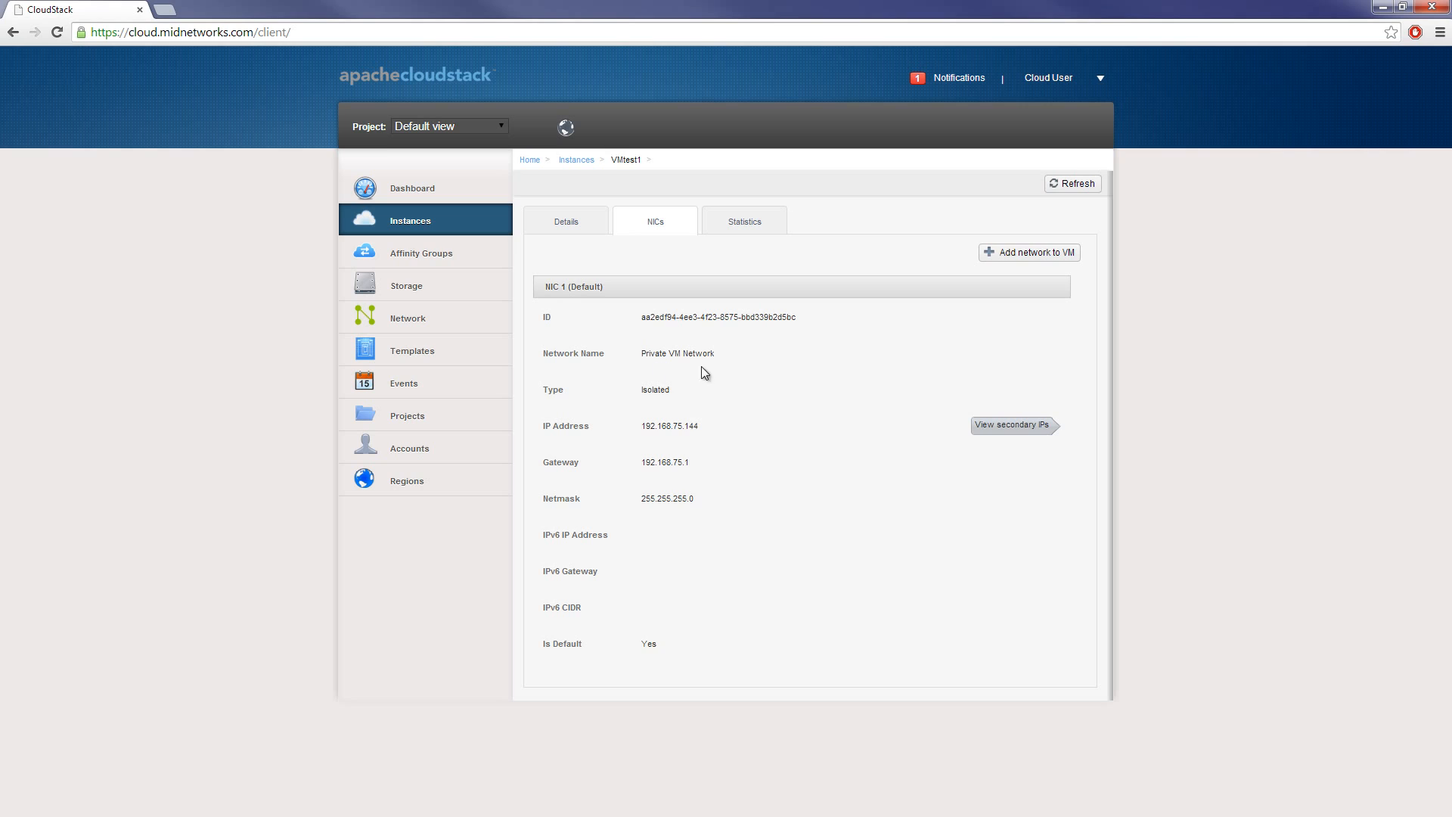
mouse_move(696, 442)
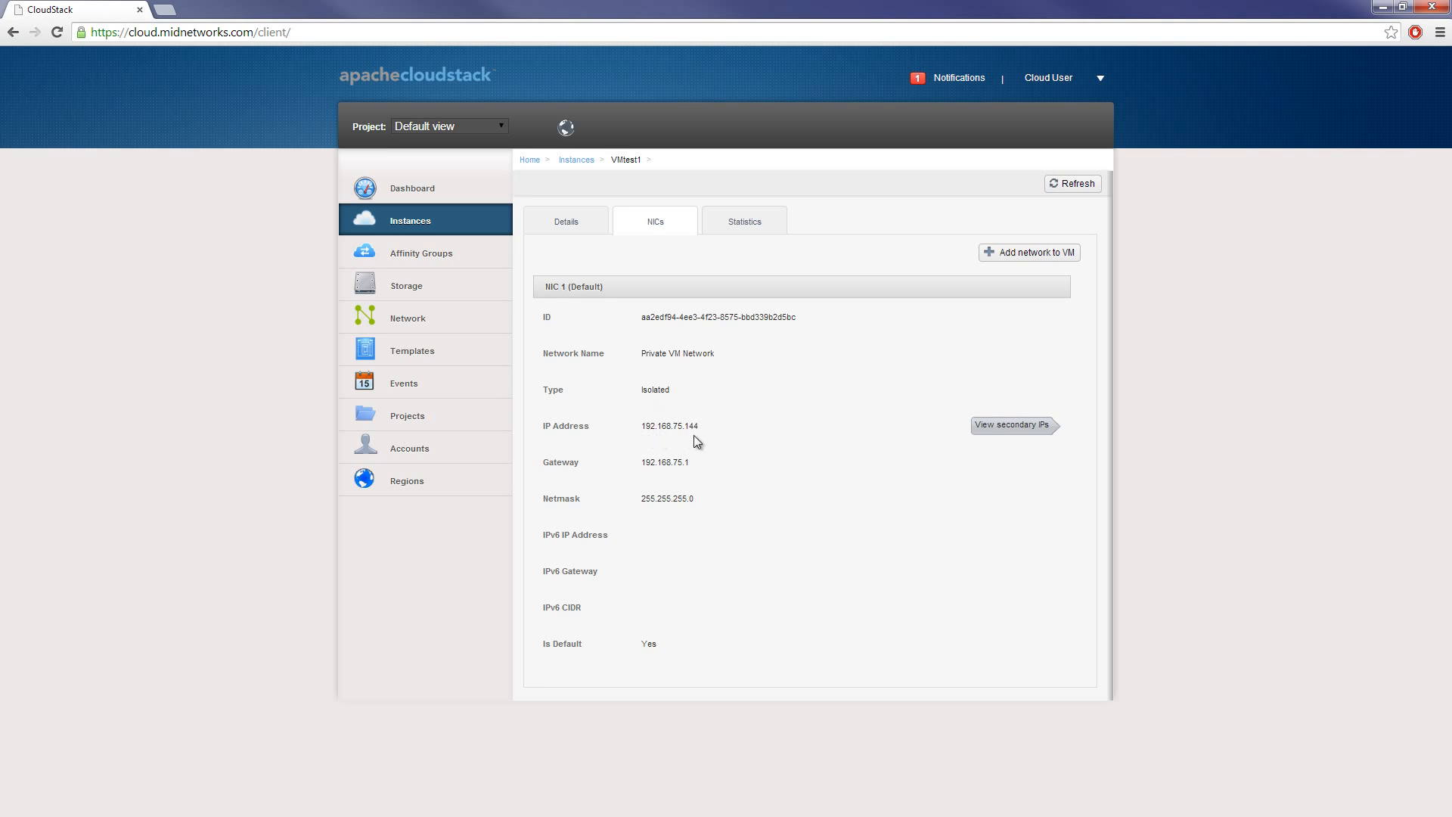
mouse_move(859, 568)
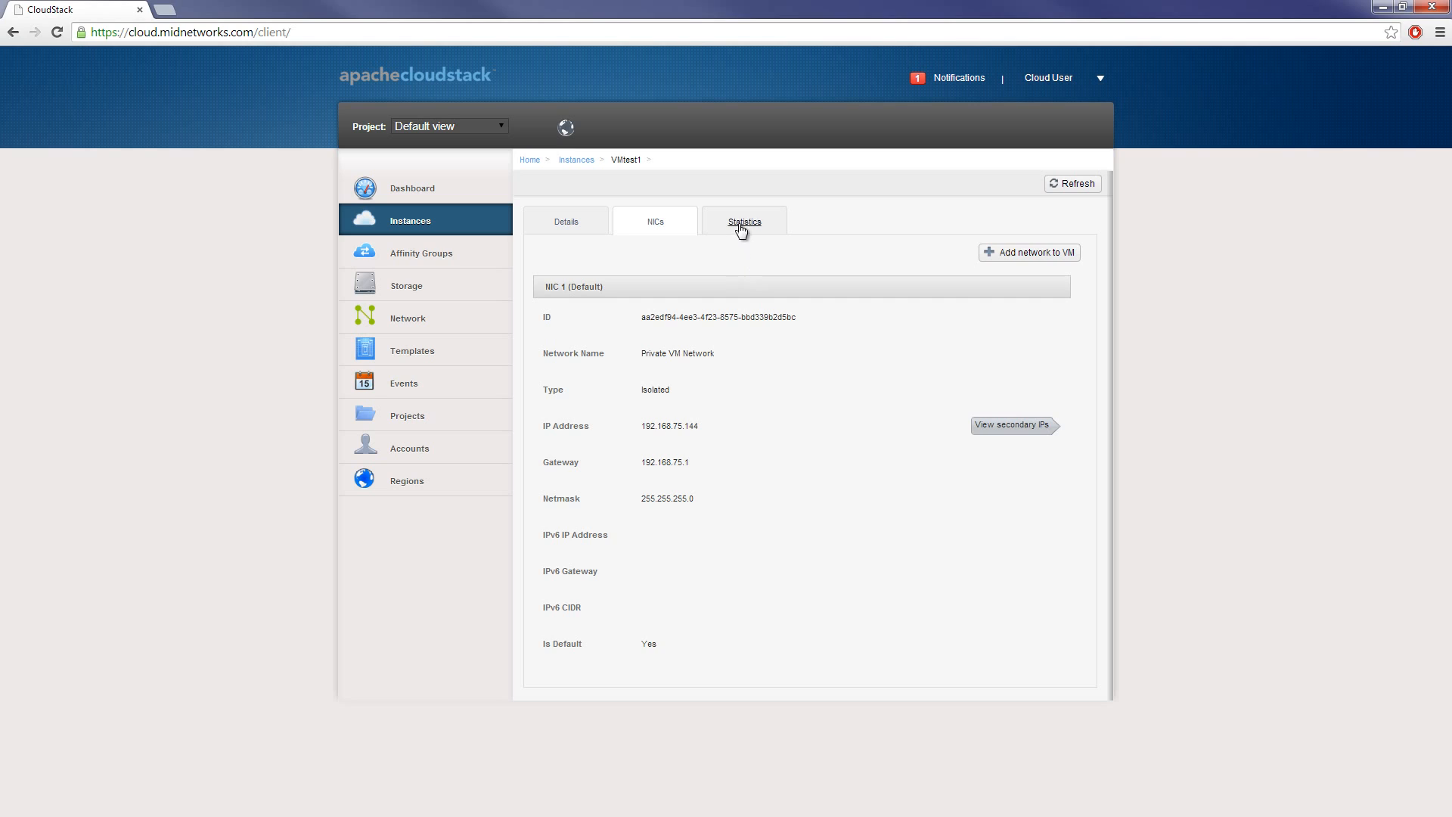
click(743, 221)
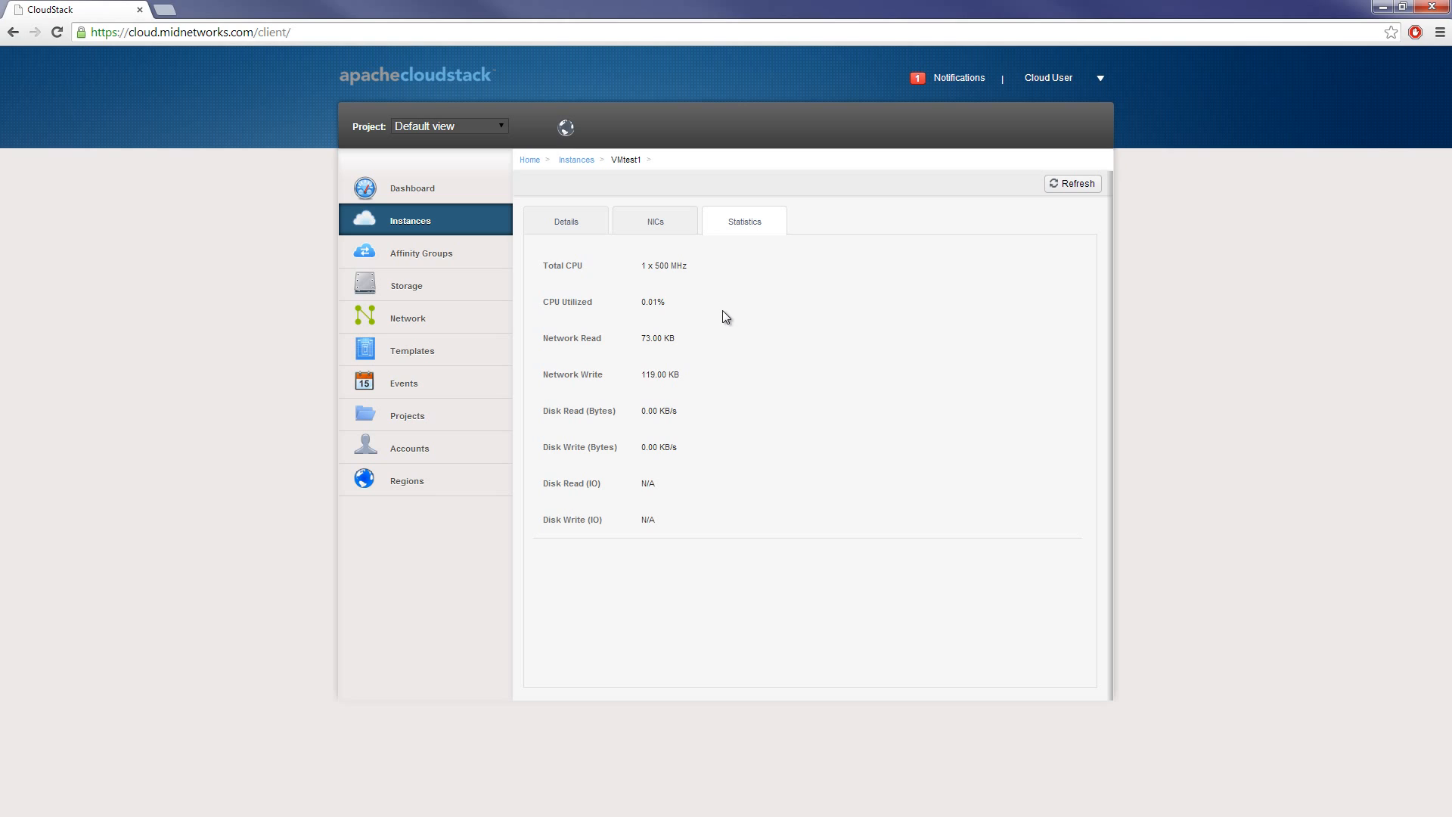
mouse_move(546, 308)
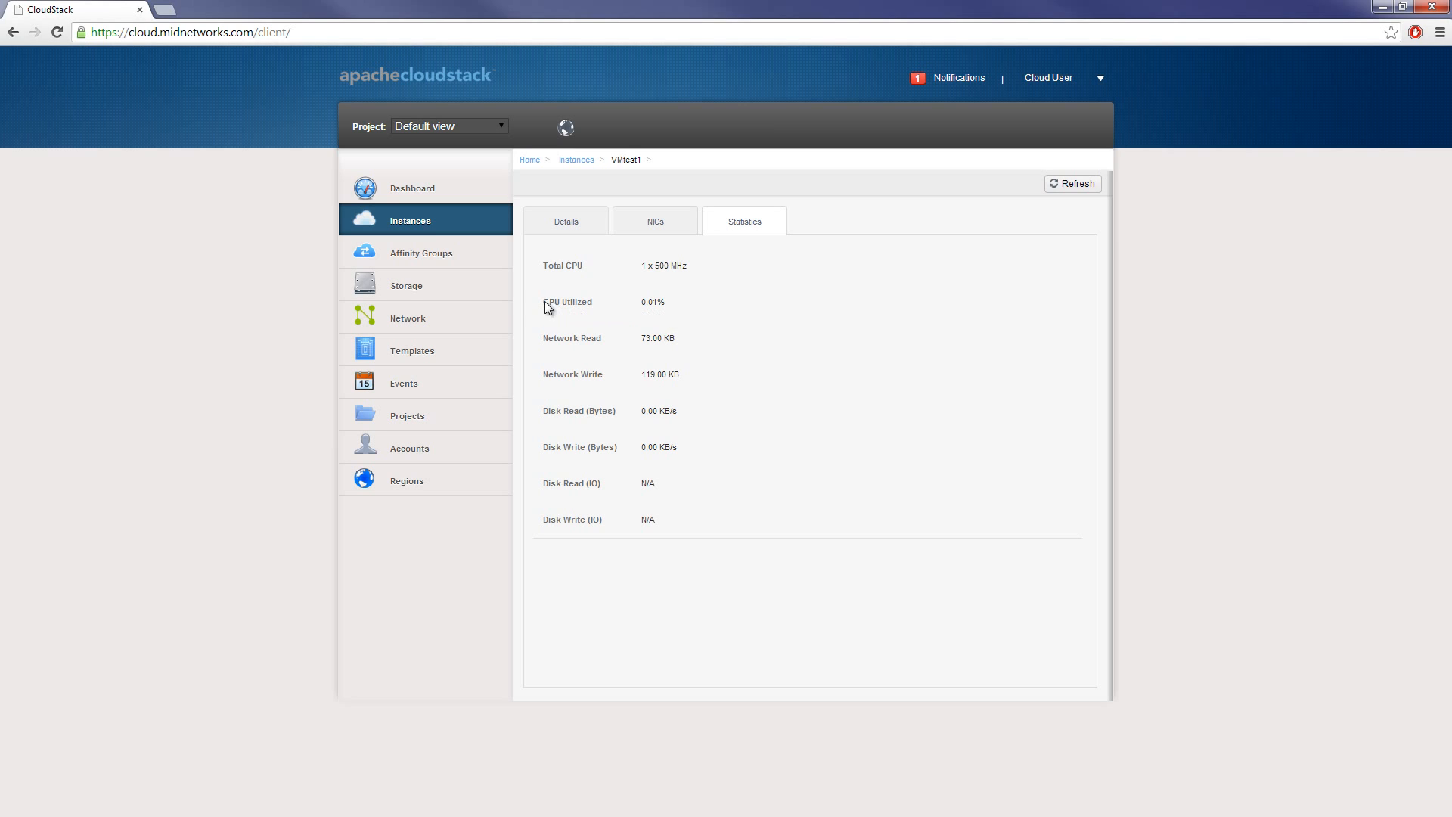
- Add a 25GB SSD volume named 'Disk Backup' in Toronto and confirm it completed
click(406, 285)
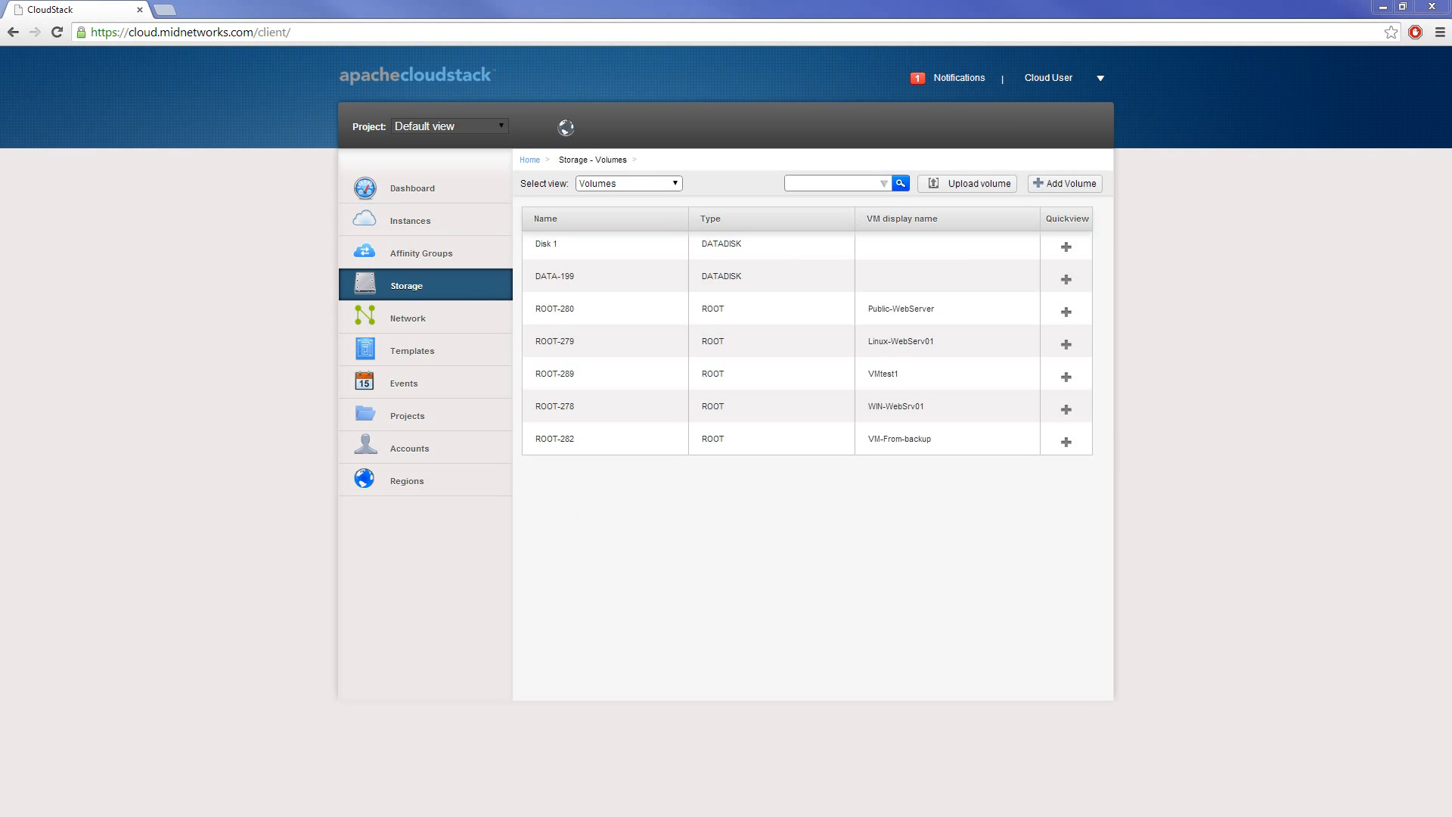
mouse_move(480, 509)
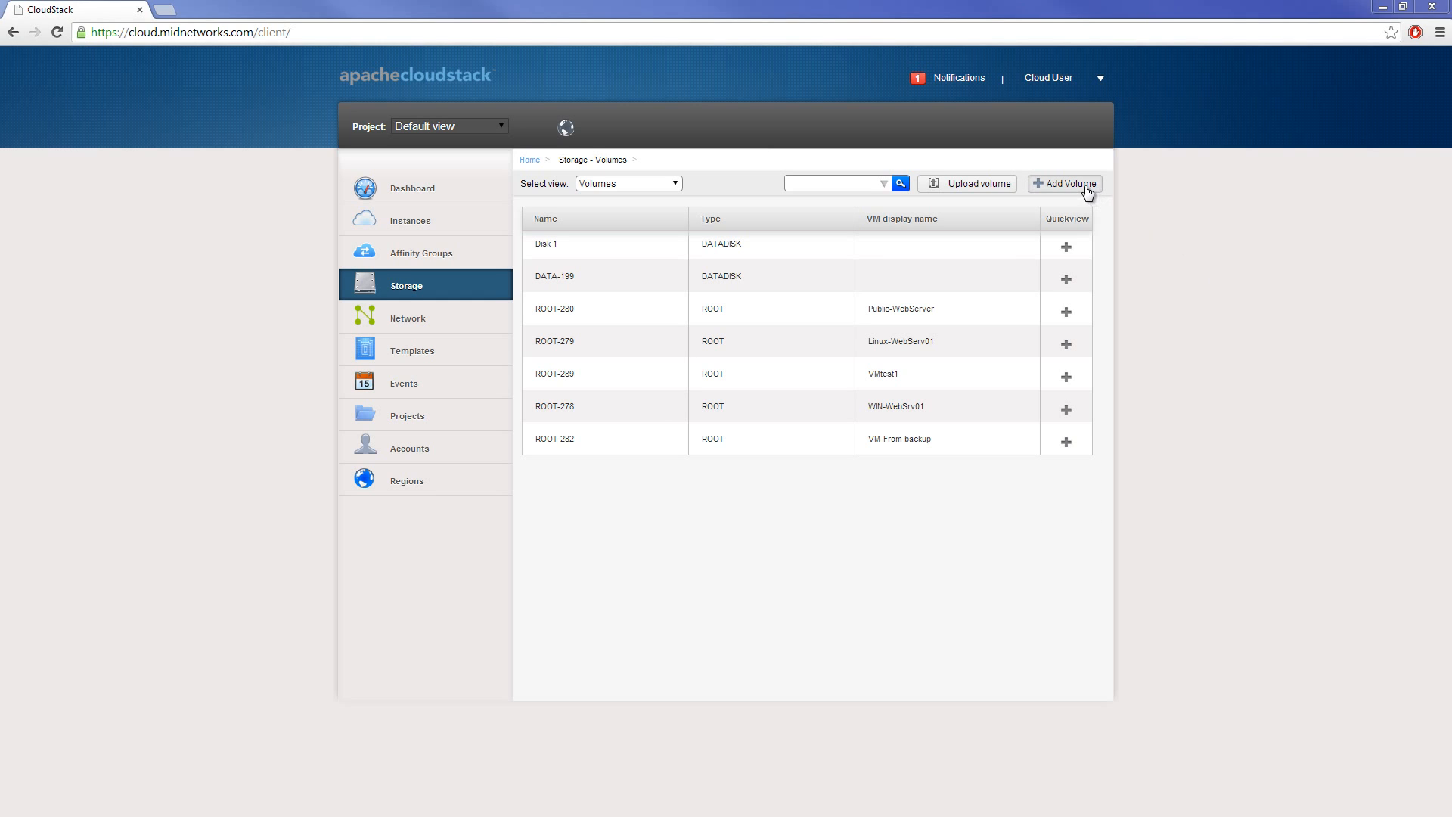
click(1065, 182)
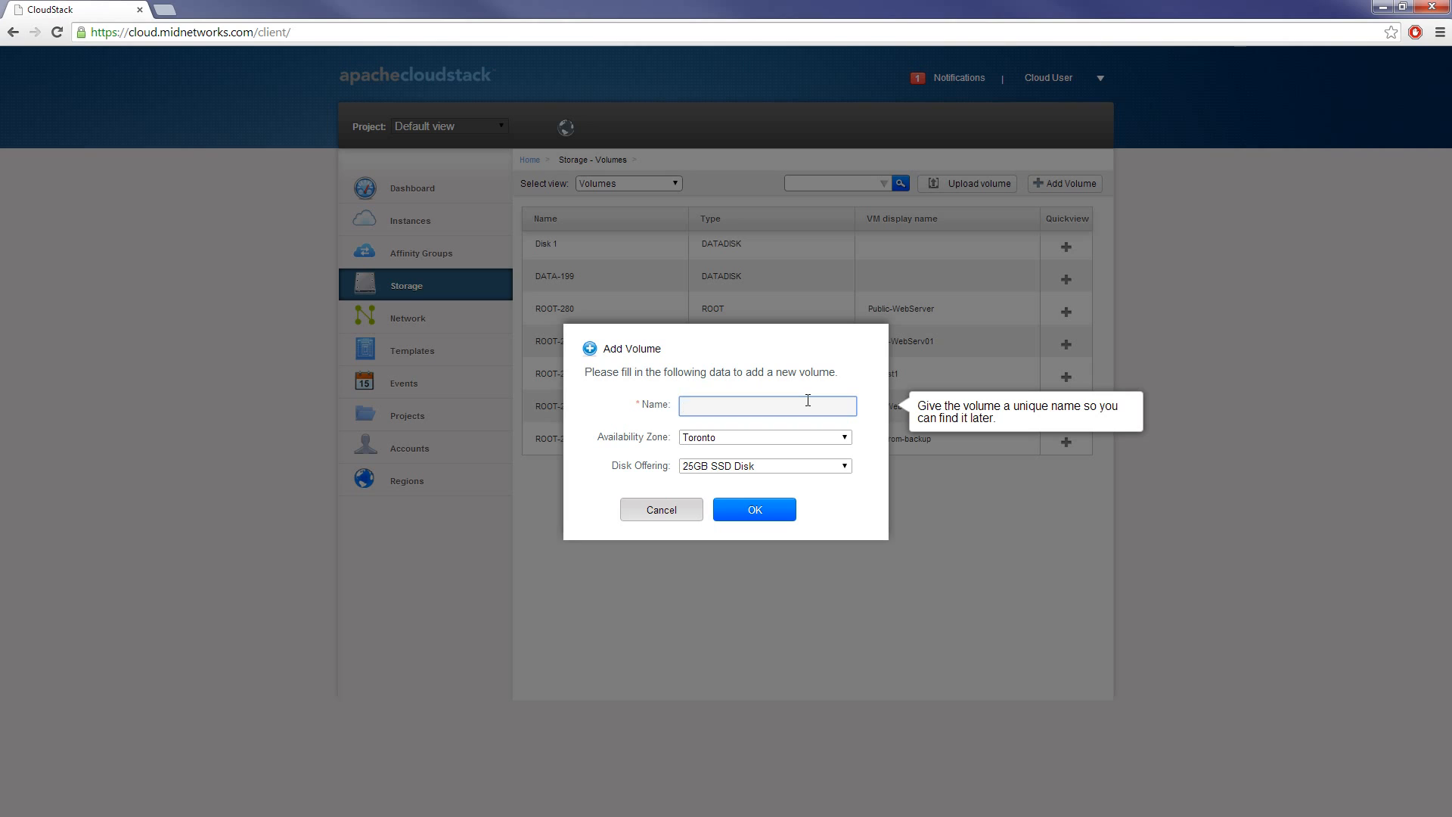
text(Disk Ba)
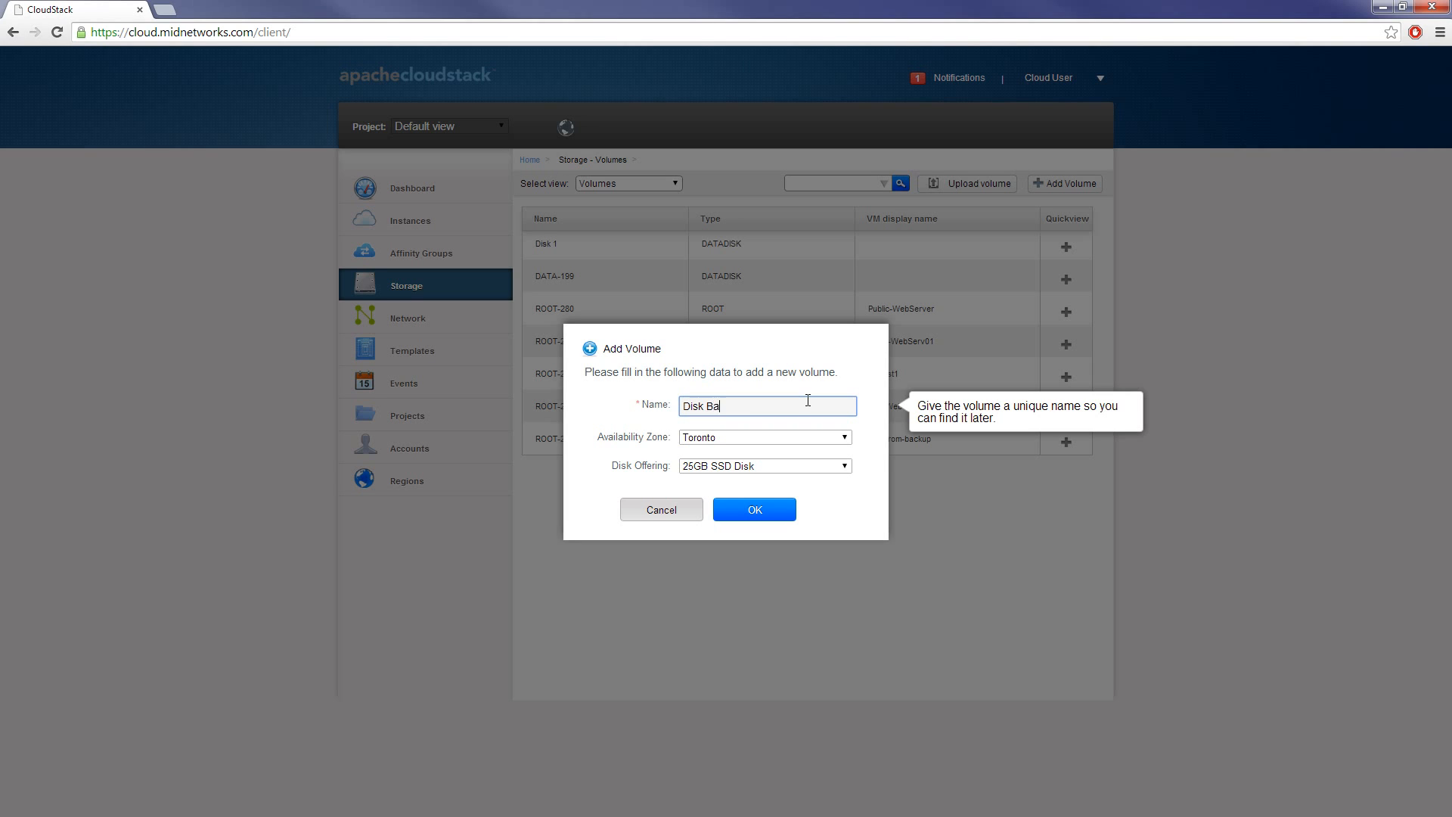
text(ckup)
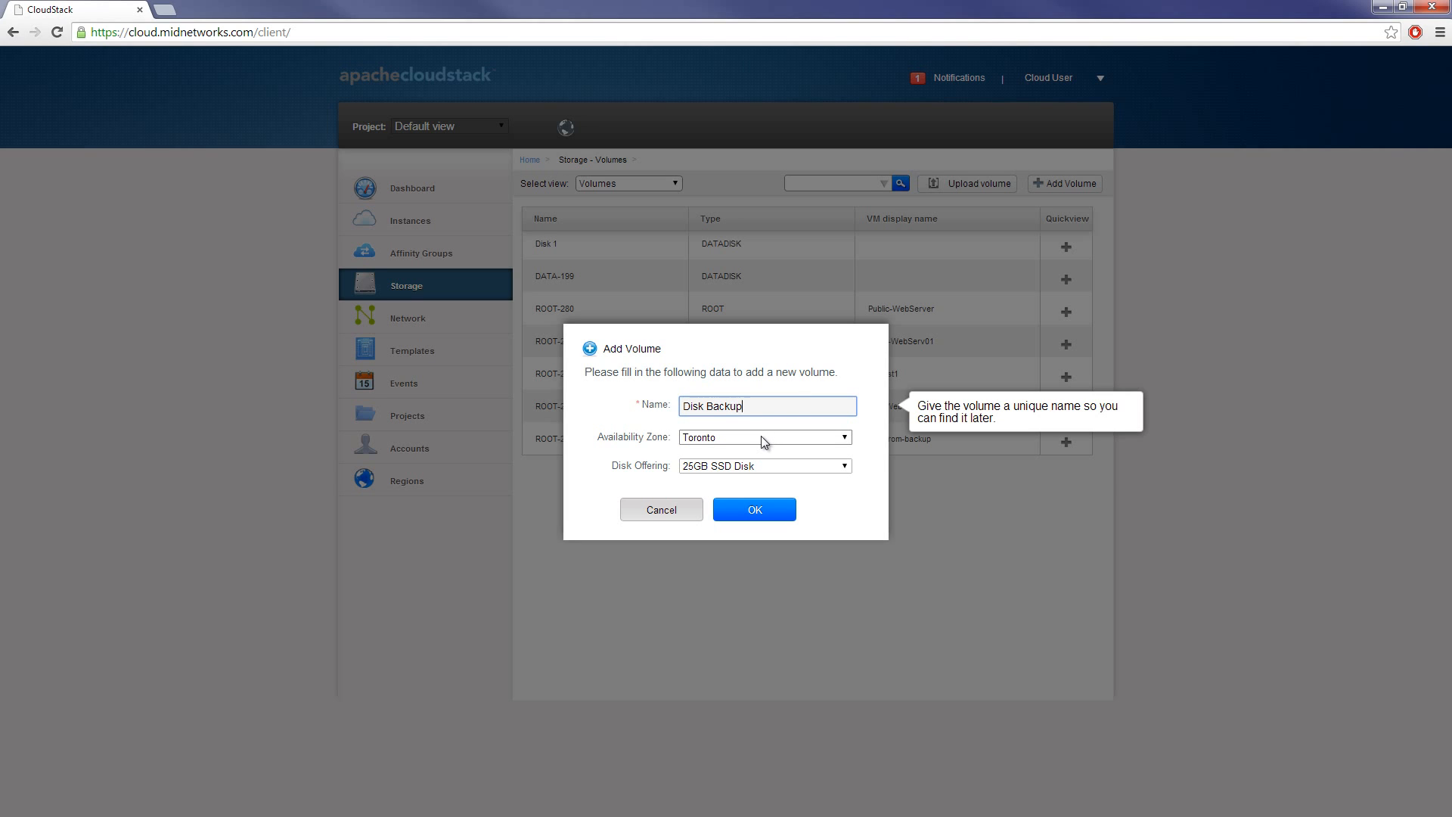
click(763, 466)
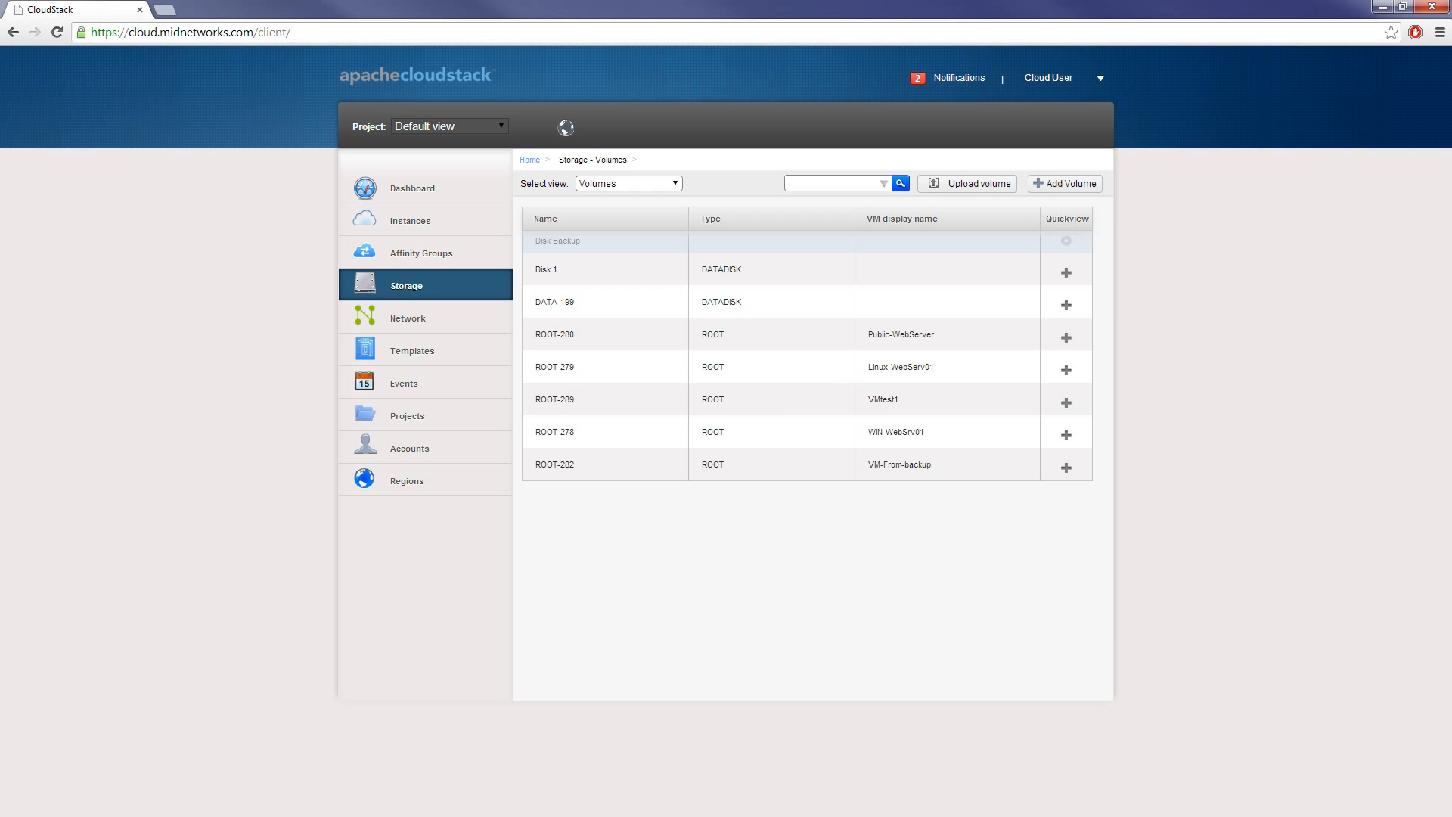
click(960, 77)
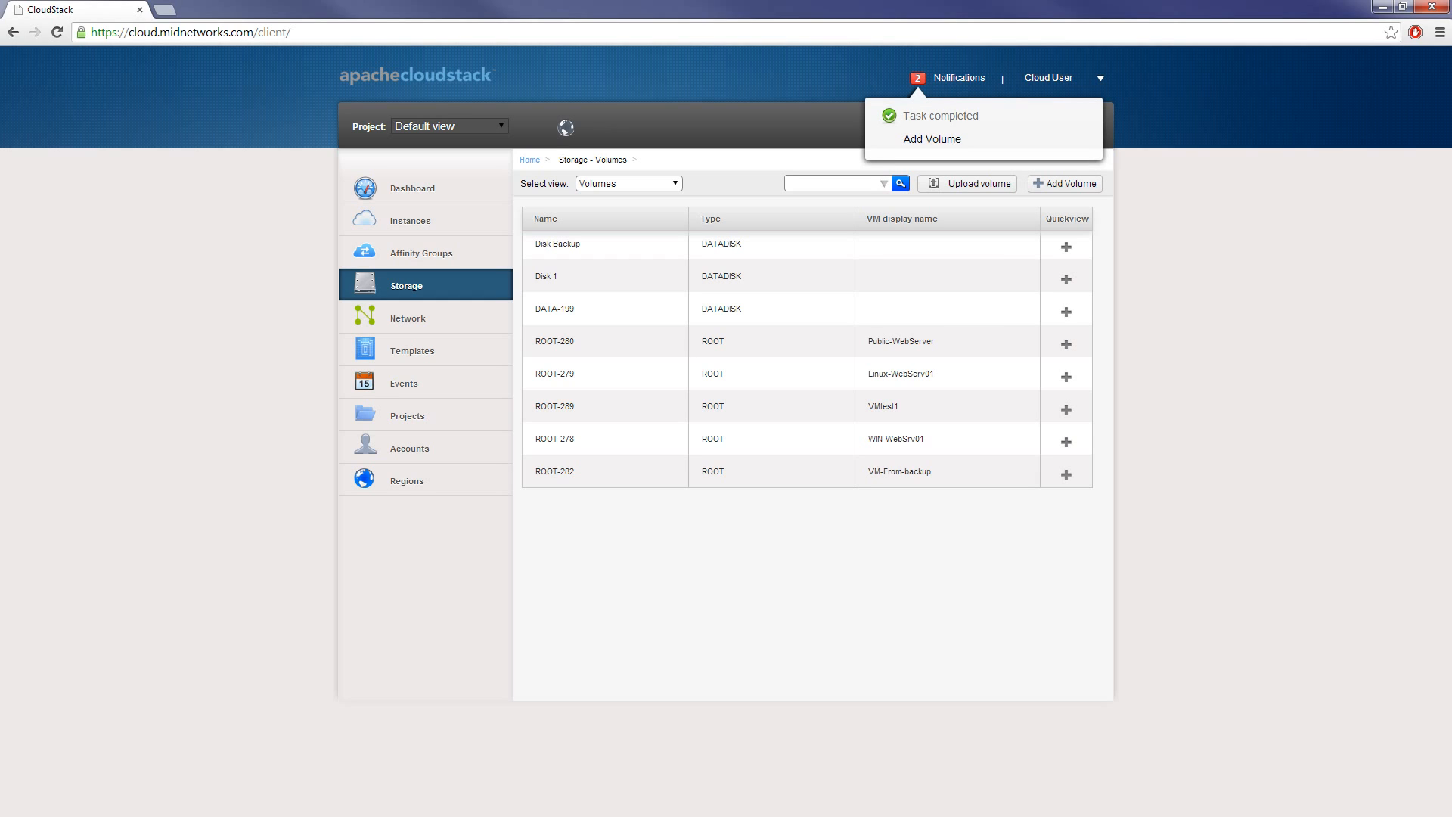
- Attach Disk Backup to VMtest1 and confirm it appears in VMtest1's volumes
click(557, 243)
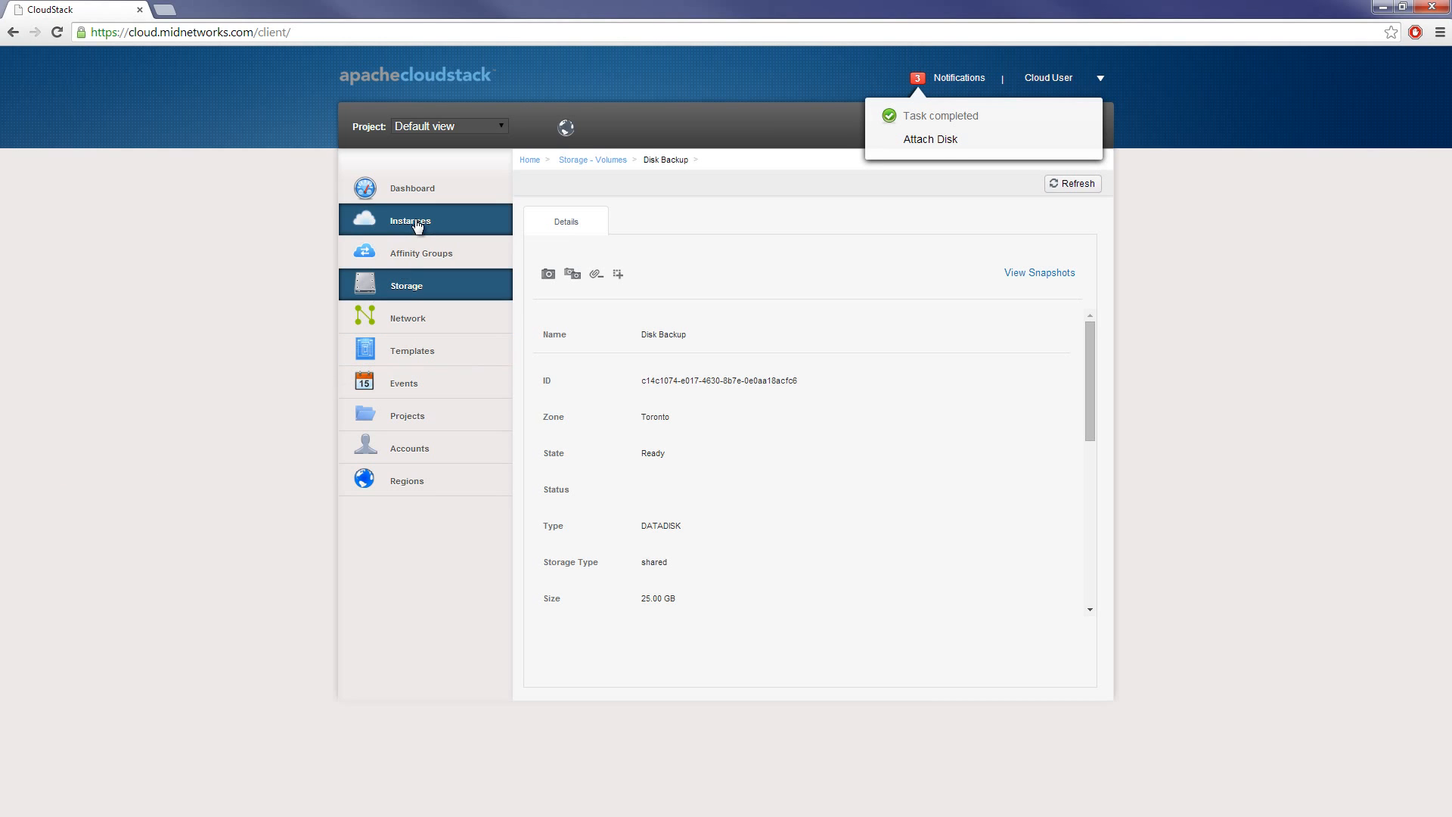
click(409, 220)
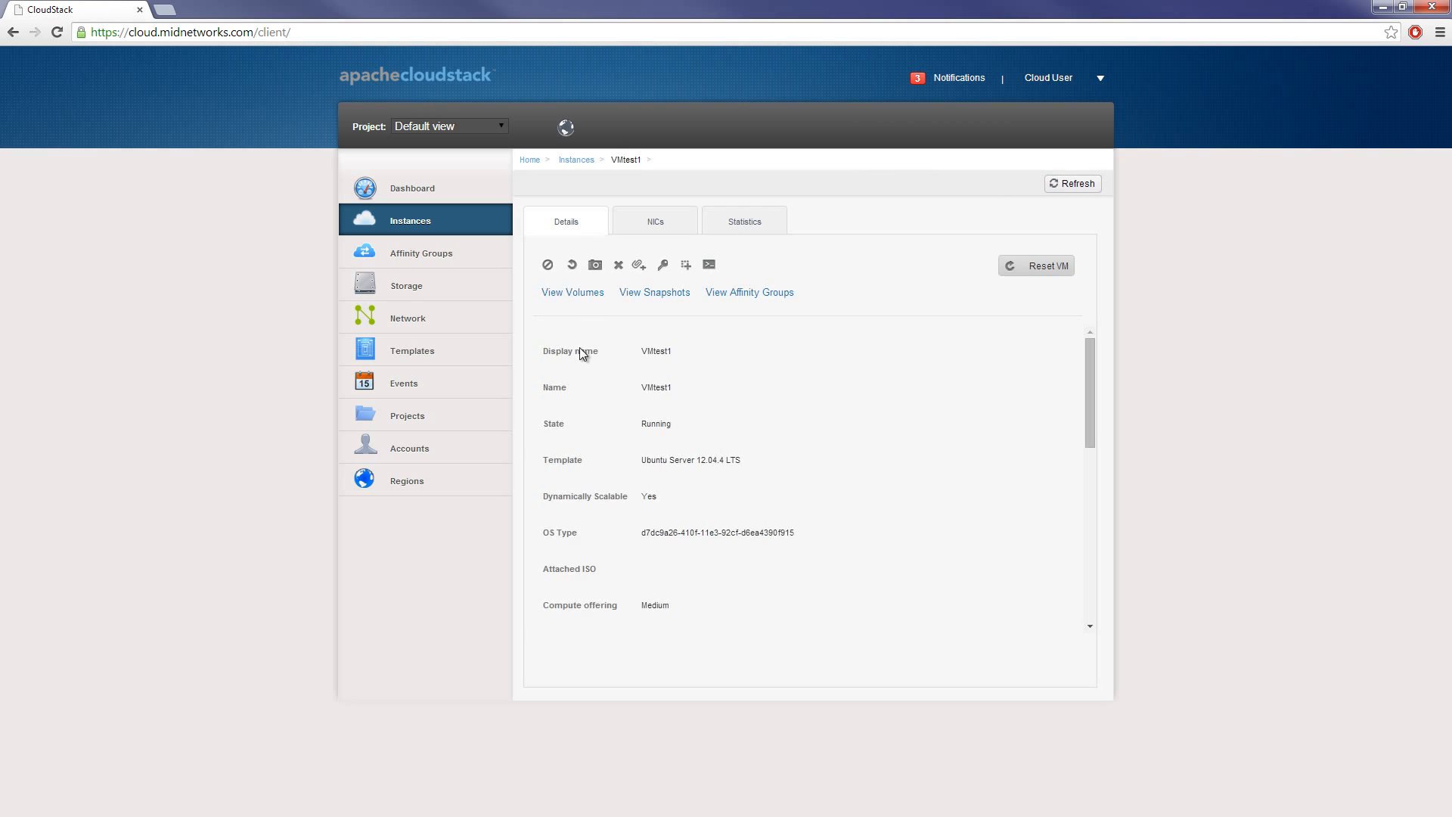
click(573, 292)
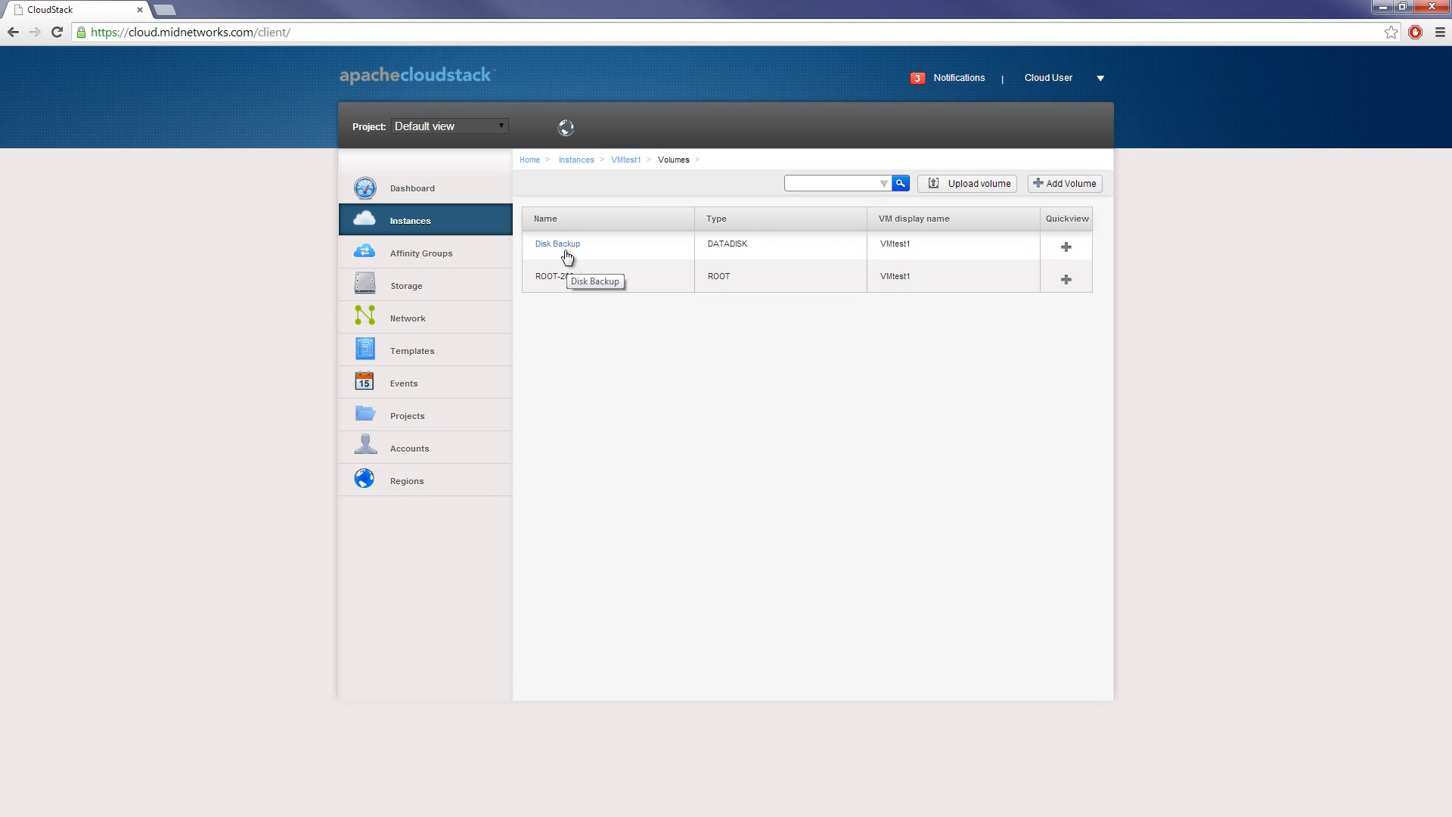
click(557, 243)
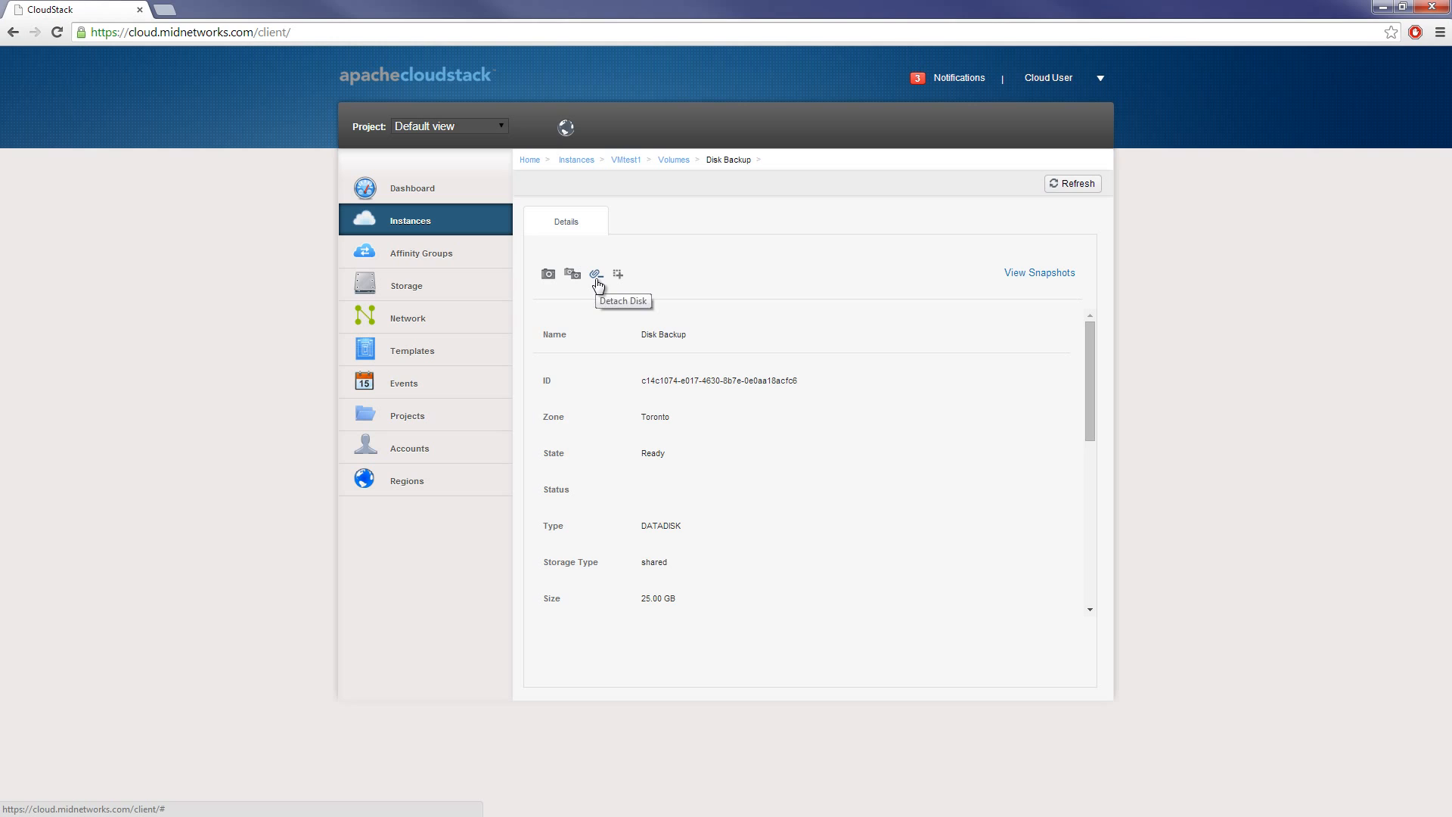
- Detach Disk Backup from VMtest1, then open and cancel resizing, keeping 25 GB
click(597, 273)
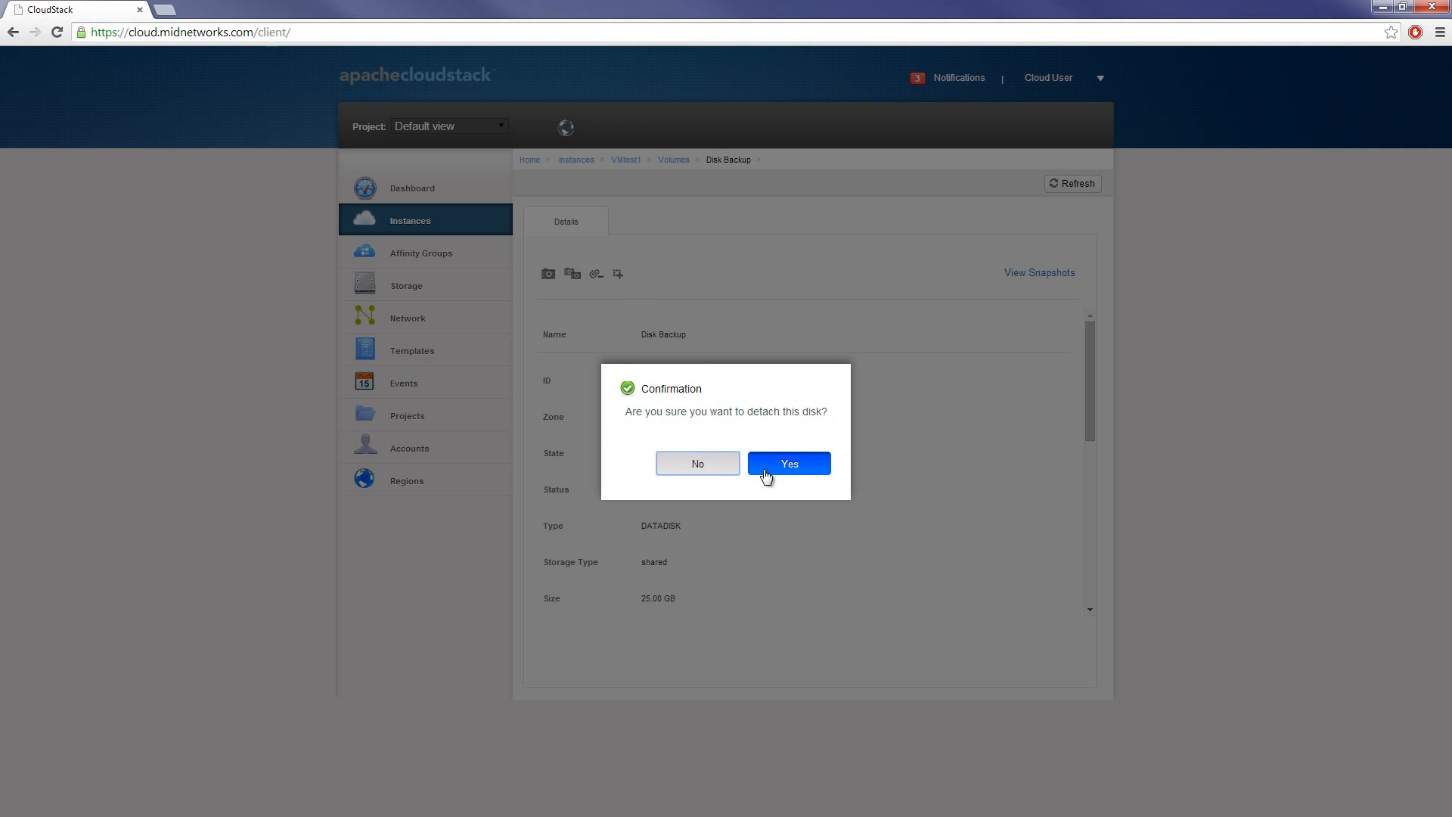
click(788, 463)
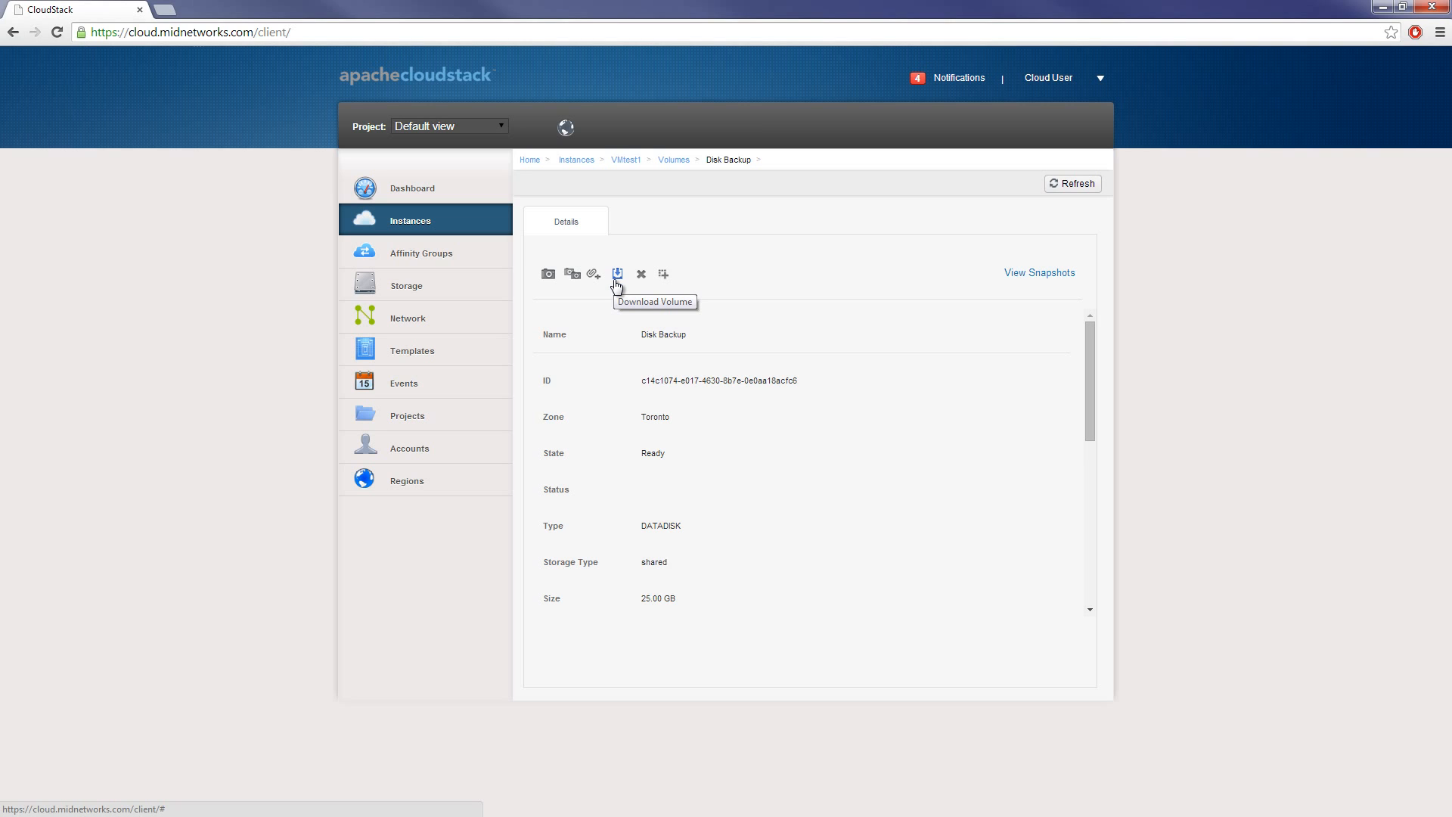
mouse_move(643, 298)
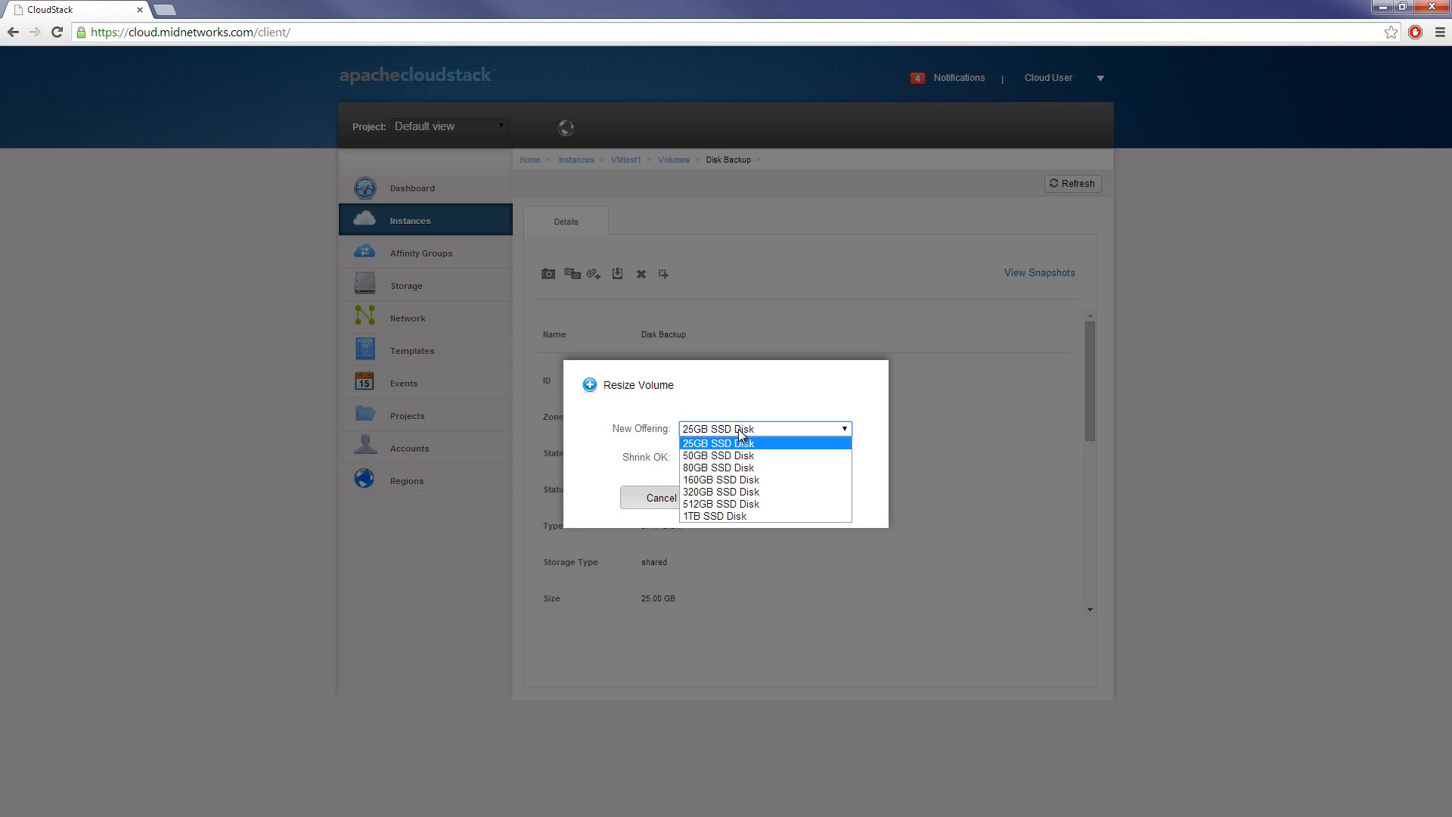
click(718, 442)
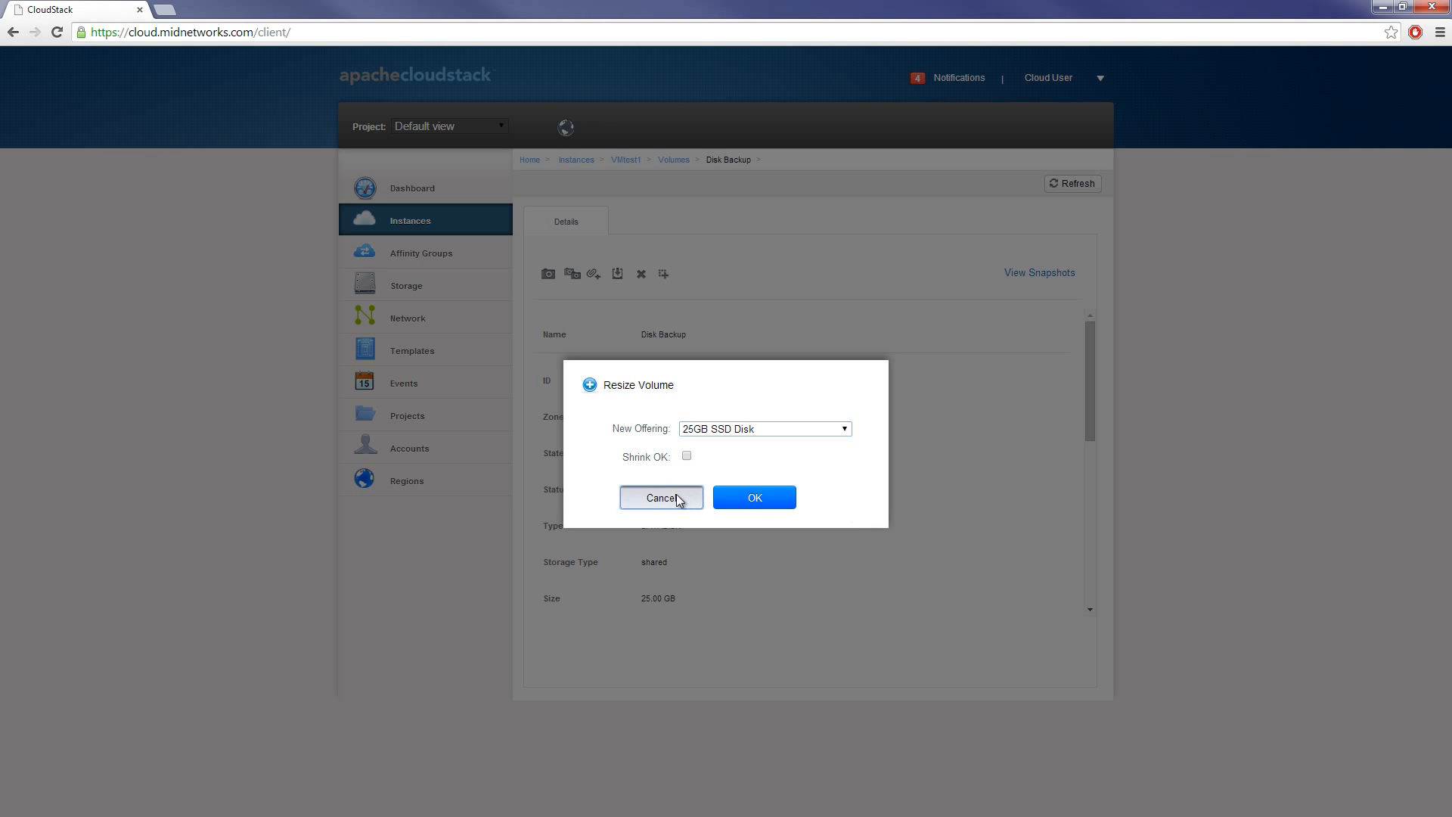
click(660, 498)
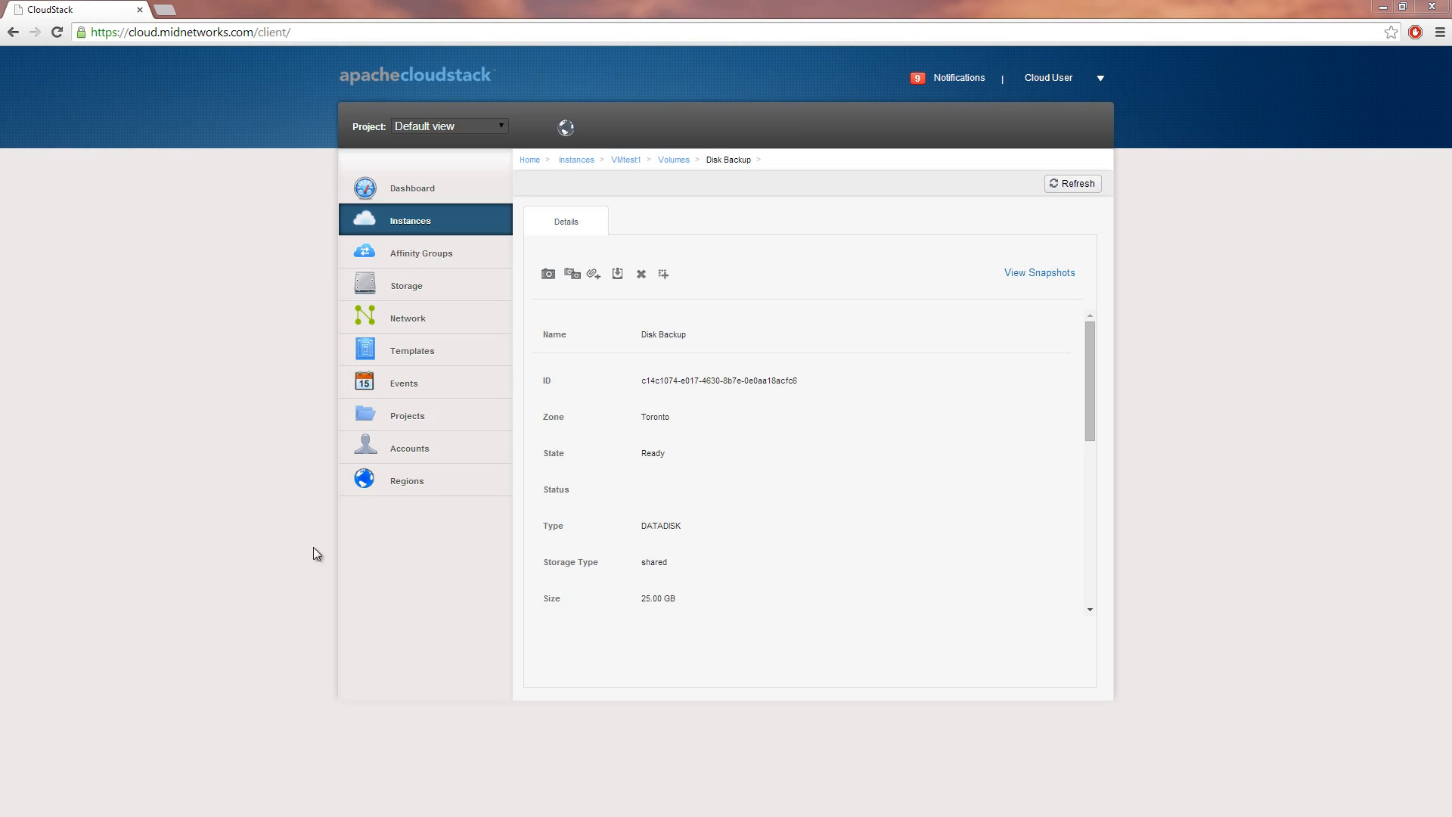
mouse_move(635, 177)
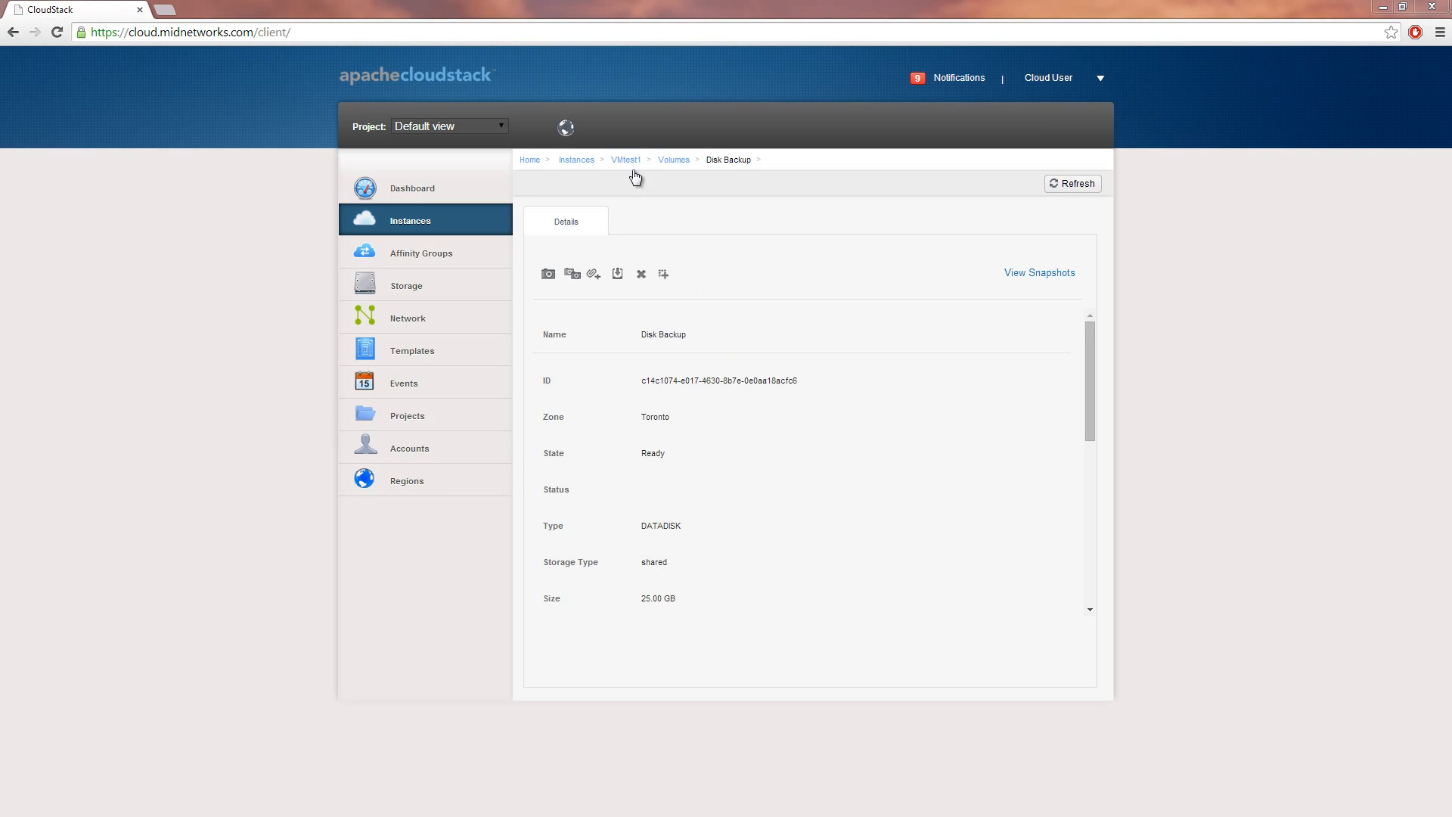
- Snapshot VMtest1's ROOT-289 volume manually and close Recurring Snapshots without a schedule
click(625, 159)
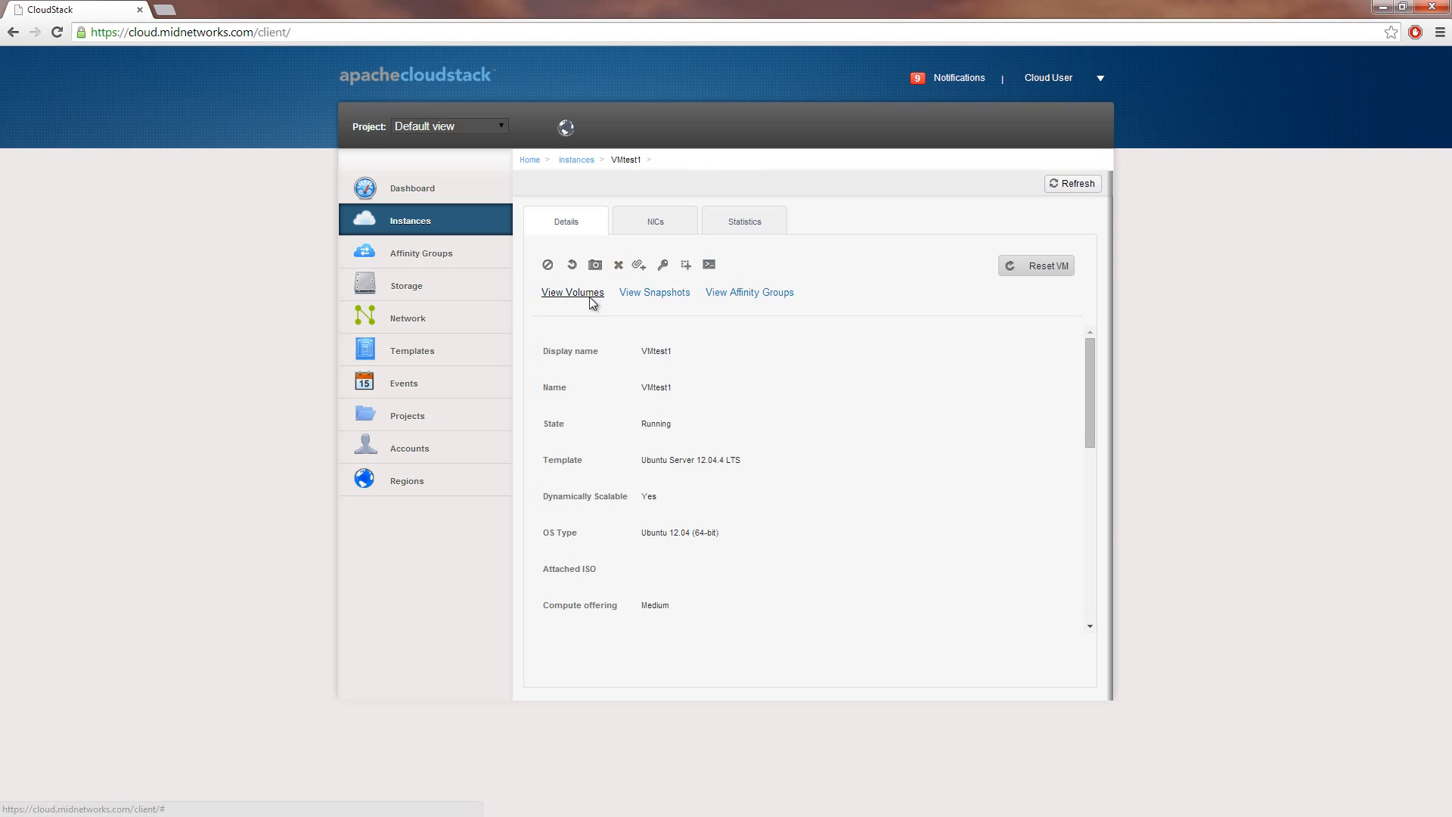
click(572, 292)
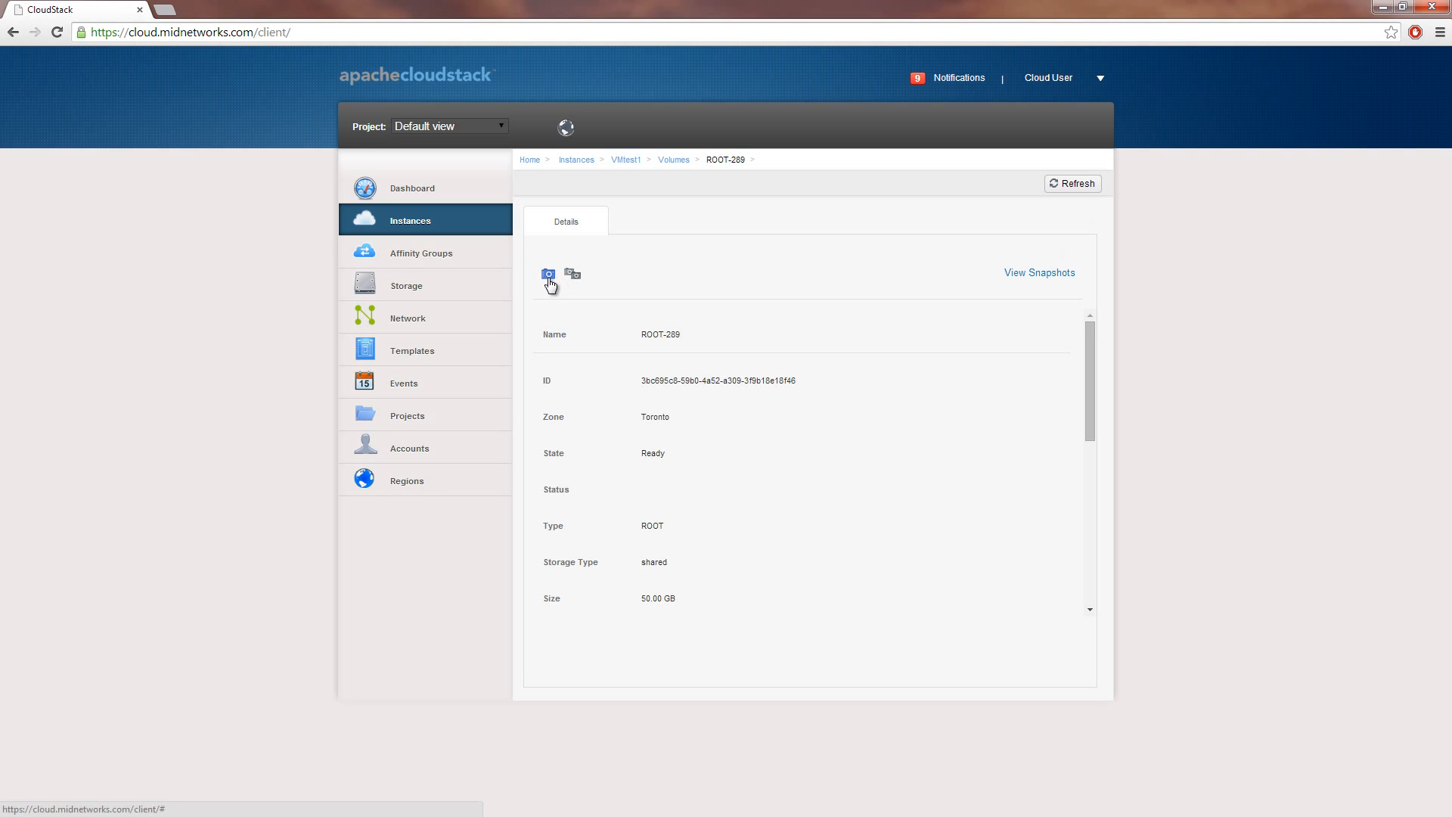
click(547, 272)
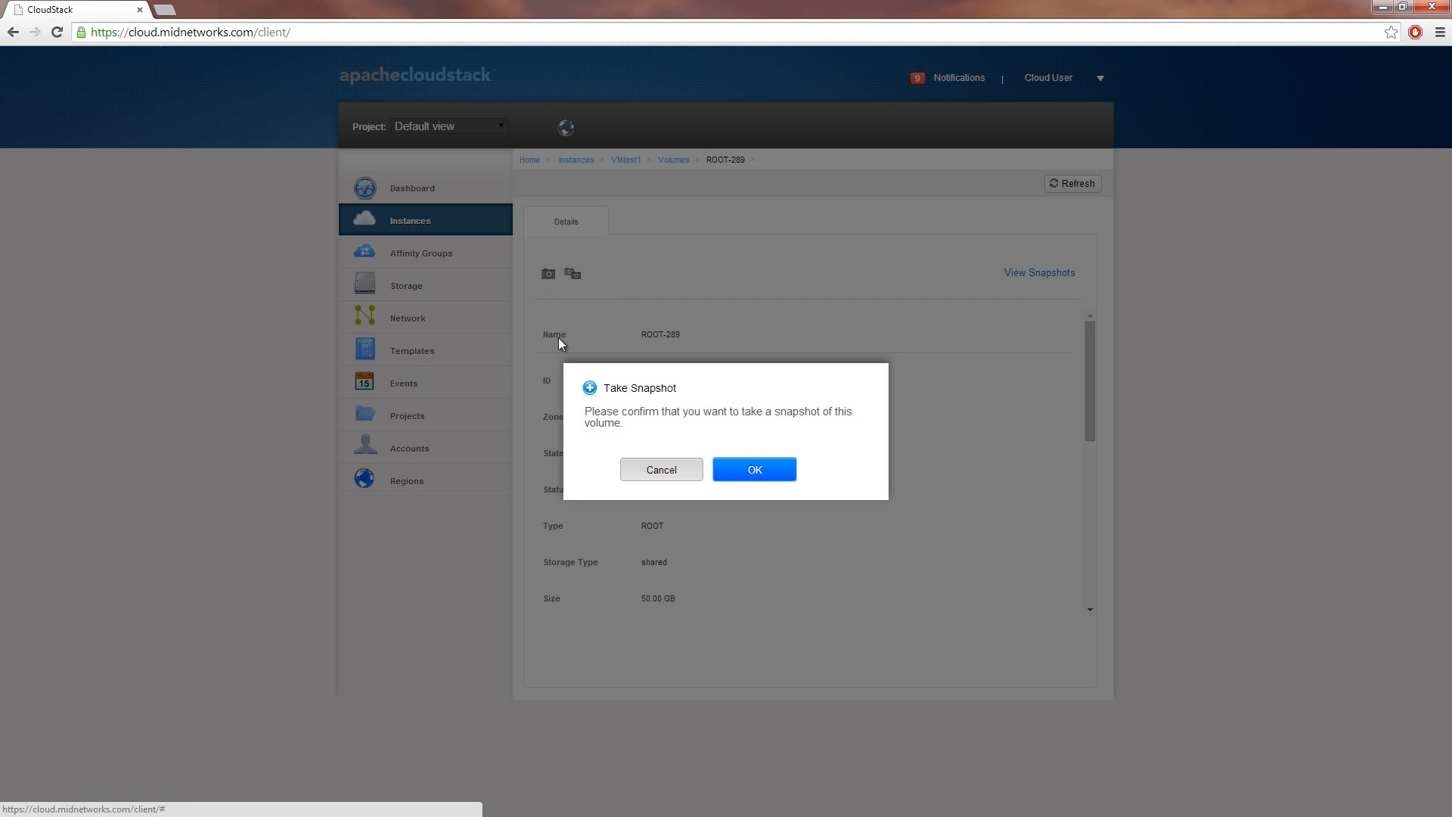
click(755, 469)
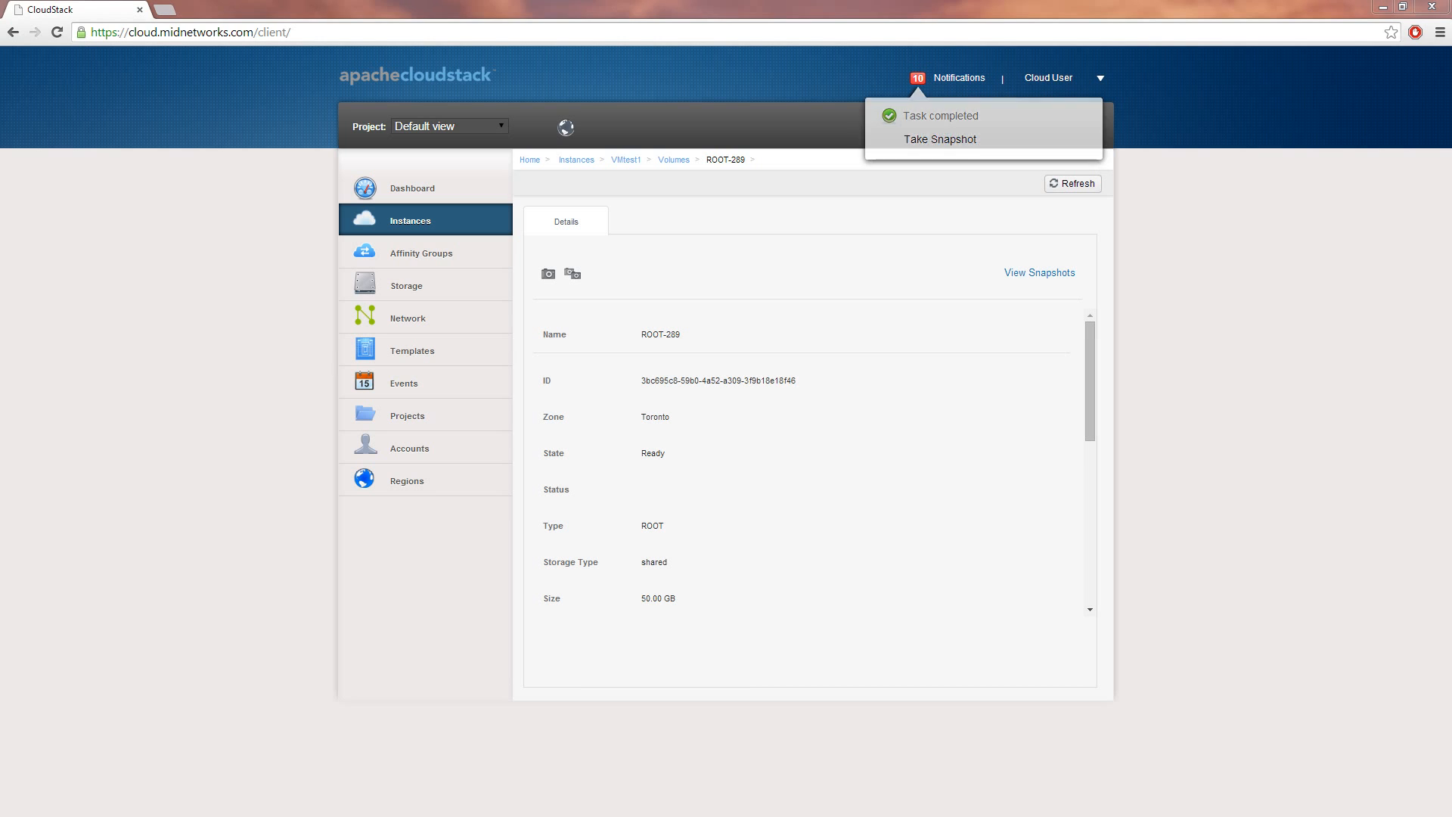
click(573, 272)
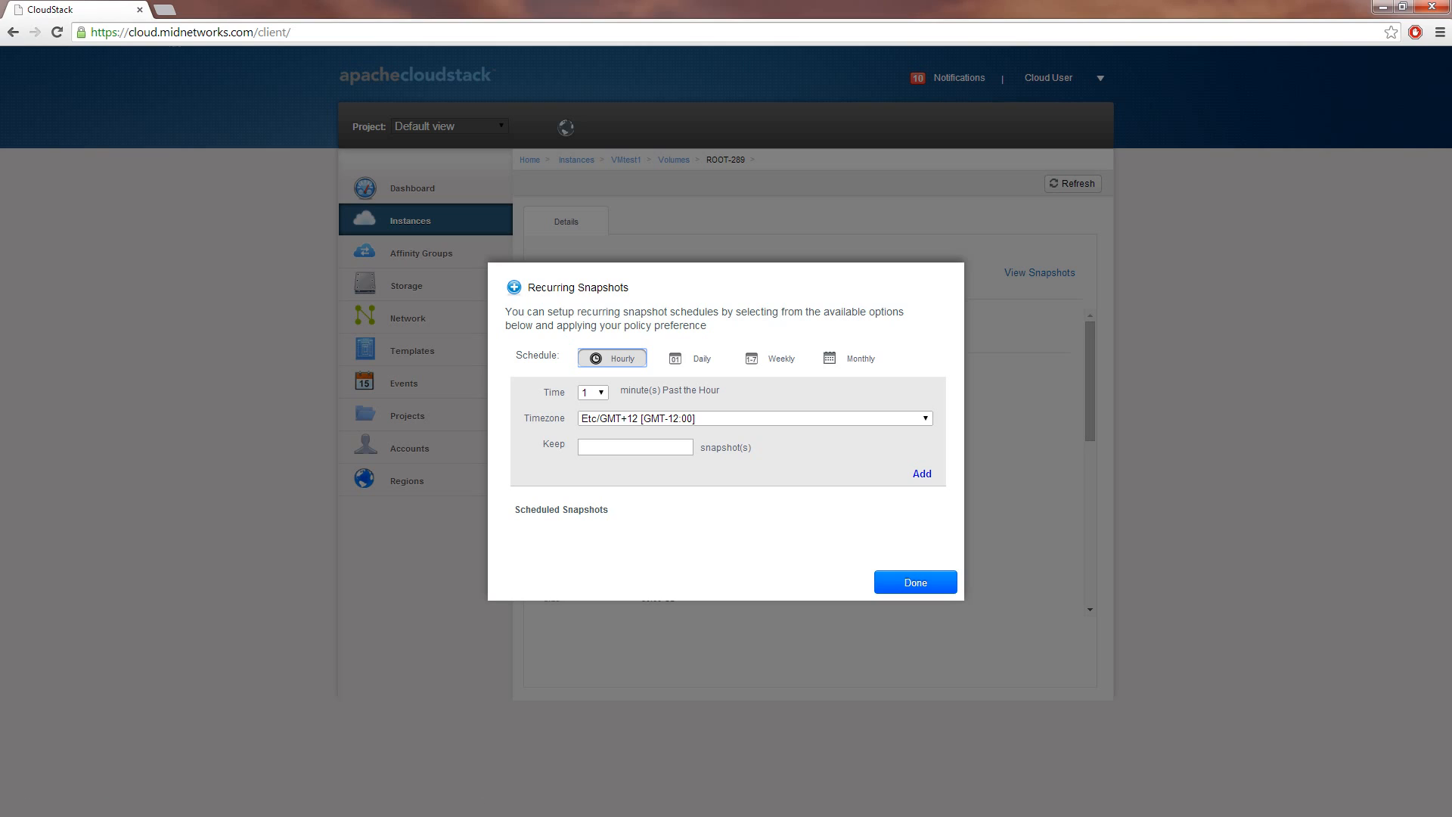
mouse_move(425, 651)
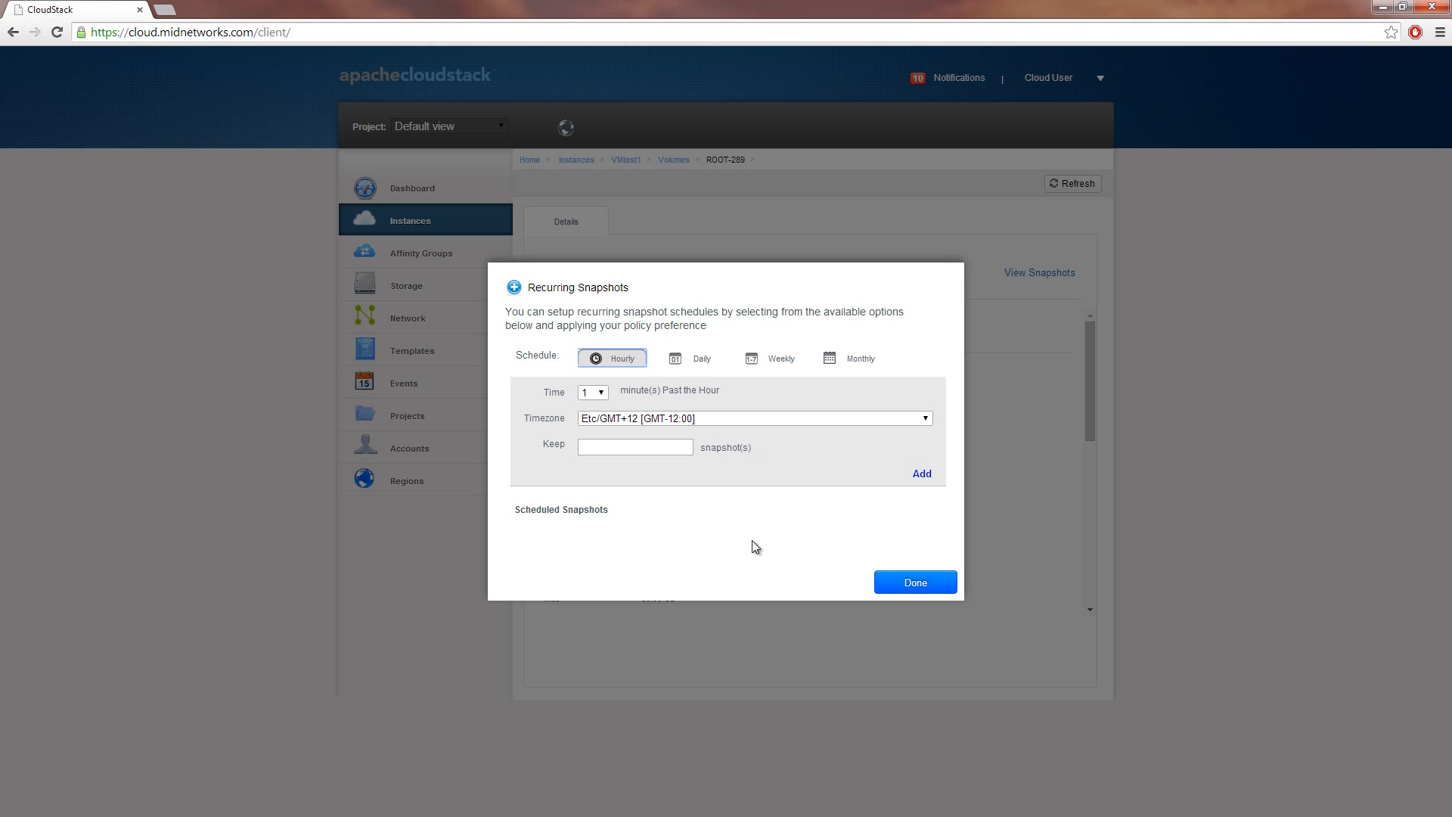
mouse_move(822, 566)
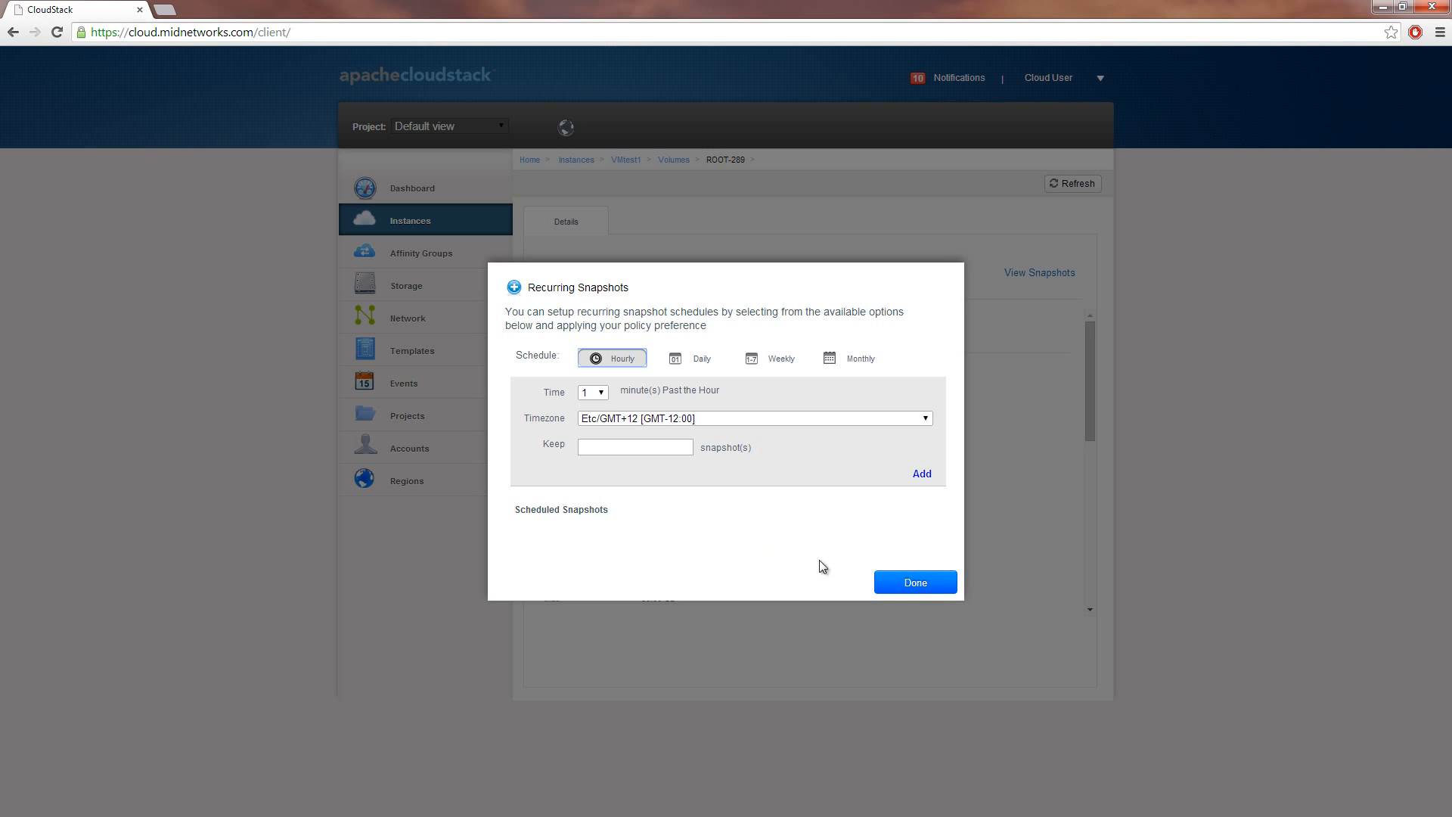
click(913, 582)
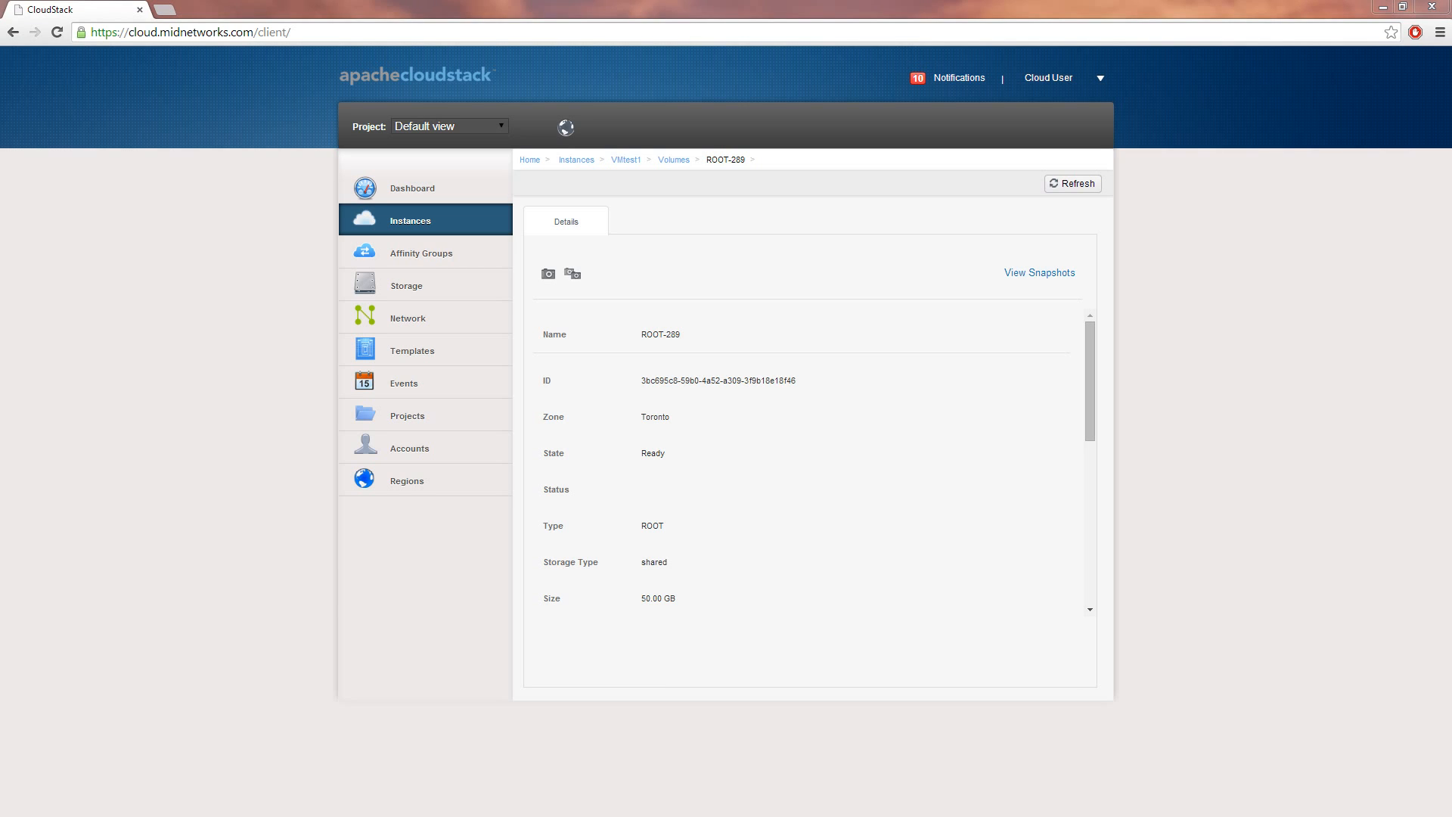
- List ROOT-289's snapshots, showing the one MANUAL snapshot in BackedUp state
click(1039, 272)
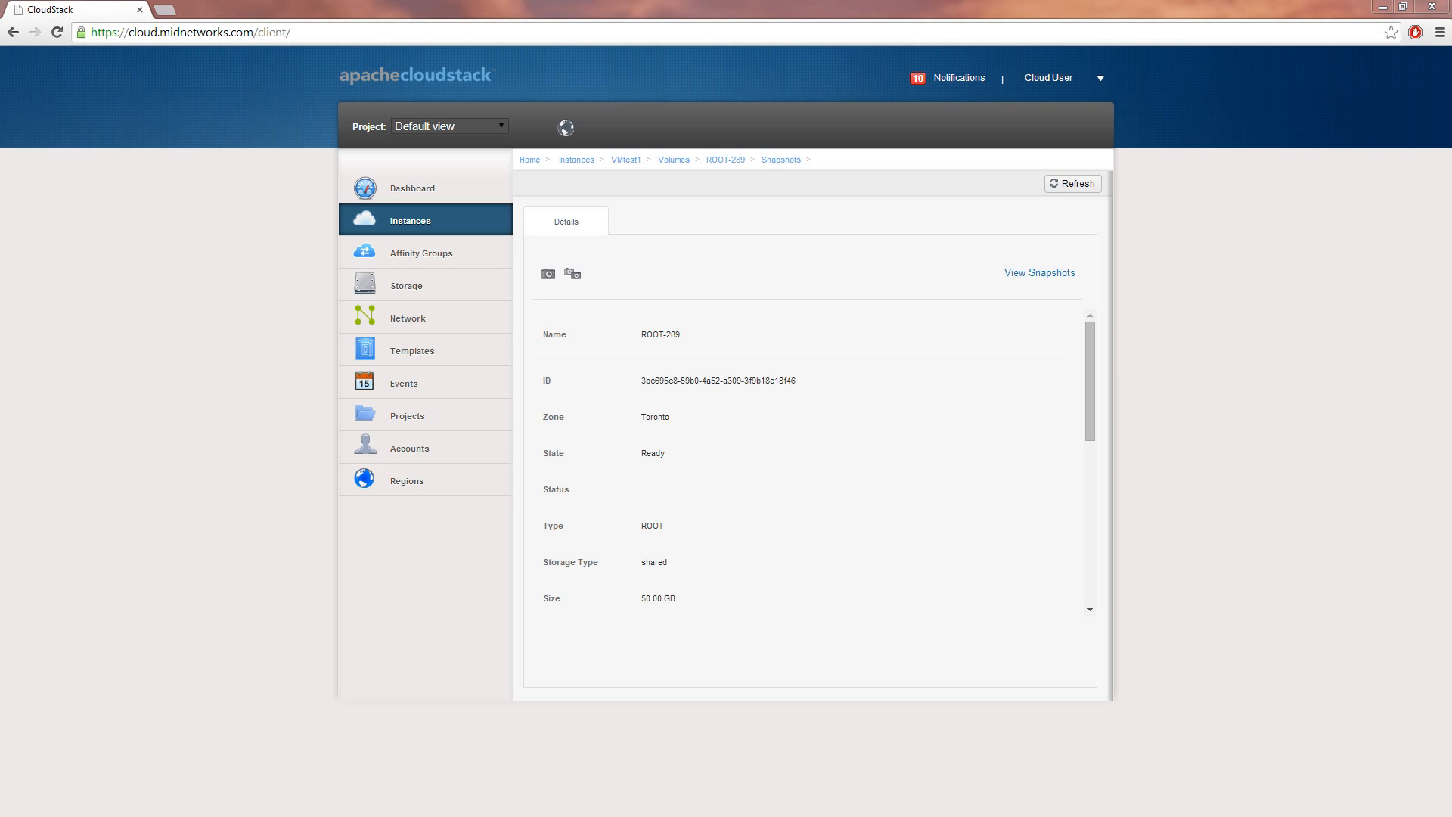
mouse_move(51, 303)
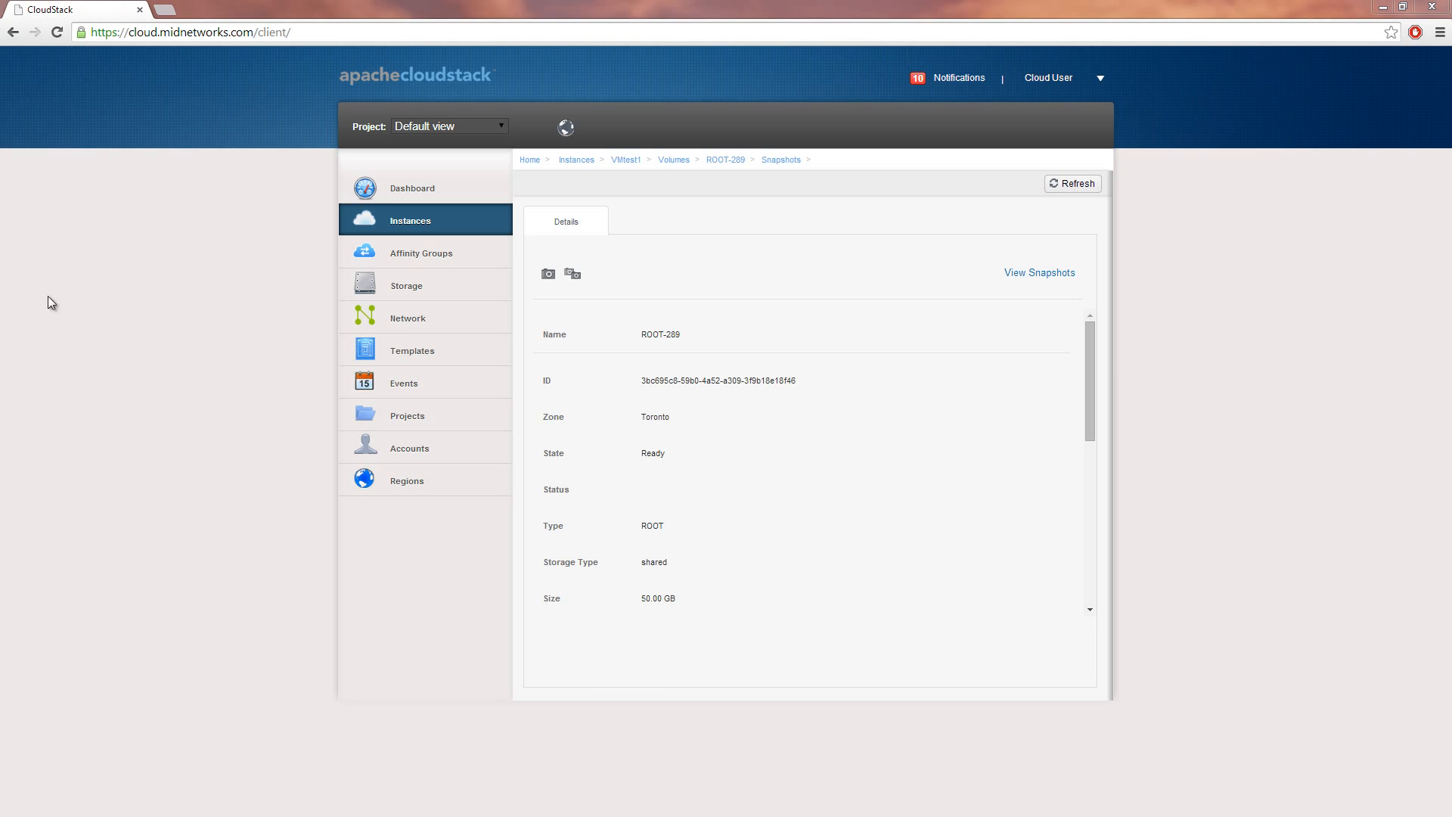
mouse_move(1007, 334)
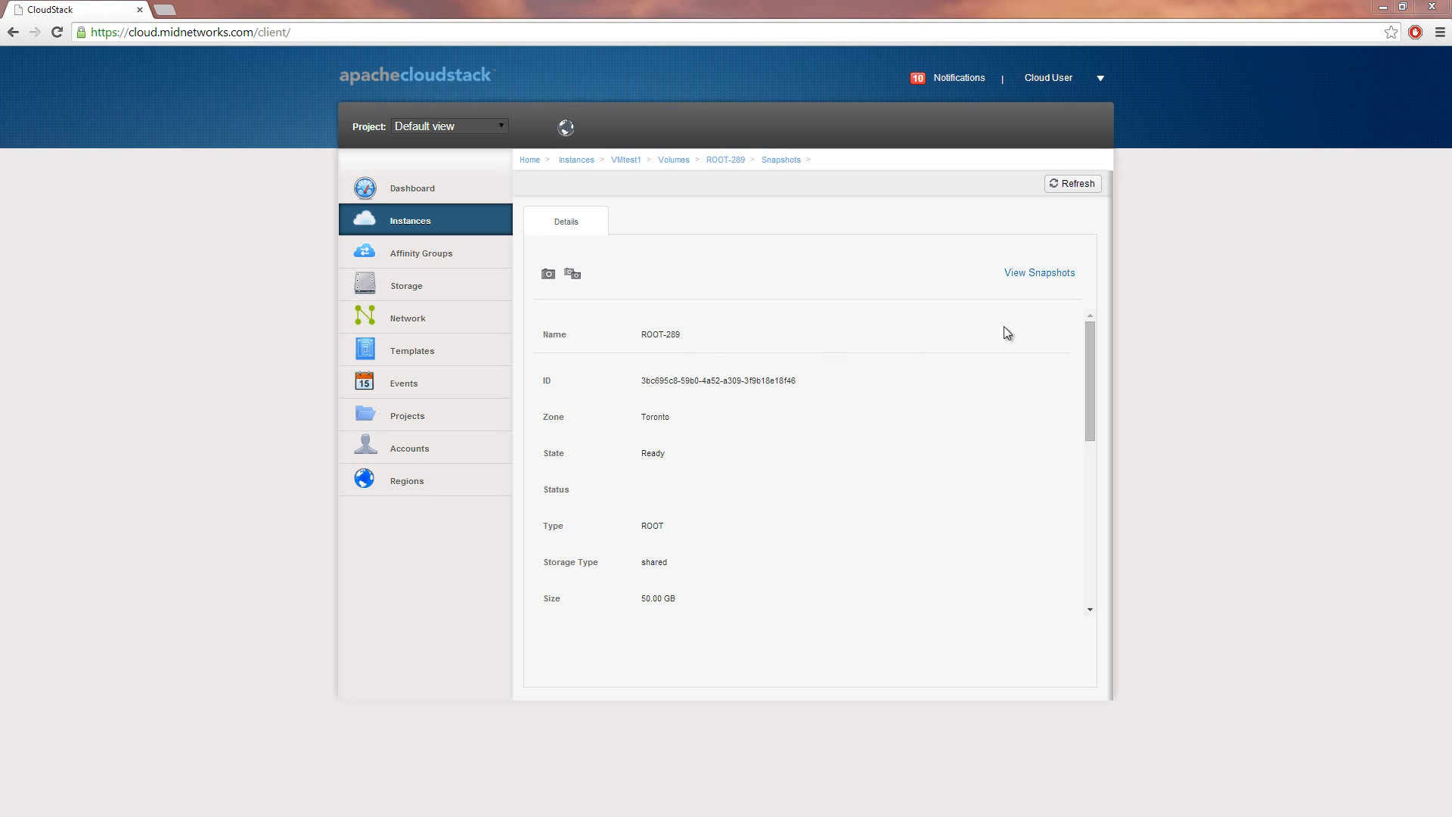
click(1039, 273)
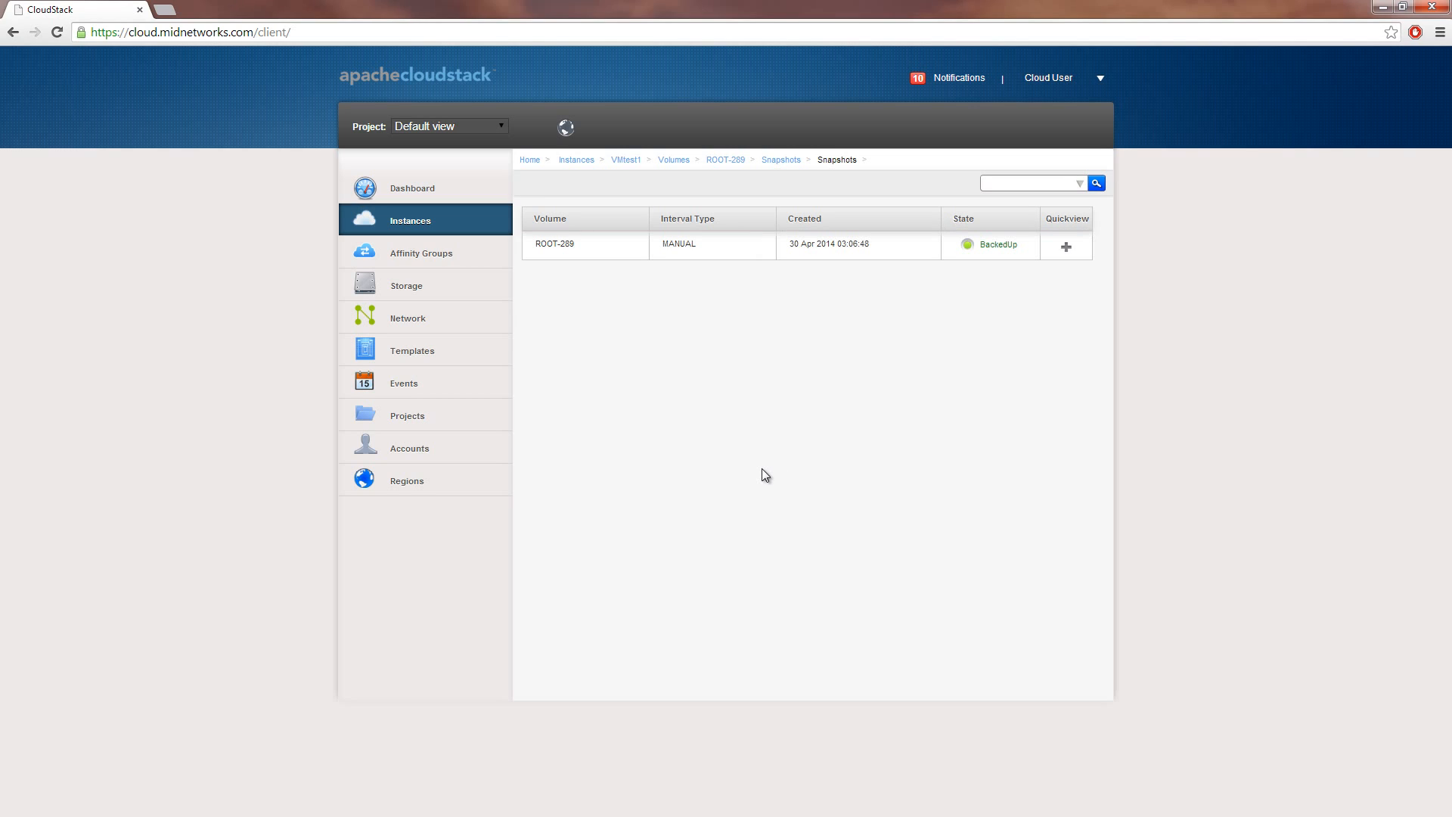
mouse_move(754, 467)
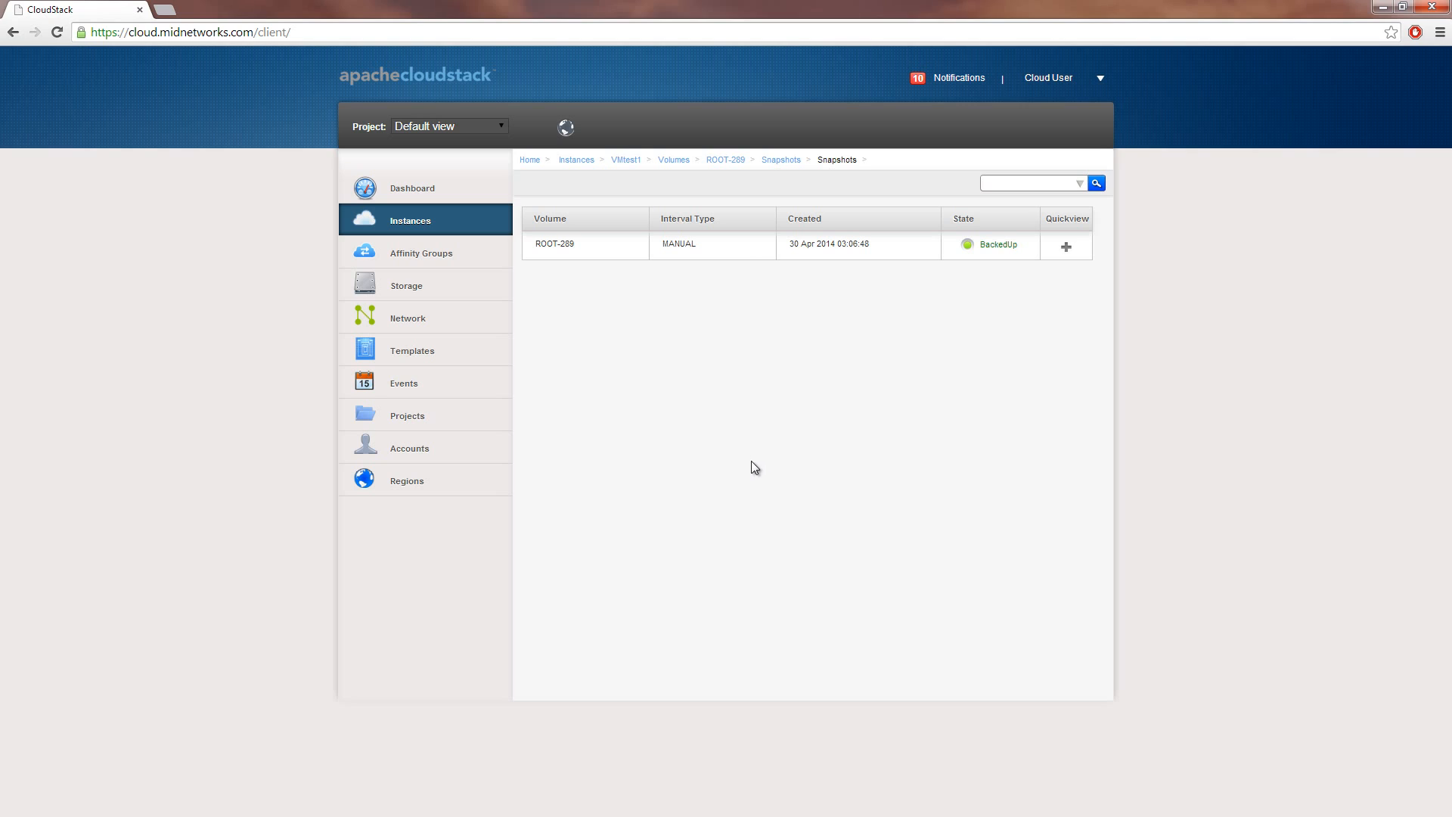
mouse_move(665, 416)
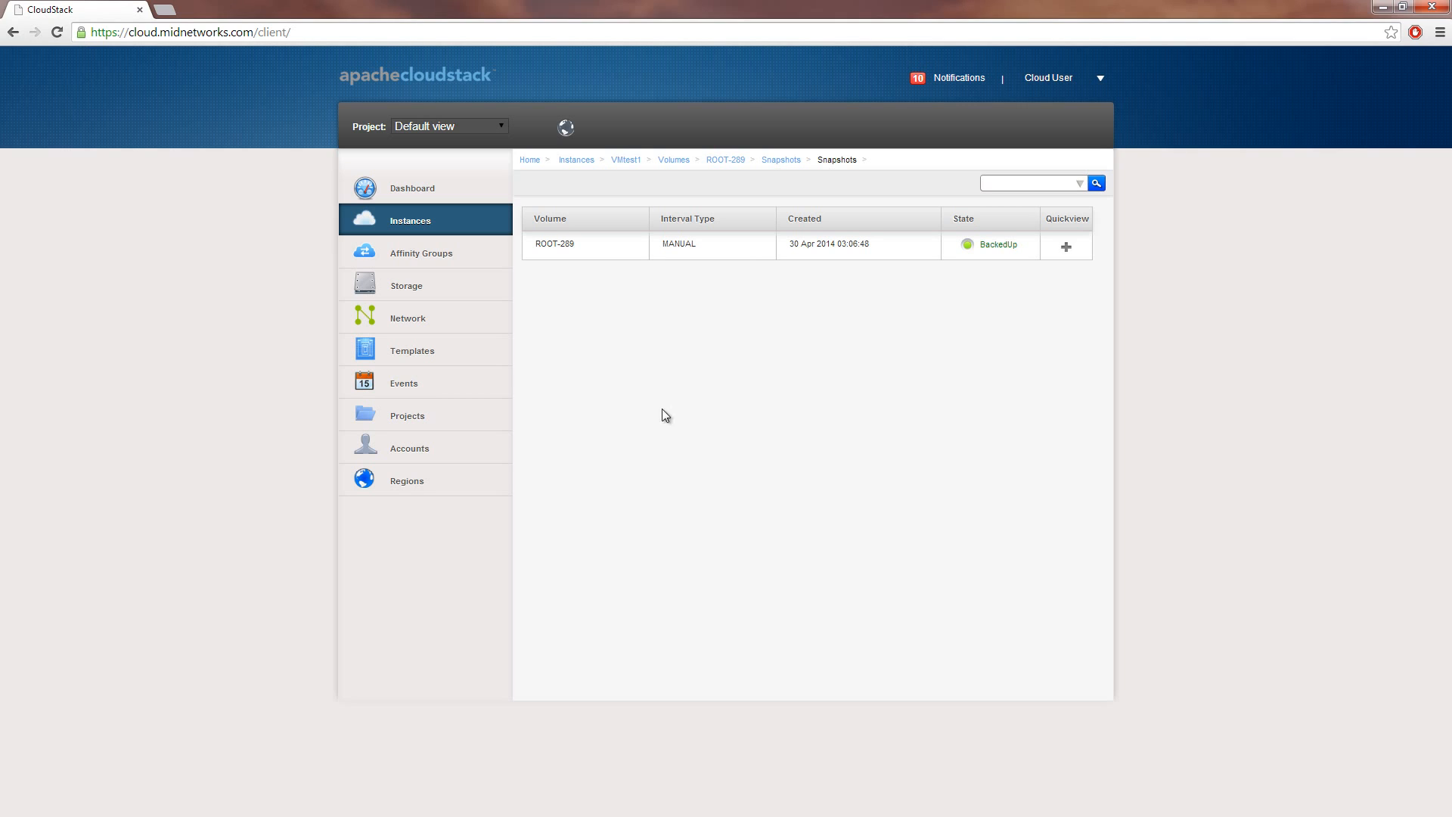
- Start an Add Instance wizard, pick the Windows Server 2012 R2 template, then cancel
click(411, 350)
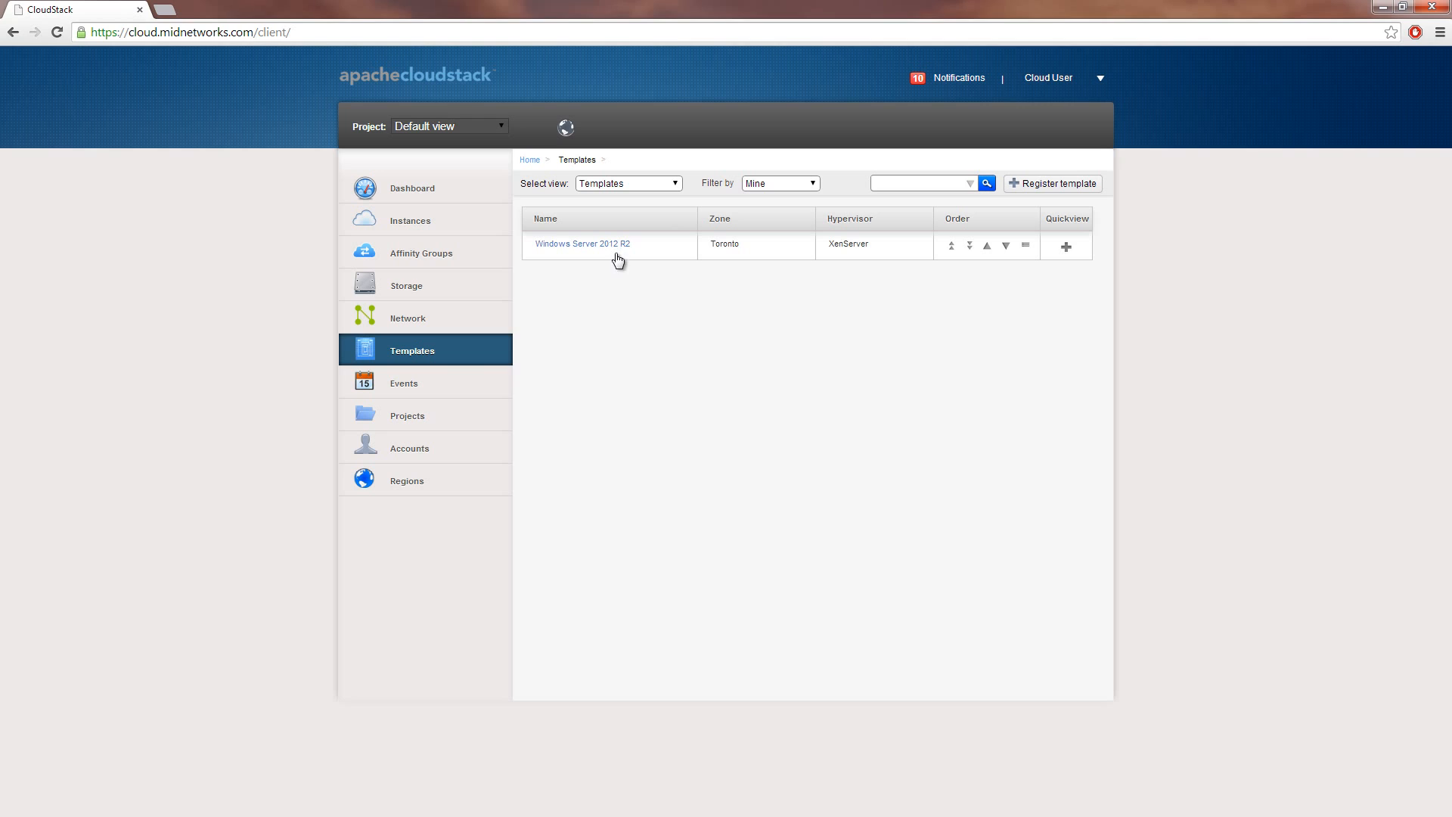
click(410, 220)
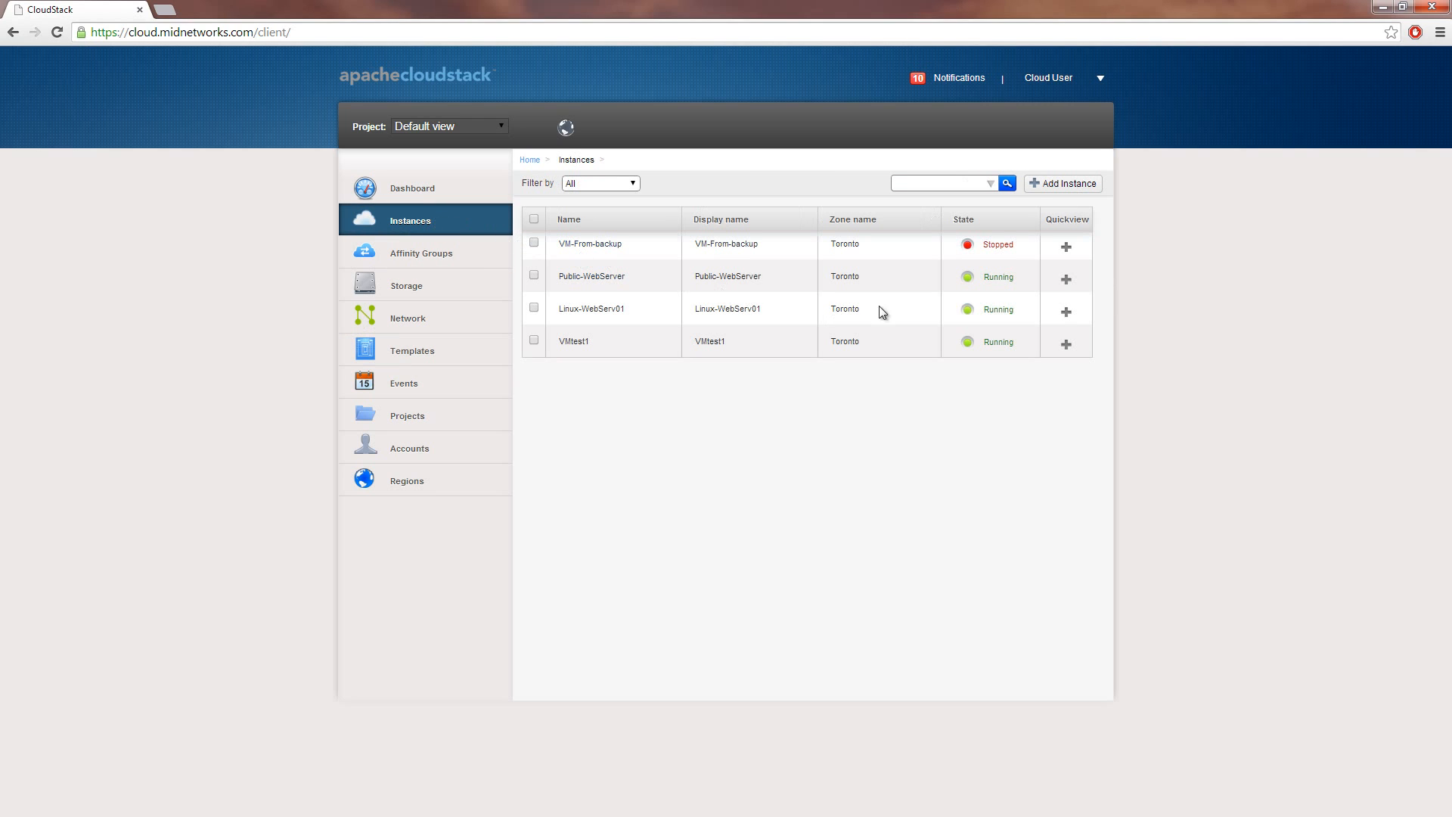
click(1063, 182)
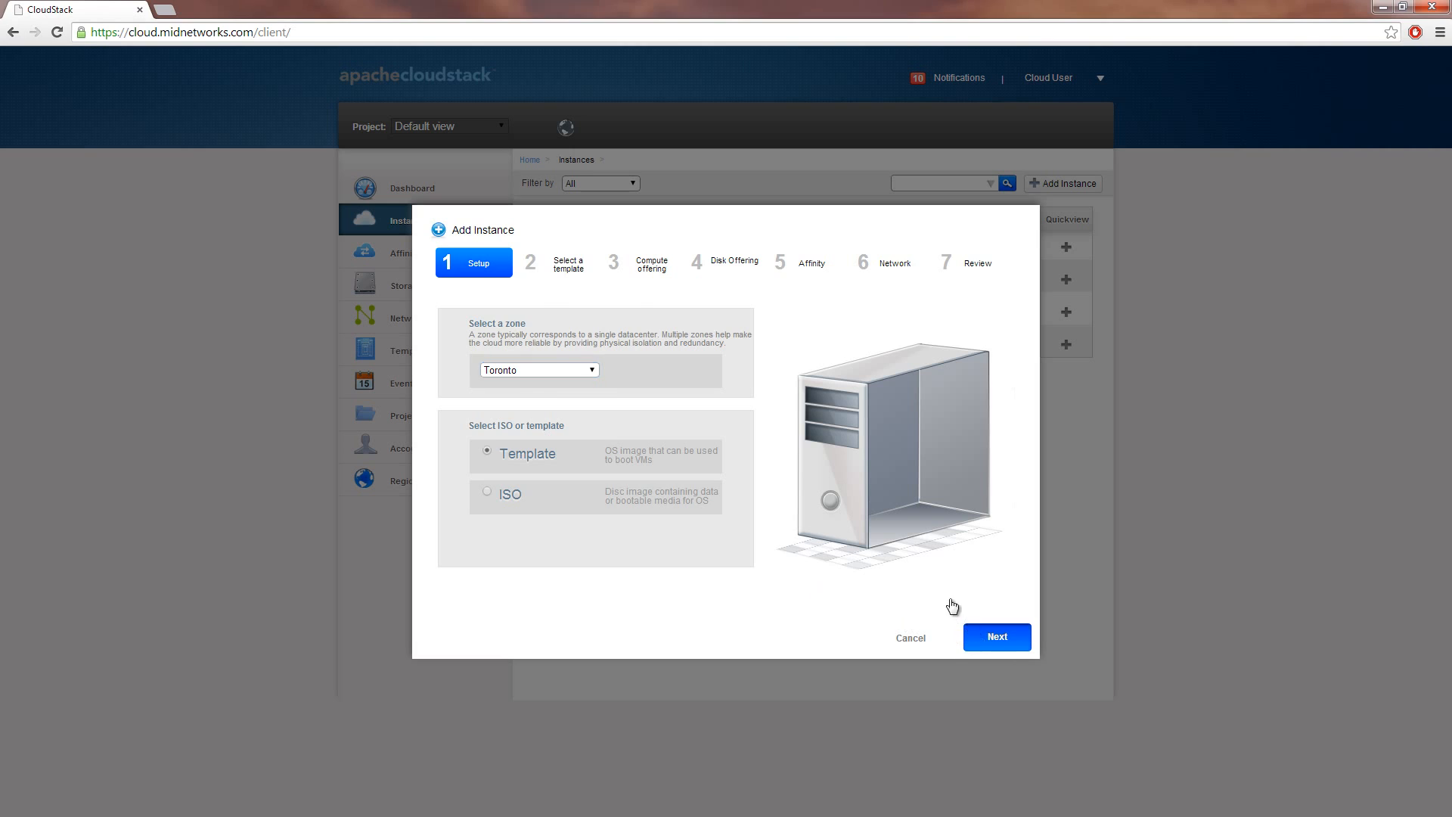
click(997, 637)
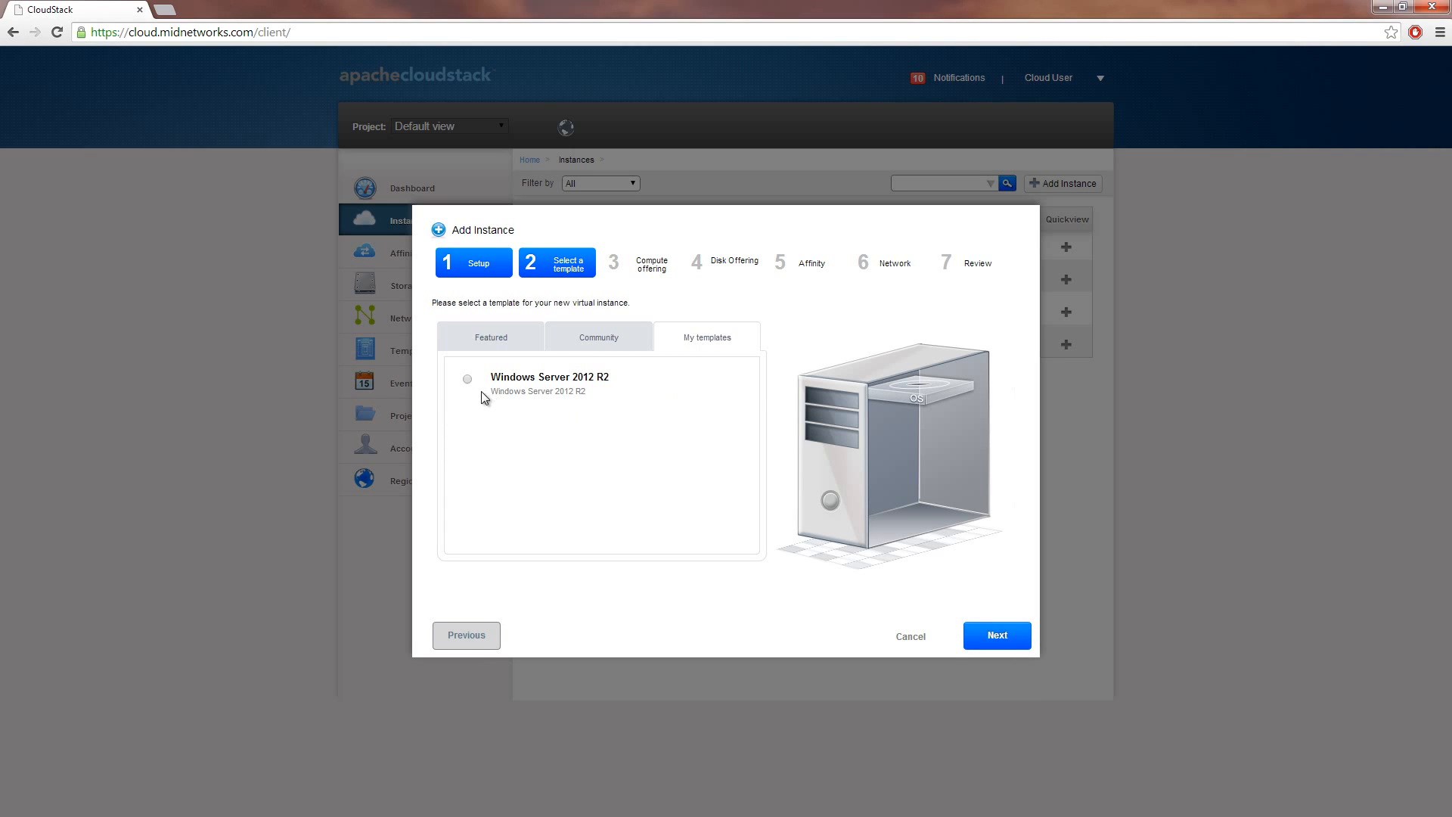
click(467, 378)
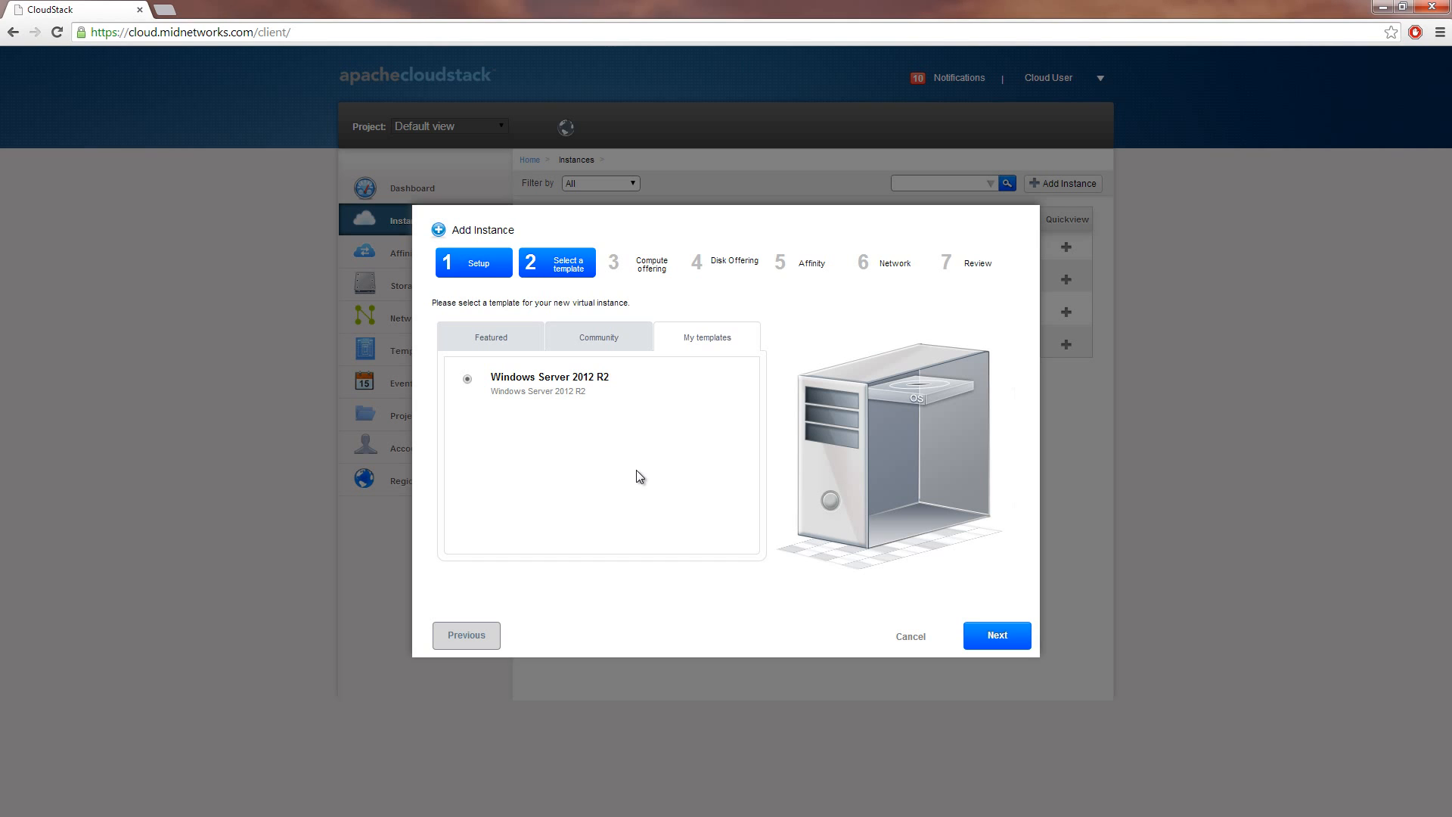
mouse_move(907, 642)
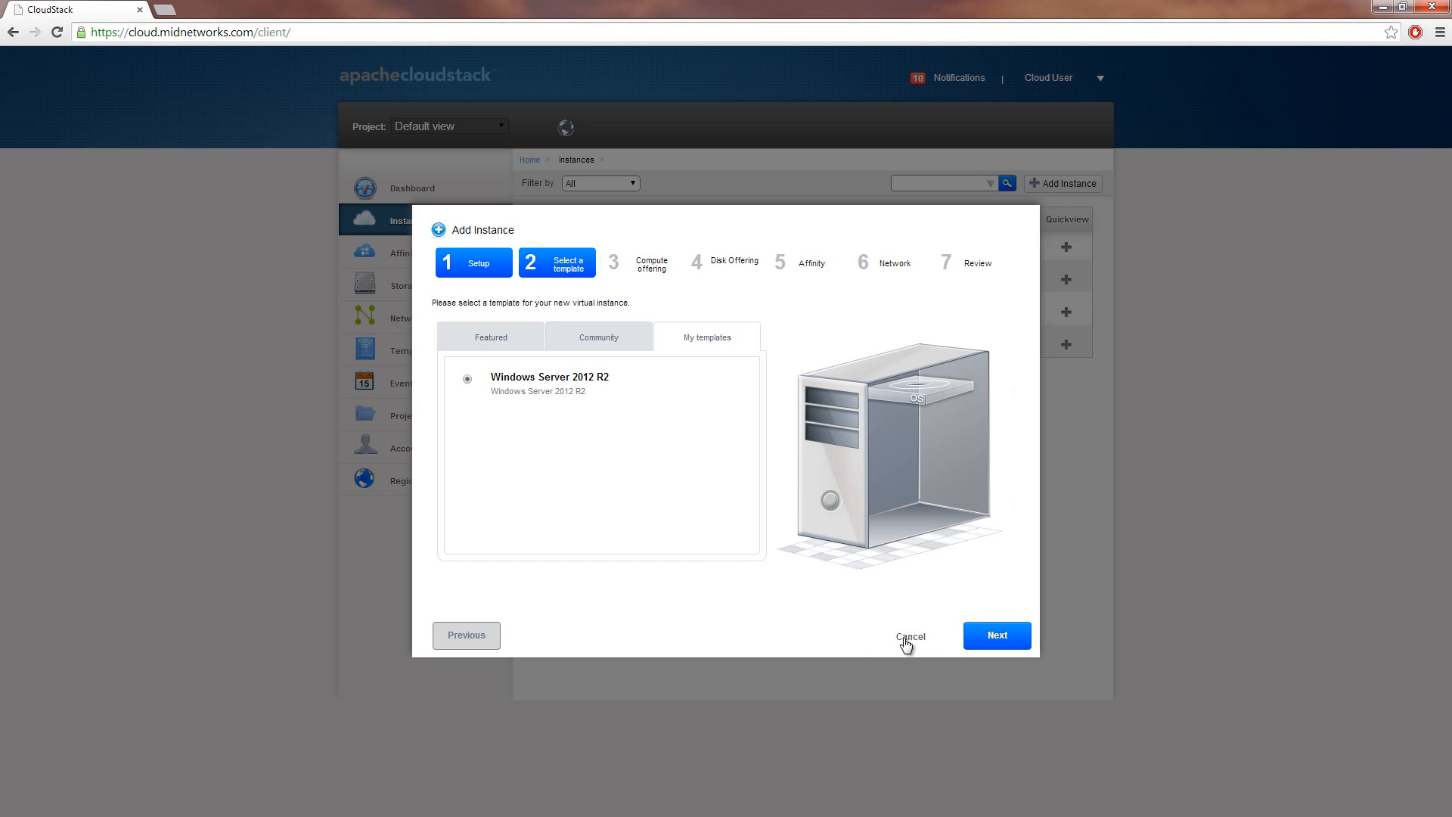
click(910, 636)
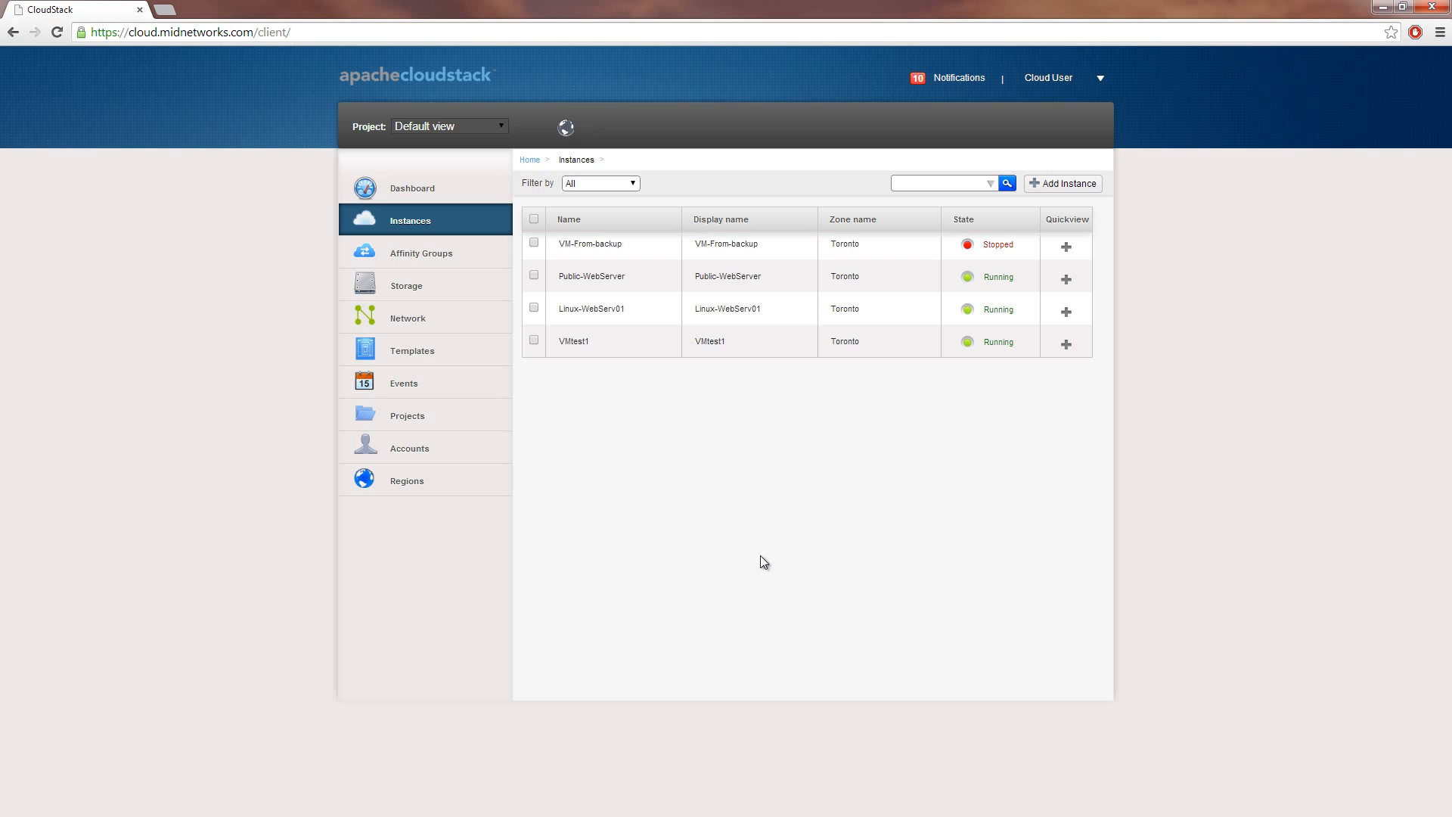
mouse_move(714, 534)
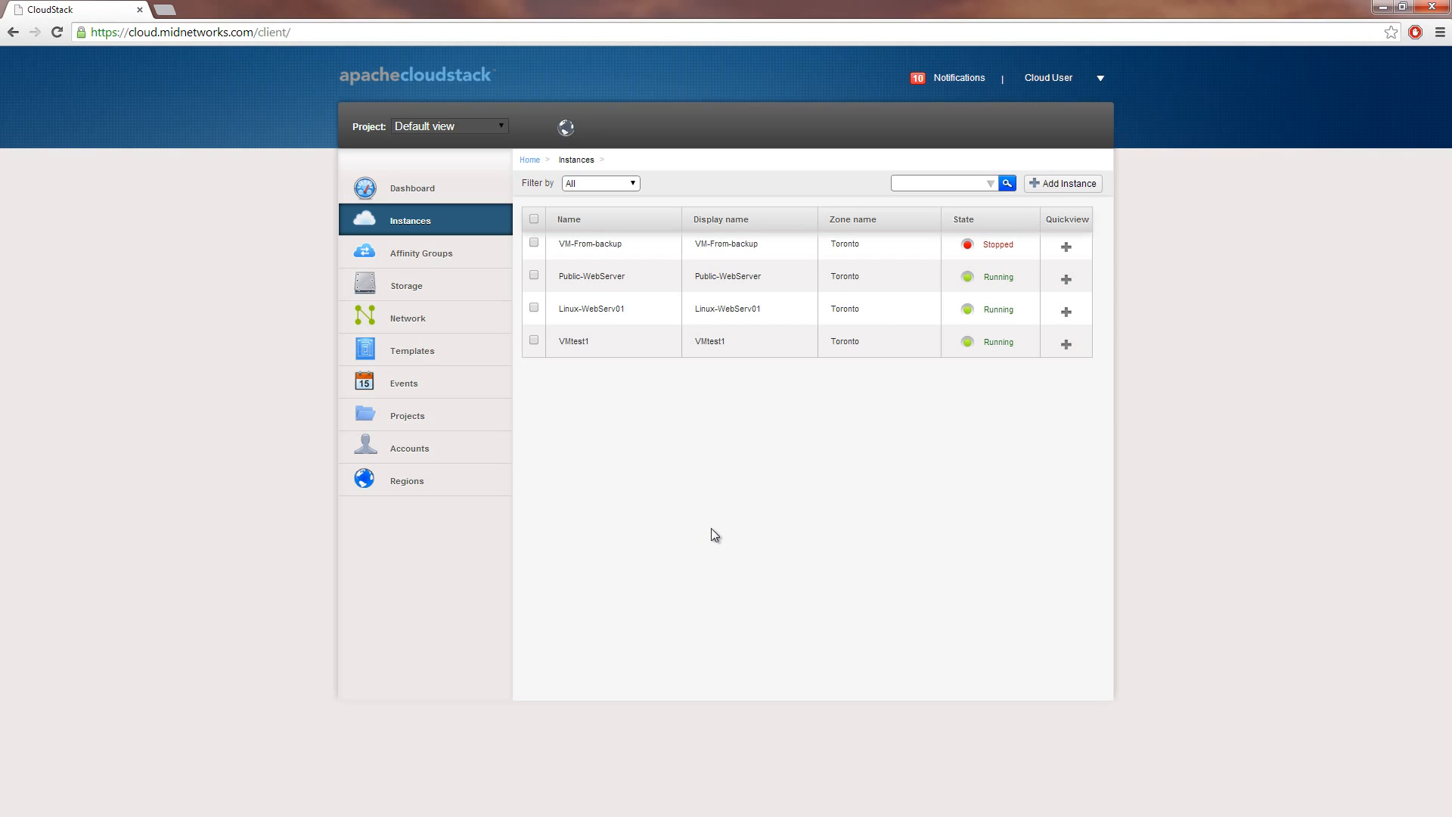
- Open Network to list Private VM Network (isolated) and Public IP Network (shared)
click(407, 317)
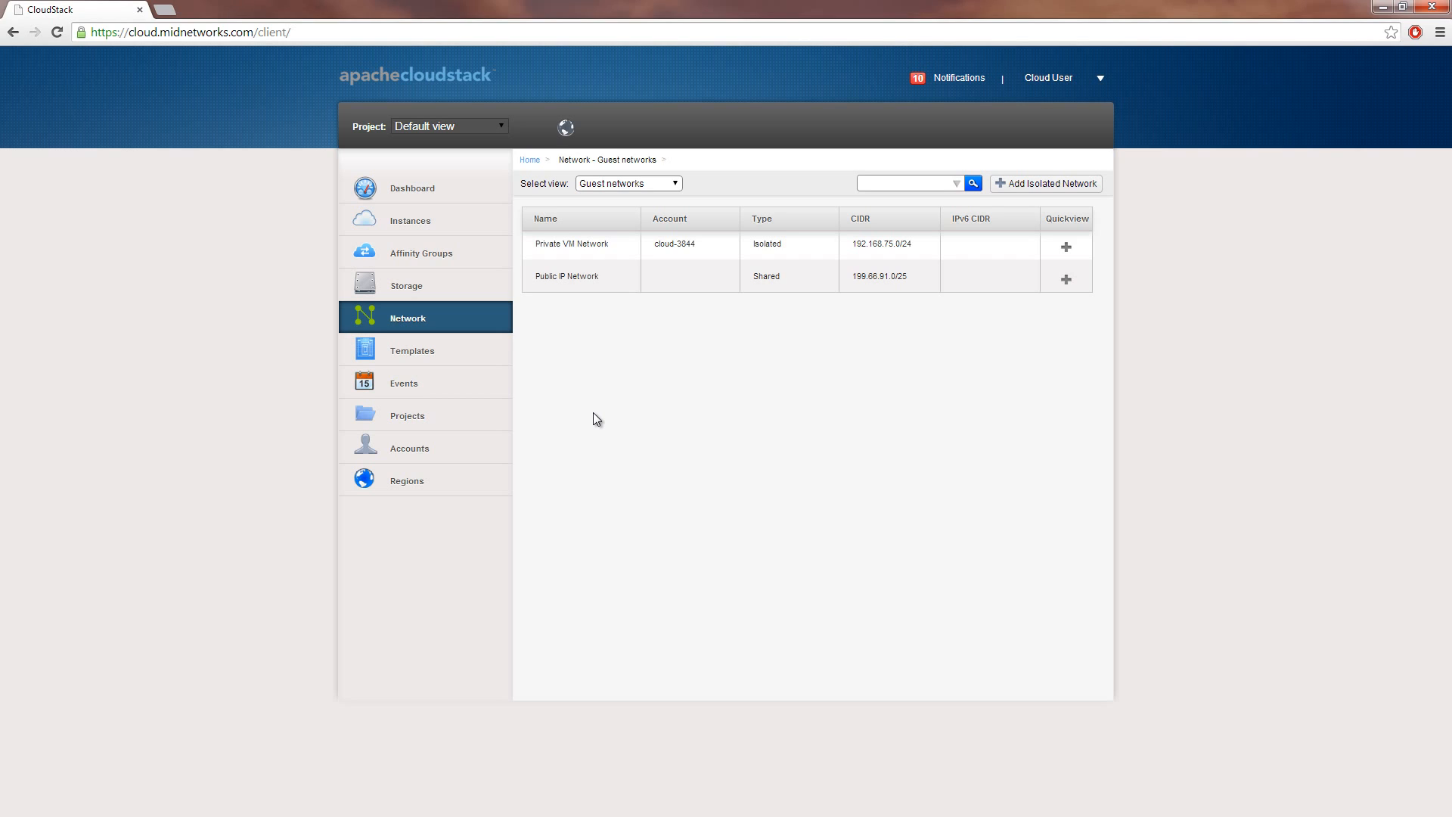
mouse_move(616, 353)
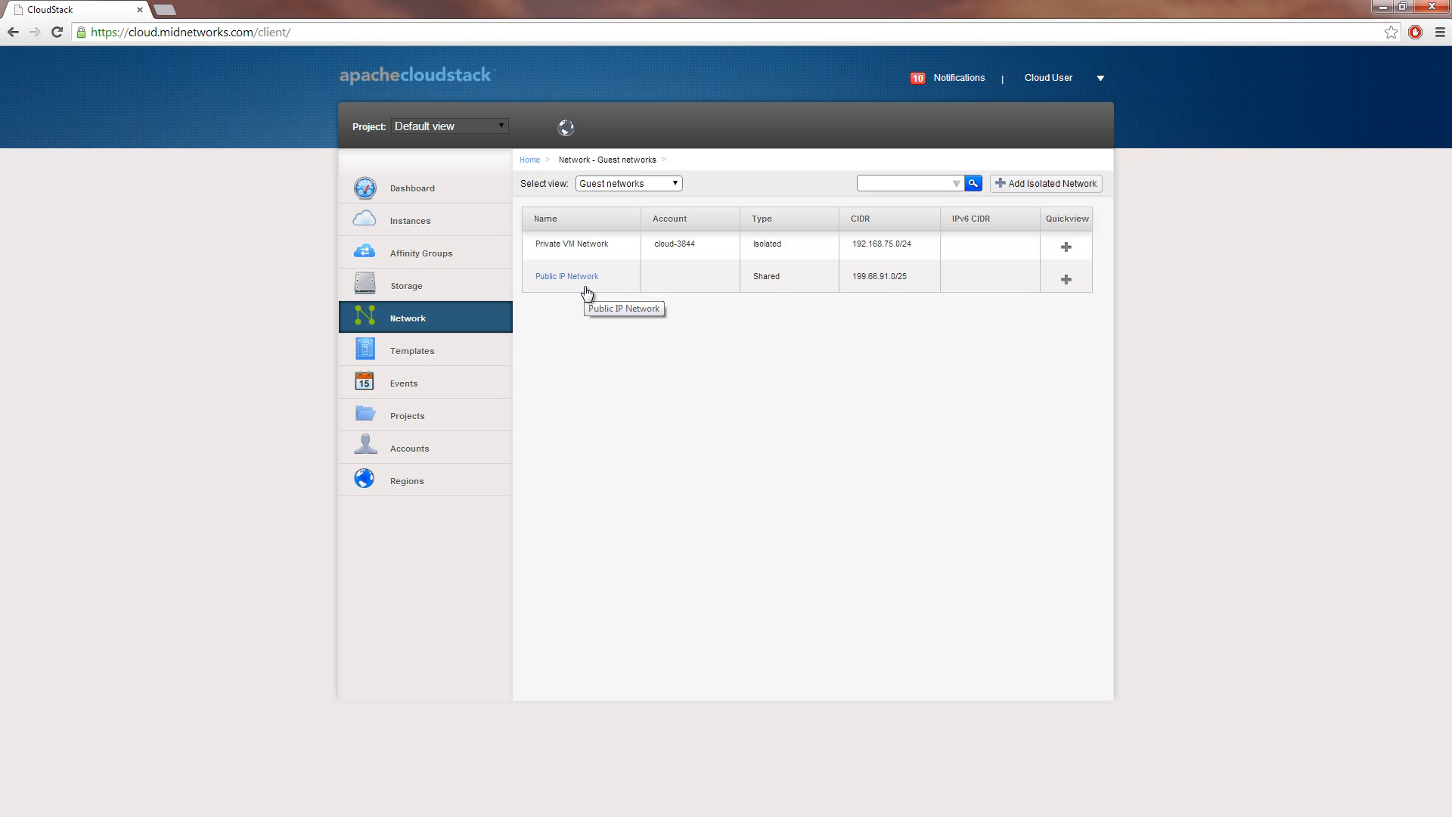
mouse_move(773, 290)
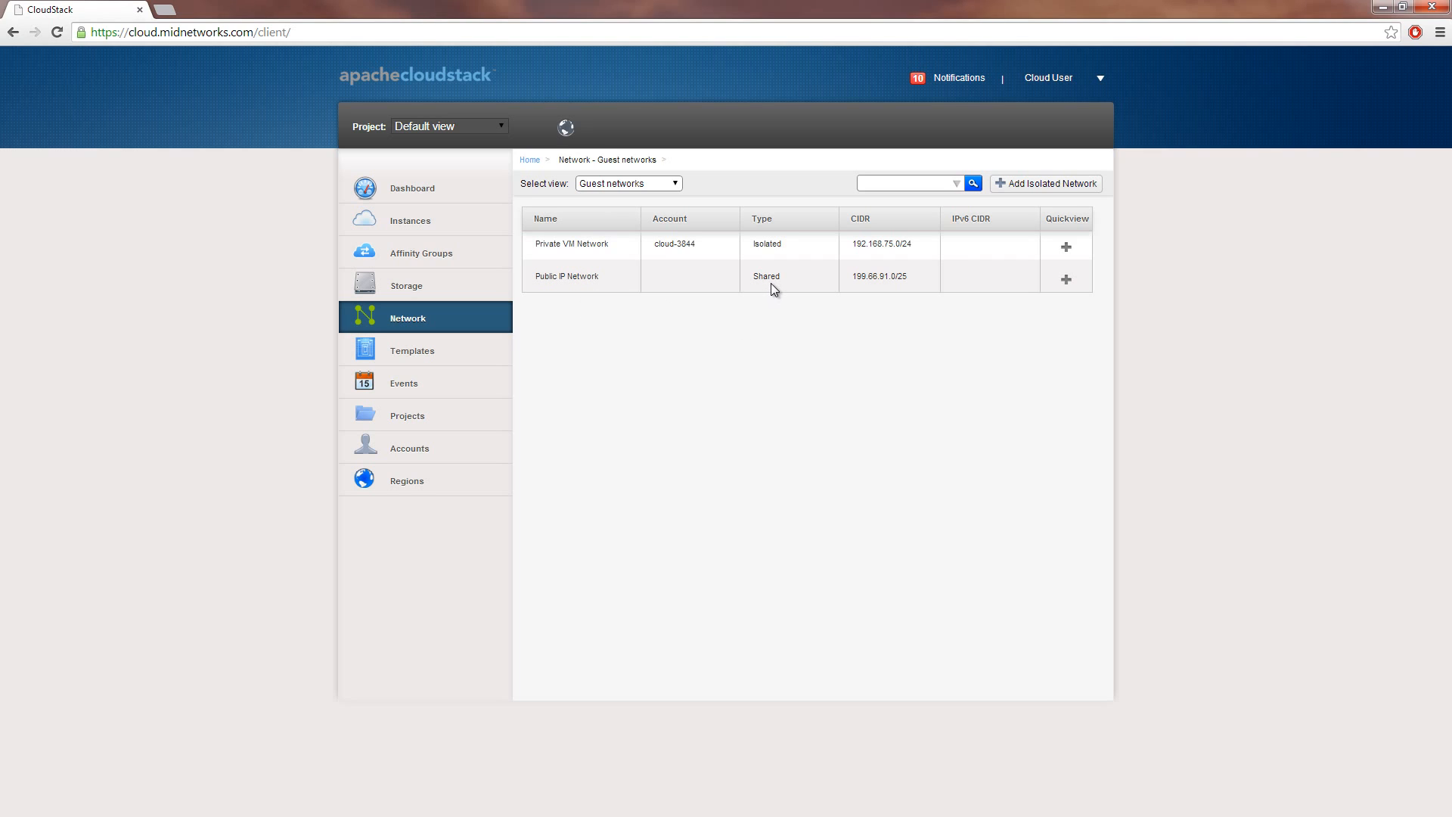
mouse_move(767, 278)
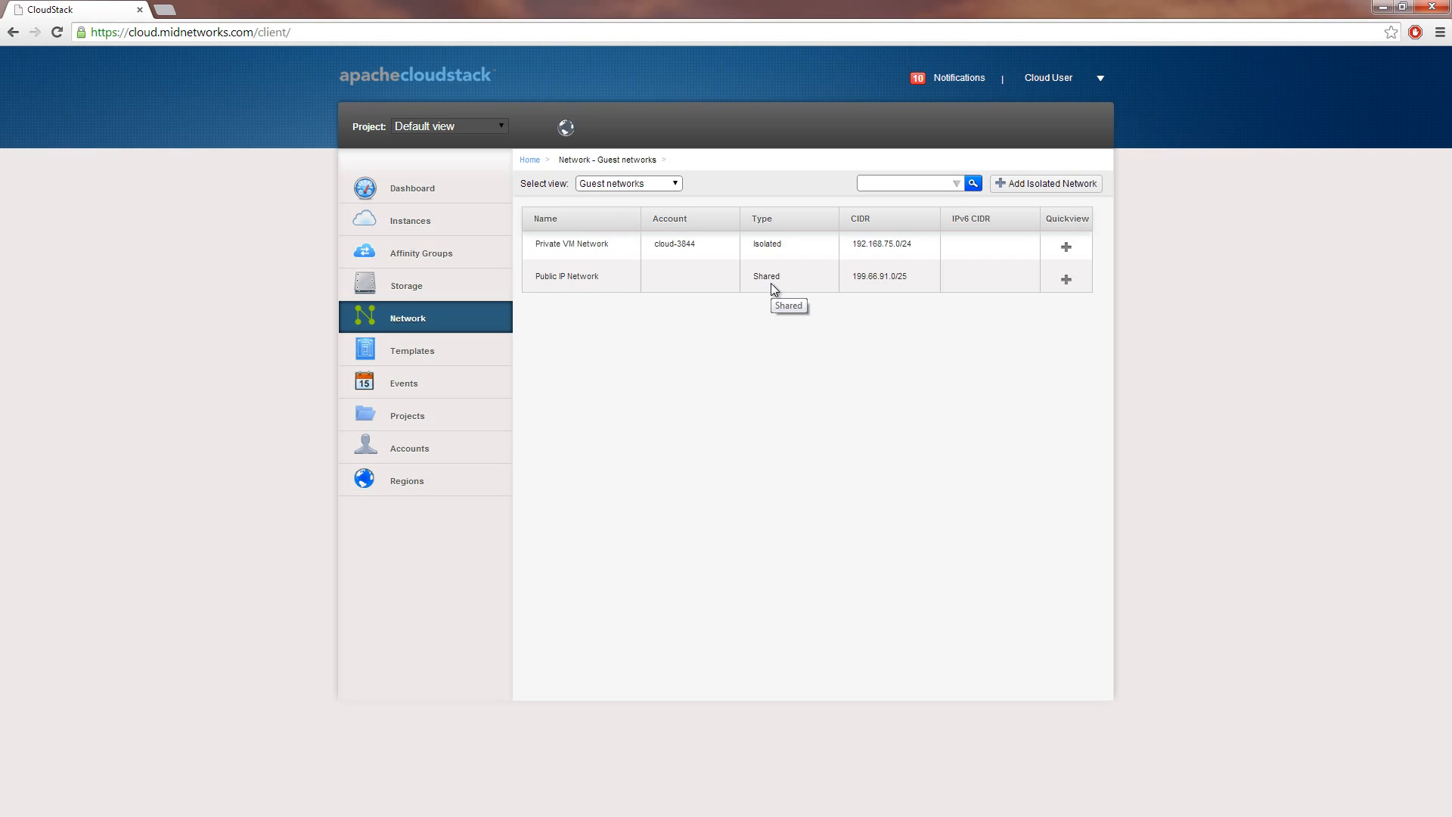
mouse_move(858, 295)
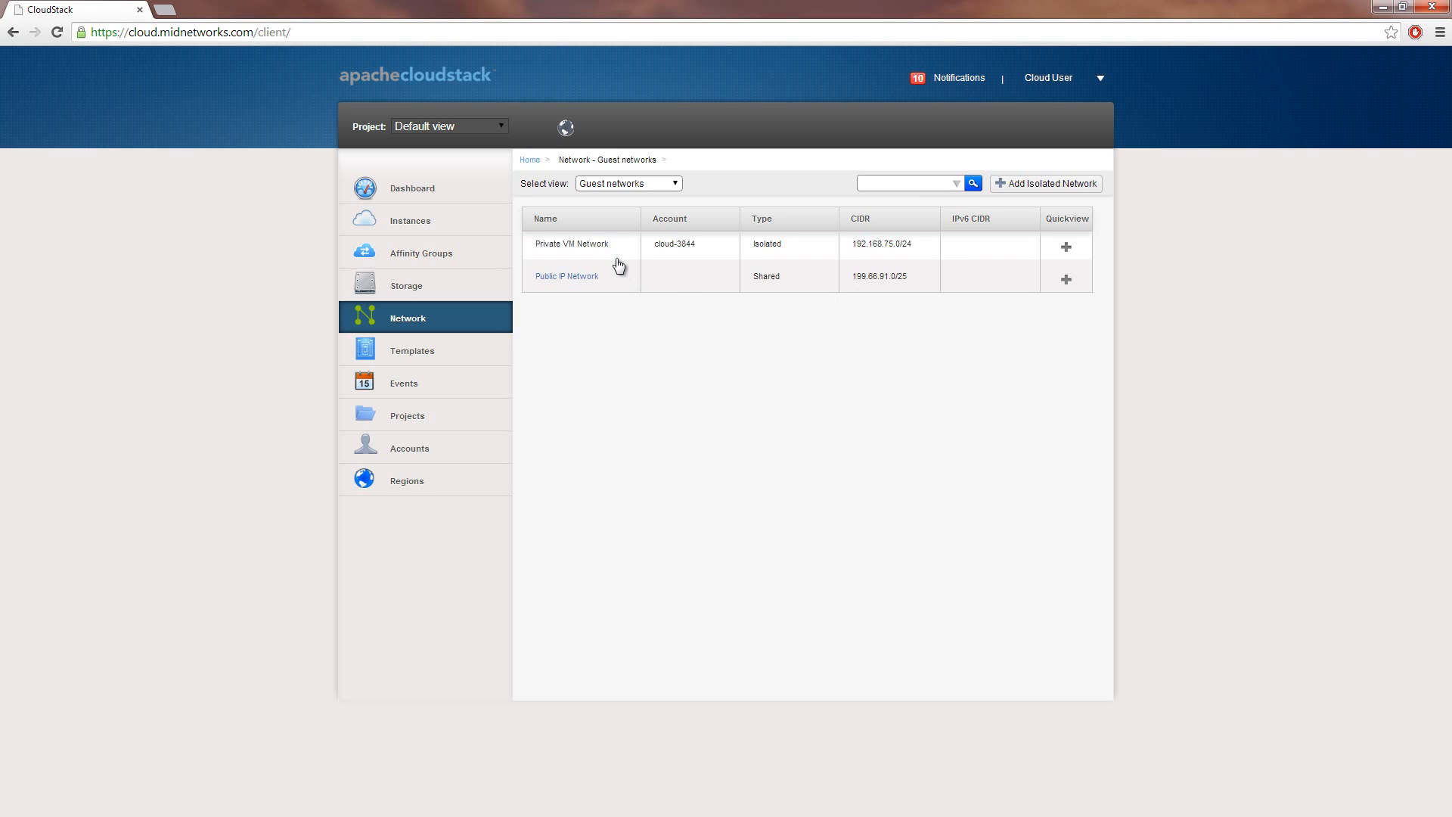
mouse_move(776, 257)
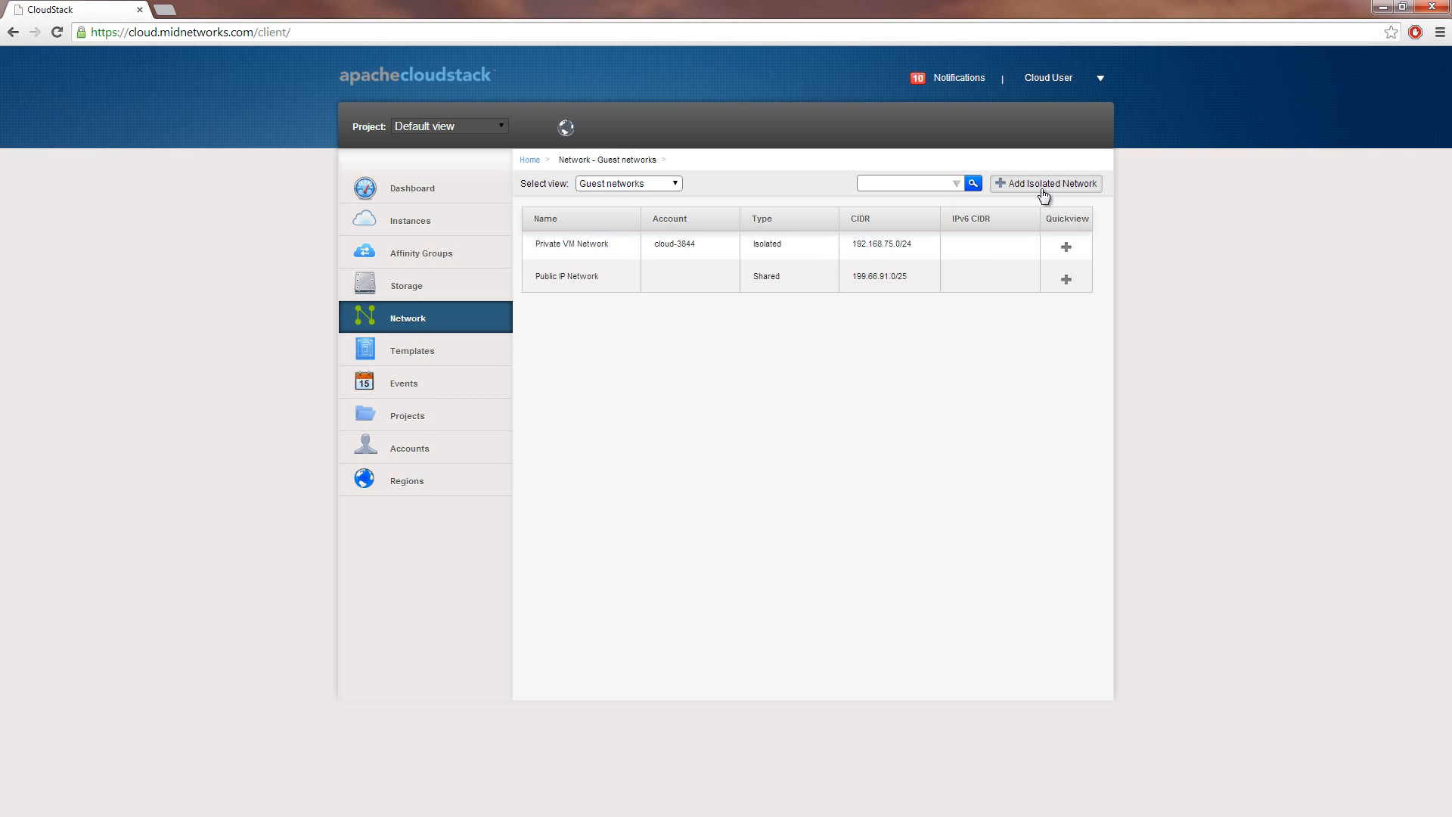
click(1046, 183)
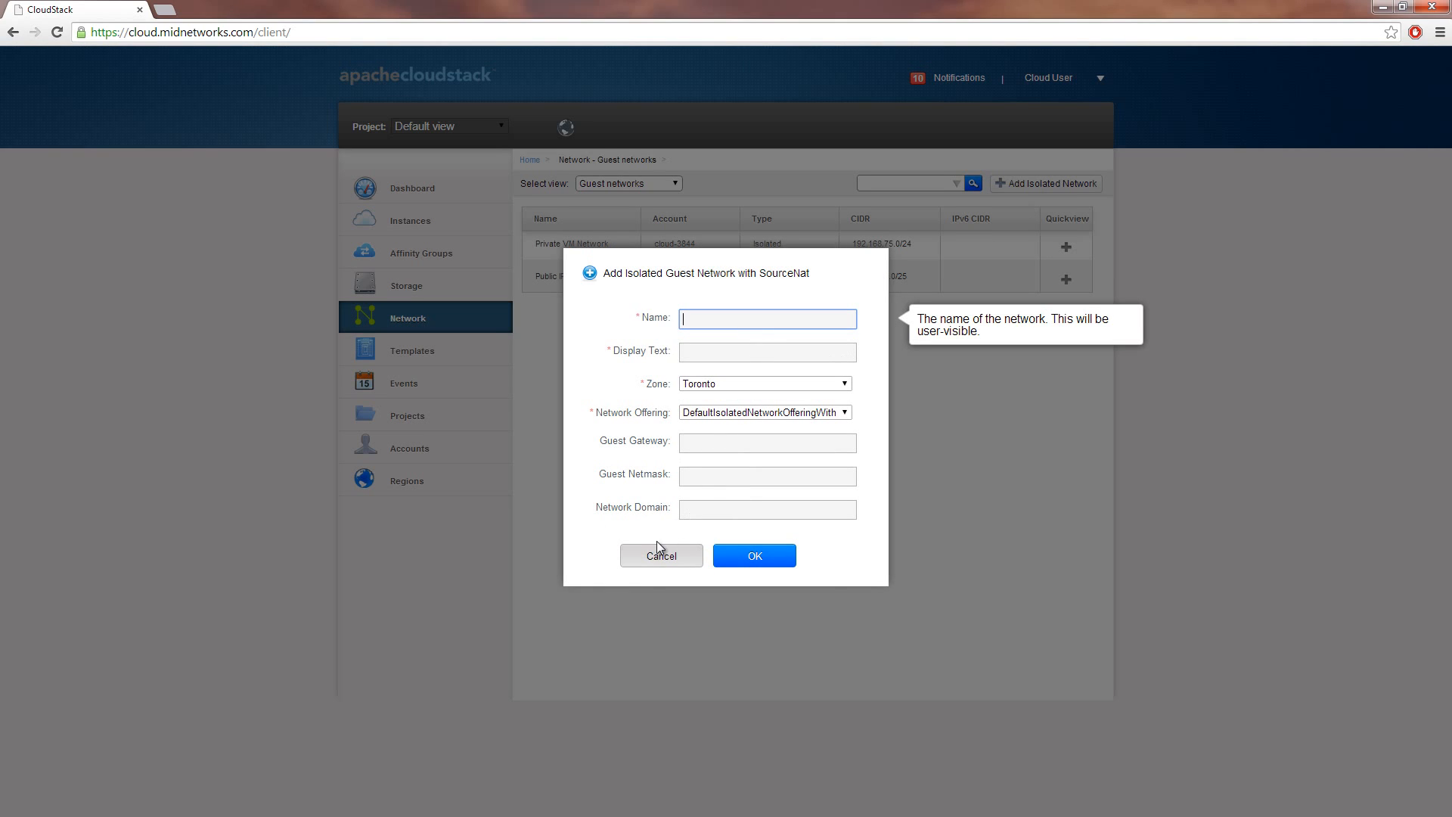
click(660, 554)
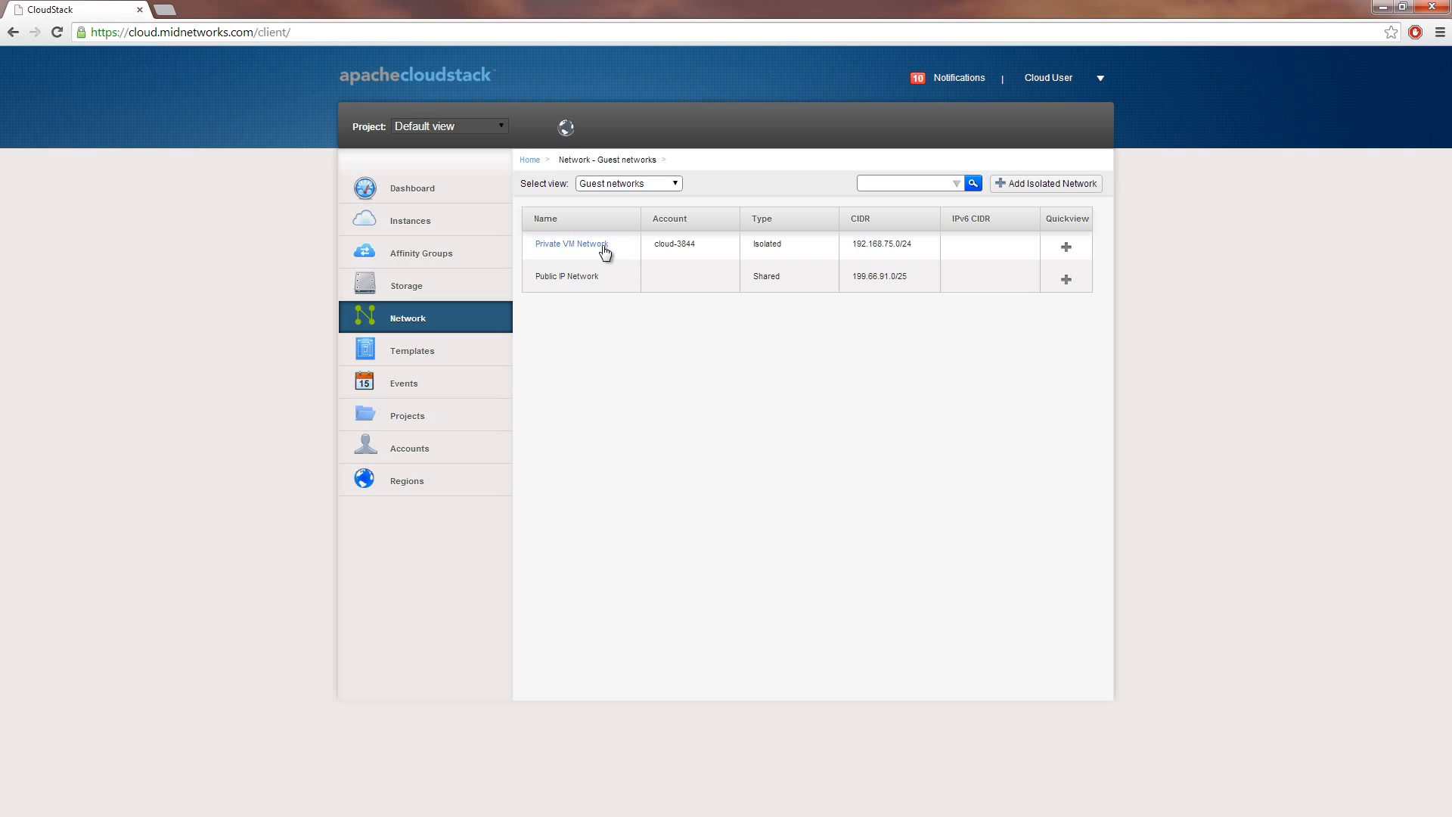
- Open Private VM Network, browse its Edit and Egress rules views, then list its IP addresses
click(570, 244)
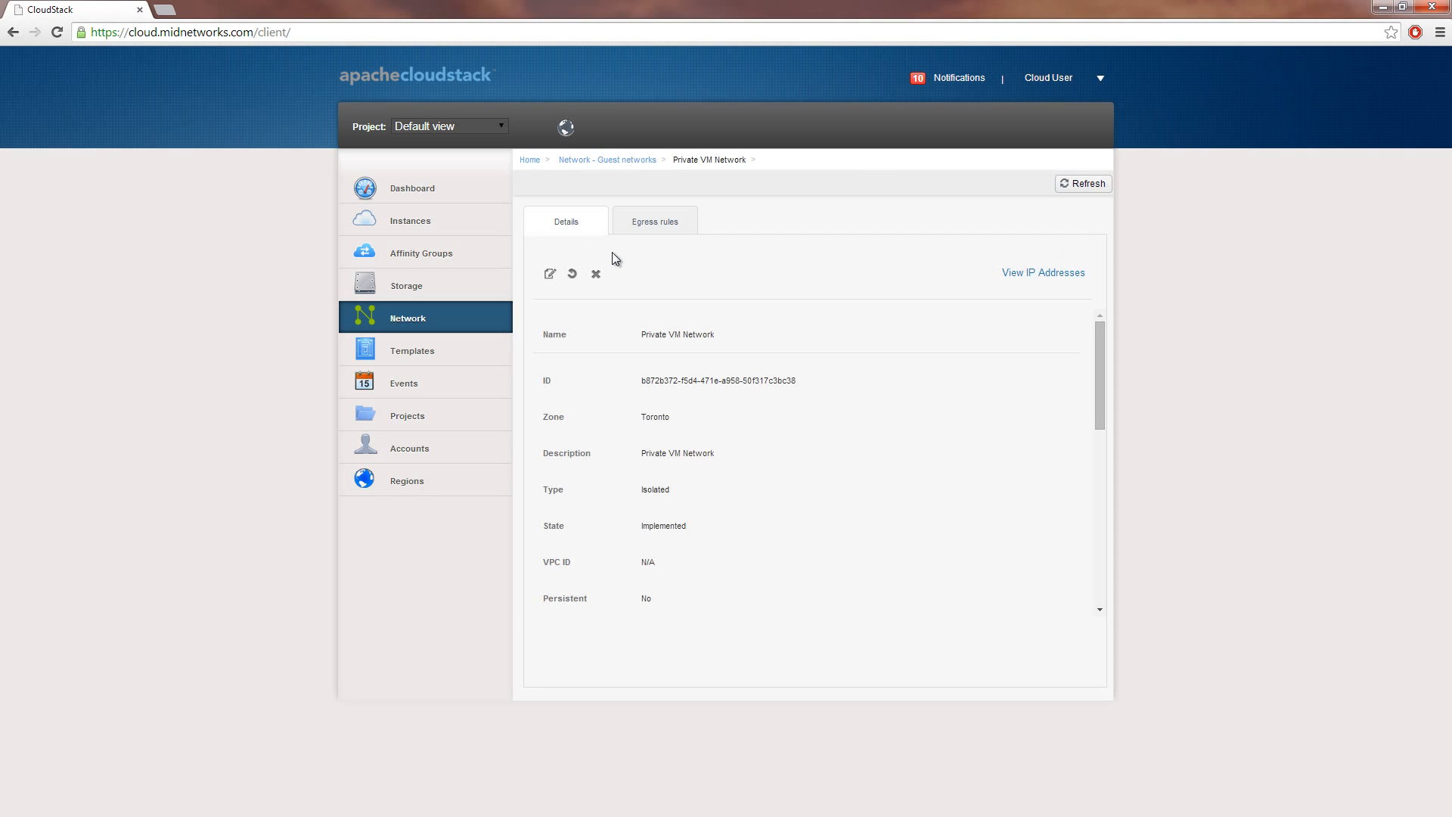
mouse_move(552, 304)
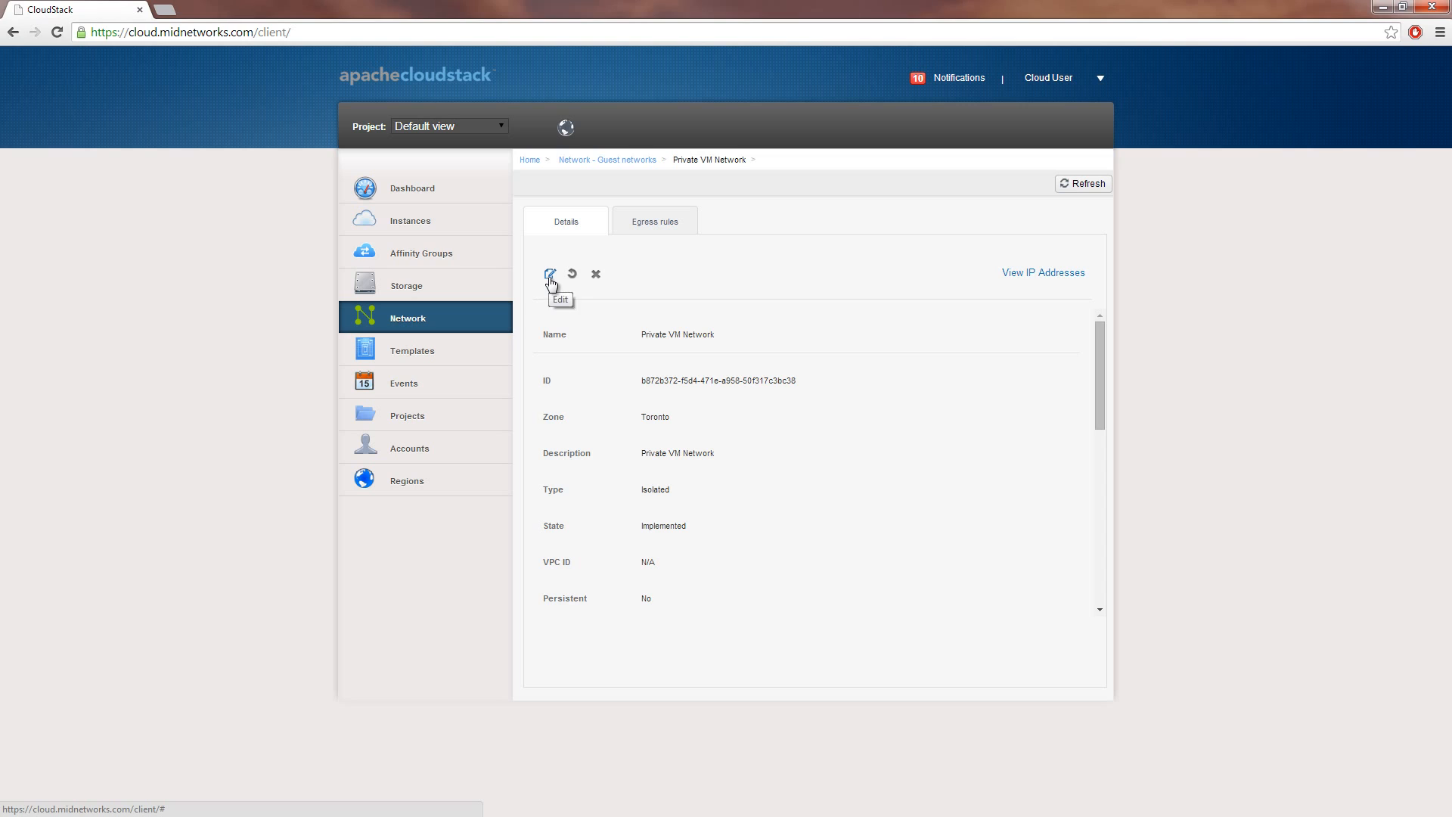
click(549, 273)
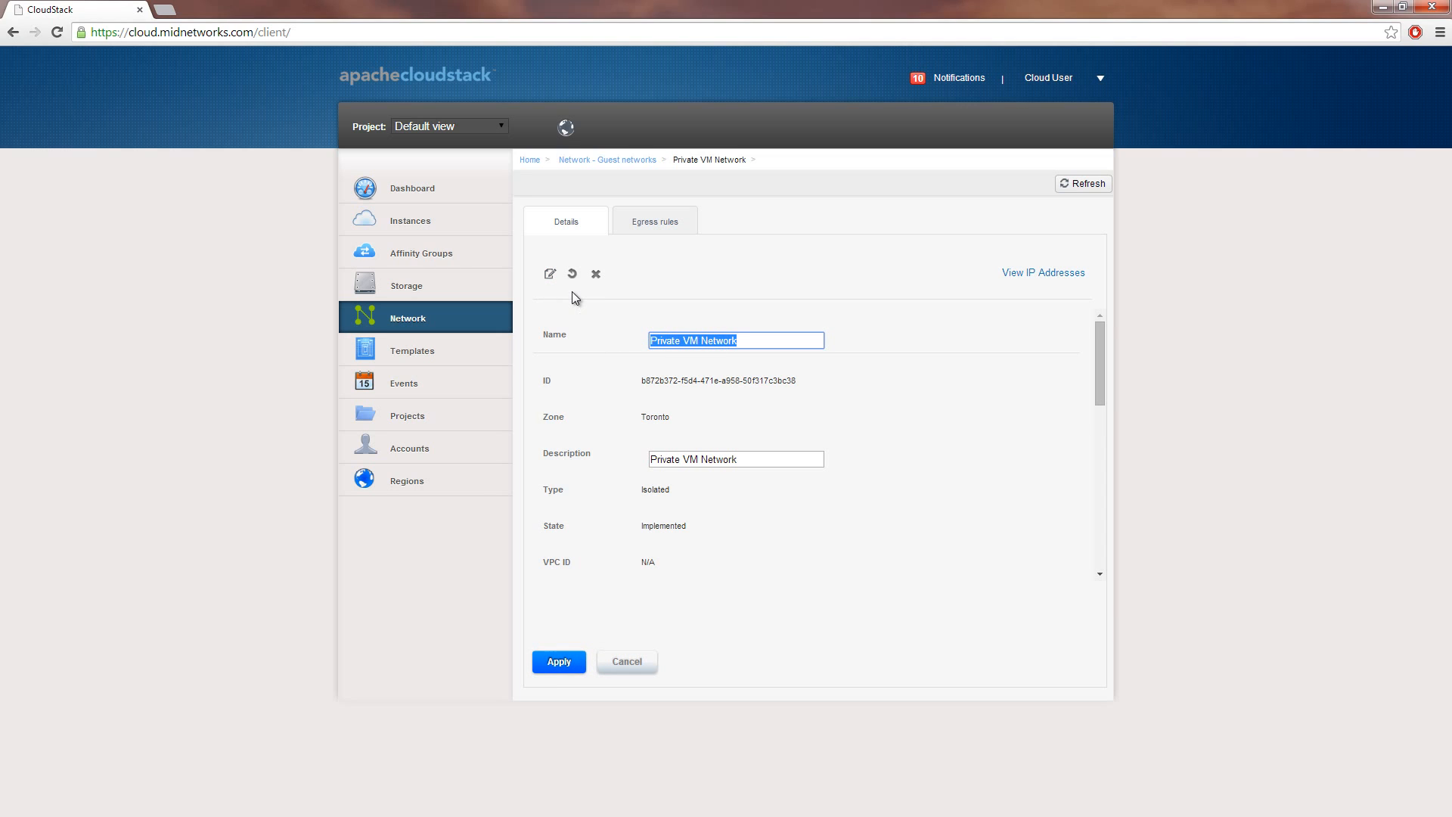
mouse_move(595, 273)
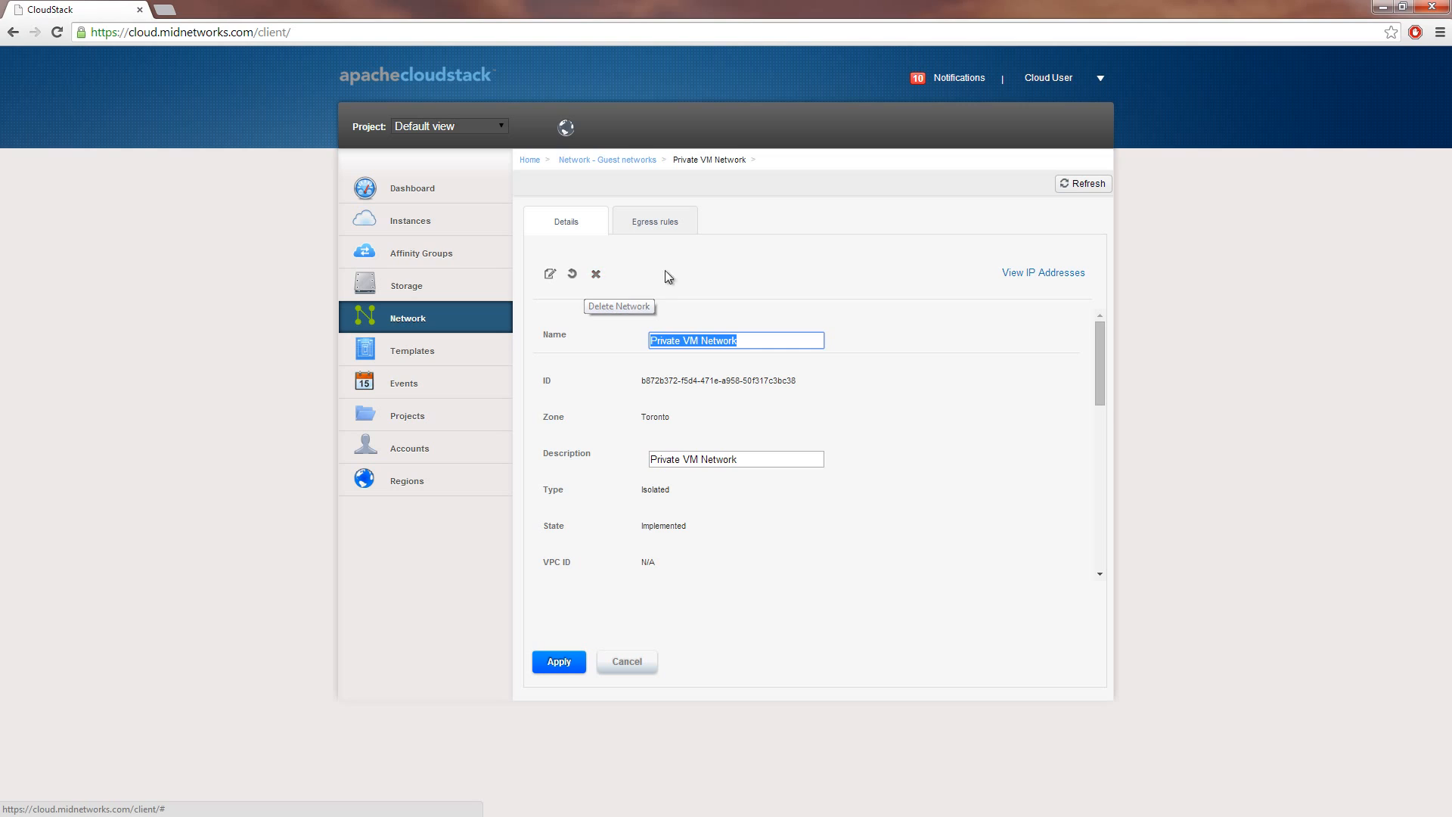
click(653, 220)
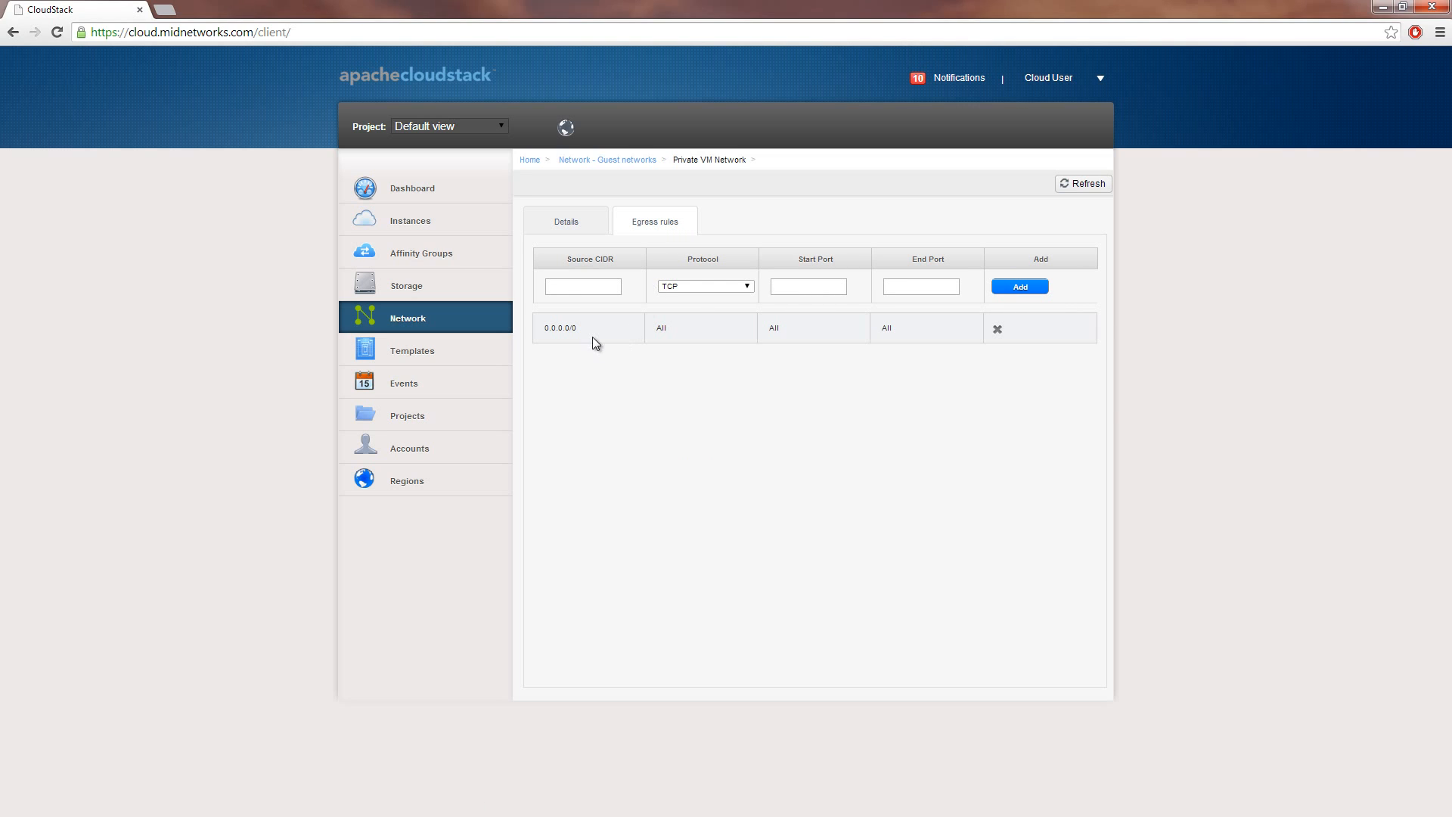
mouse_move(588, 338)
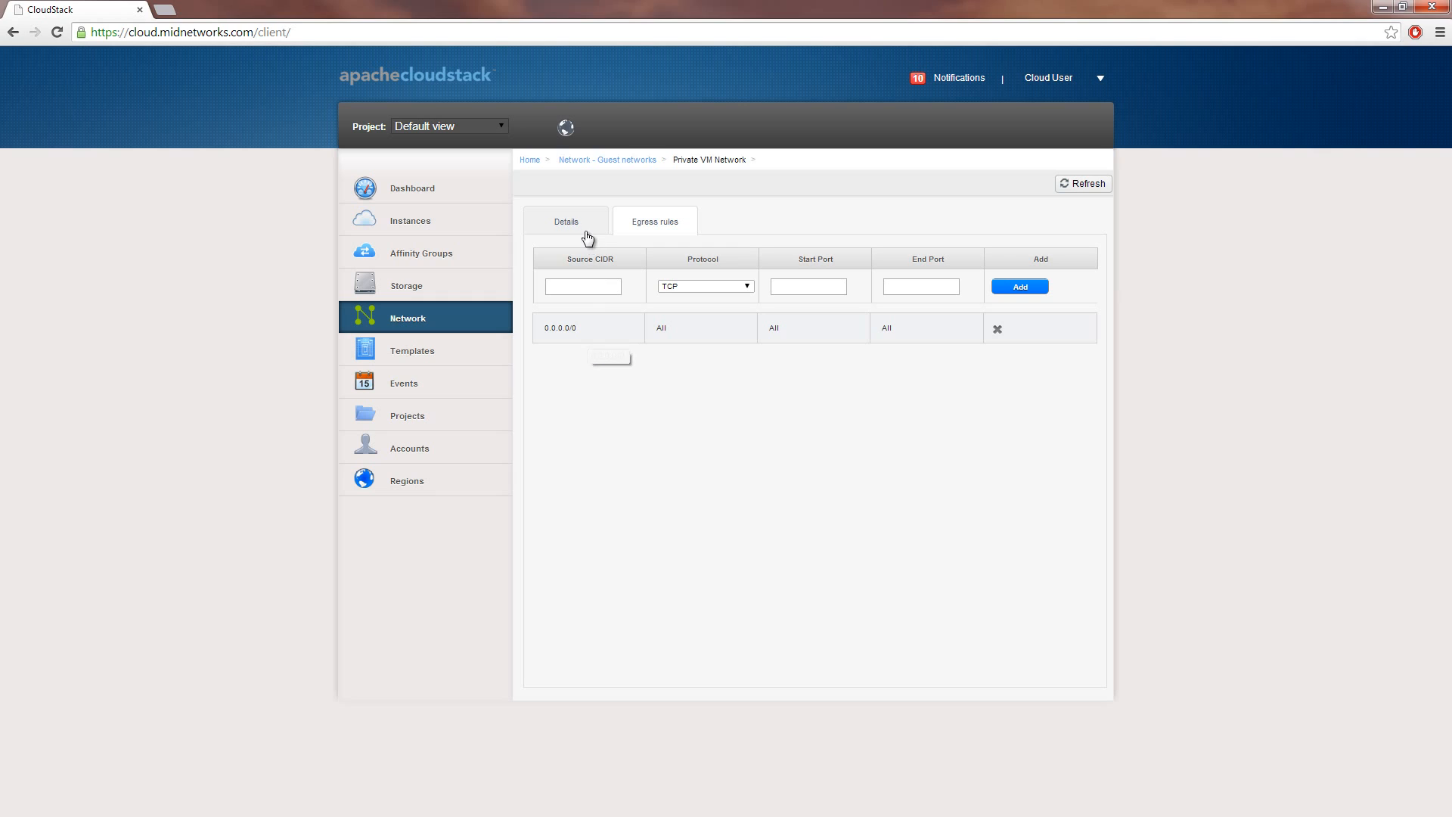
click(565, 222)
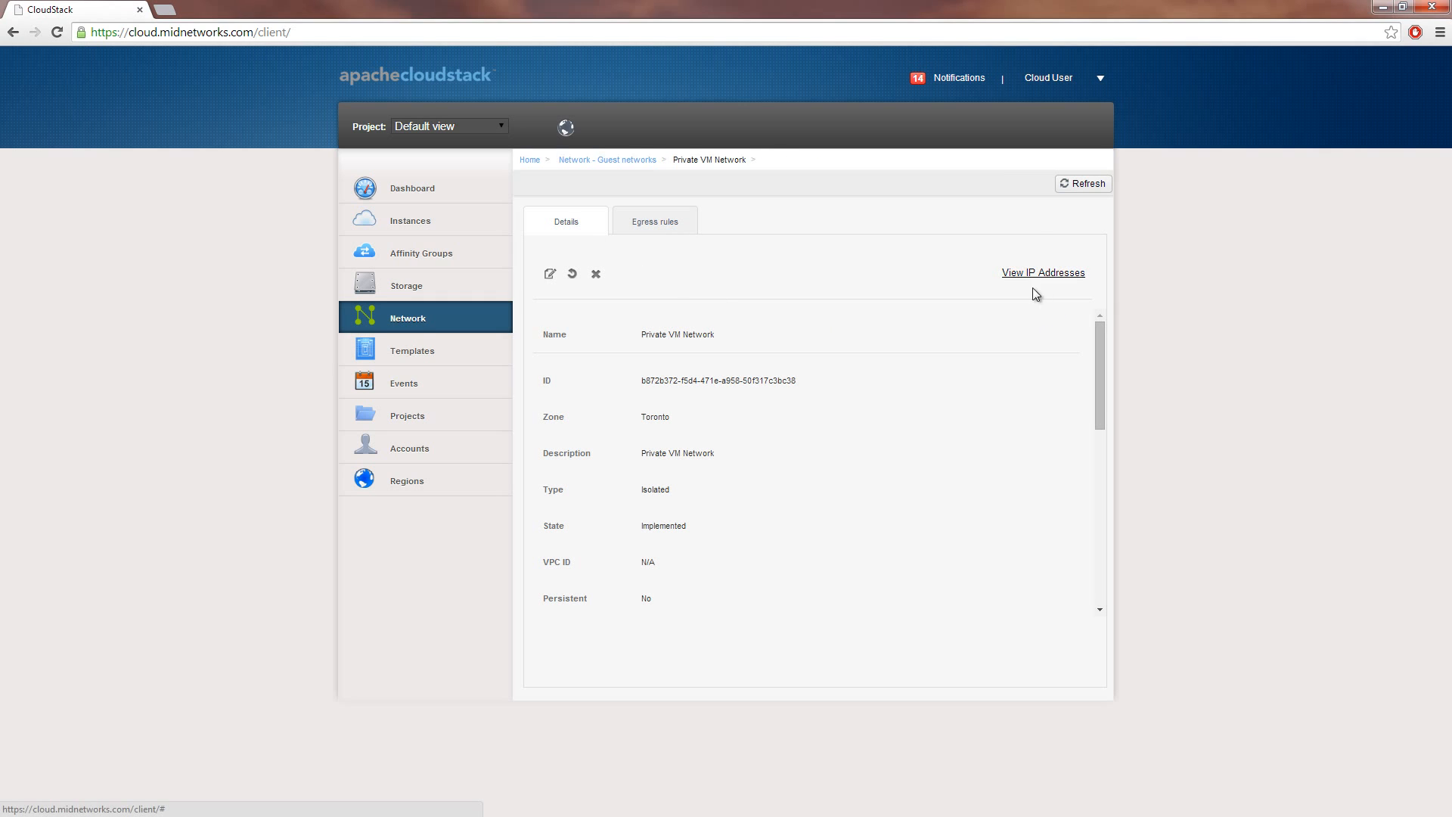
click(1043, 273)
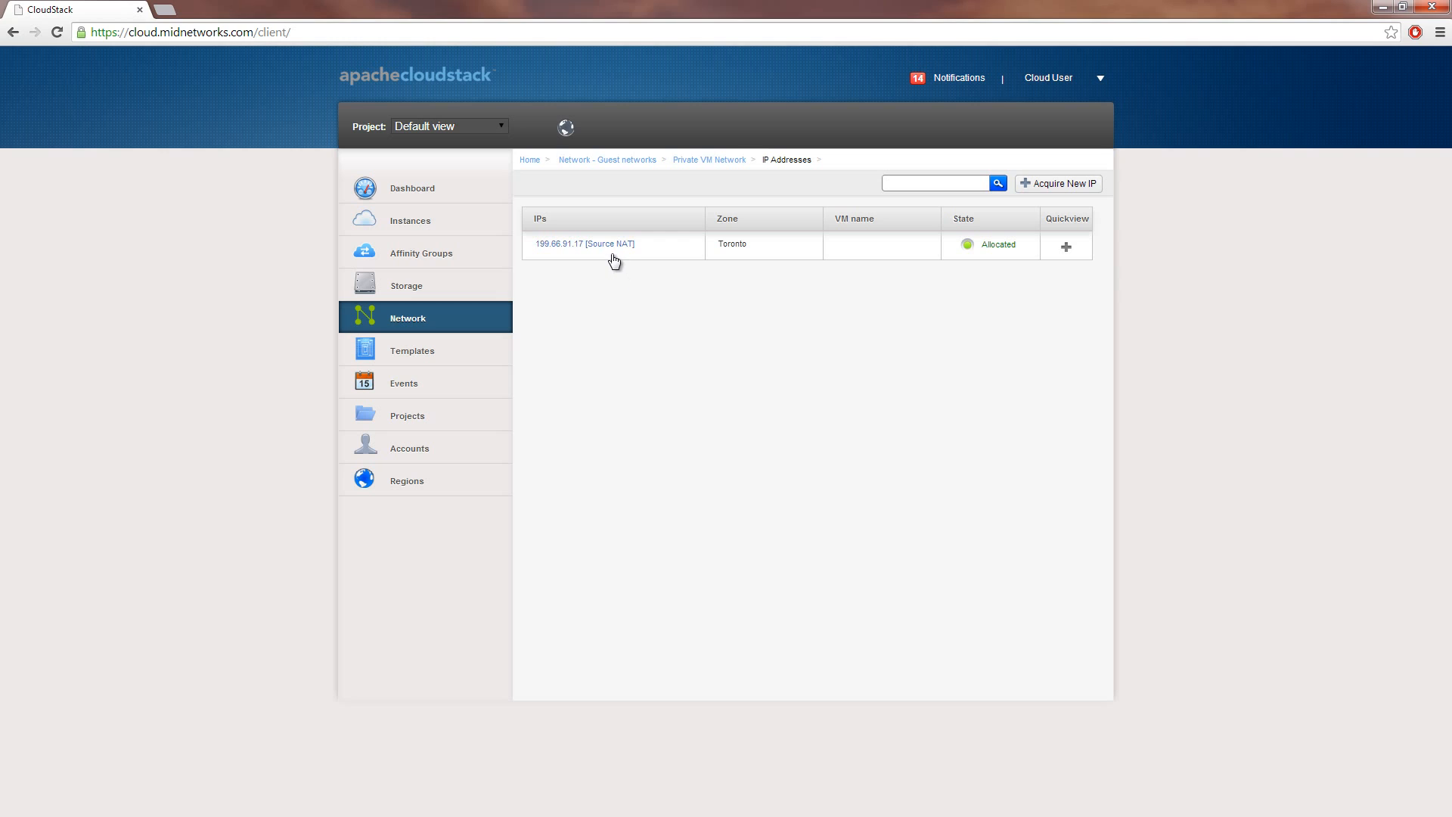
mouse_move(614, 248)
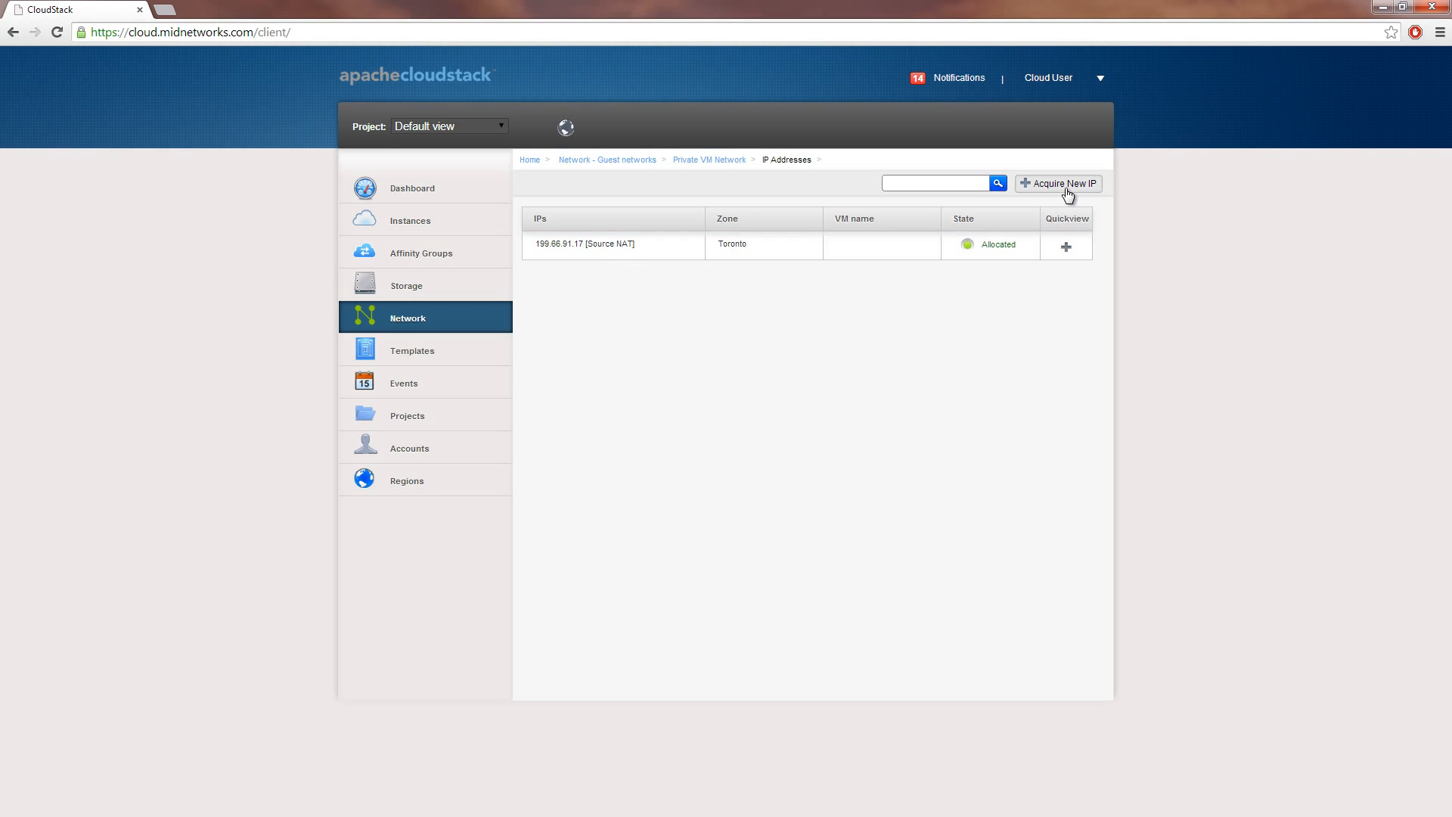
- Acquire public IP 199.66.91.10 for Private VM Network and open the source NAT address
click(1059, 182)
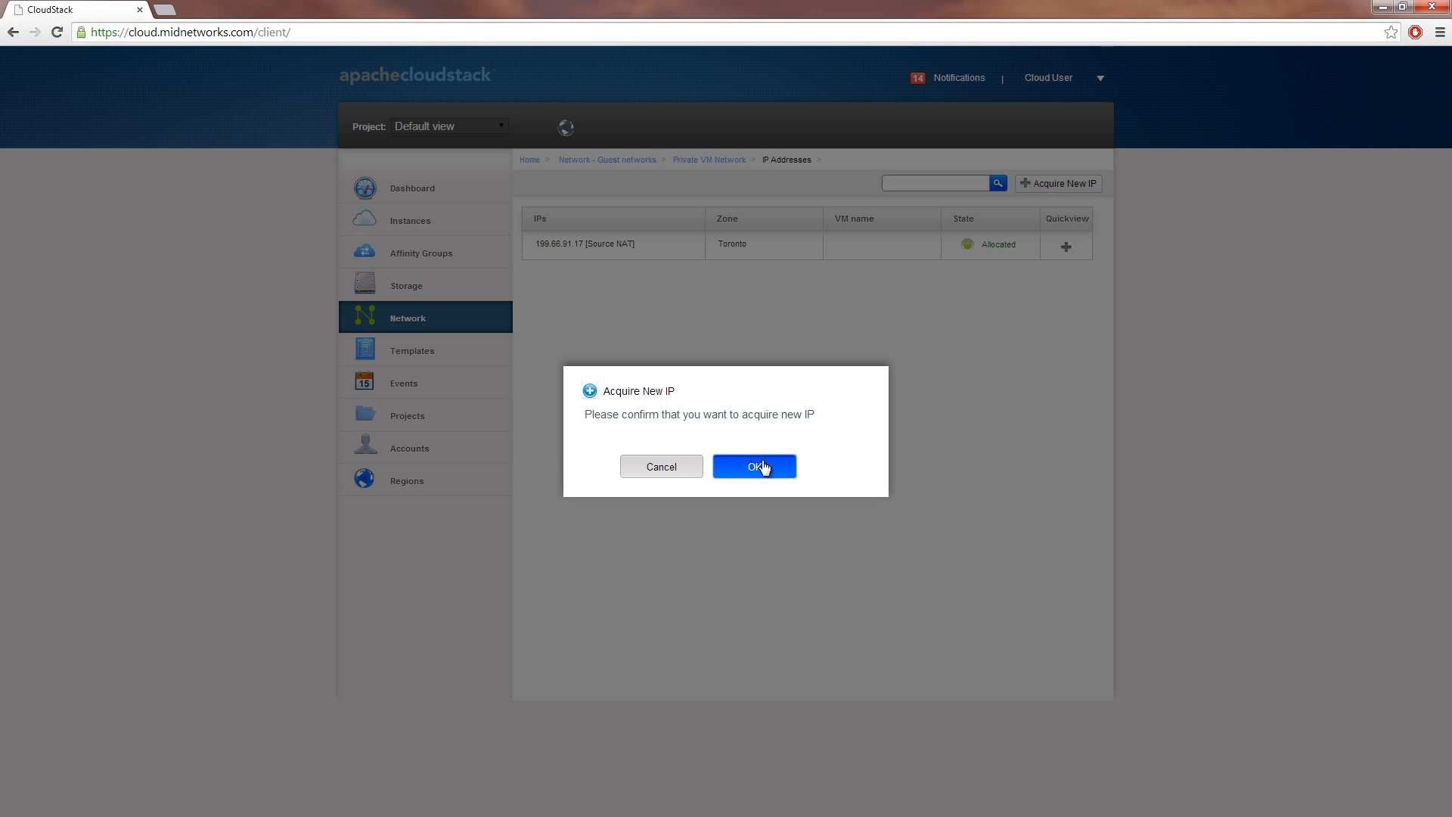
click(754, 466)
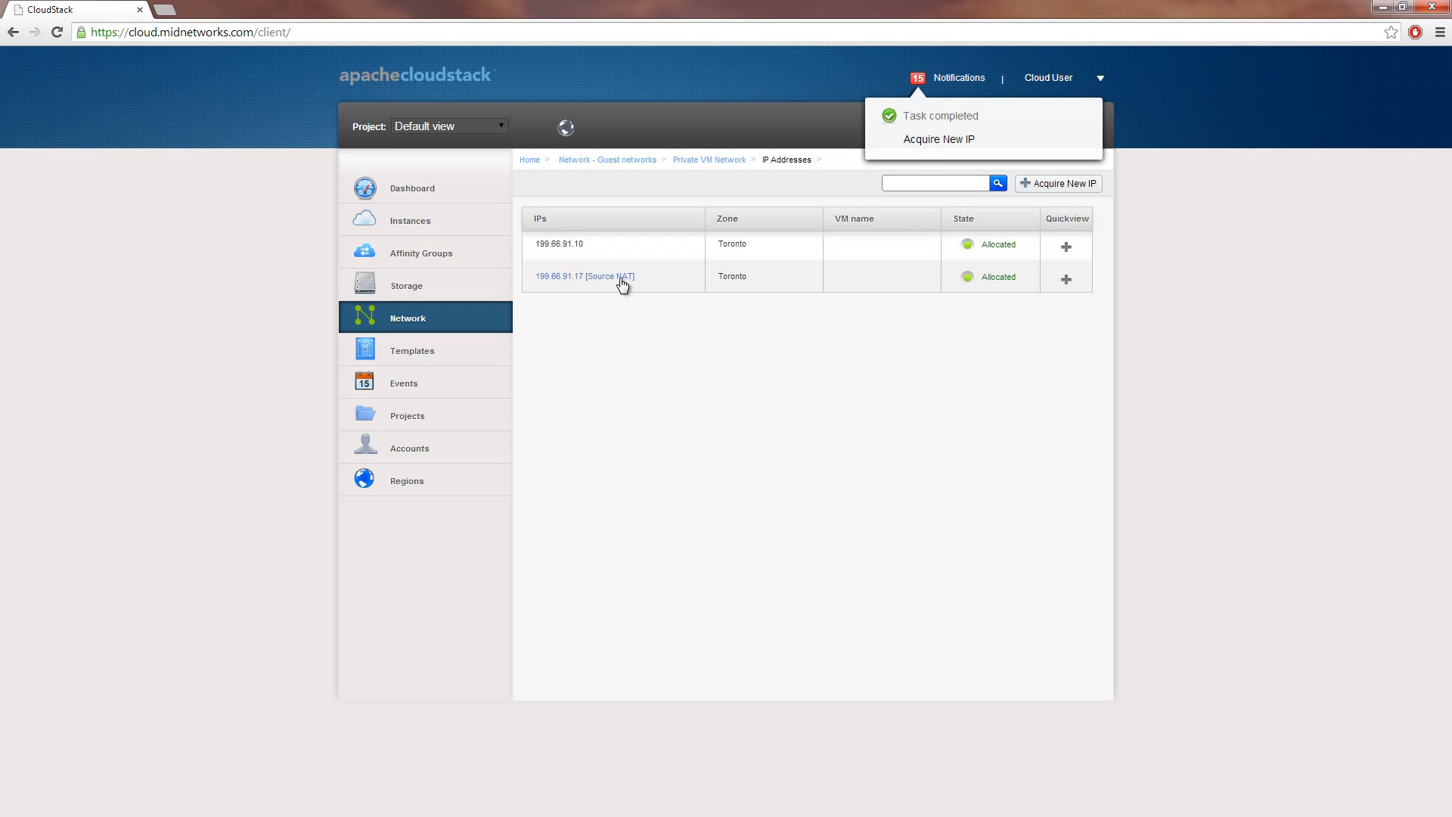
click(584, 276)
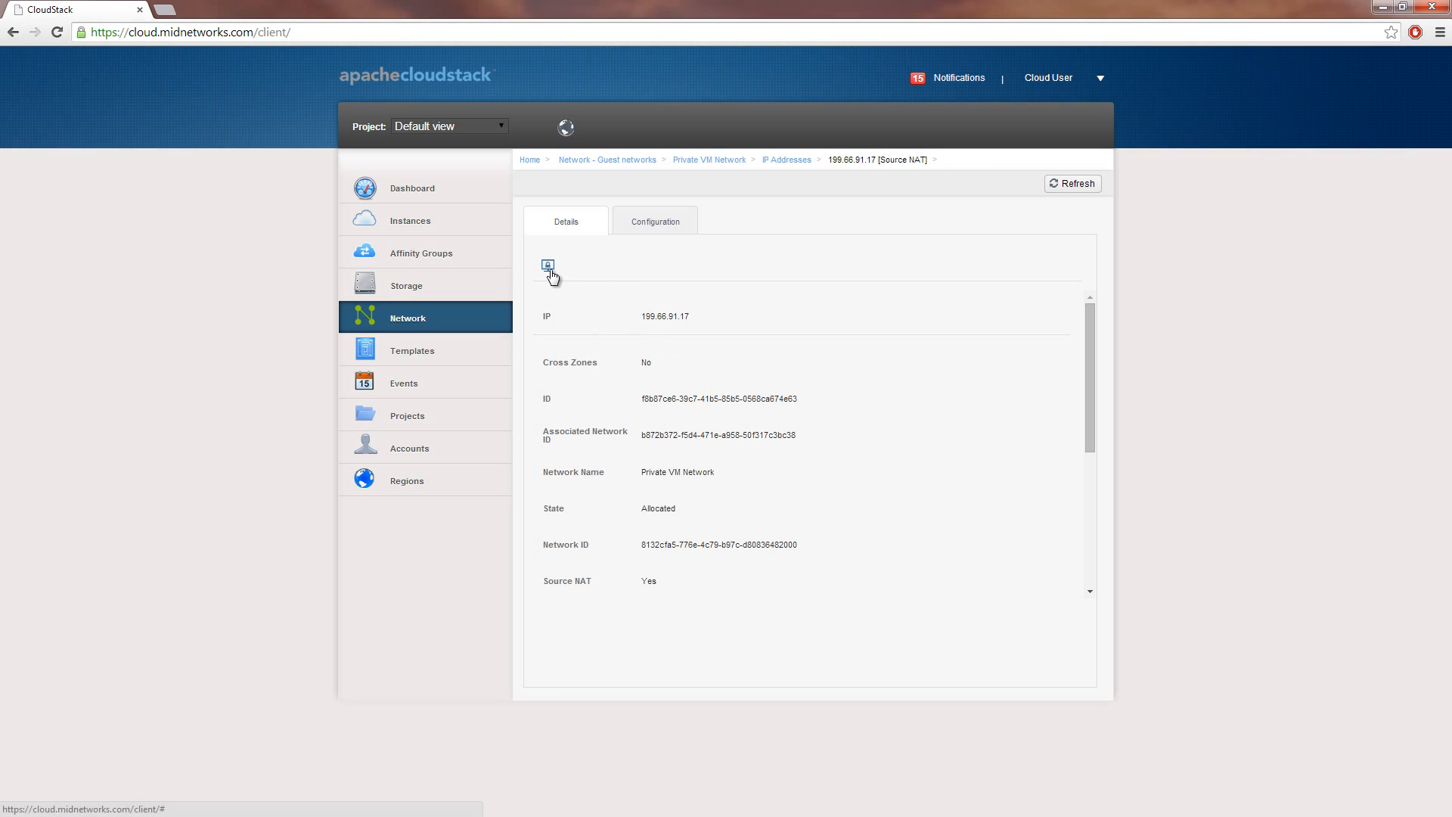
mouse_move(547, 265)
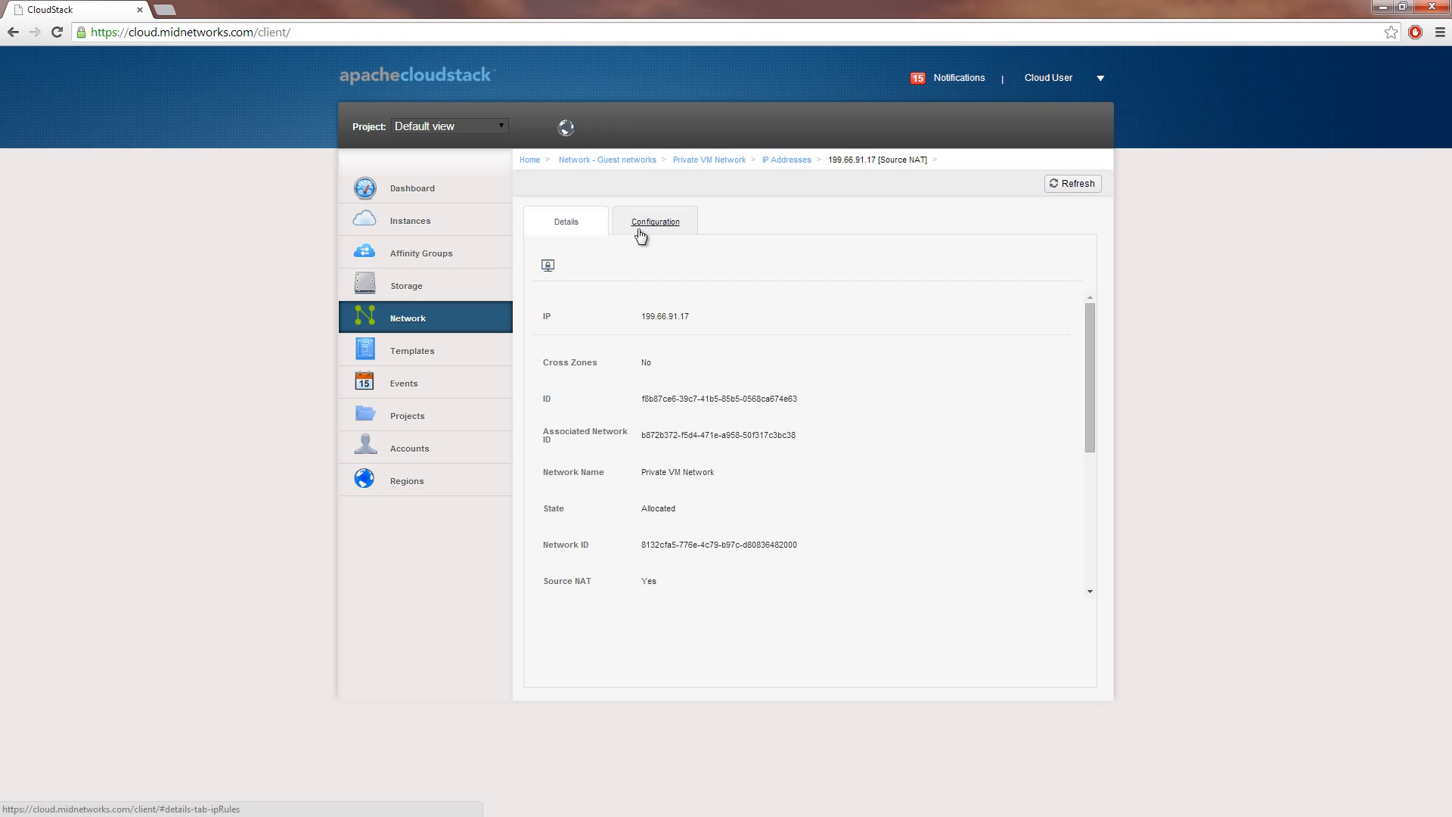
- Show 199.66.91.17's Configuration with firewall, load balancing and port forwarding
click(655, 222)
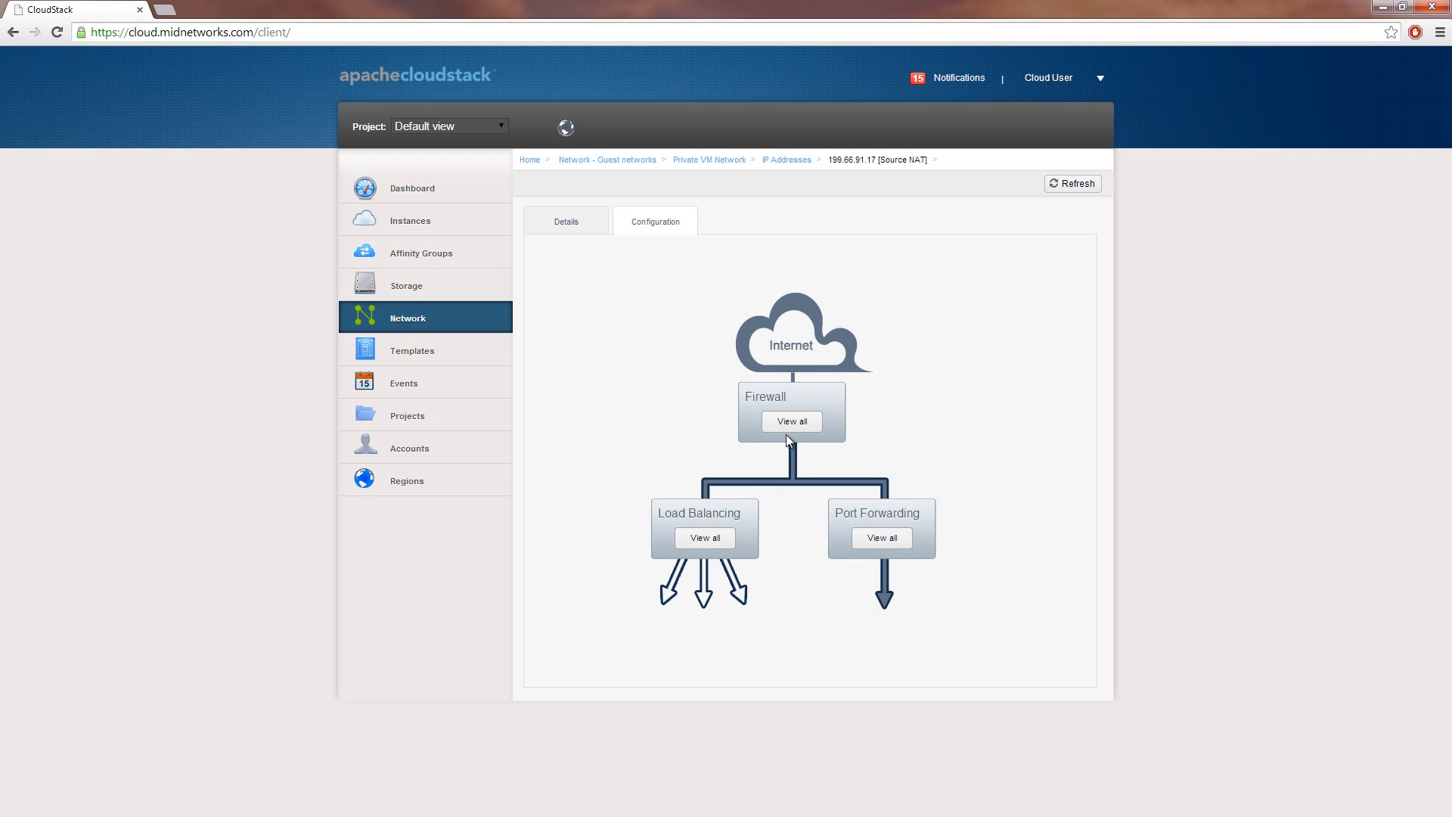
mouse_move(794, 437)
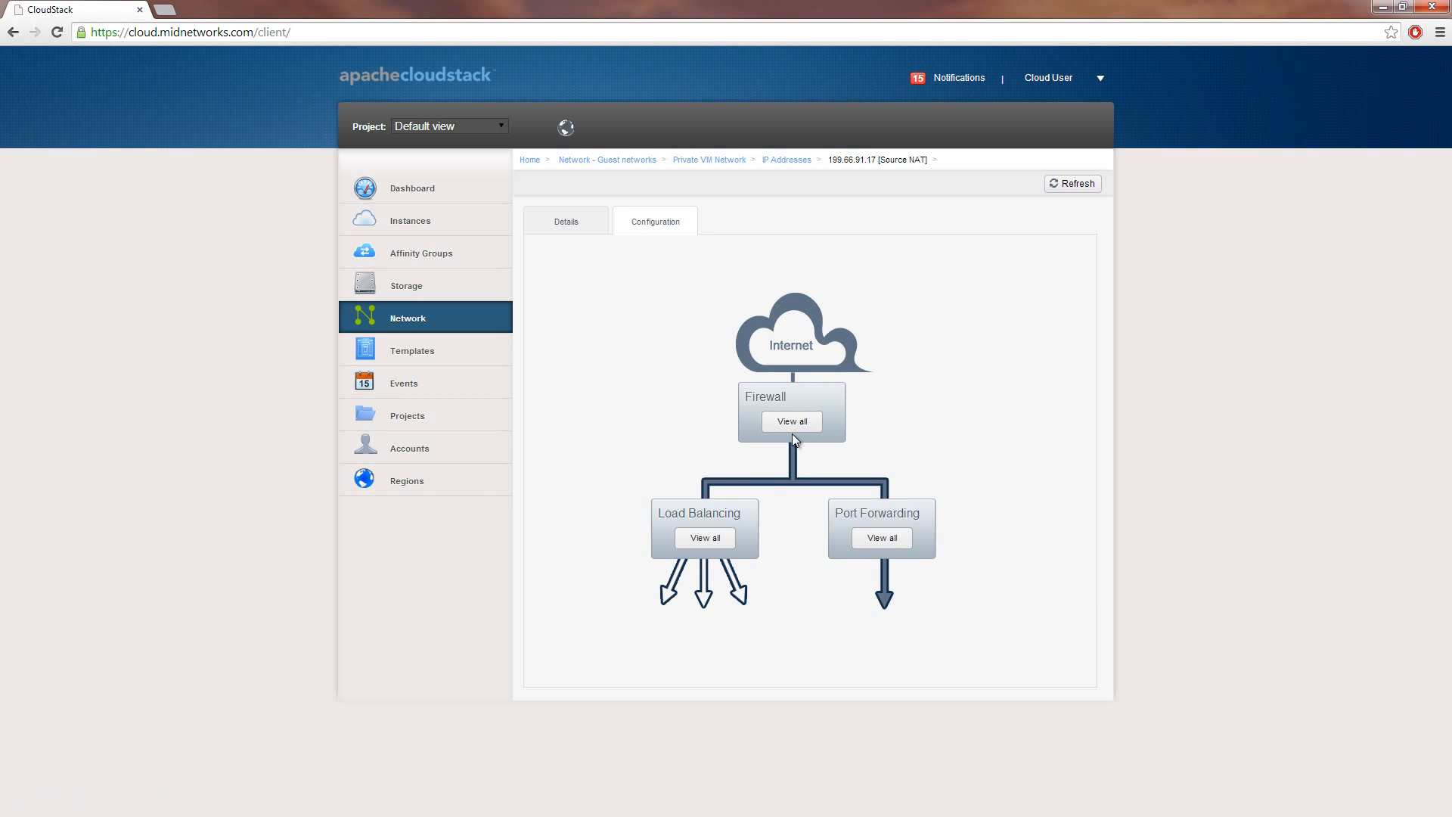
mouse_move(812, 527)
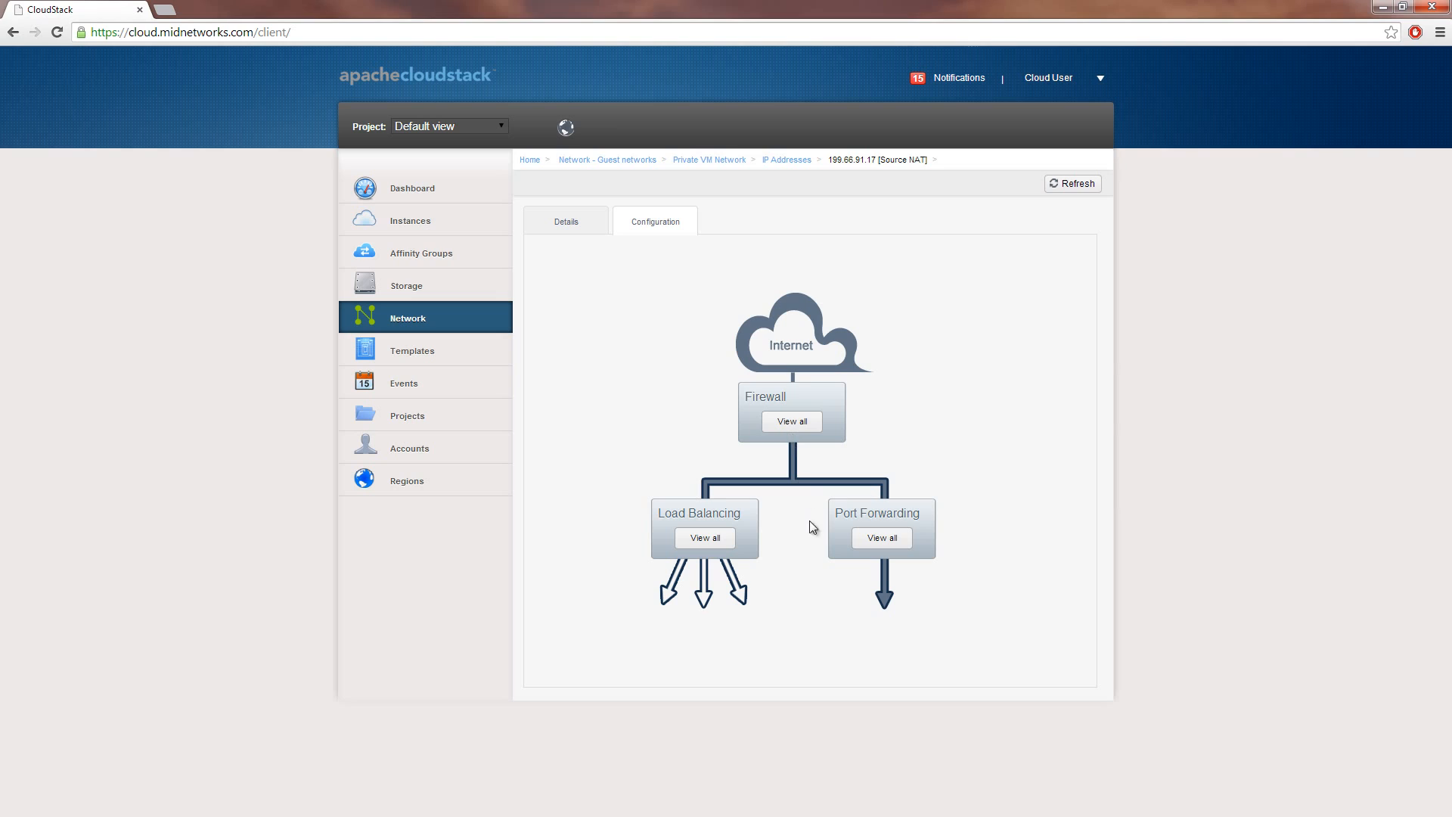
mouse_move(887, 566)
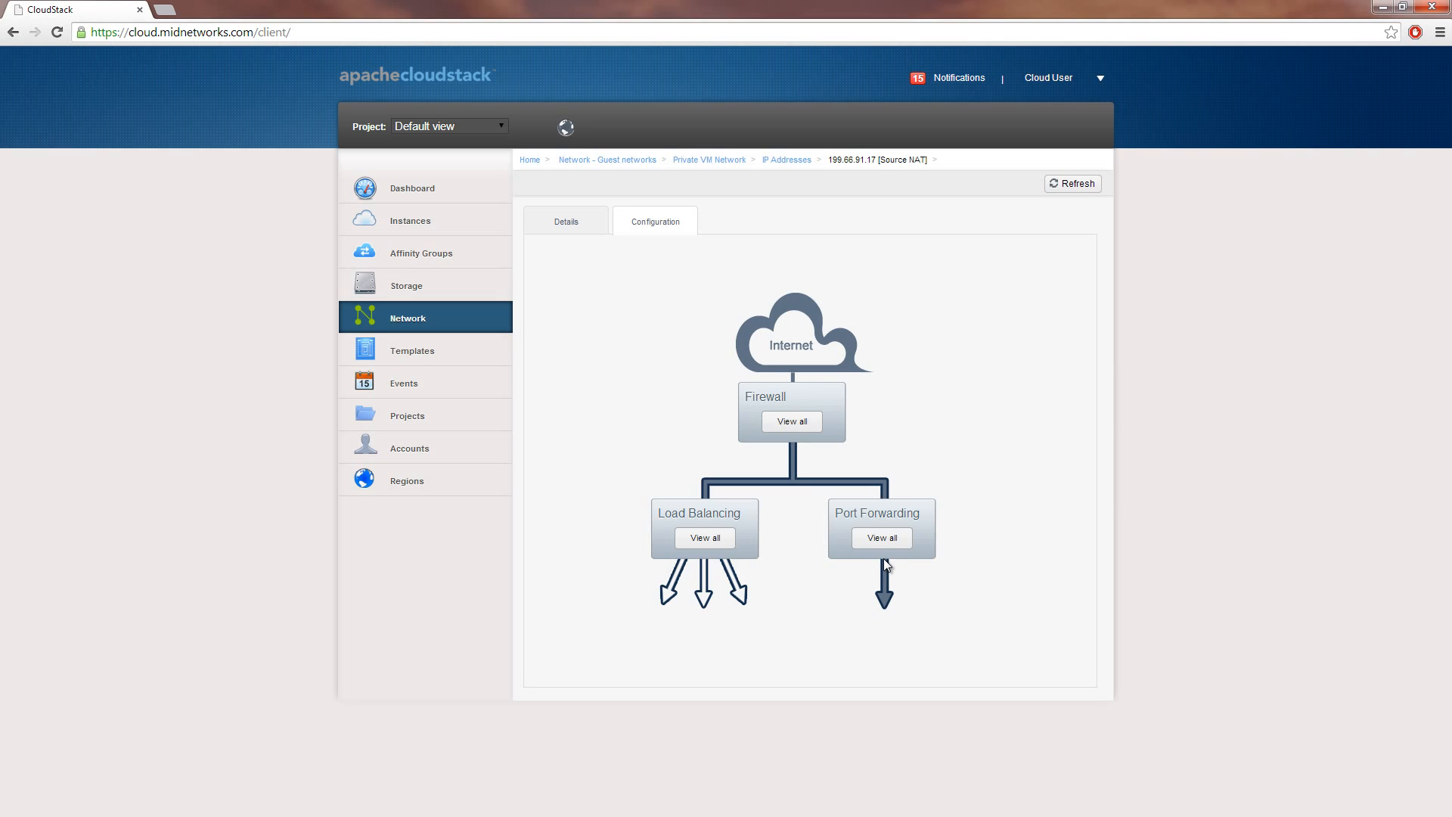
mouse_move(696, 559)
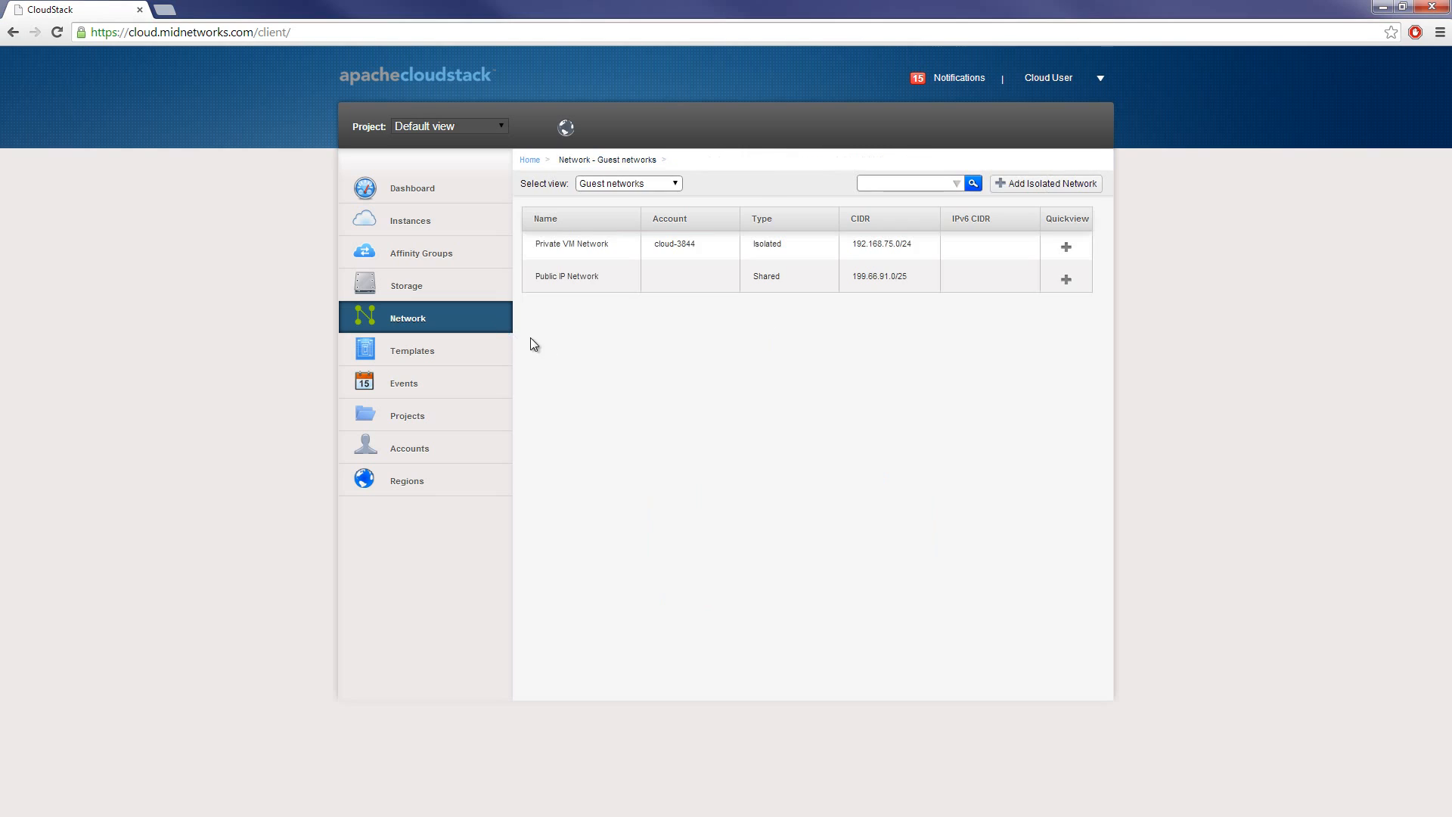
mouse_move(653, 245)
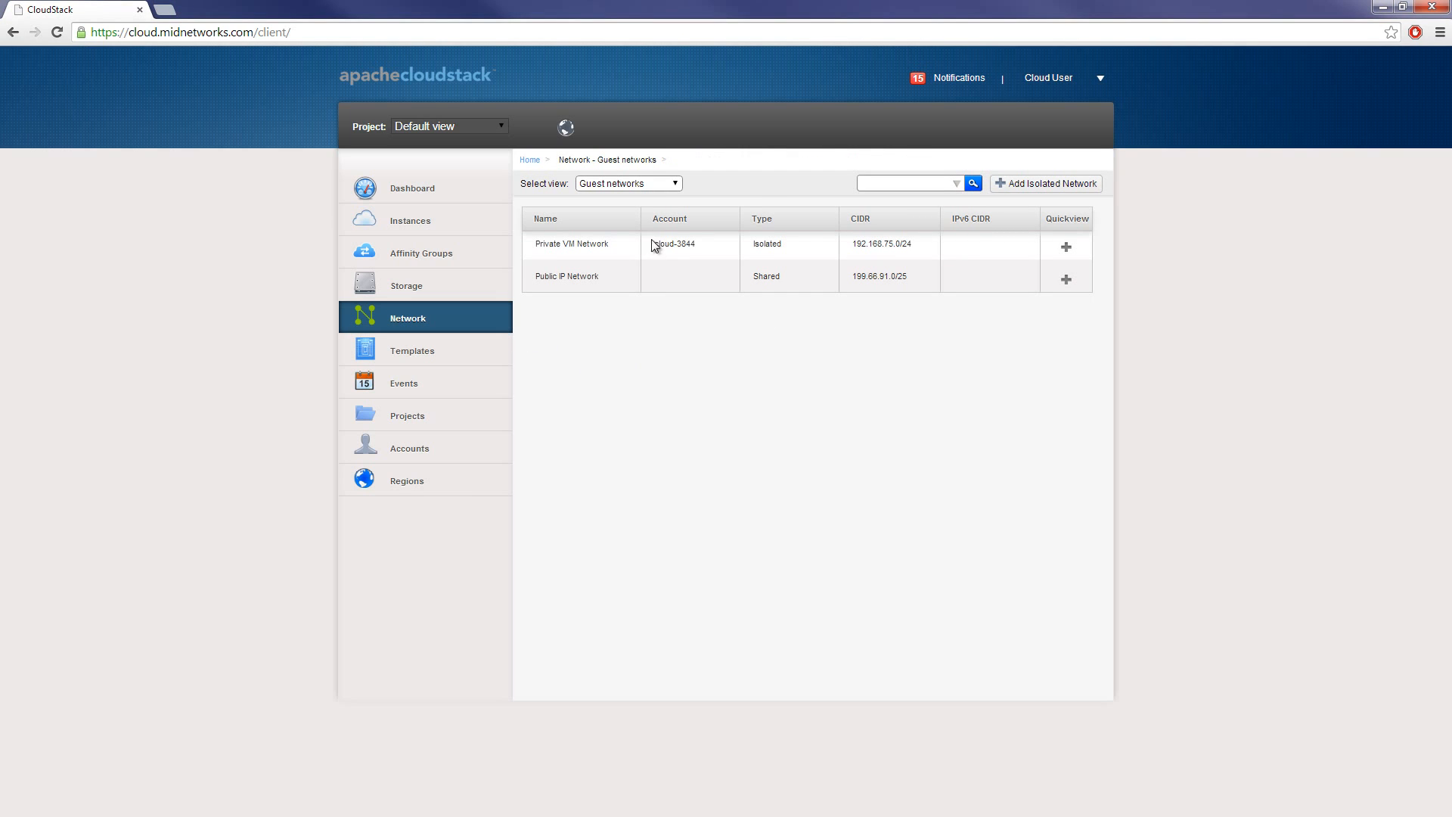
- Switch the Network view from Guest networks to VPC, showing no VPCs
click(628, 182)
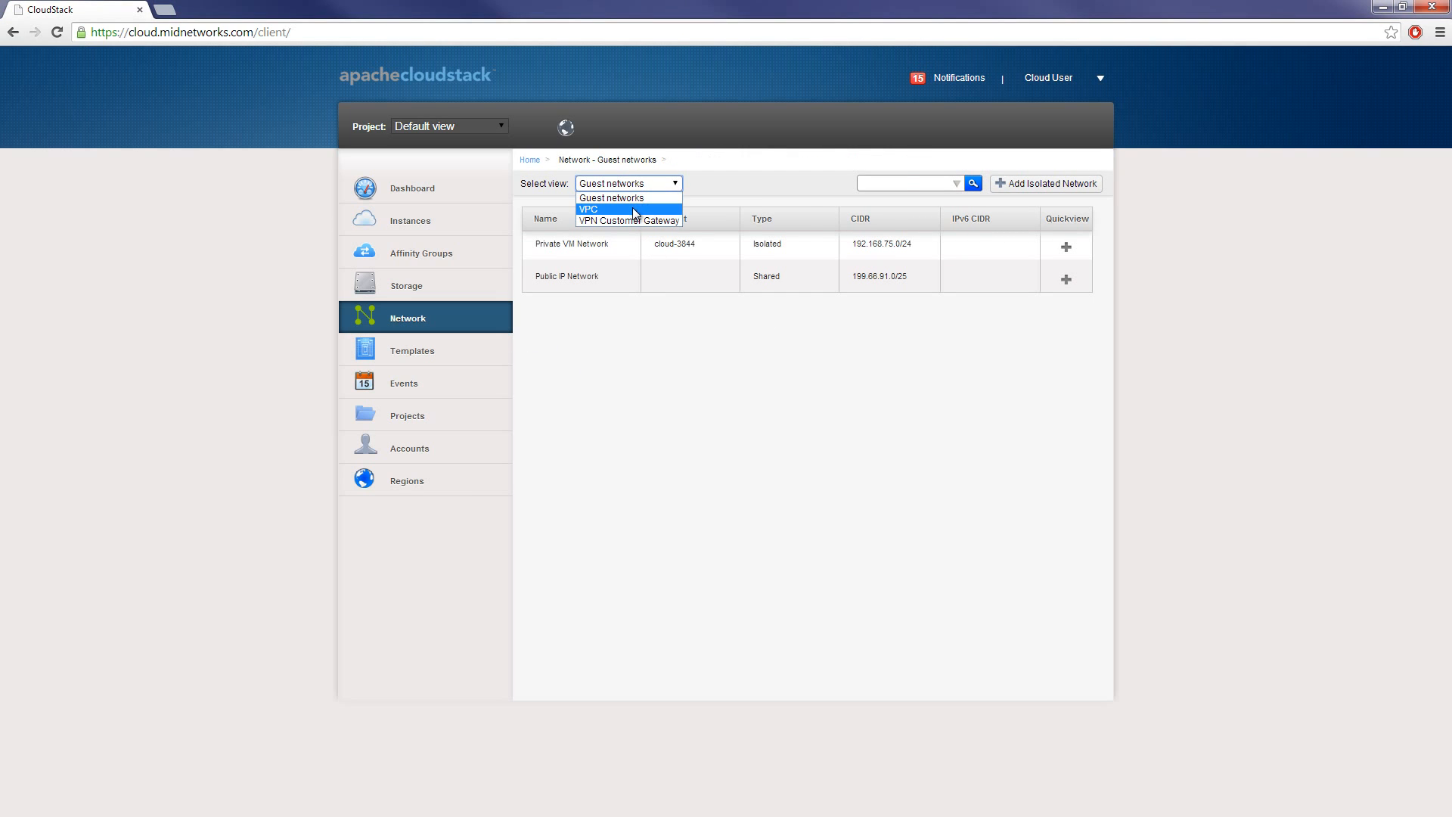
click(590, 209)
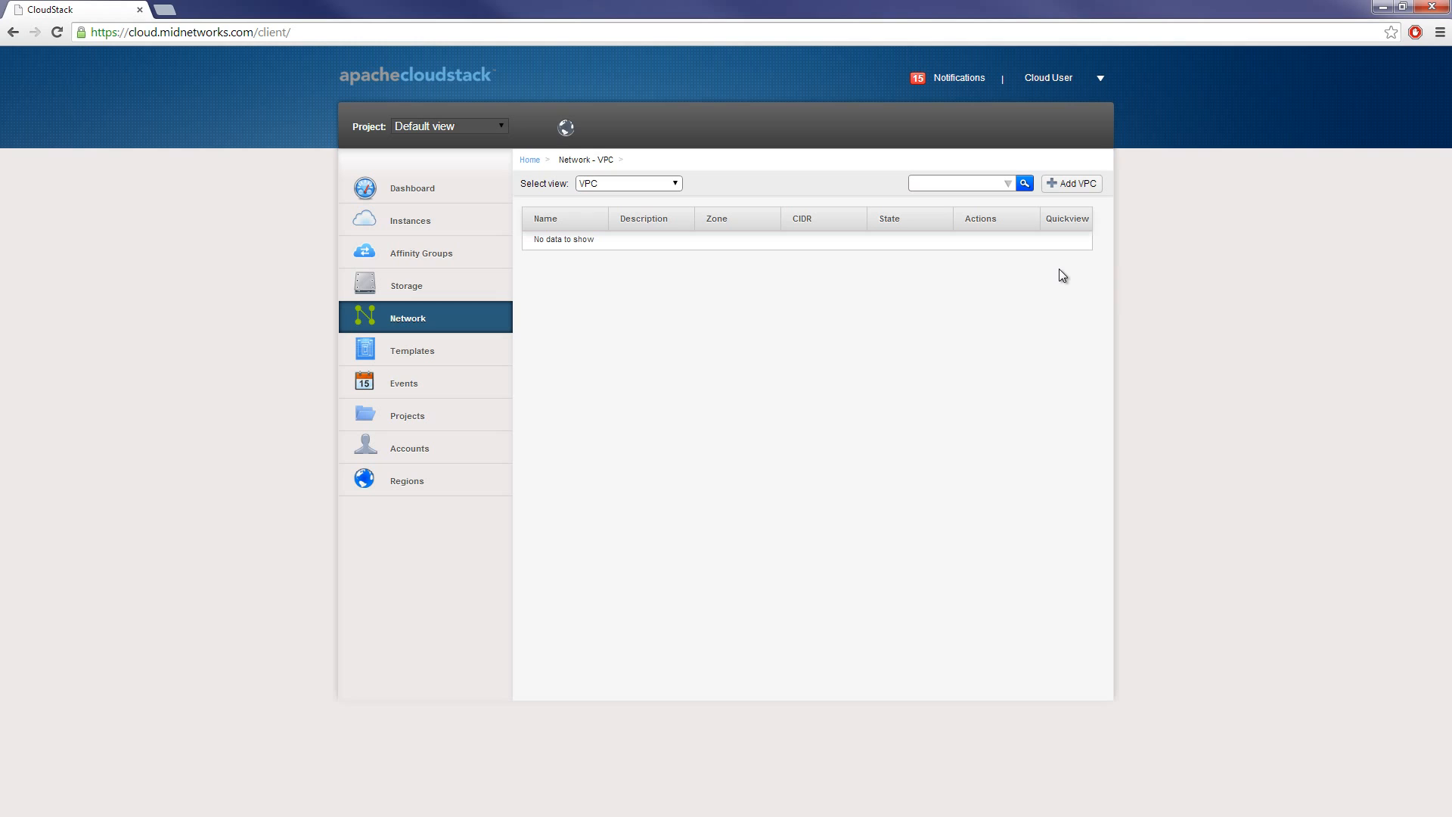
mouse_move(1090, 205)
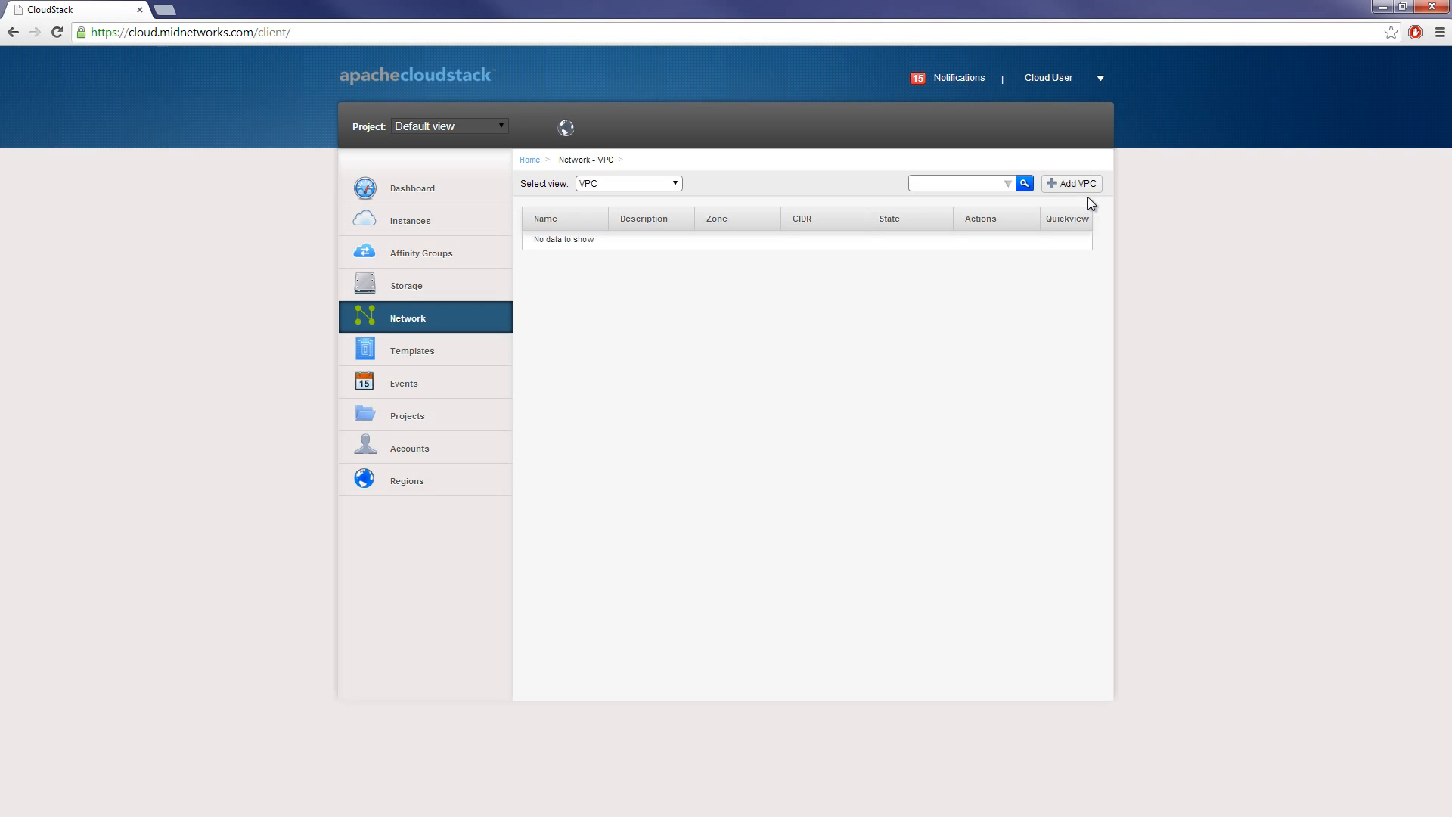
- Add VPC 'VPC' in Toronto with super CIDR 10.0.0.0/16 and DNS 8.8.8.8
click(1072, 182)
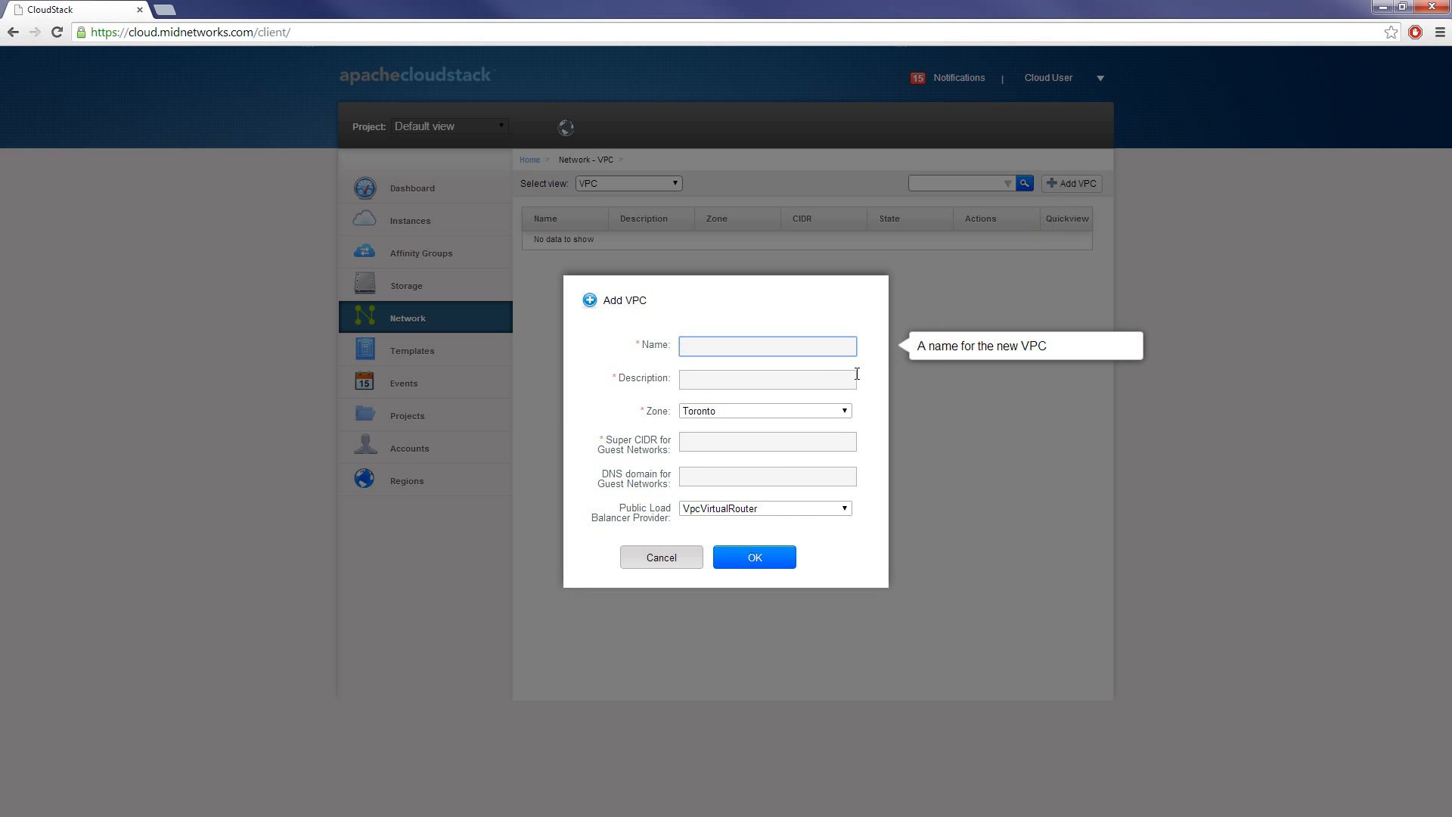
text(VPC)
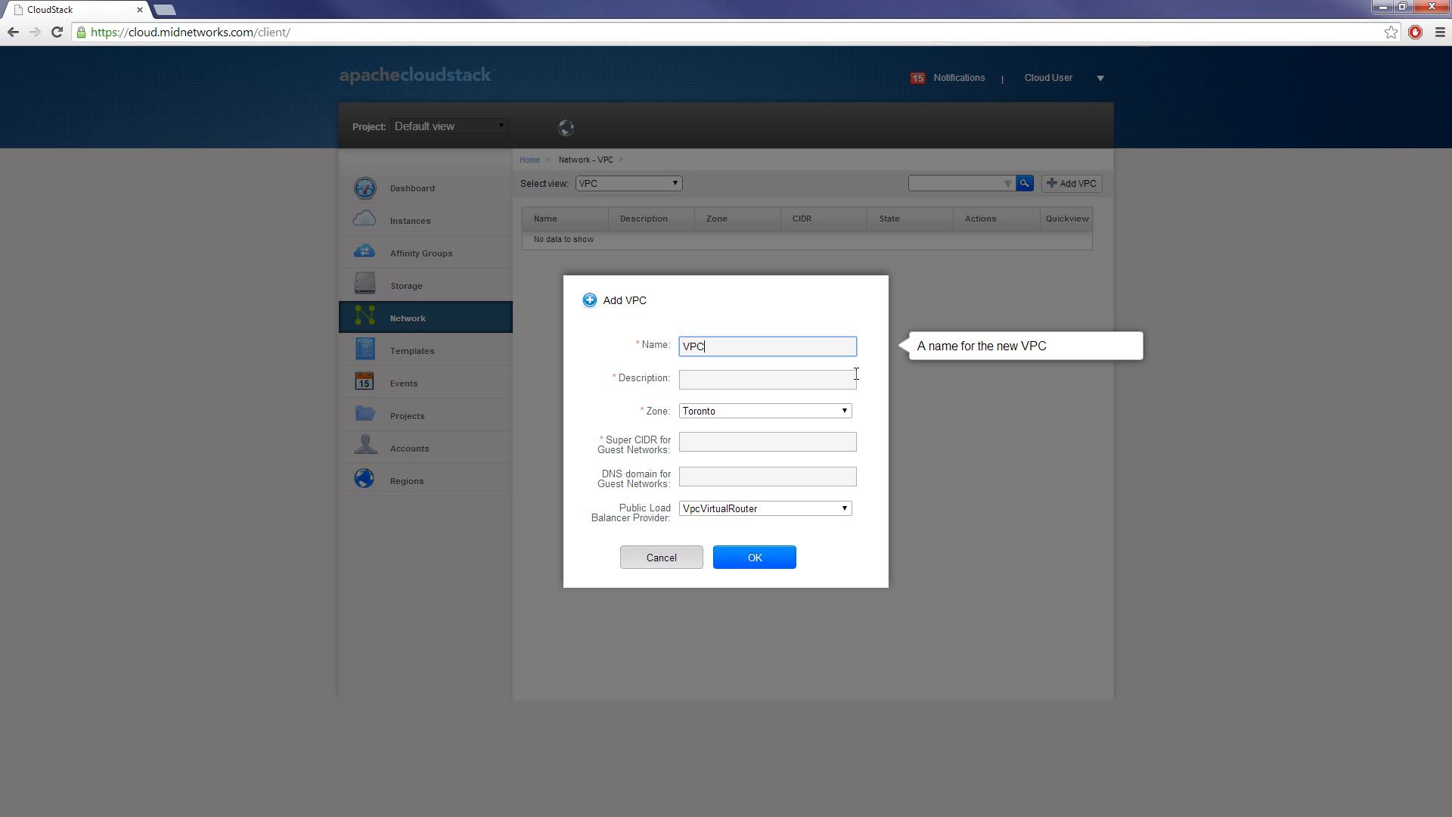
text(VPC)
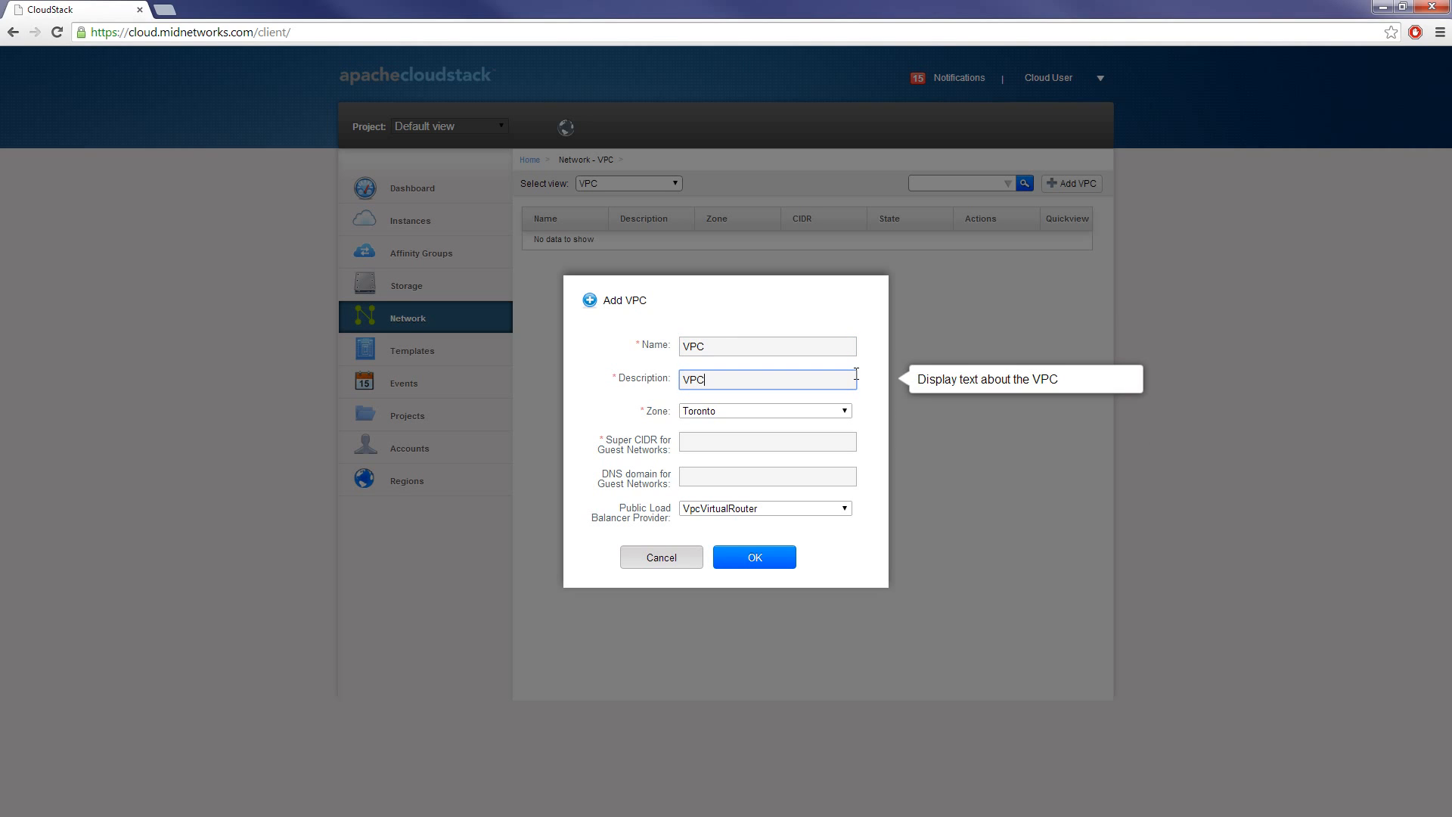
click(767, 441)
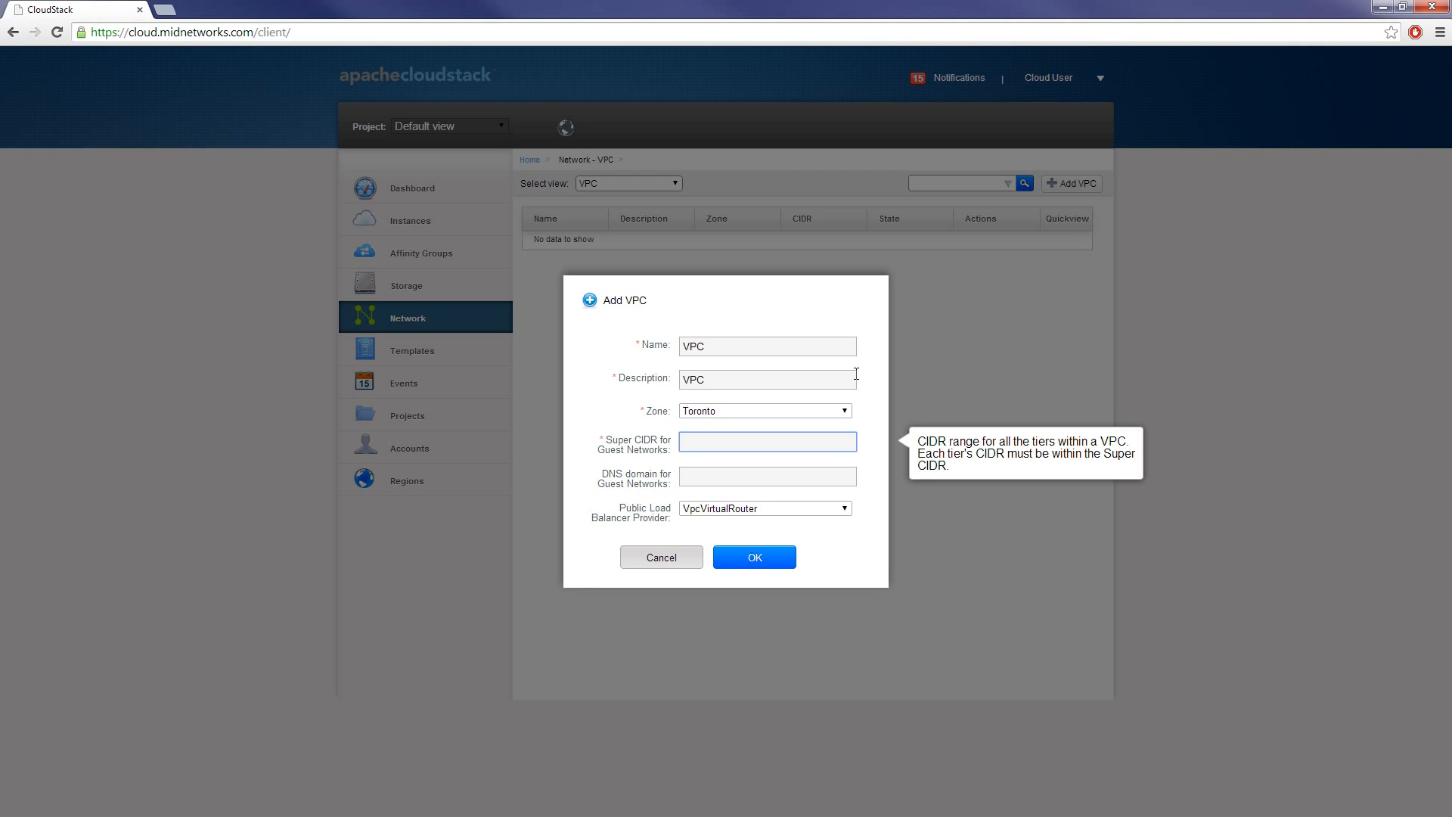
text(1)
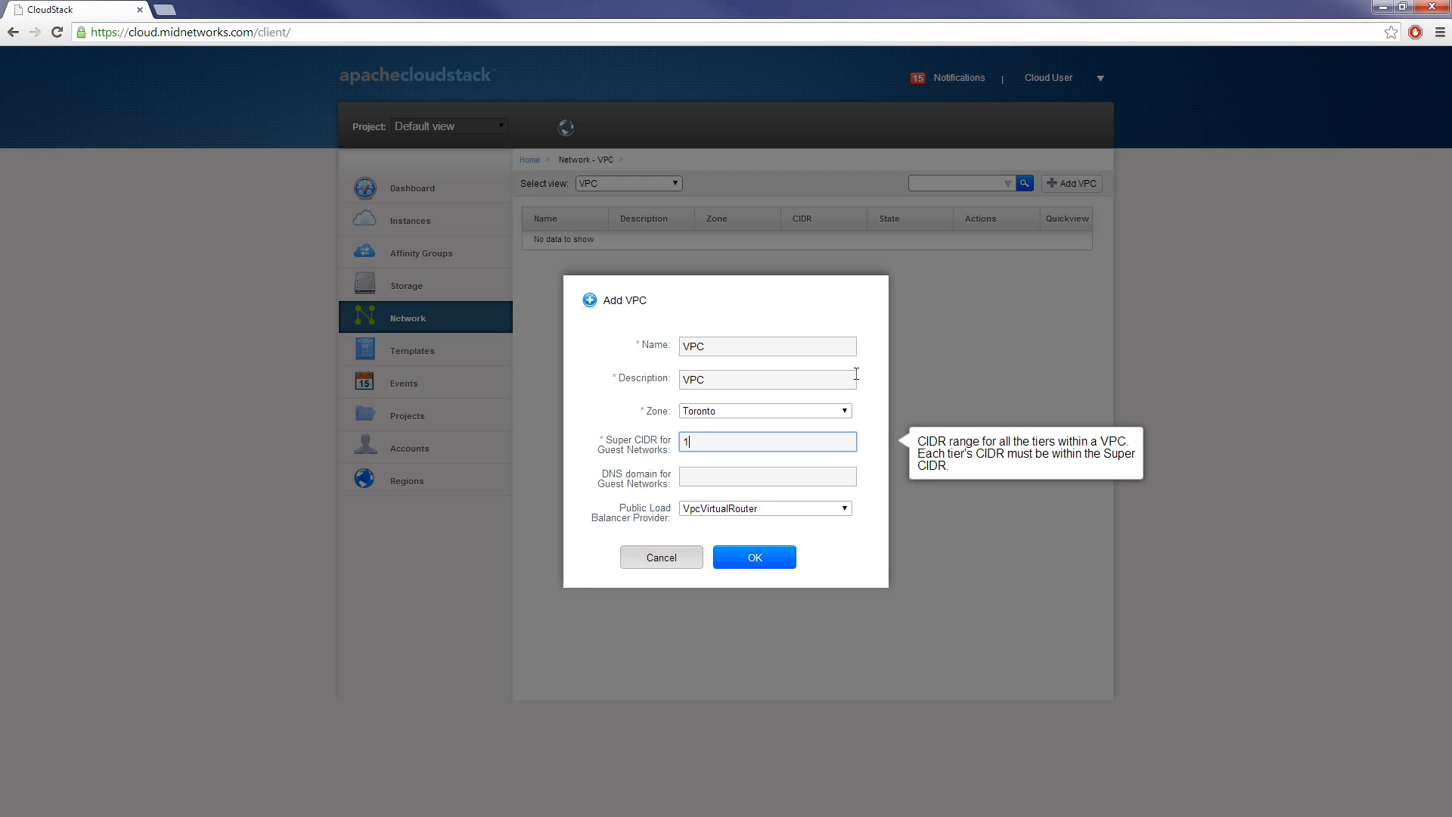
text(0.0.0.0/)
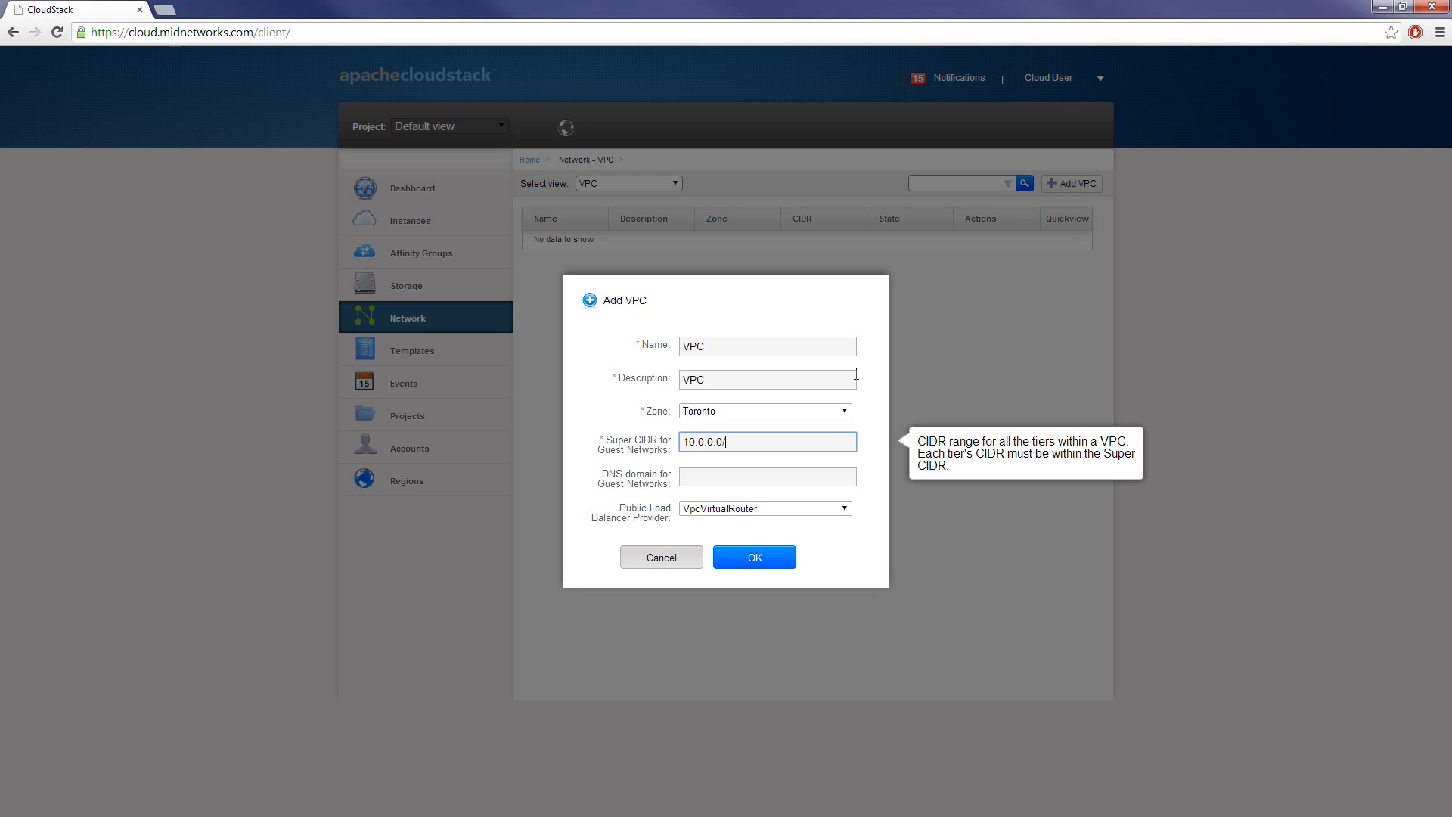
text(16)
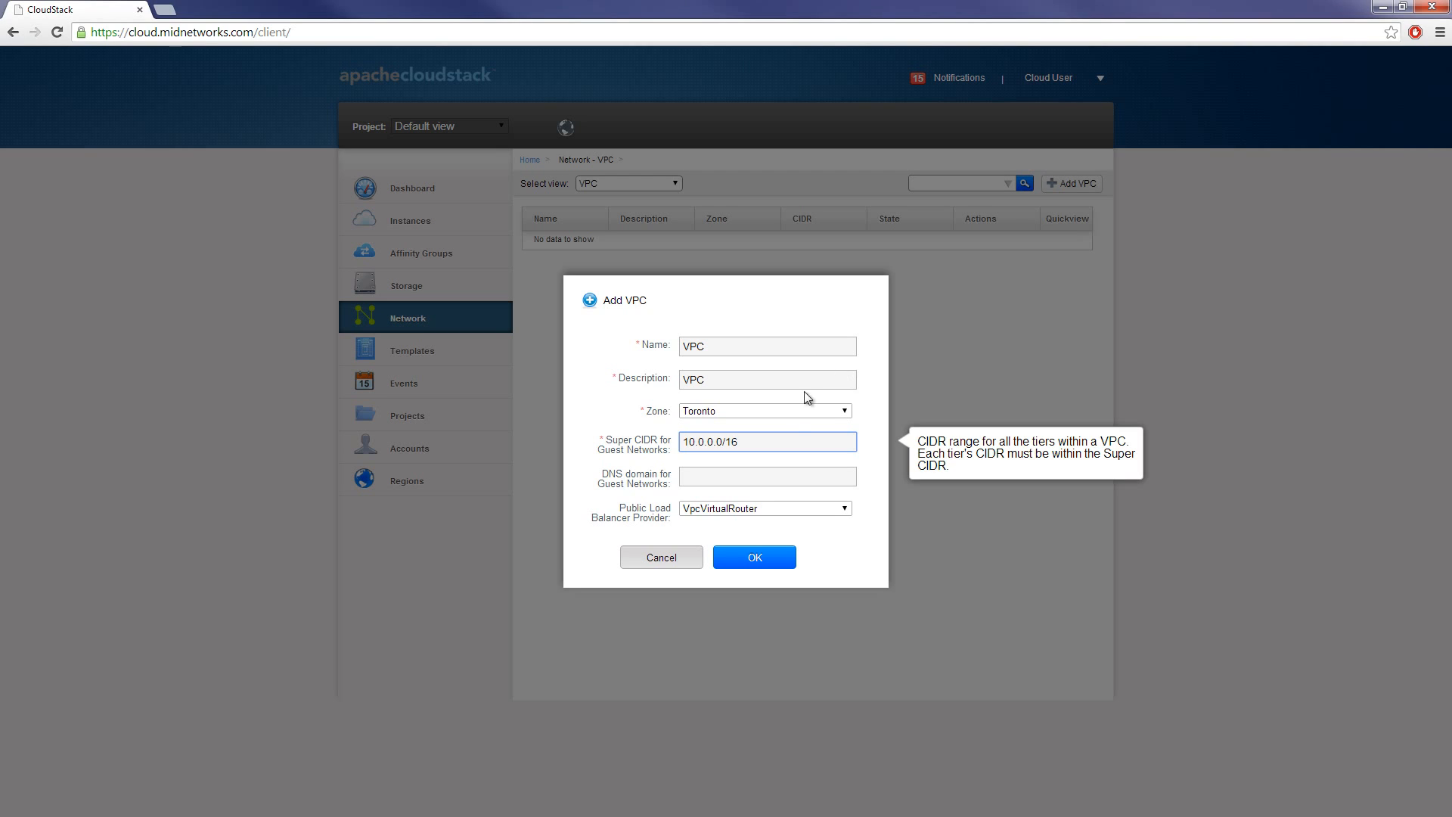
text(8)
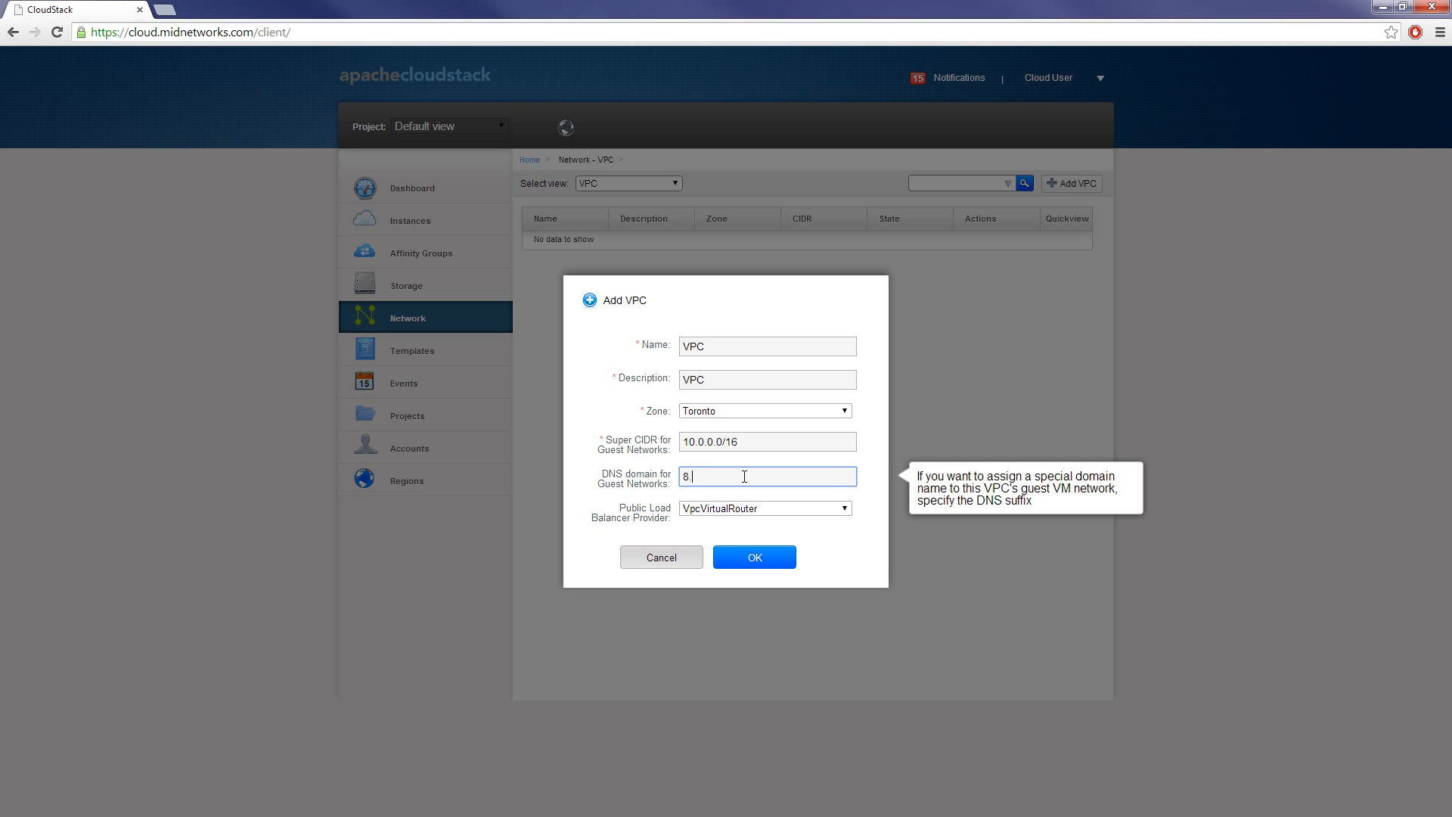
text(.8.8.8)
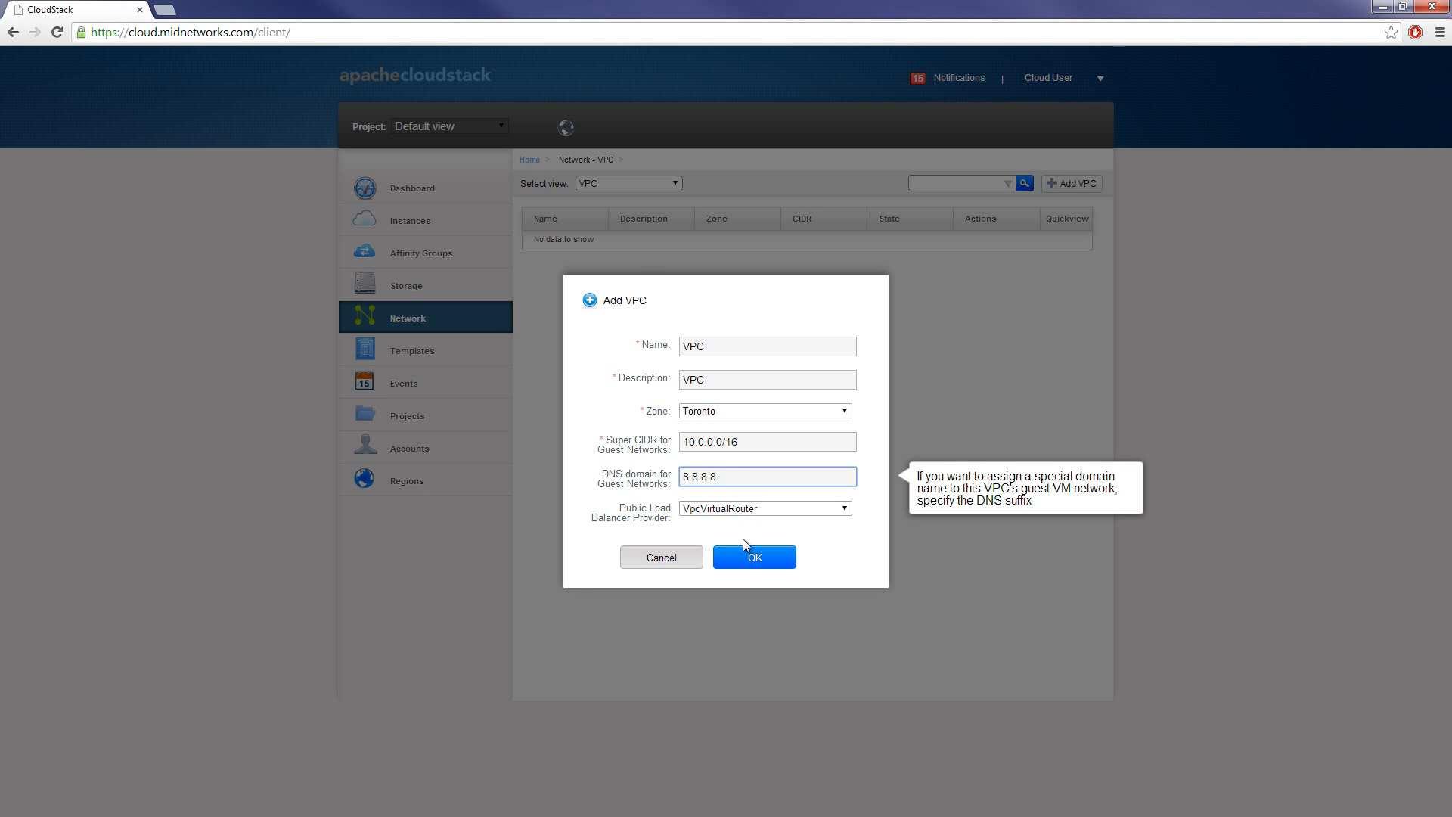
click(753, 556)
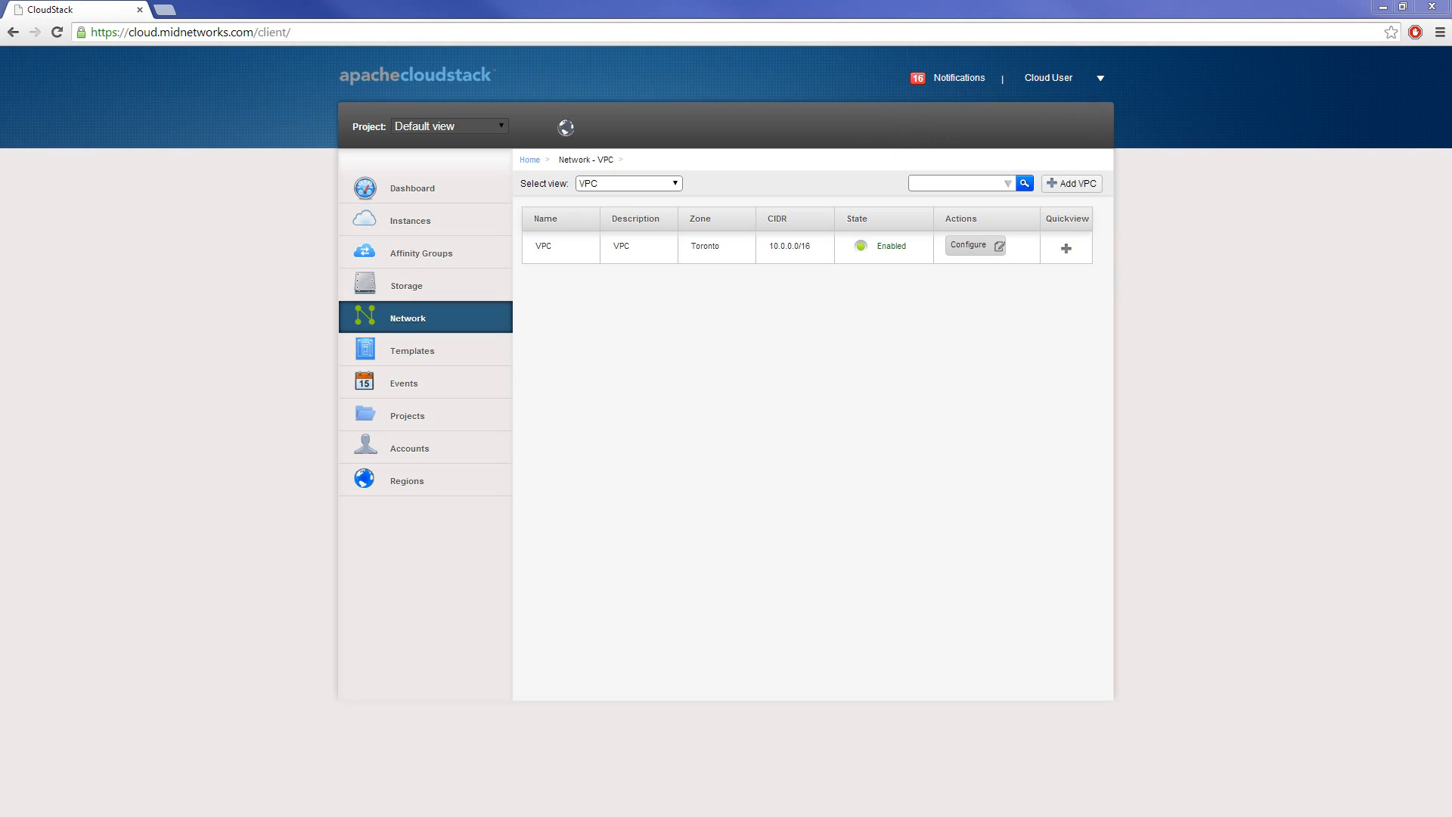
- Create the 'LAN network' VPC tier (gateway 10.0.20.1, netmask 255.255.255.0), then start another tier
click(968, 246)
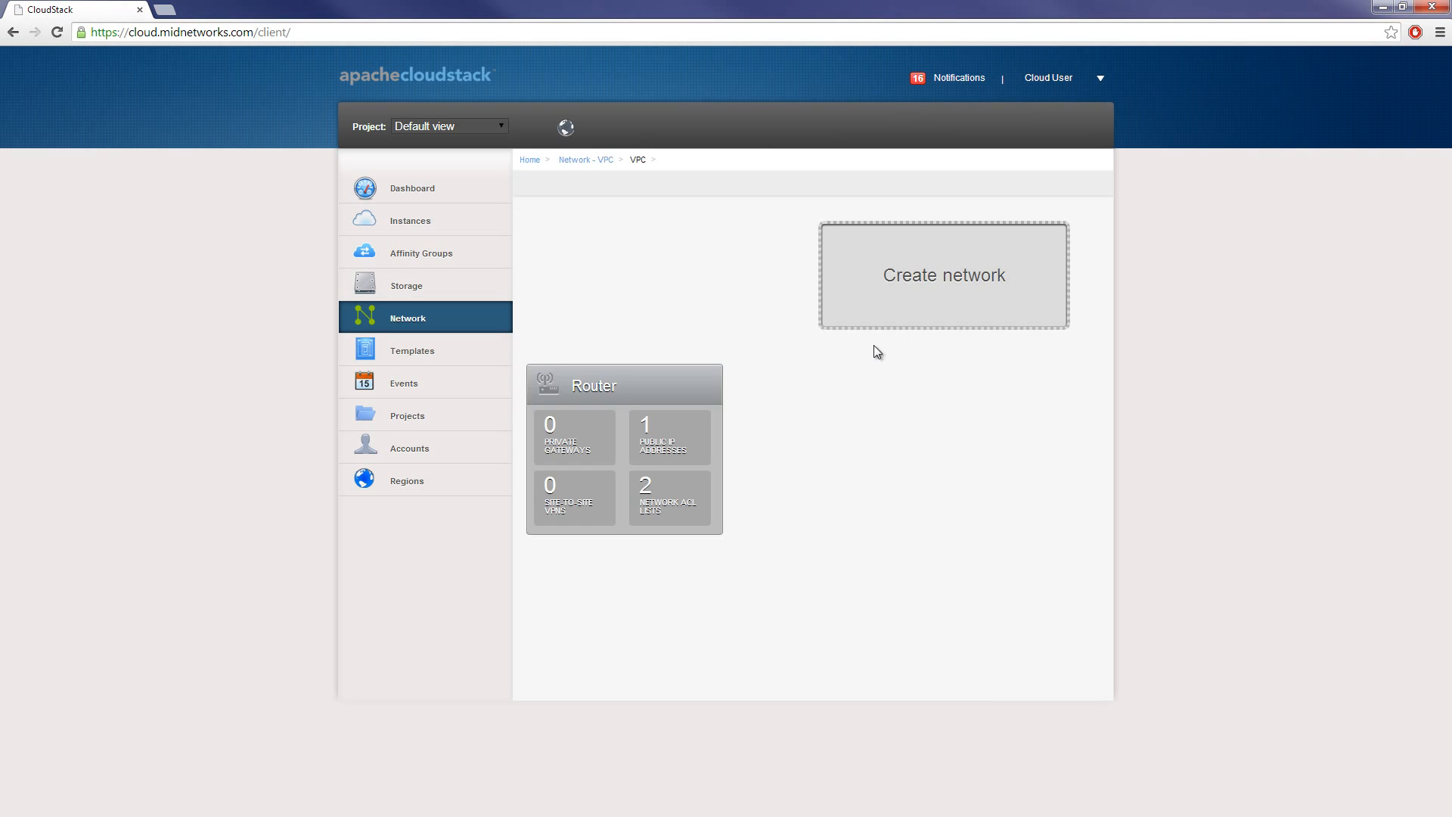
click(944, 276)
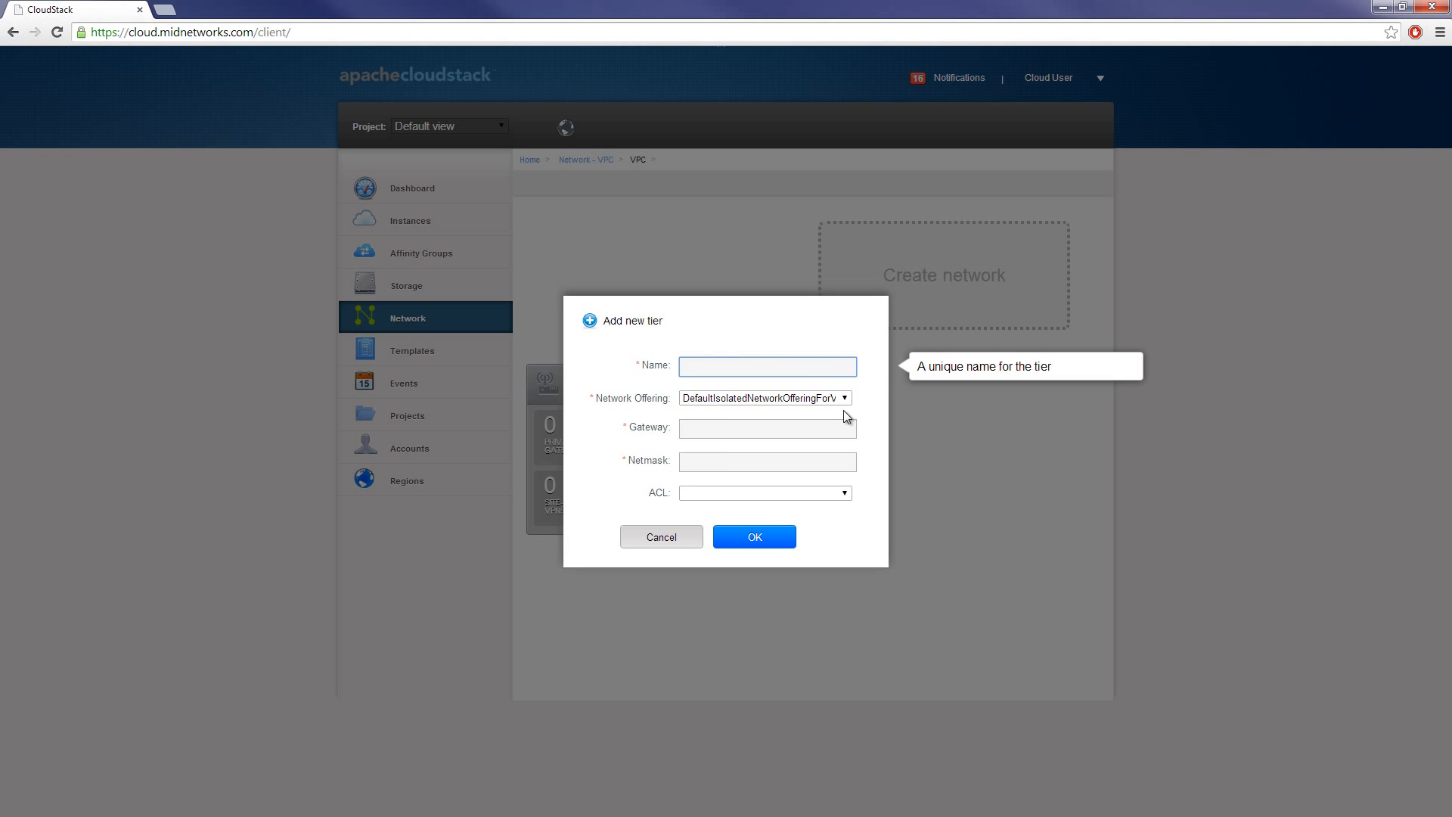
text(LAN network)
click(767, 460)
text(255.255.255.0)
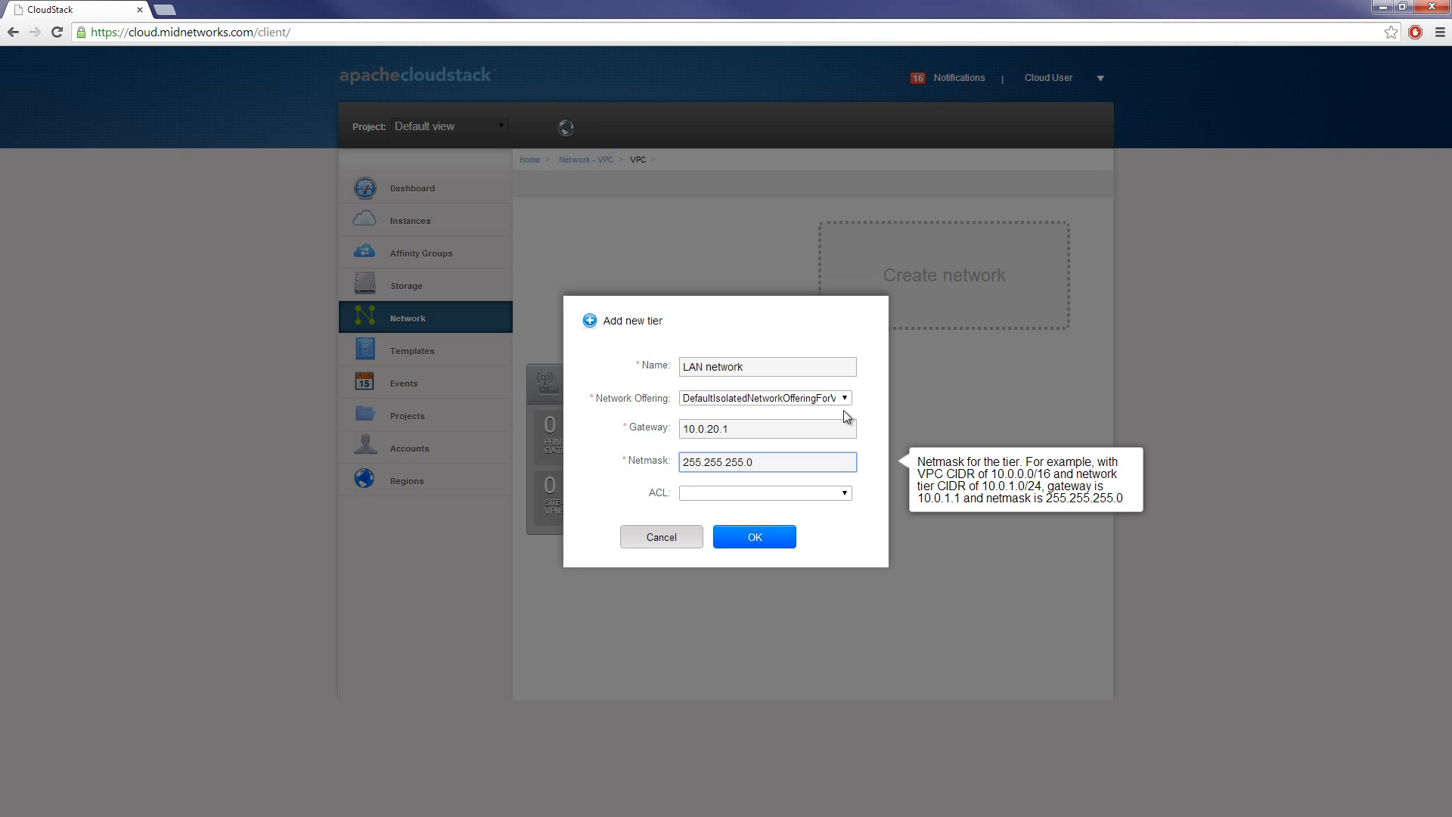
click(753, 536)
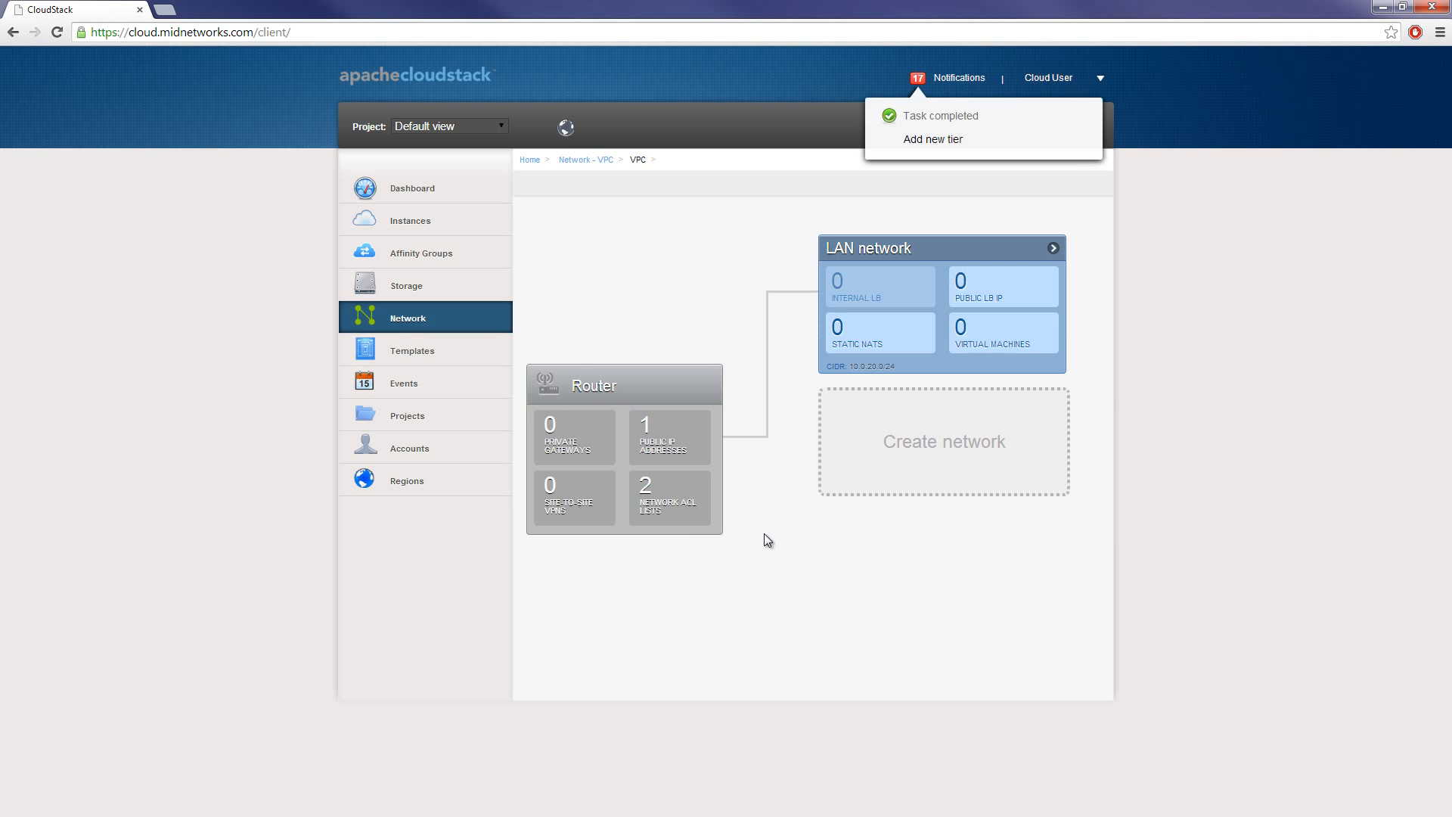
click(943, 441)
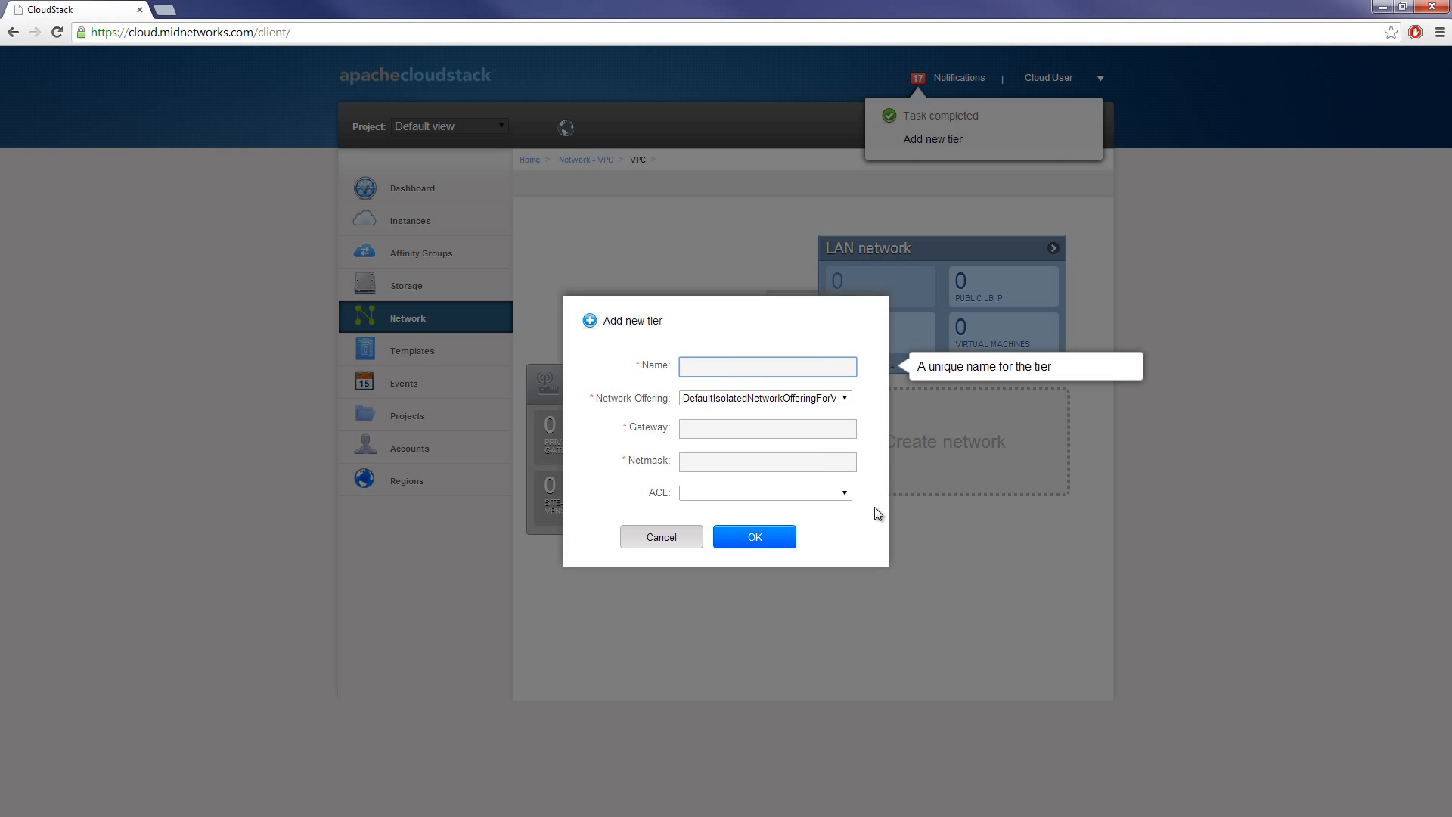
- Create the 'DMZ Network' tier with gateway 10.0.50.1 and netmask 255.255.255.0
text(DMZ Network)
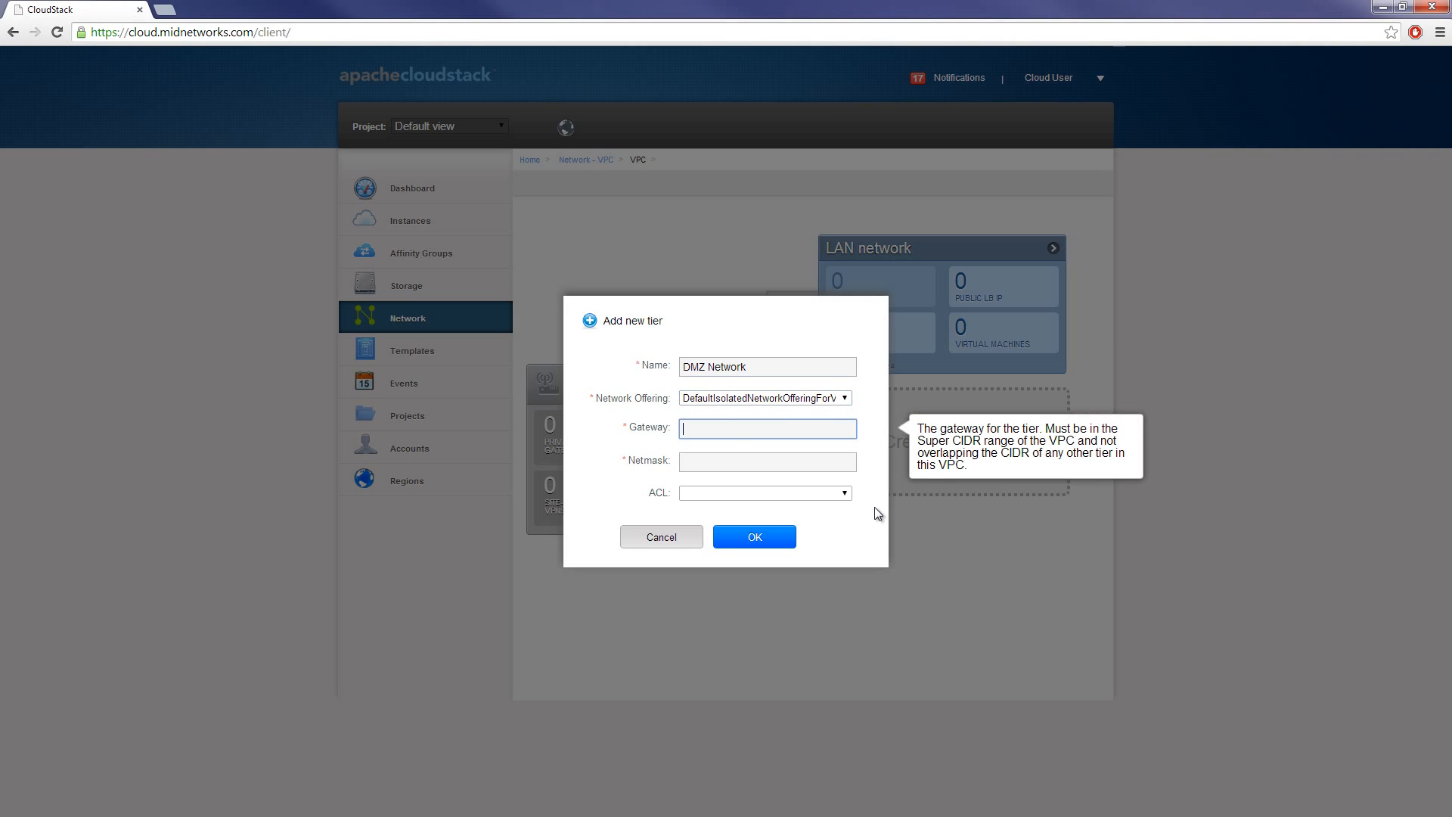
text(10.0.5)
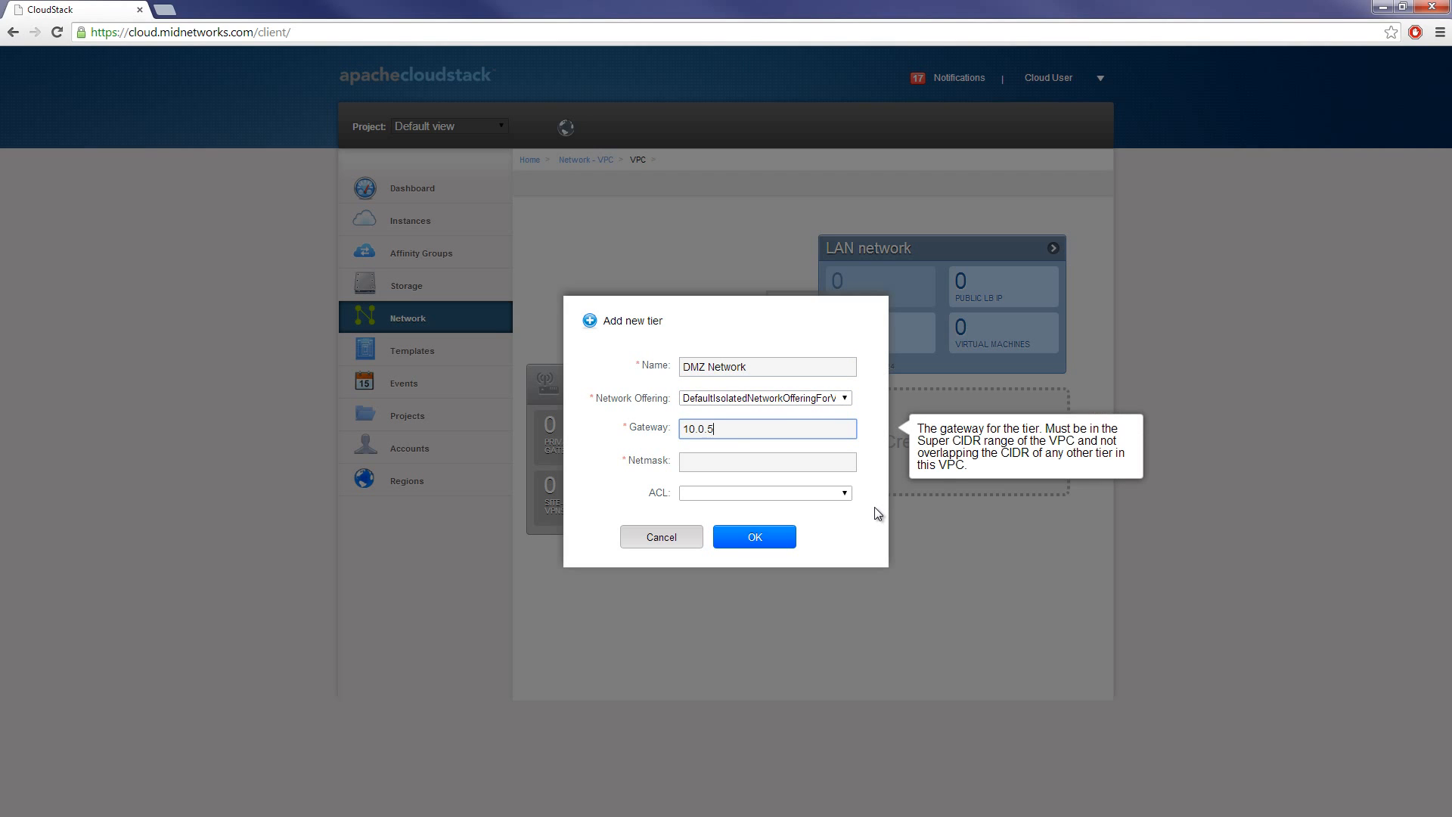
text(255.255.255.0)
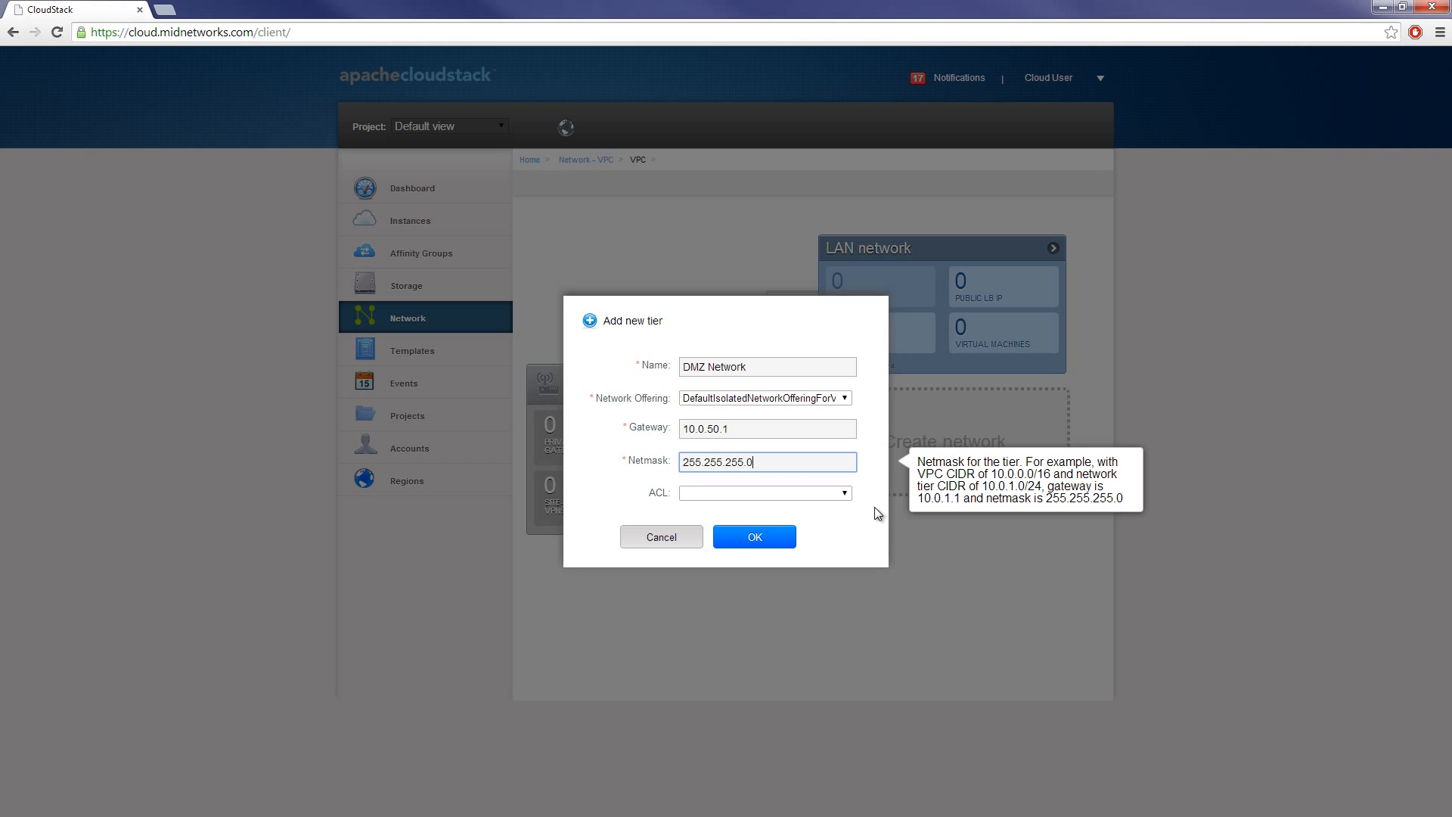
click(754, 536)
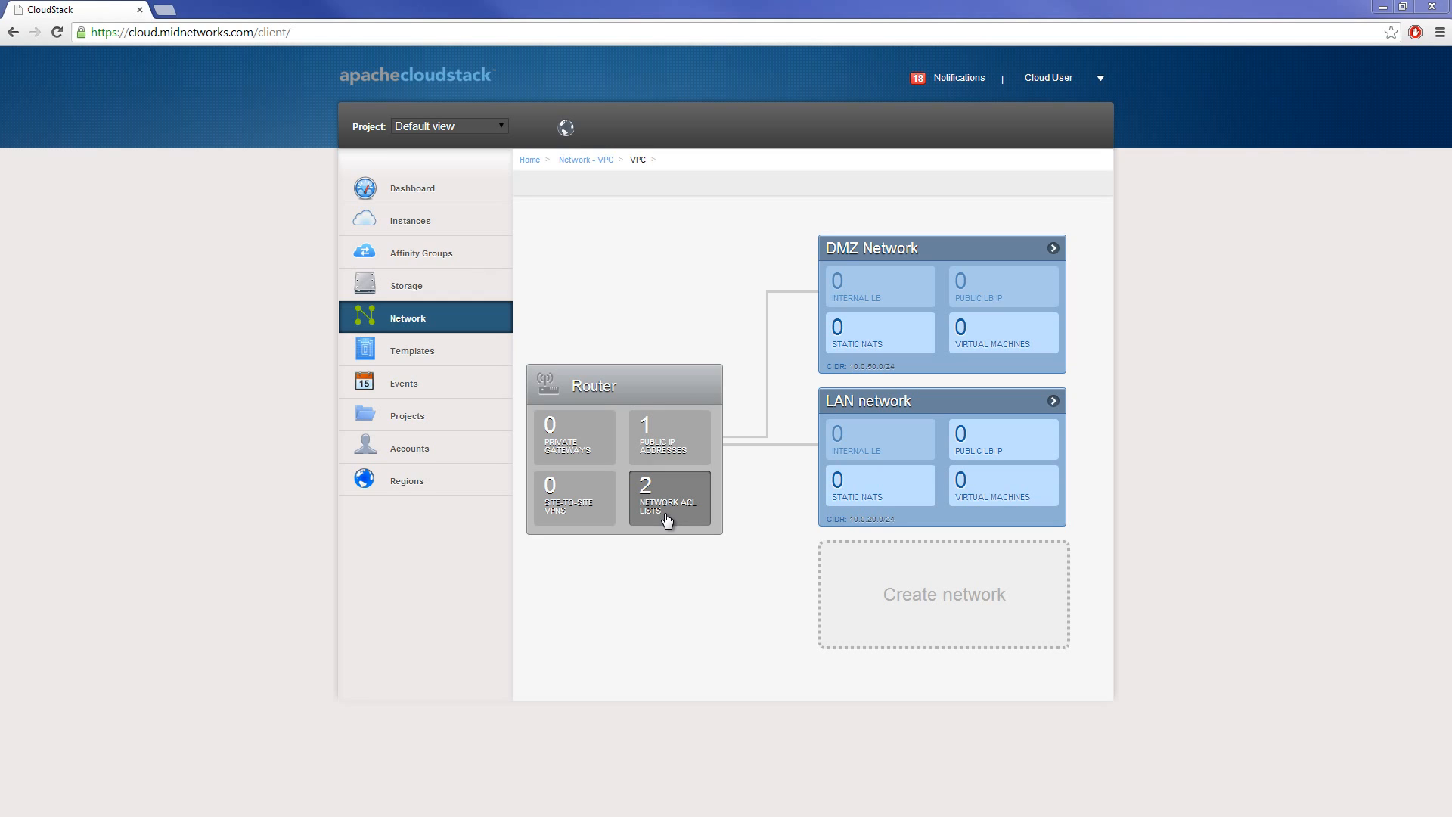
mouse_move(566, 514)
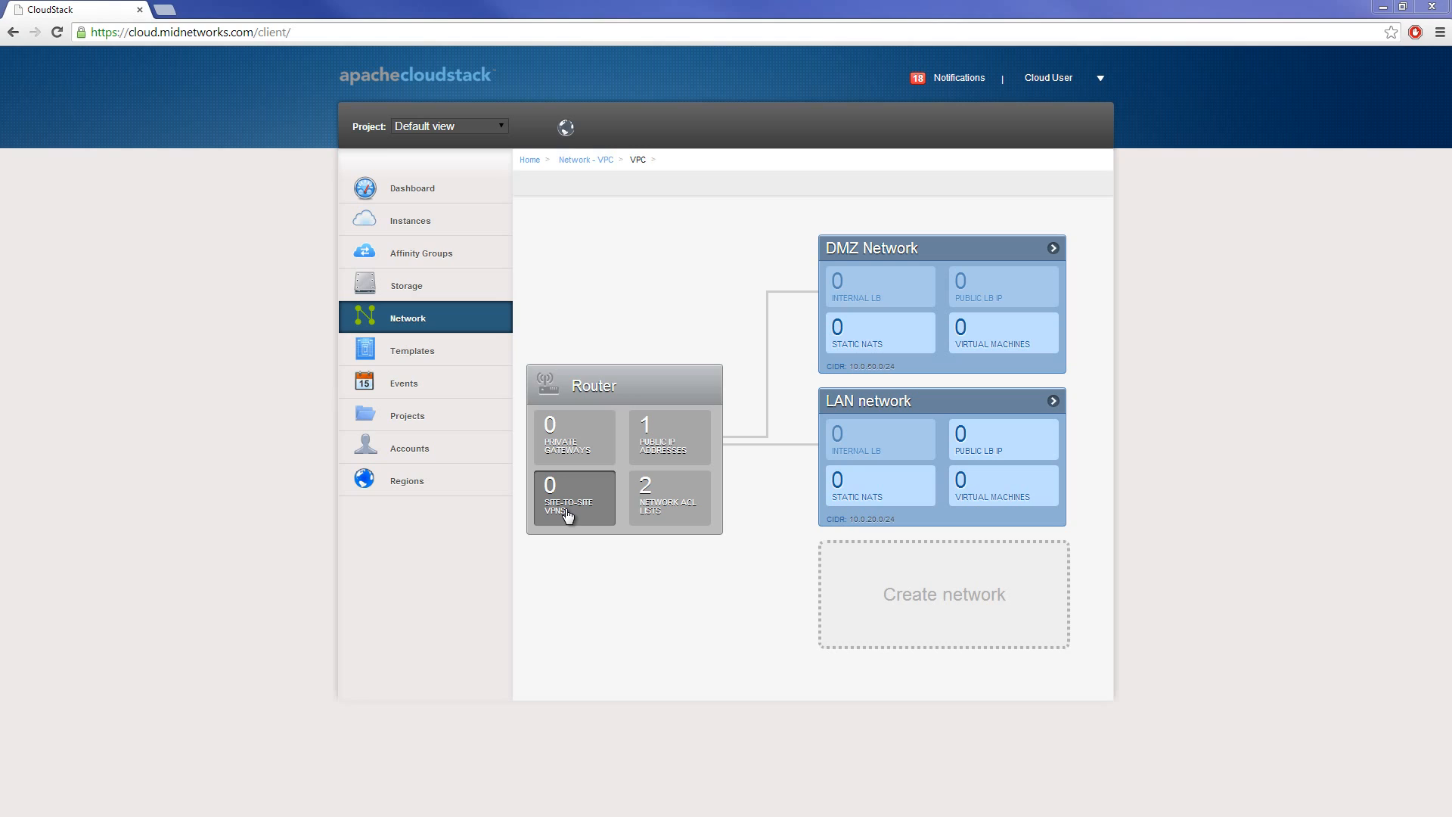
mouse_move(579, 522)
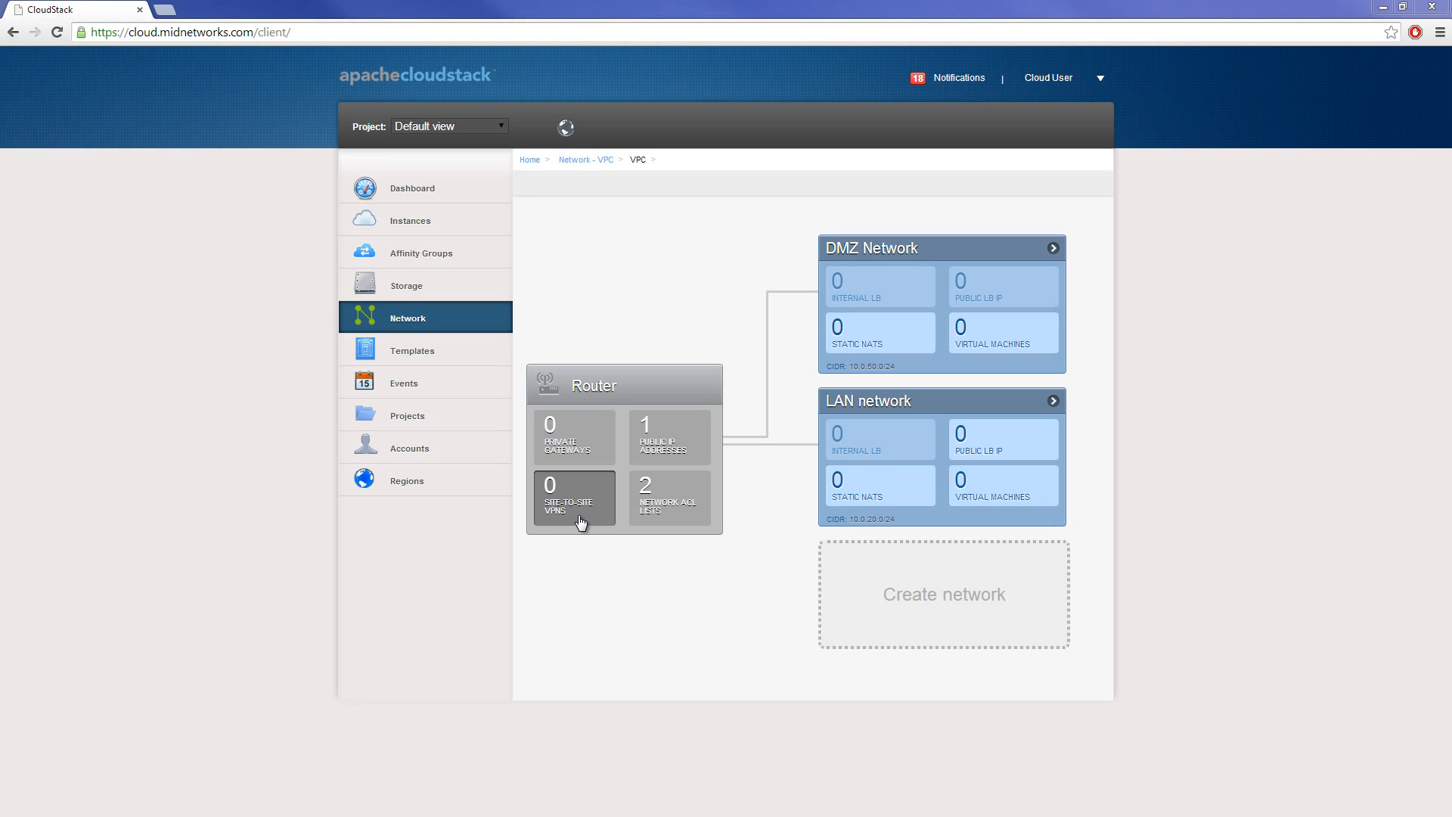